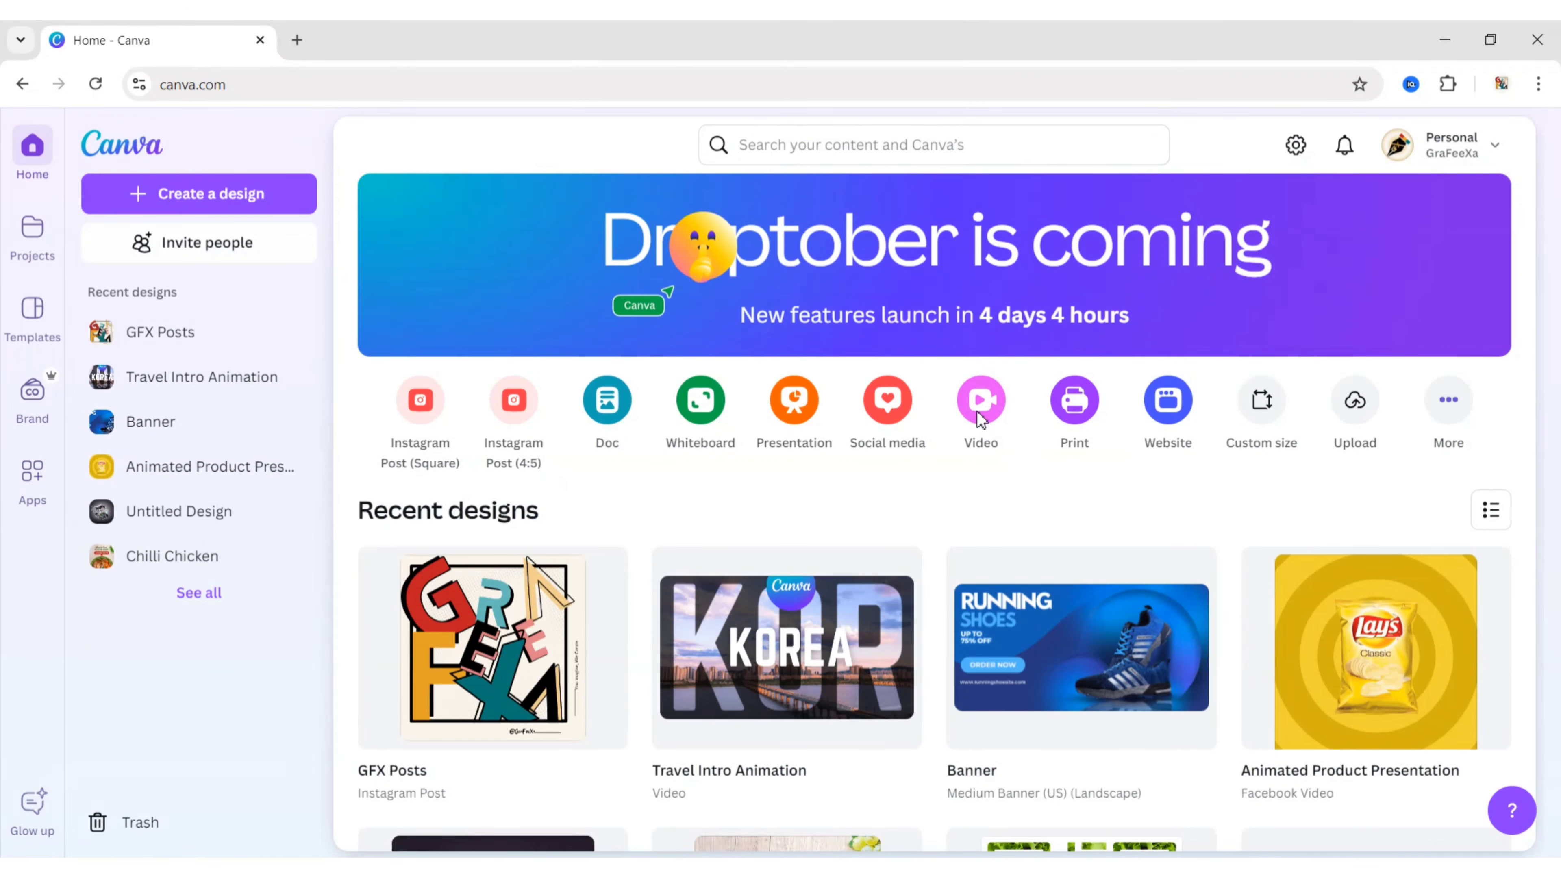
# Step: Start a new blank Facebook video design named Food Promo Ad Video
pyautogui.click(980, 400)
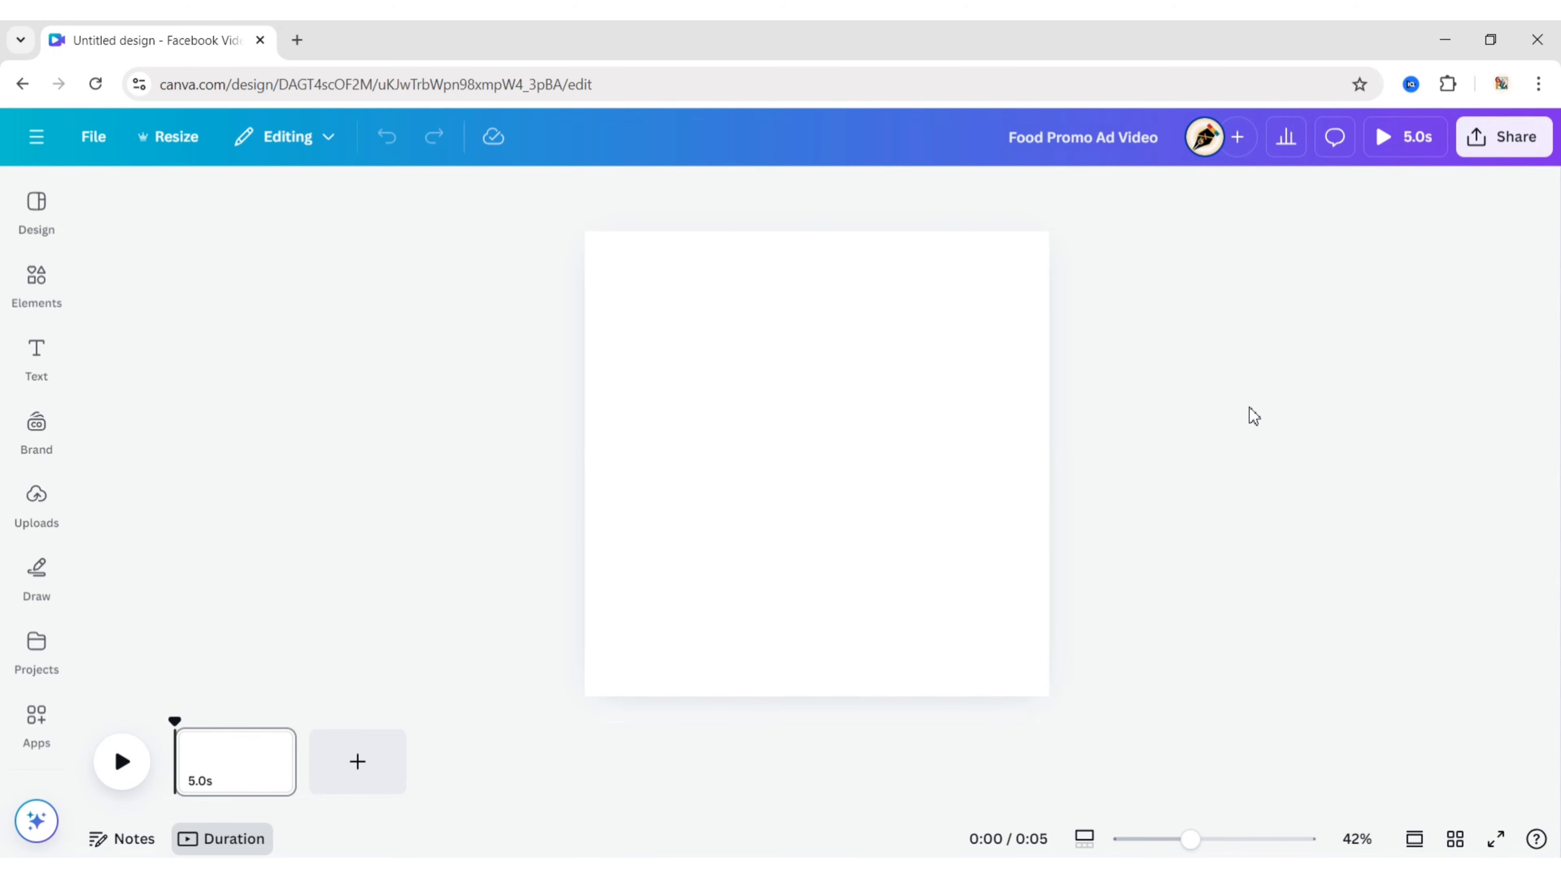
# Step: Give the page a light grey background and bring up the Elements collection
pyautogui.click(815, 463)
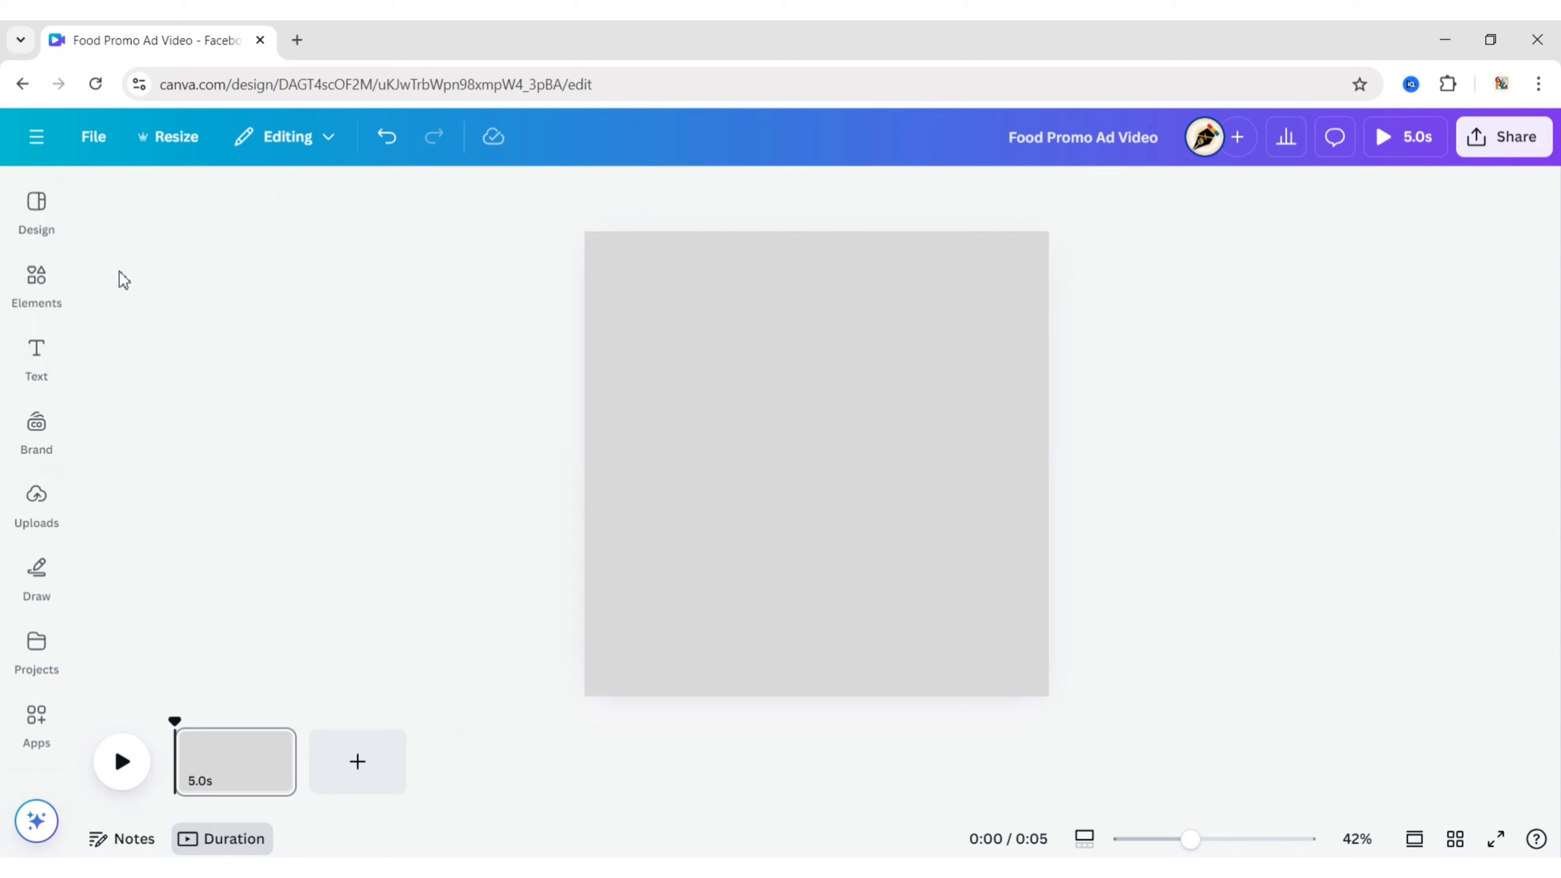
pyautogui.click(35, 283)
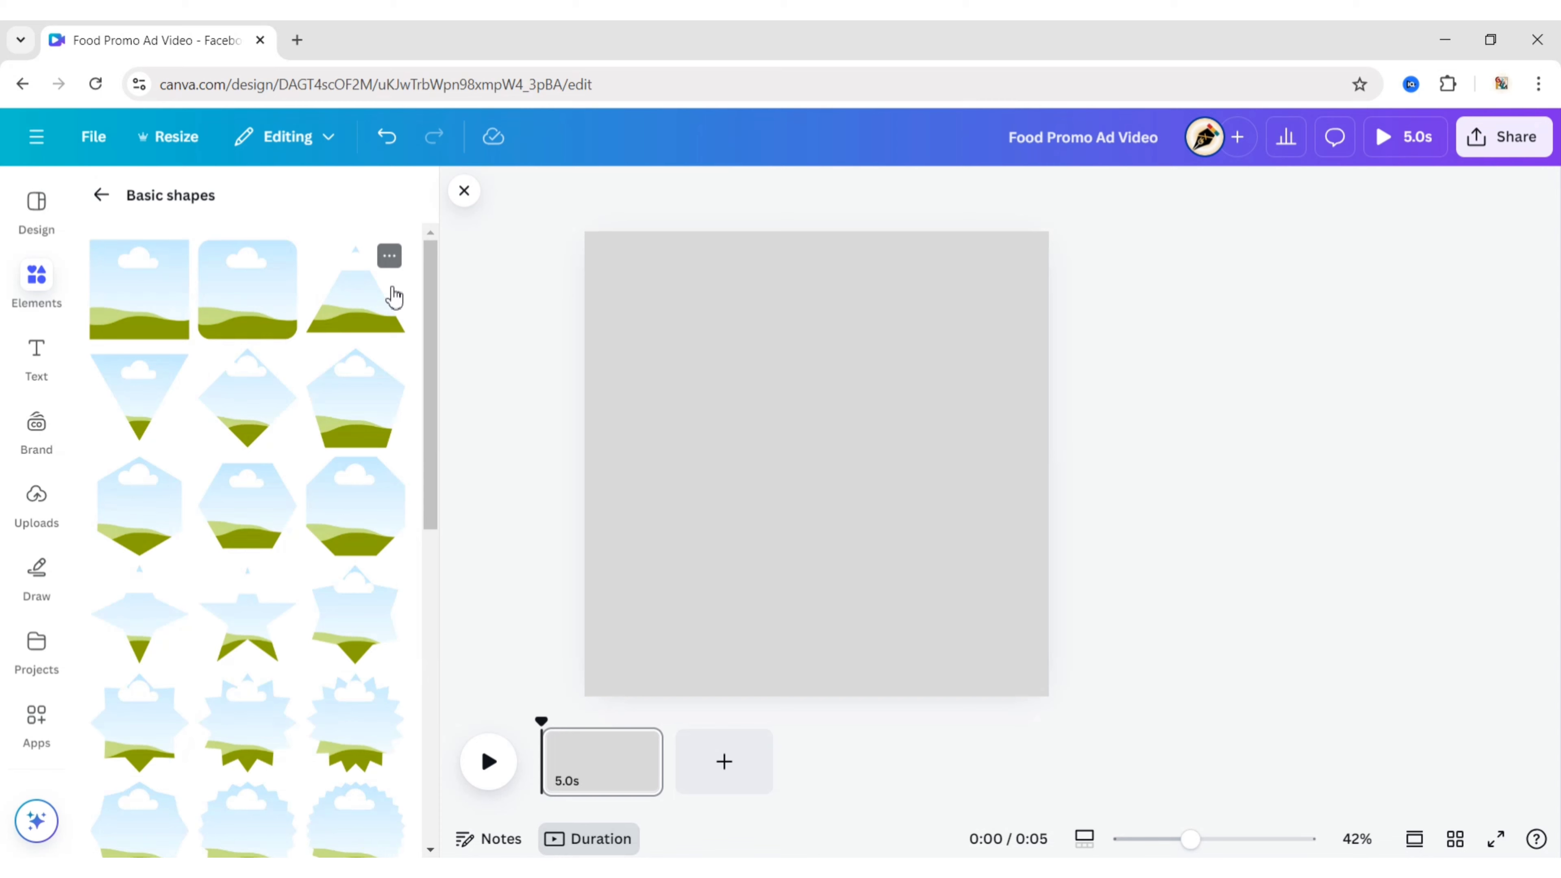
# Step: Add a triangle frame, copy it beside the first and rotate the copy about 41 degrees
pyautogui.click(355, 290)
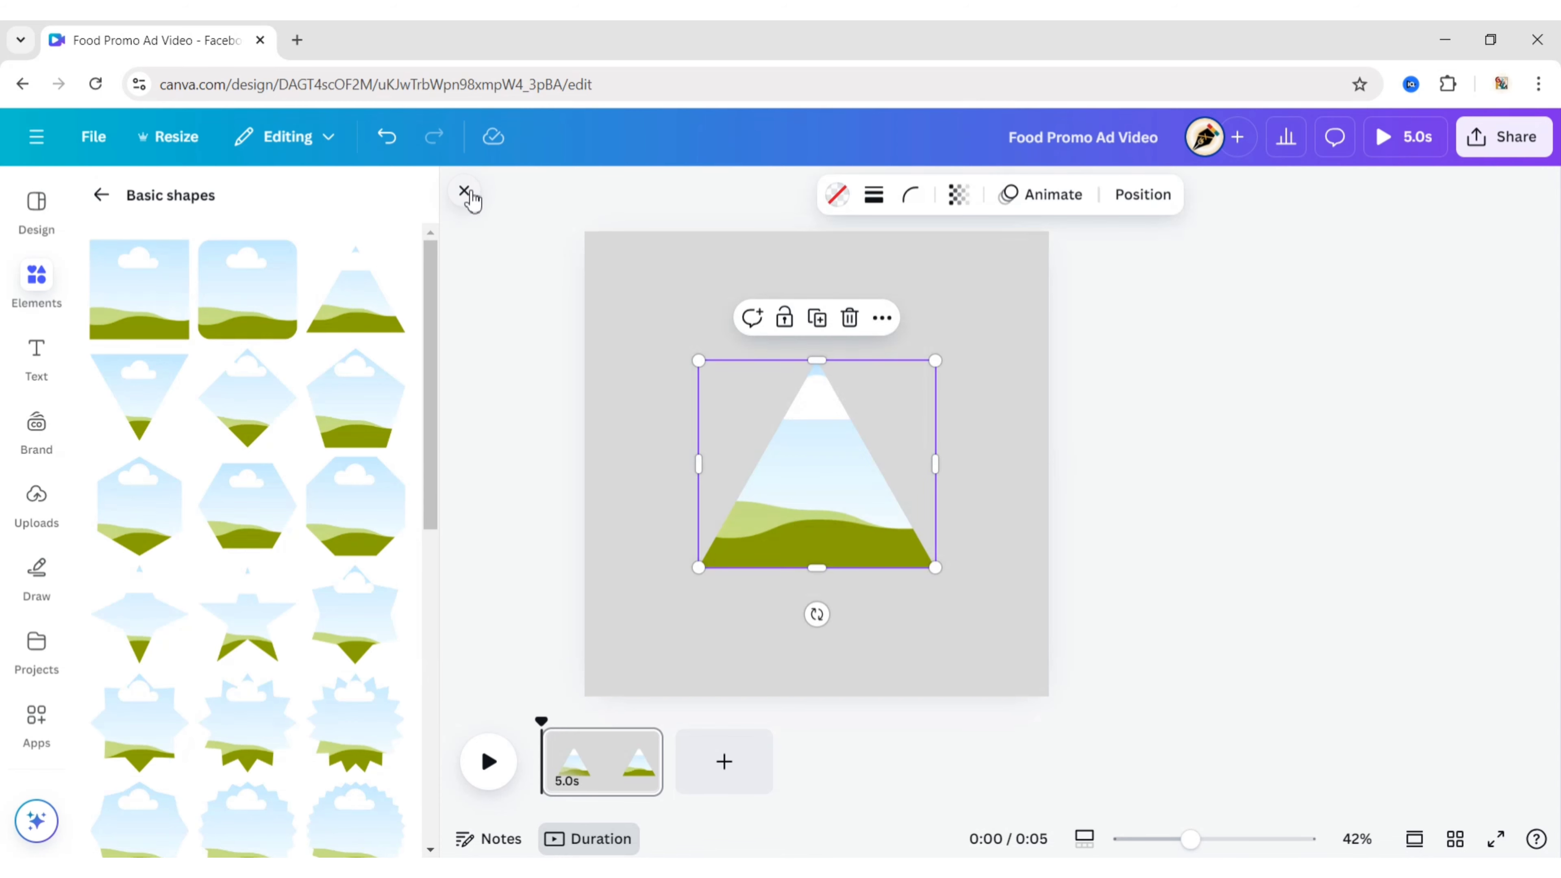
pyautogui.click(465, 194)
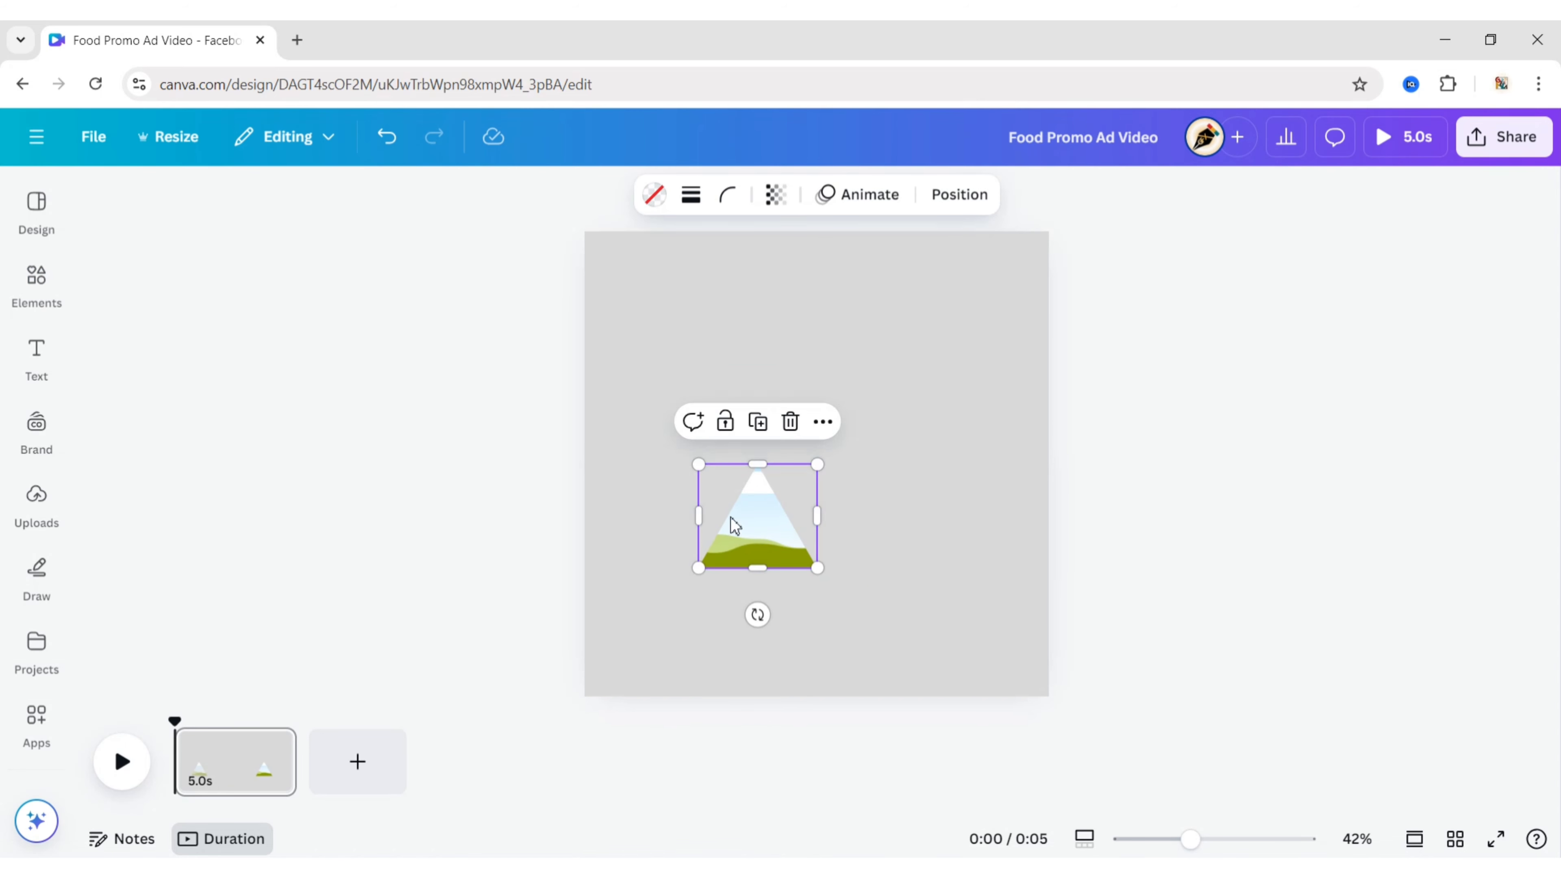
pyautogui.moveTo(730, 523); pyautogui.dragTo(806, 518)
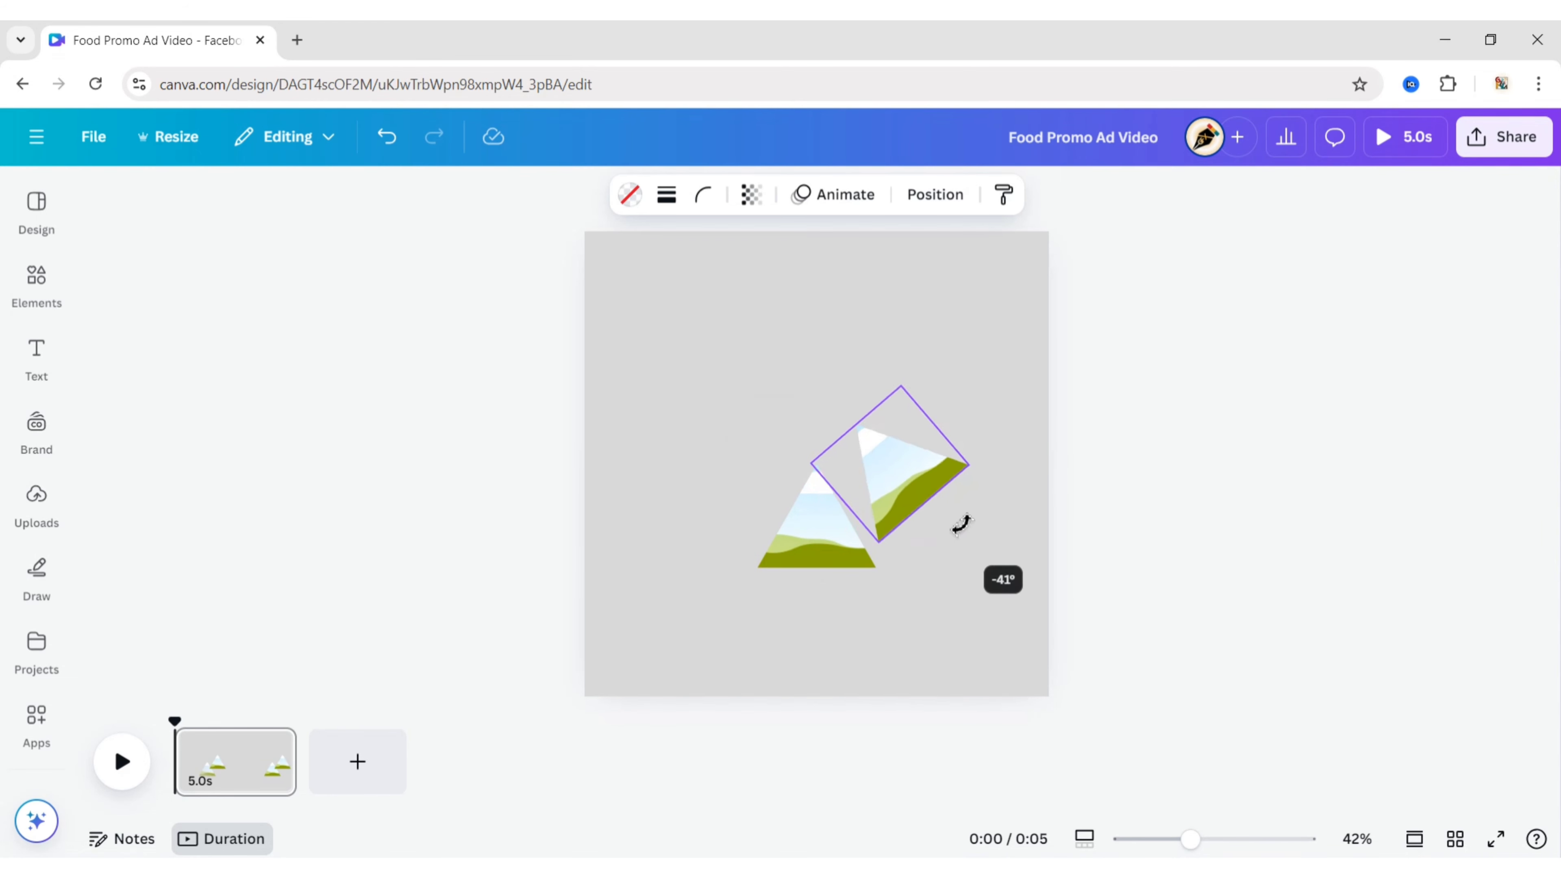
pyautogui.moveTo(962, 523); pyautogui.dragTo(953, 537)
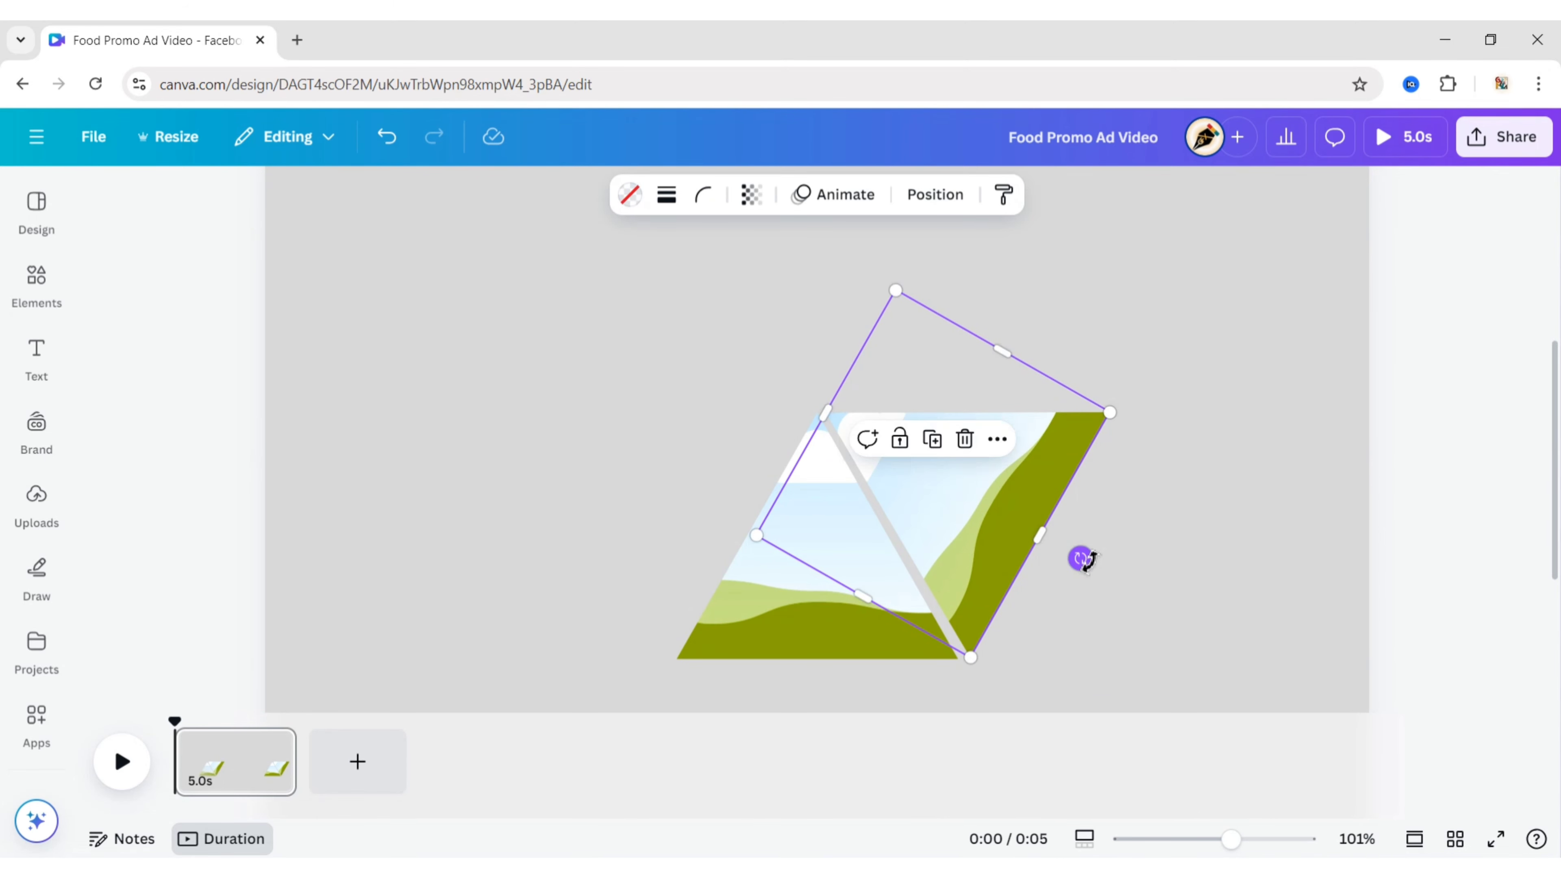
pyautogui.click(1090, 568)
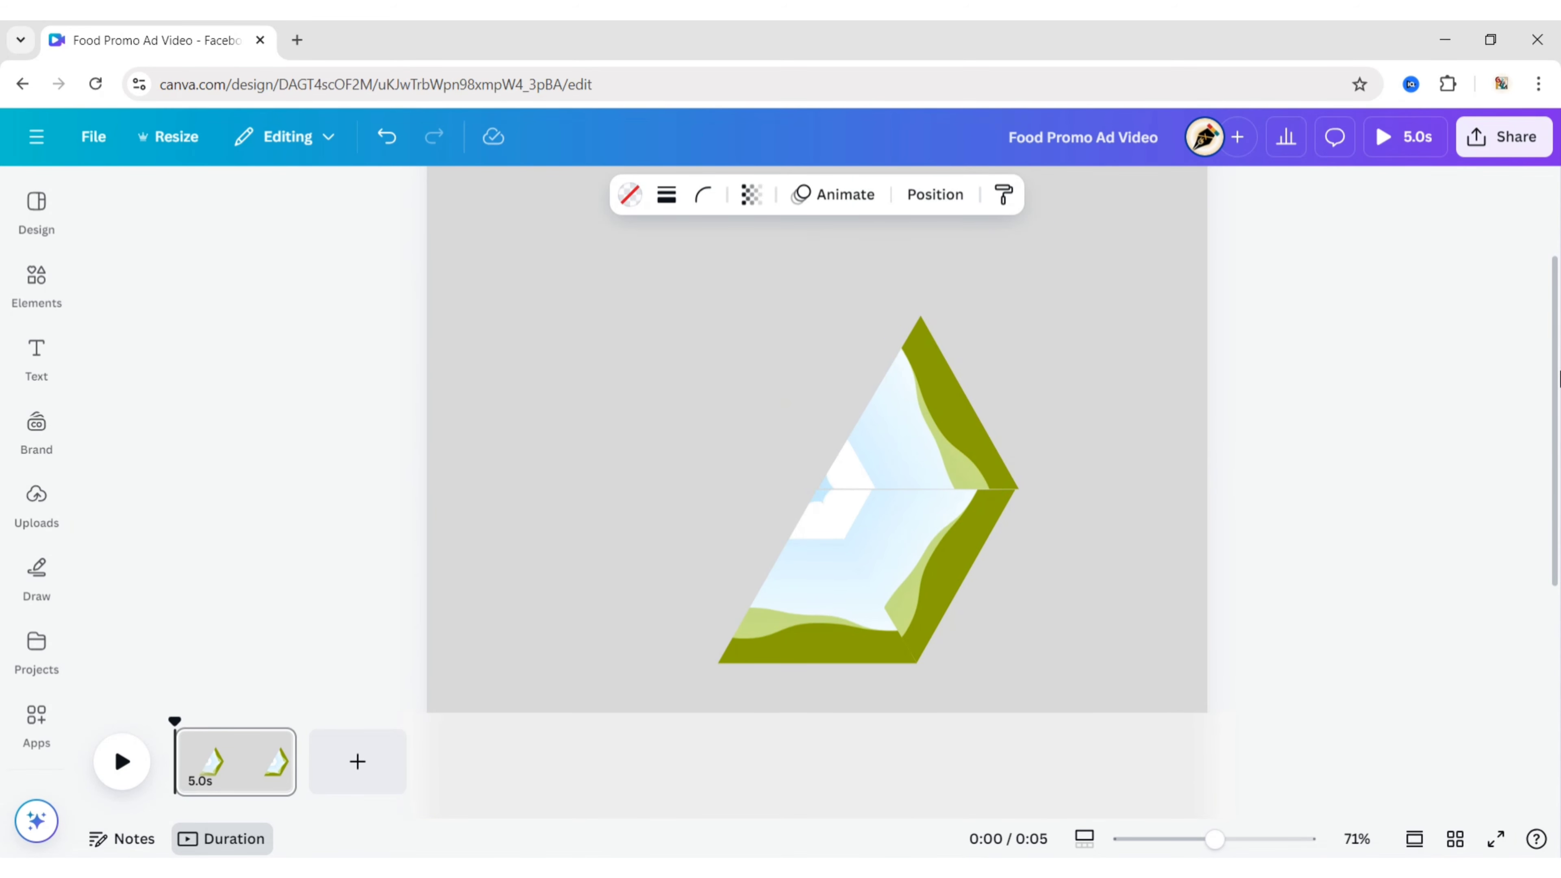
pyautogui.click(847, 478)
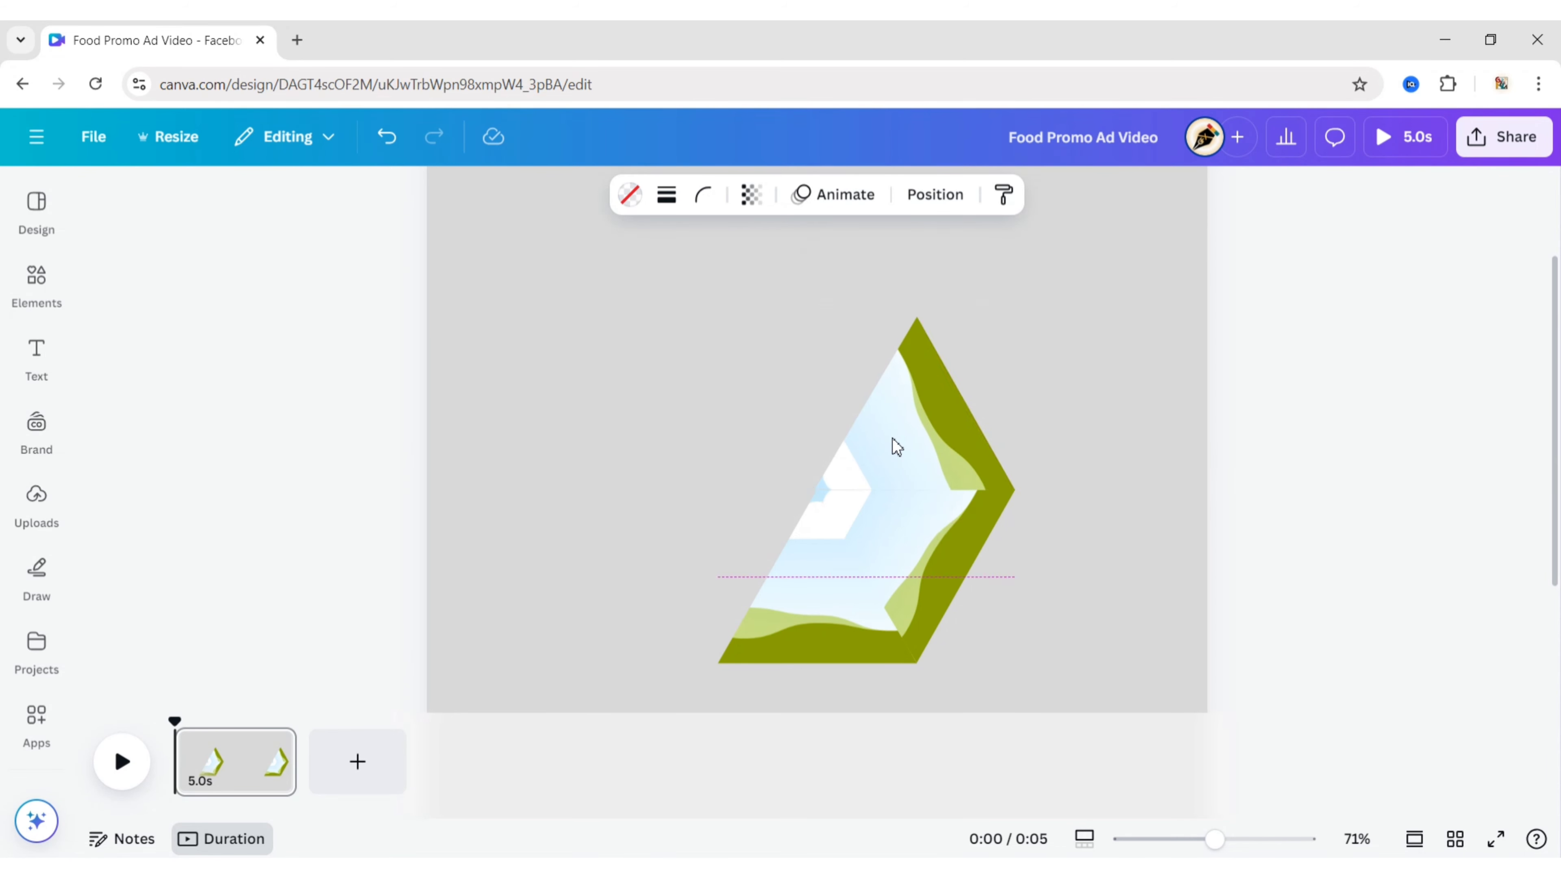
# Step: Duplicate and fit the remaining triangles to complete the six-slice hexagon
pyautogui.click(866, 447)
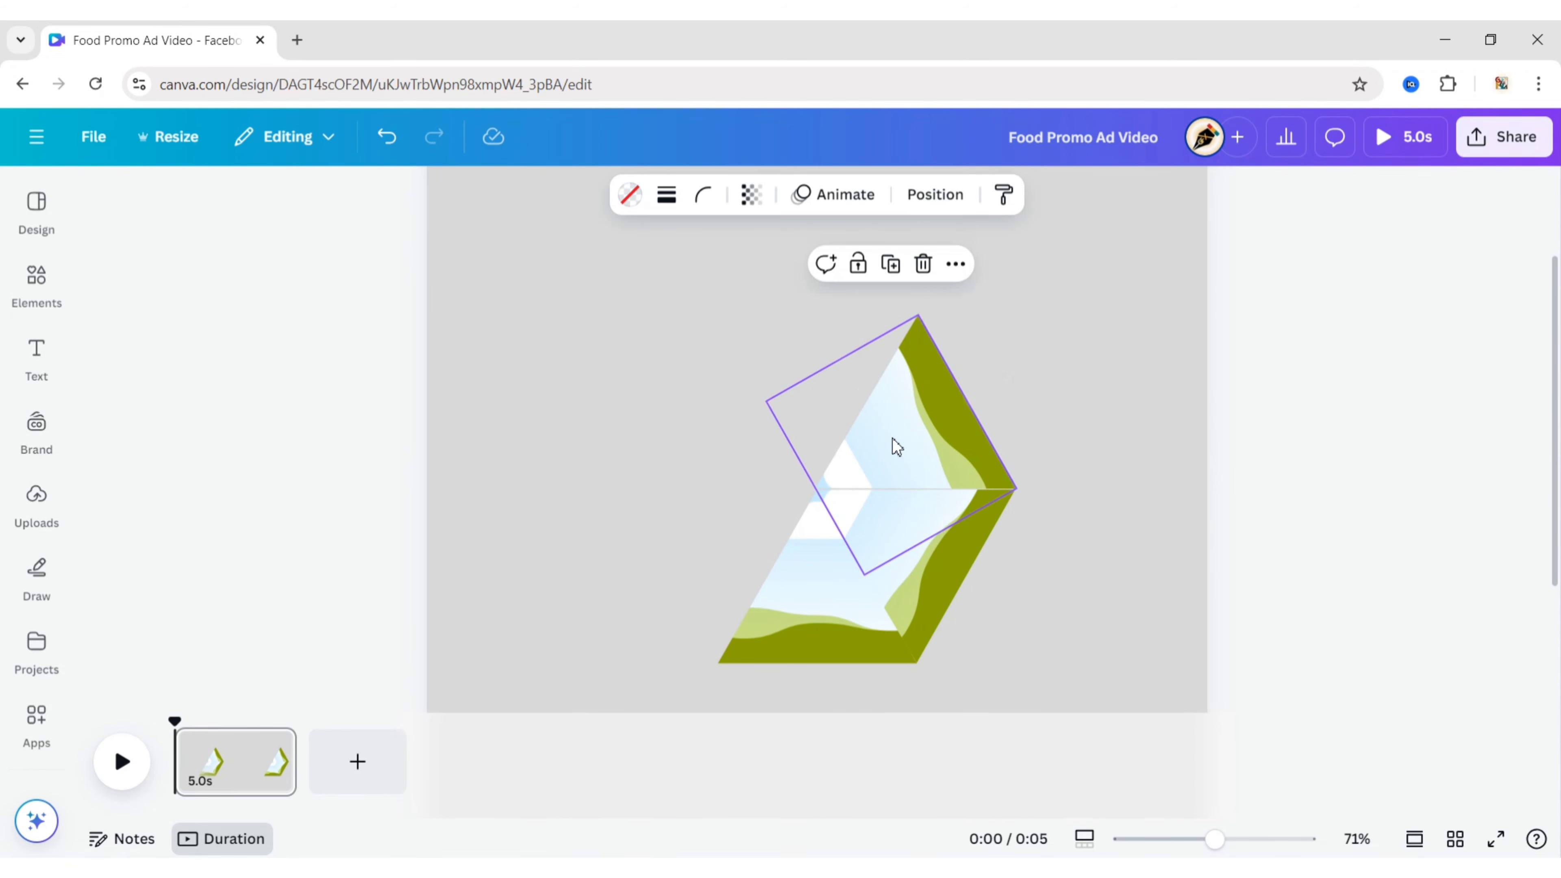
pyautogui.click(1474, 535)
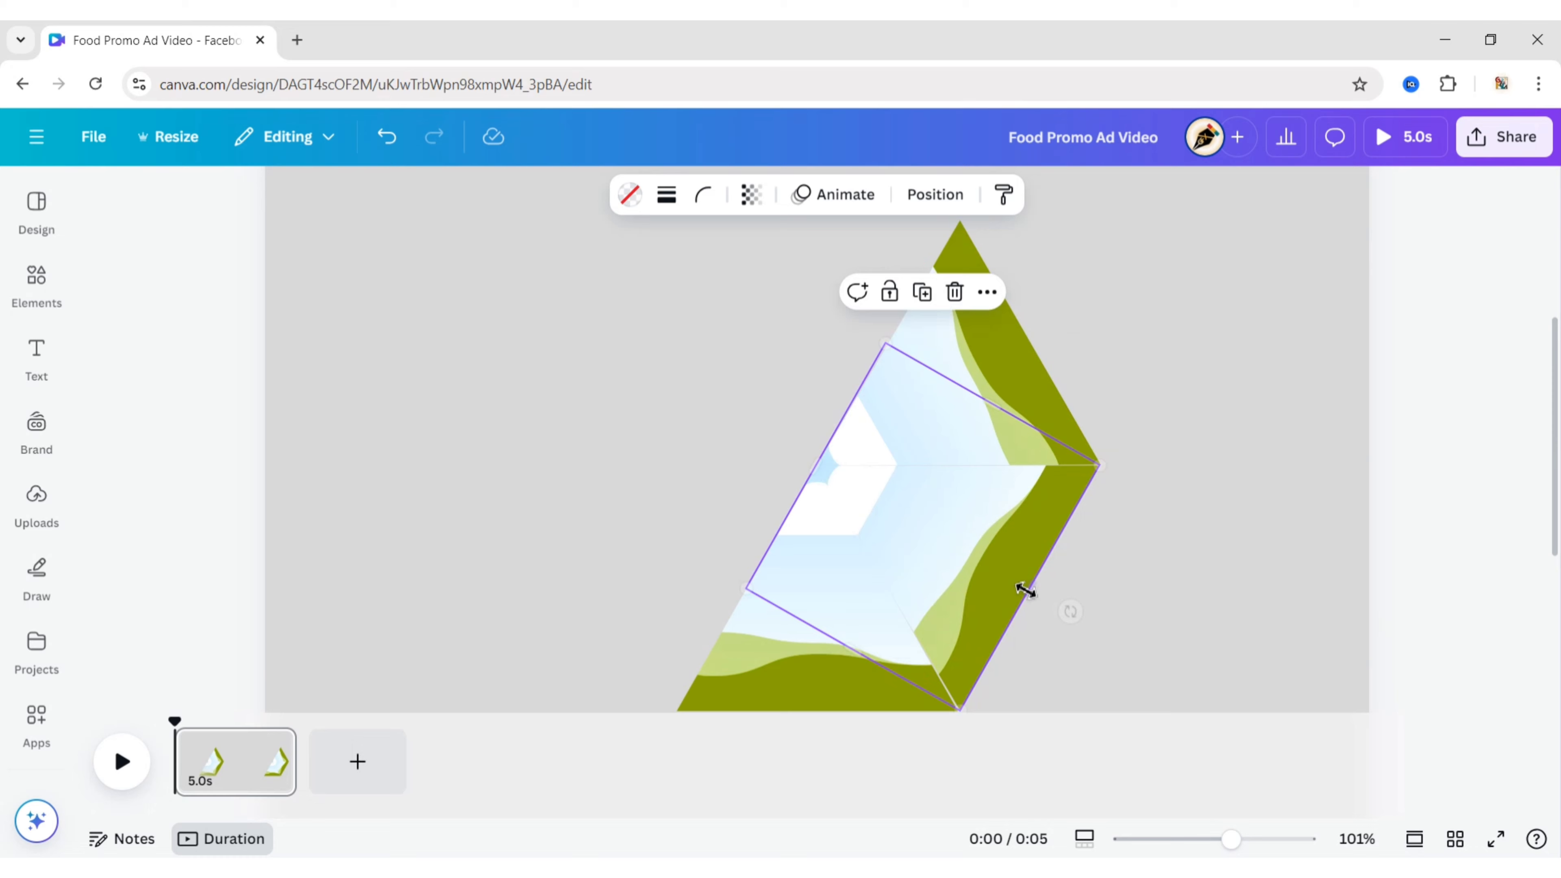
pyautogui.click(1319, 329)
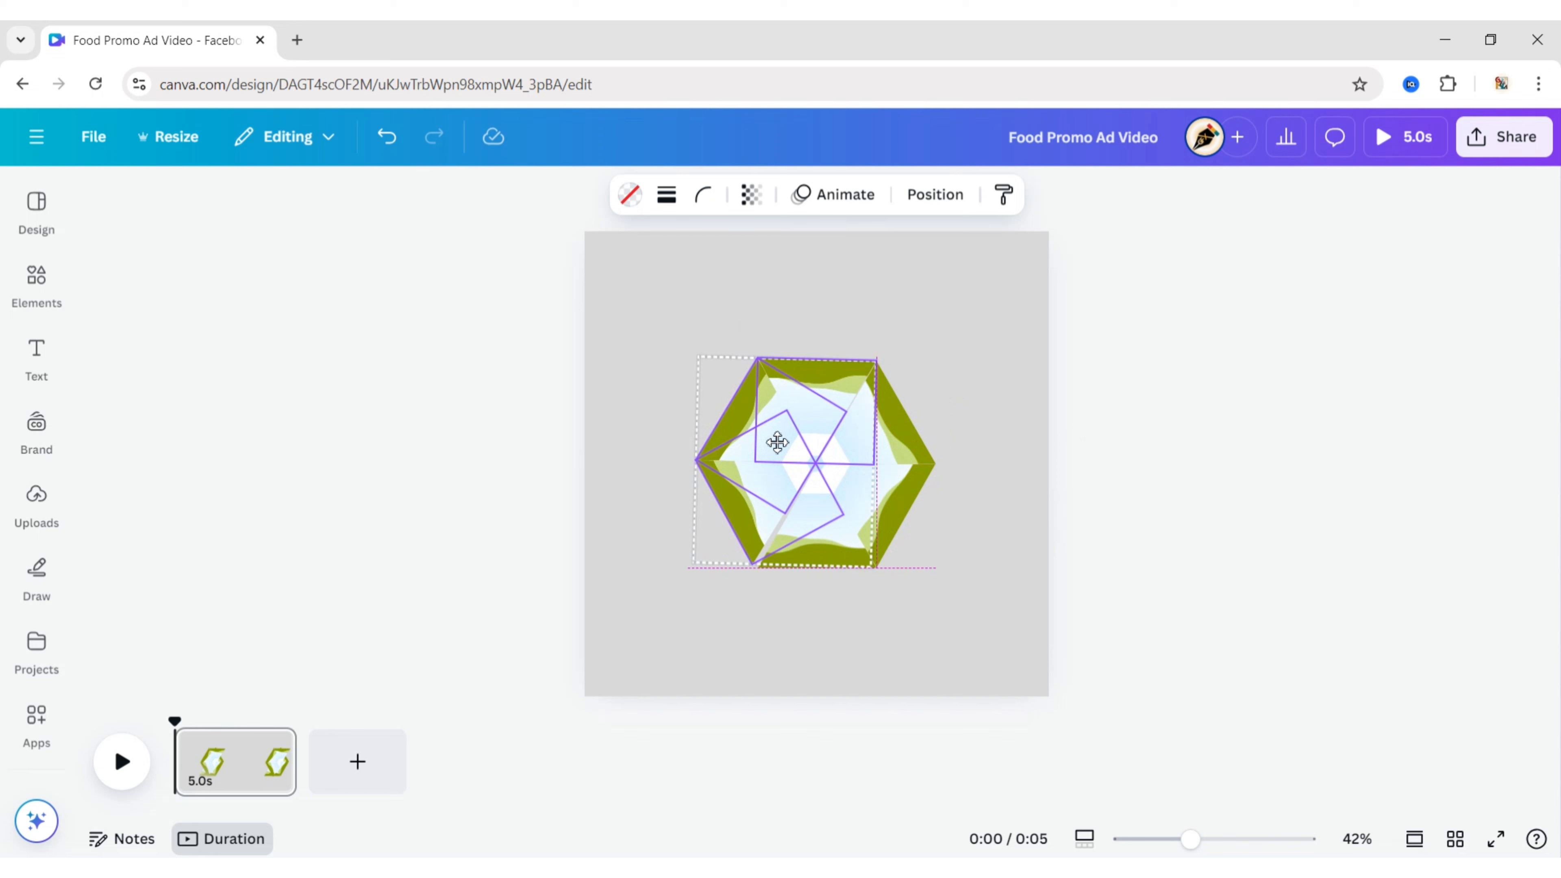
pyautogui.click(781, 458)
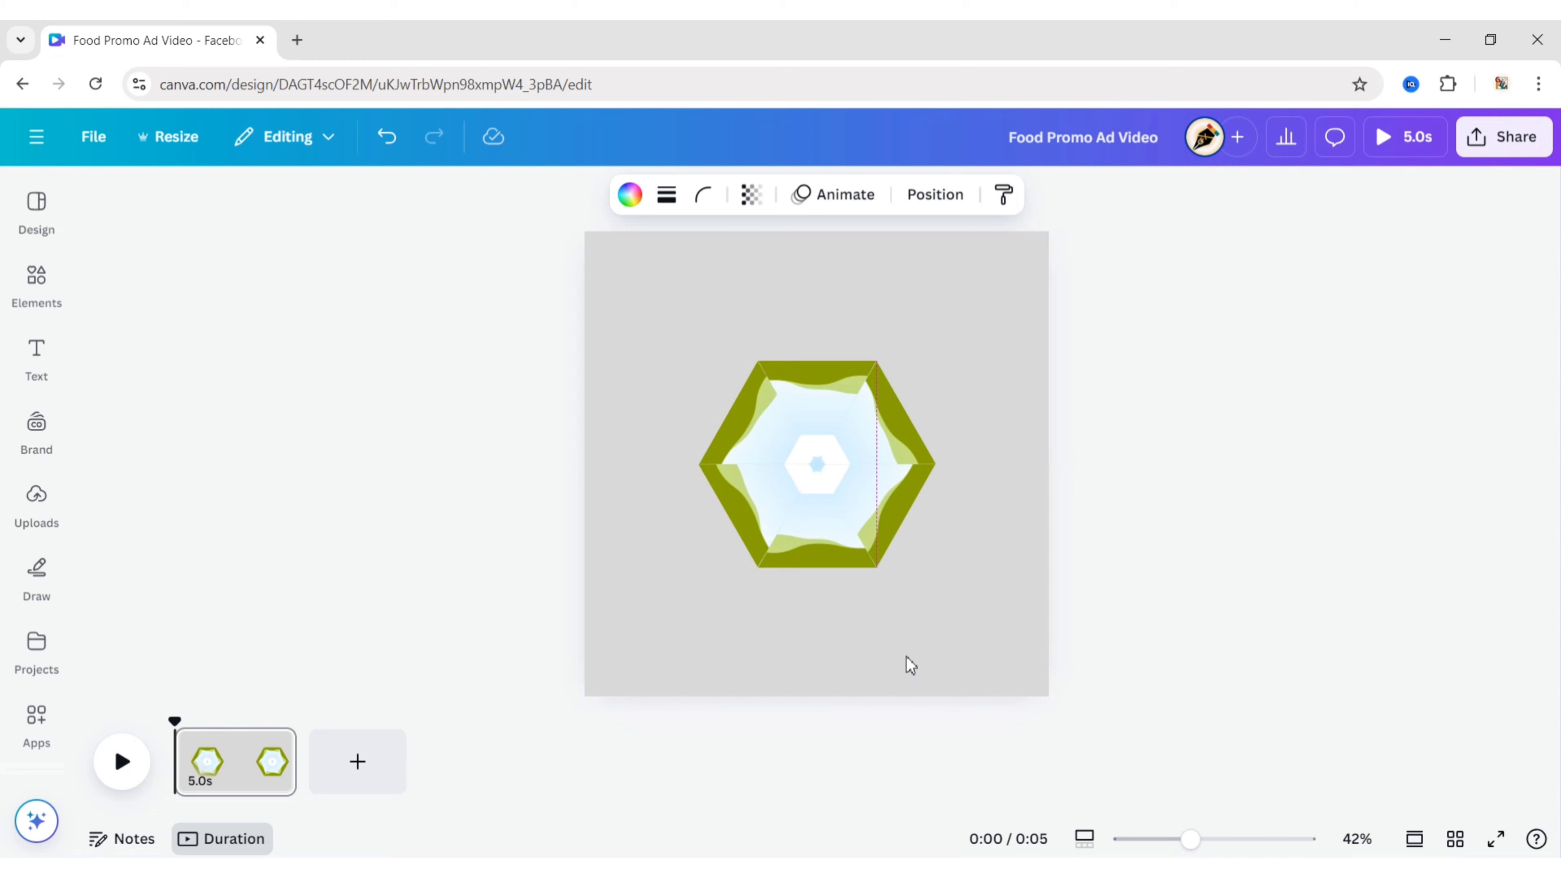
# Step: Give all six triangles a solid dark border
pyautogui.click(665, 371)
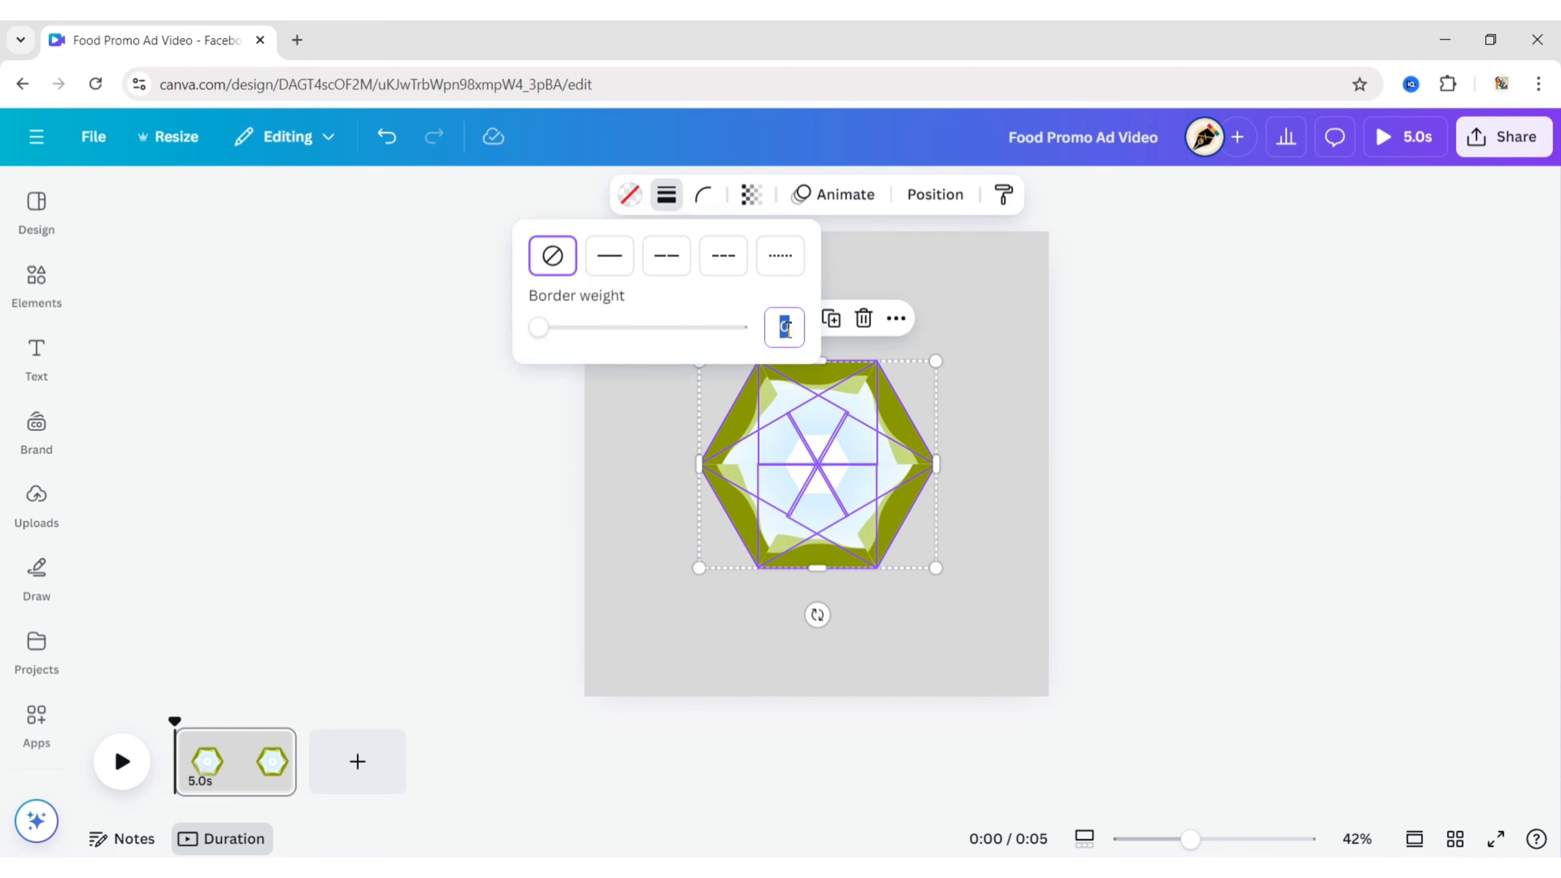
pyautogui.click(1232, 457)
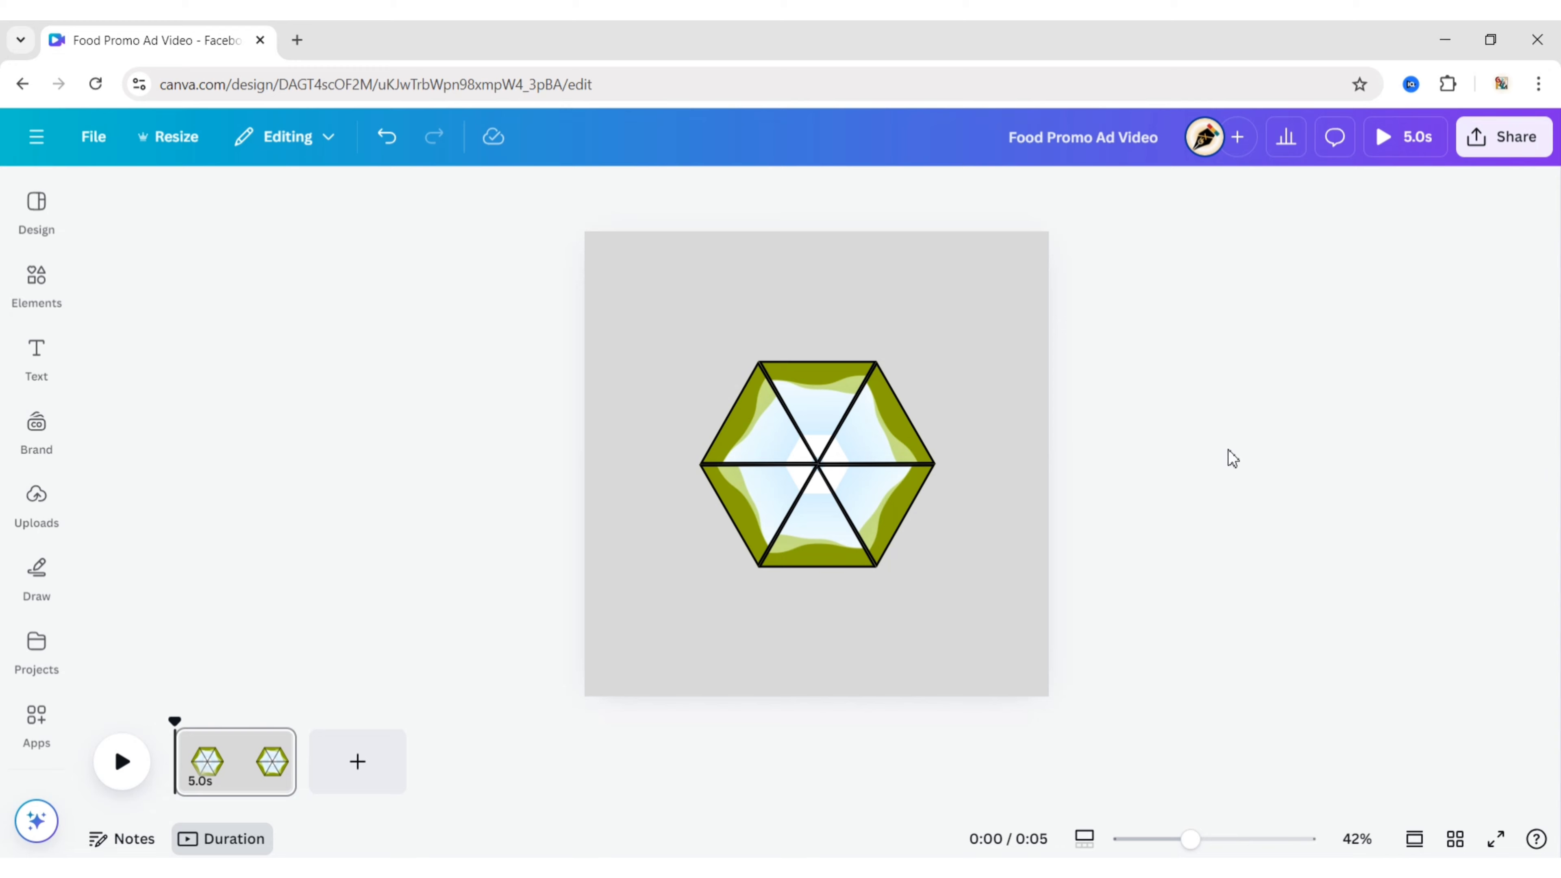
pyautogui.click(817, 465)
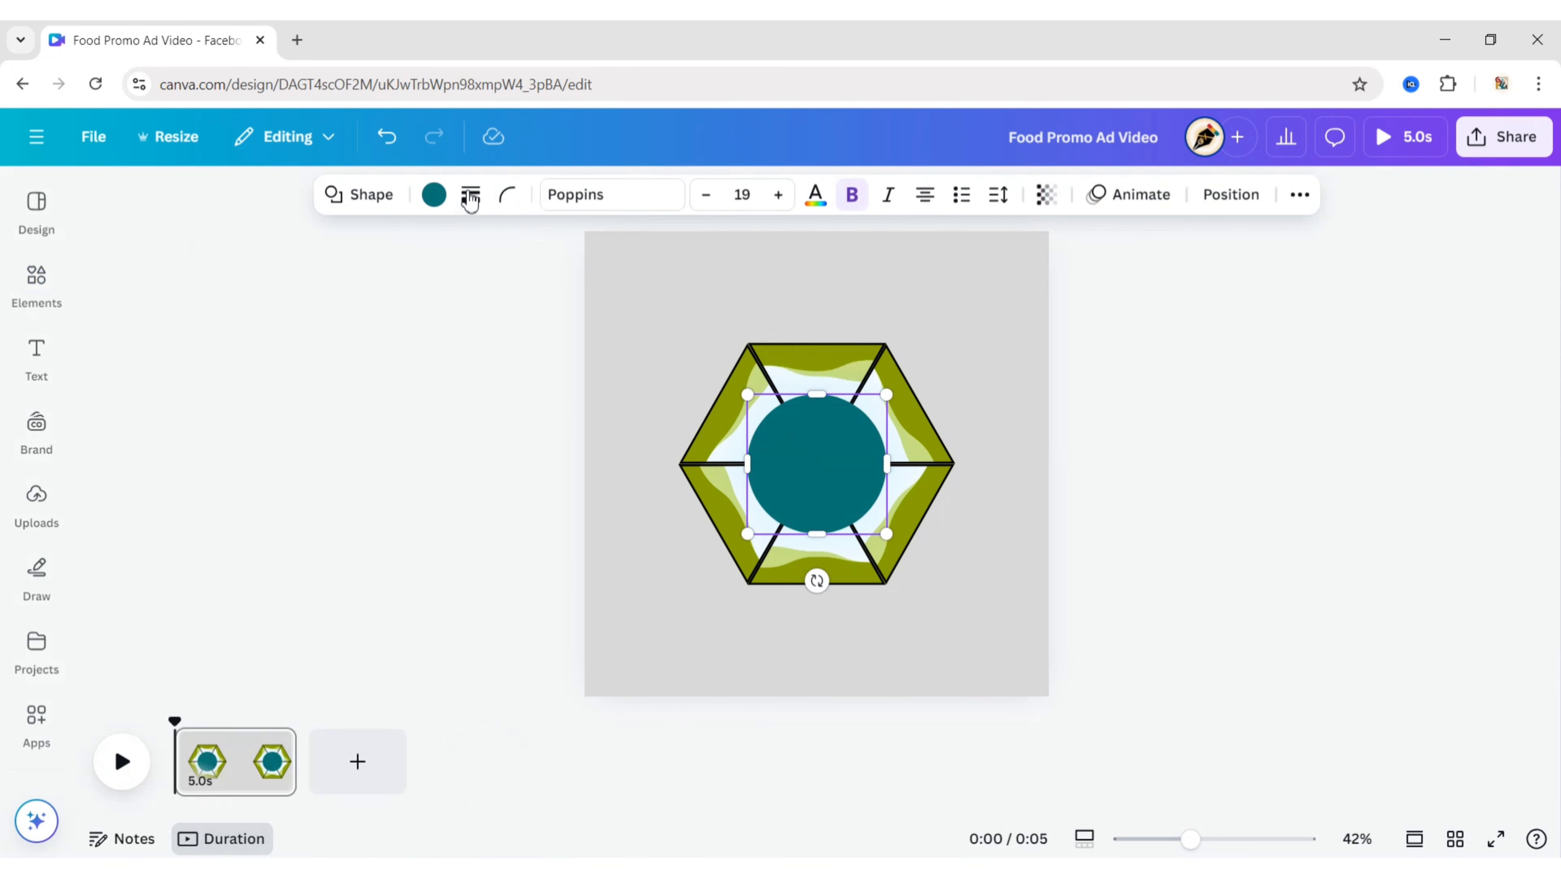
# Step: Turn the teal circle into a large dark green ring with a thick border and no fill
pyautogui.moveTo(887, 535); pyautogui.dragTo(1015, 662)
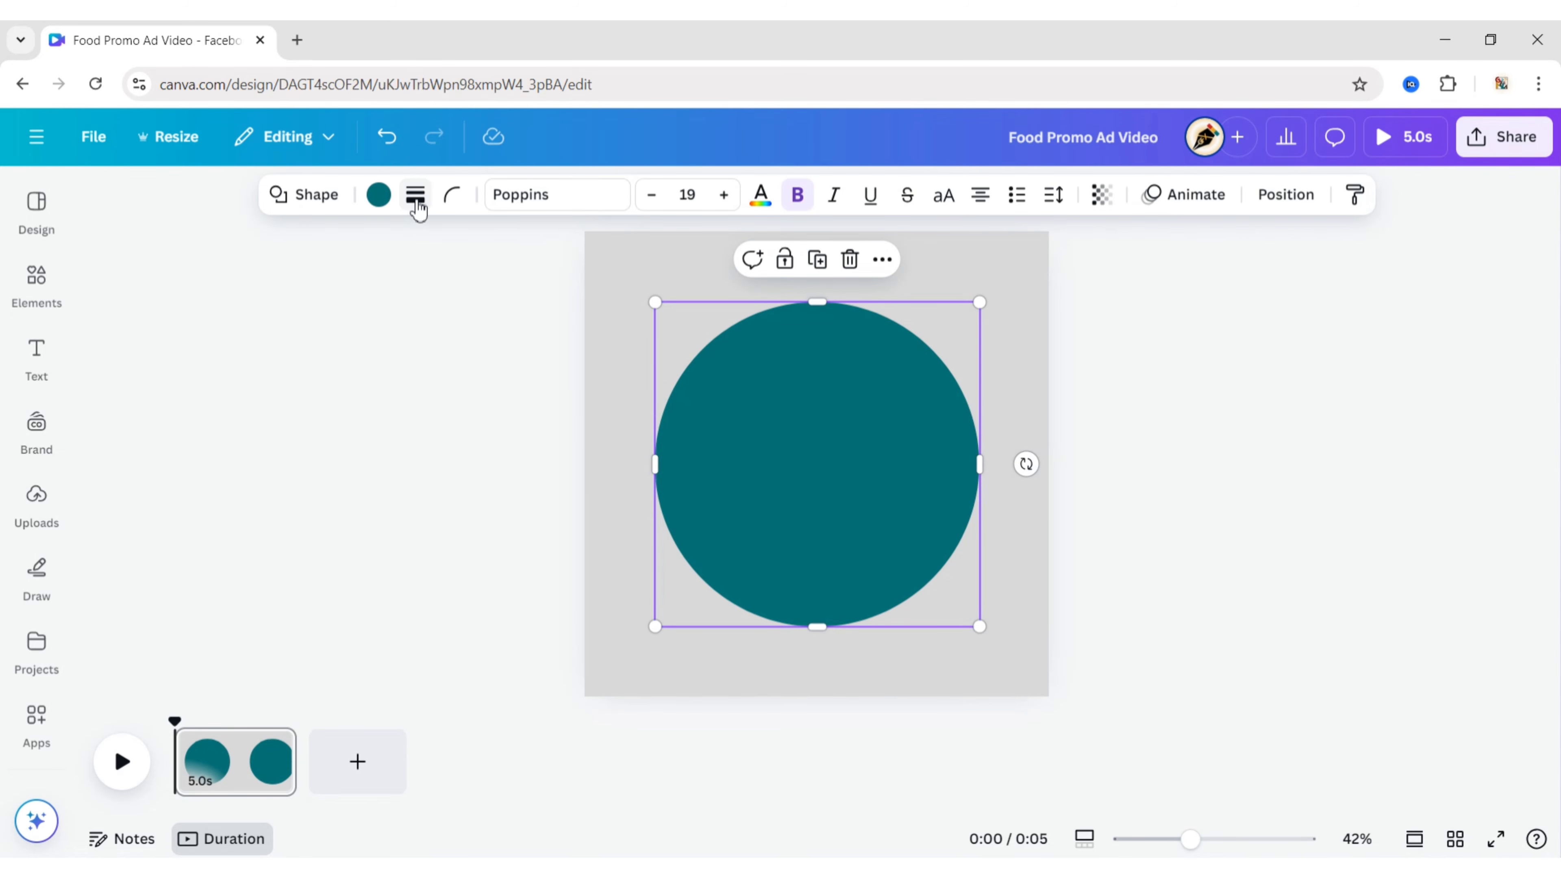
pyautogui.click(415, 194)
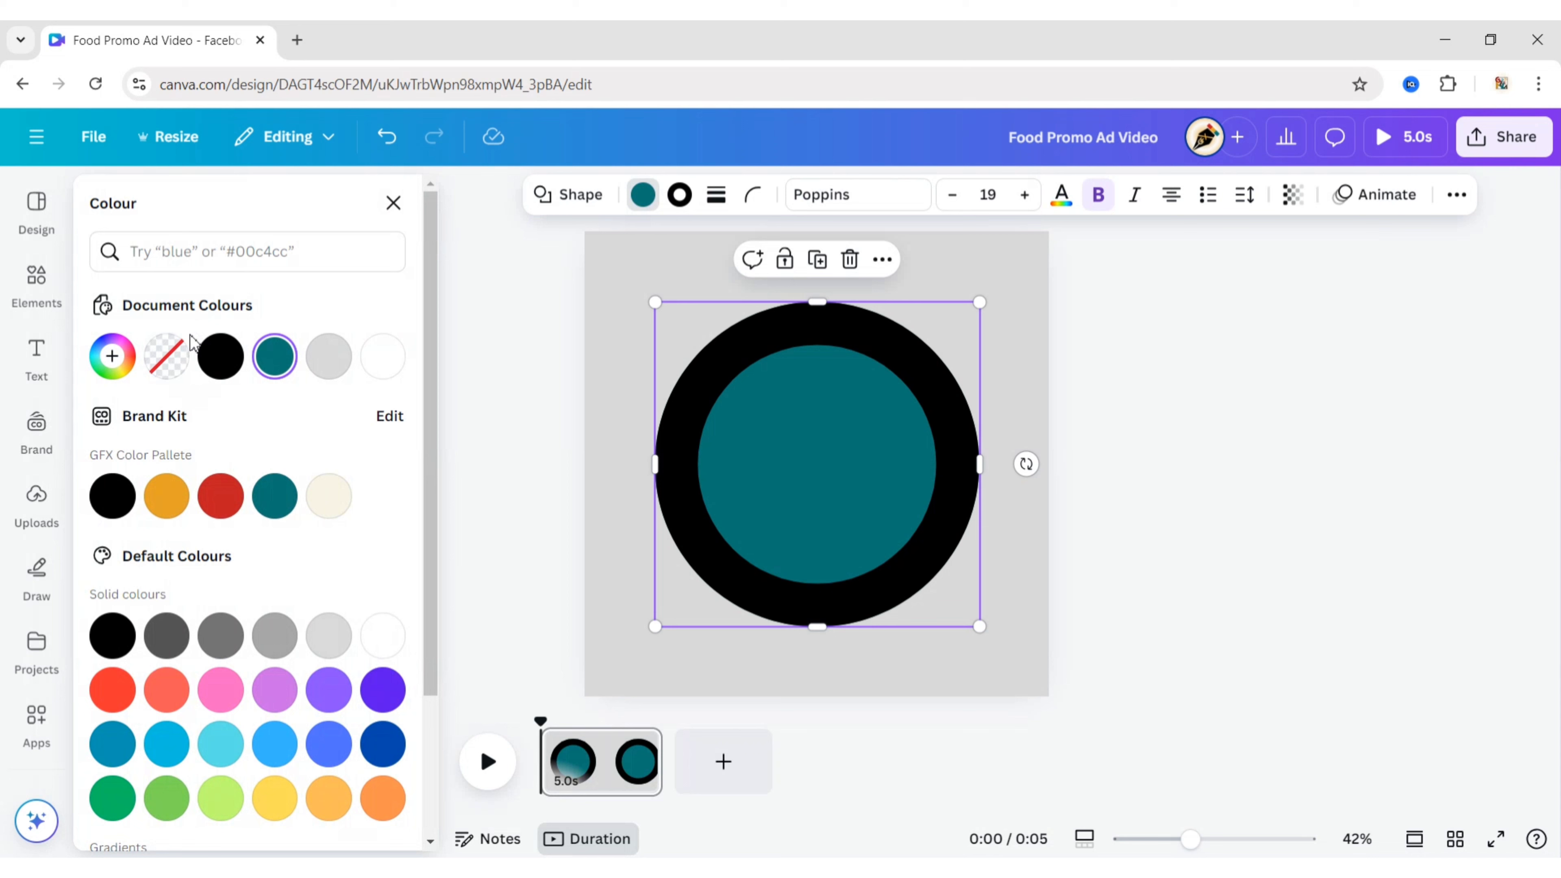
pyautogui.click(393, 203)
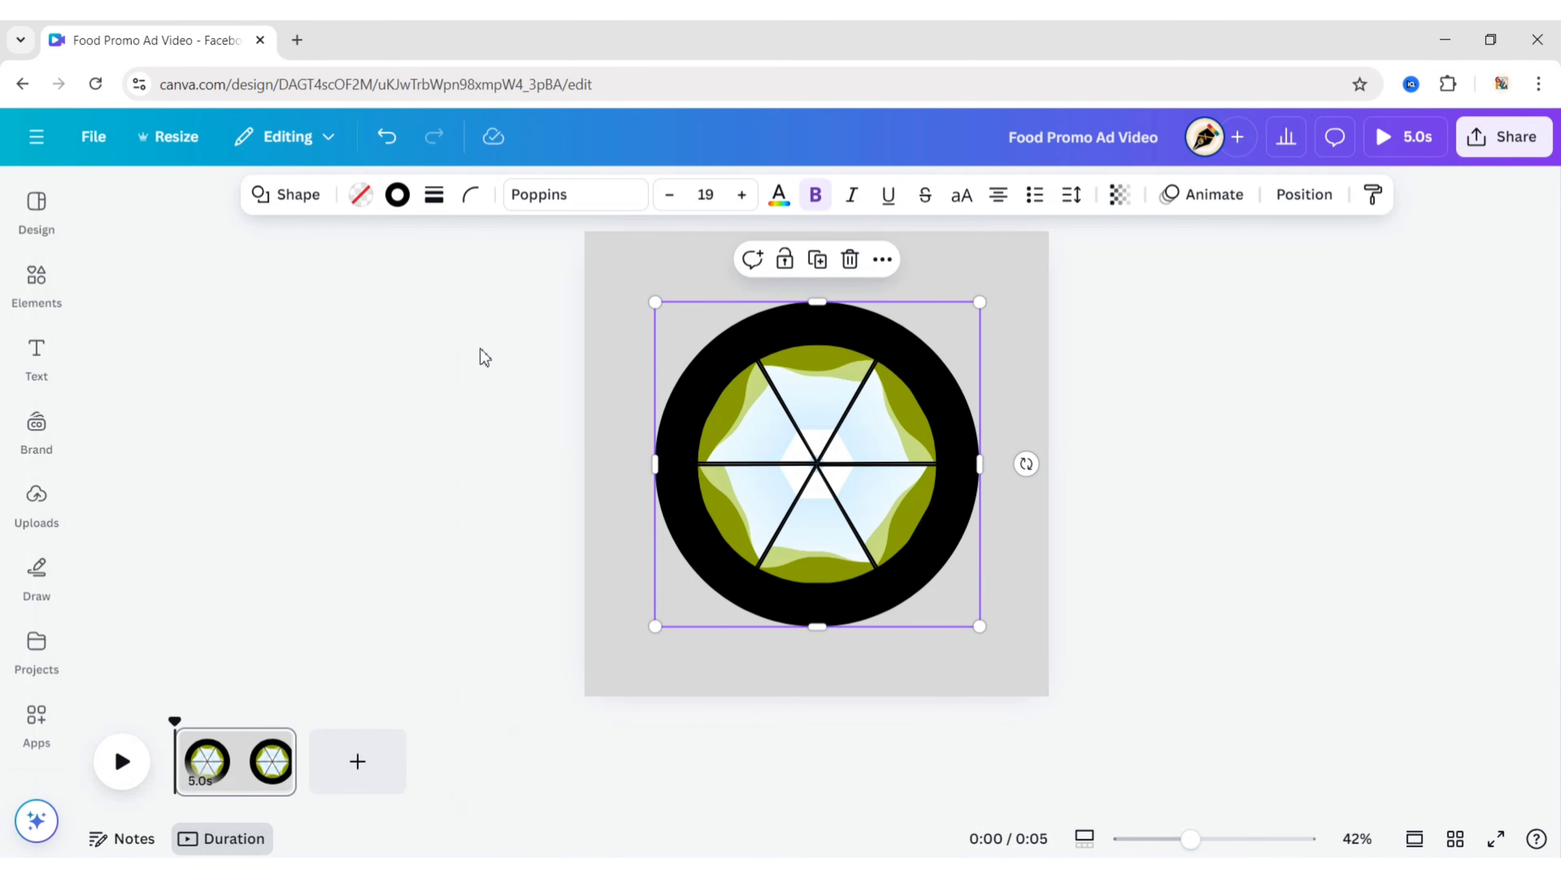
pyautogui.click(877, 643)
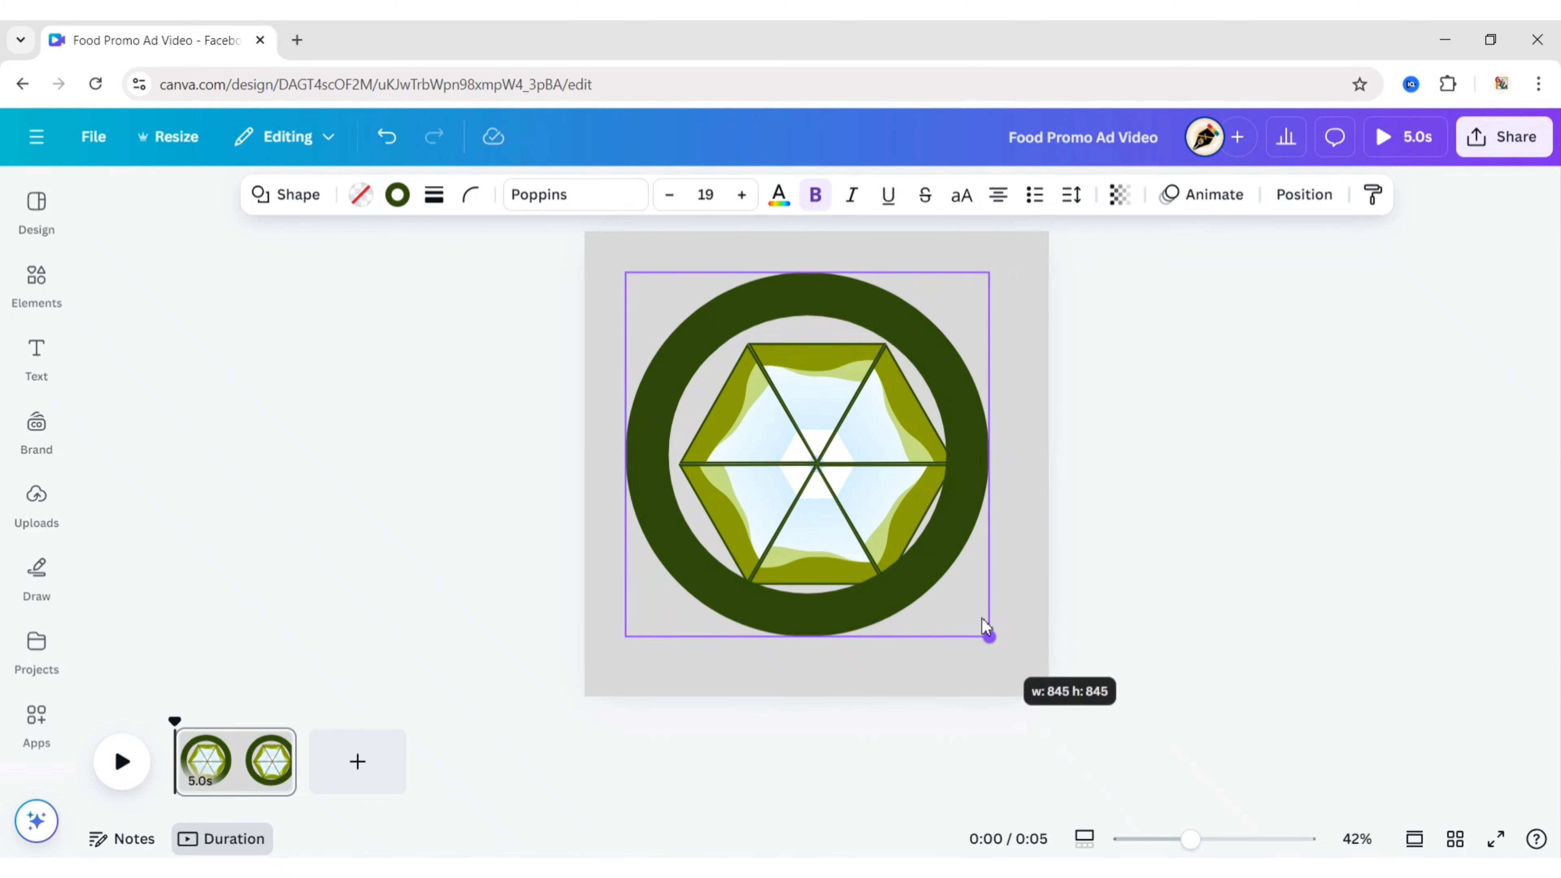
# Step: Centre the ring over the hexagon and enlarge the wheel to fill it
pyautogui.moveTo(806, 453); pyautogui.dragTo(824, 462)
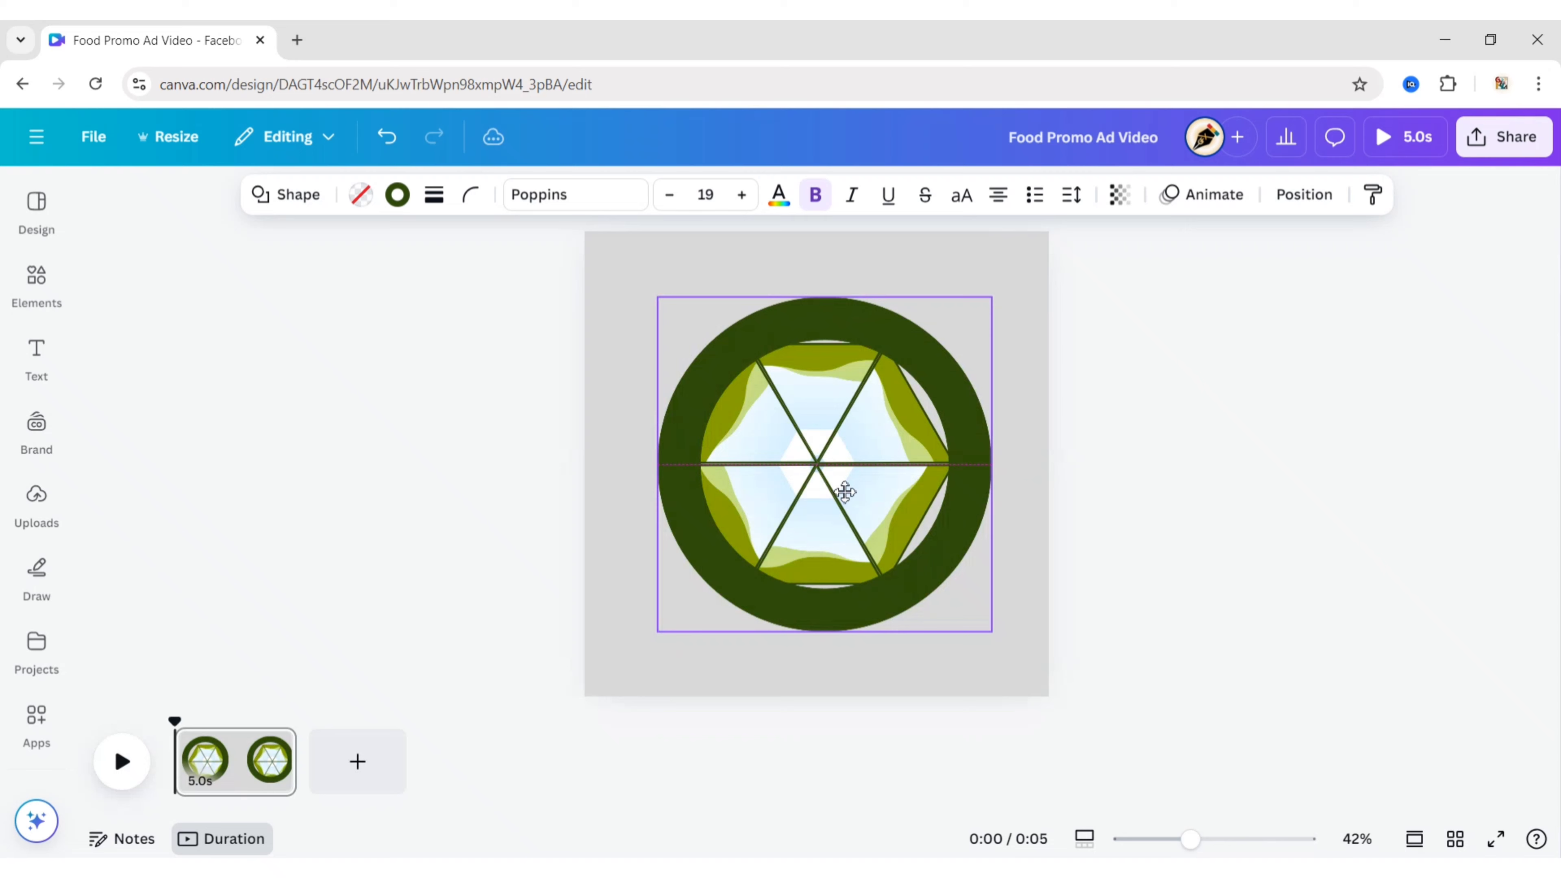
pyautogui.moveTo(993, 634); pyautogui.dragTo(979, 622)
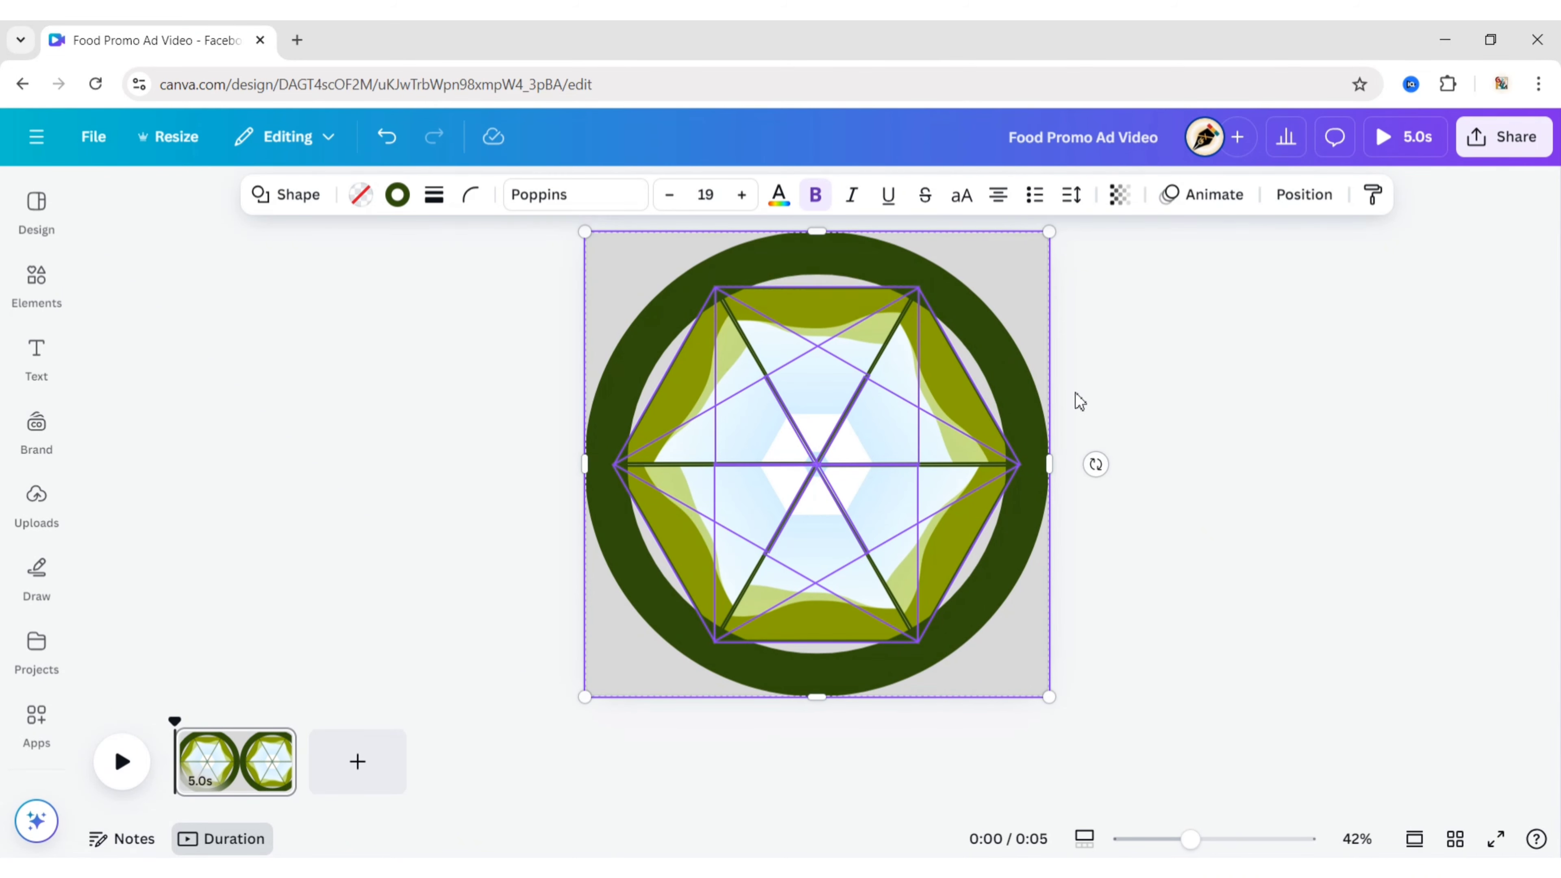
pyautogui.moveTo(1048, 696); pyautogui.dragTo(1036, 650)
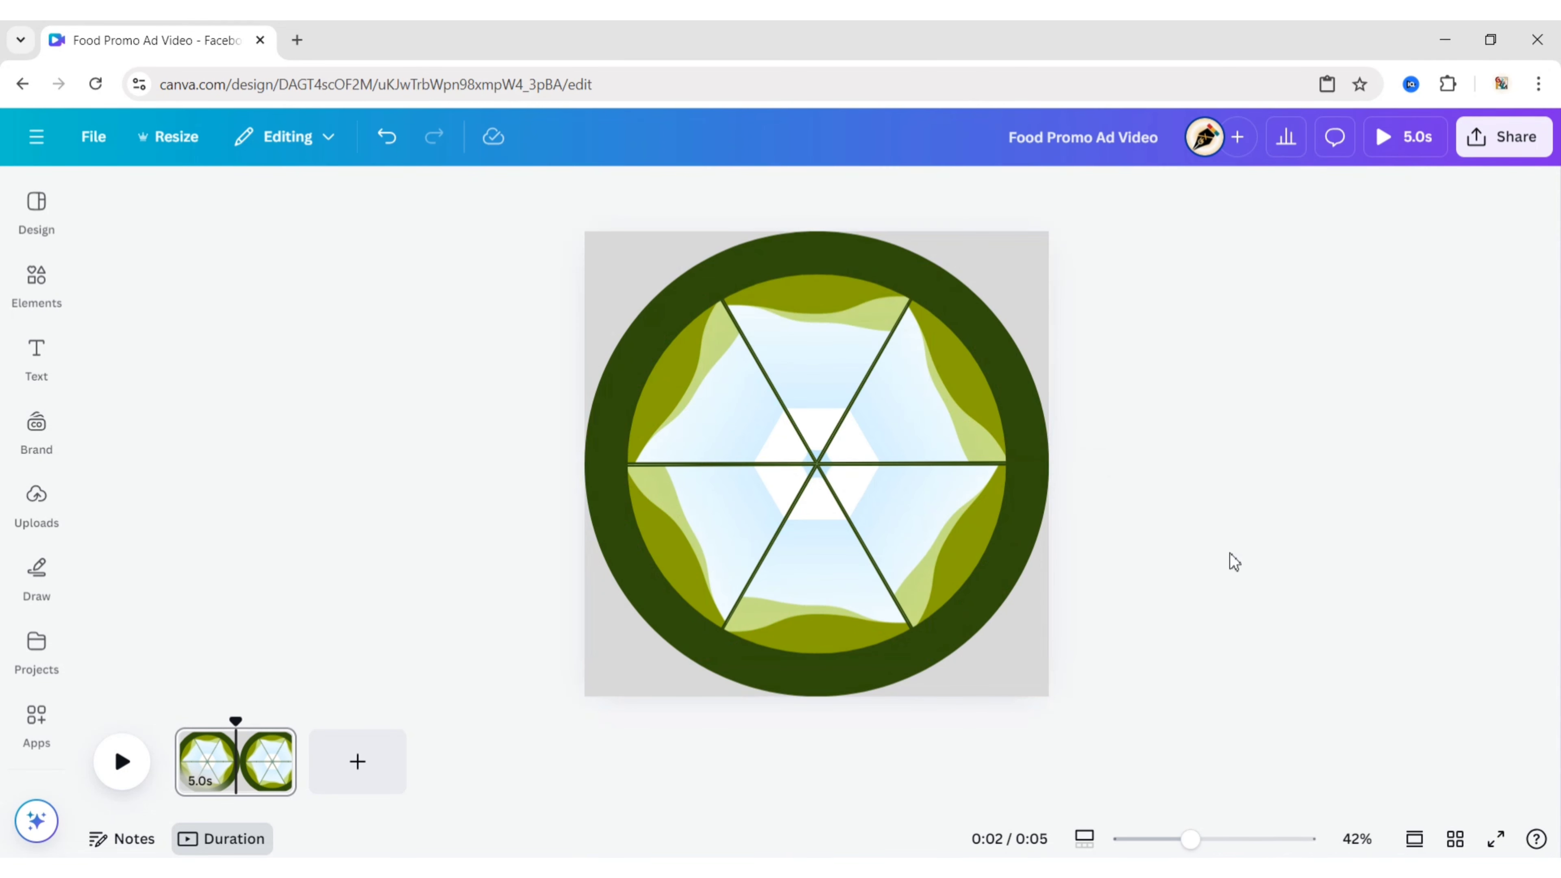
# Step: Outline the dark green ring with a thin lime-green edge and reopen the Elements library
pyautogui.click(815, 462)
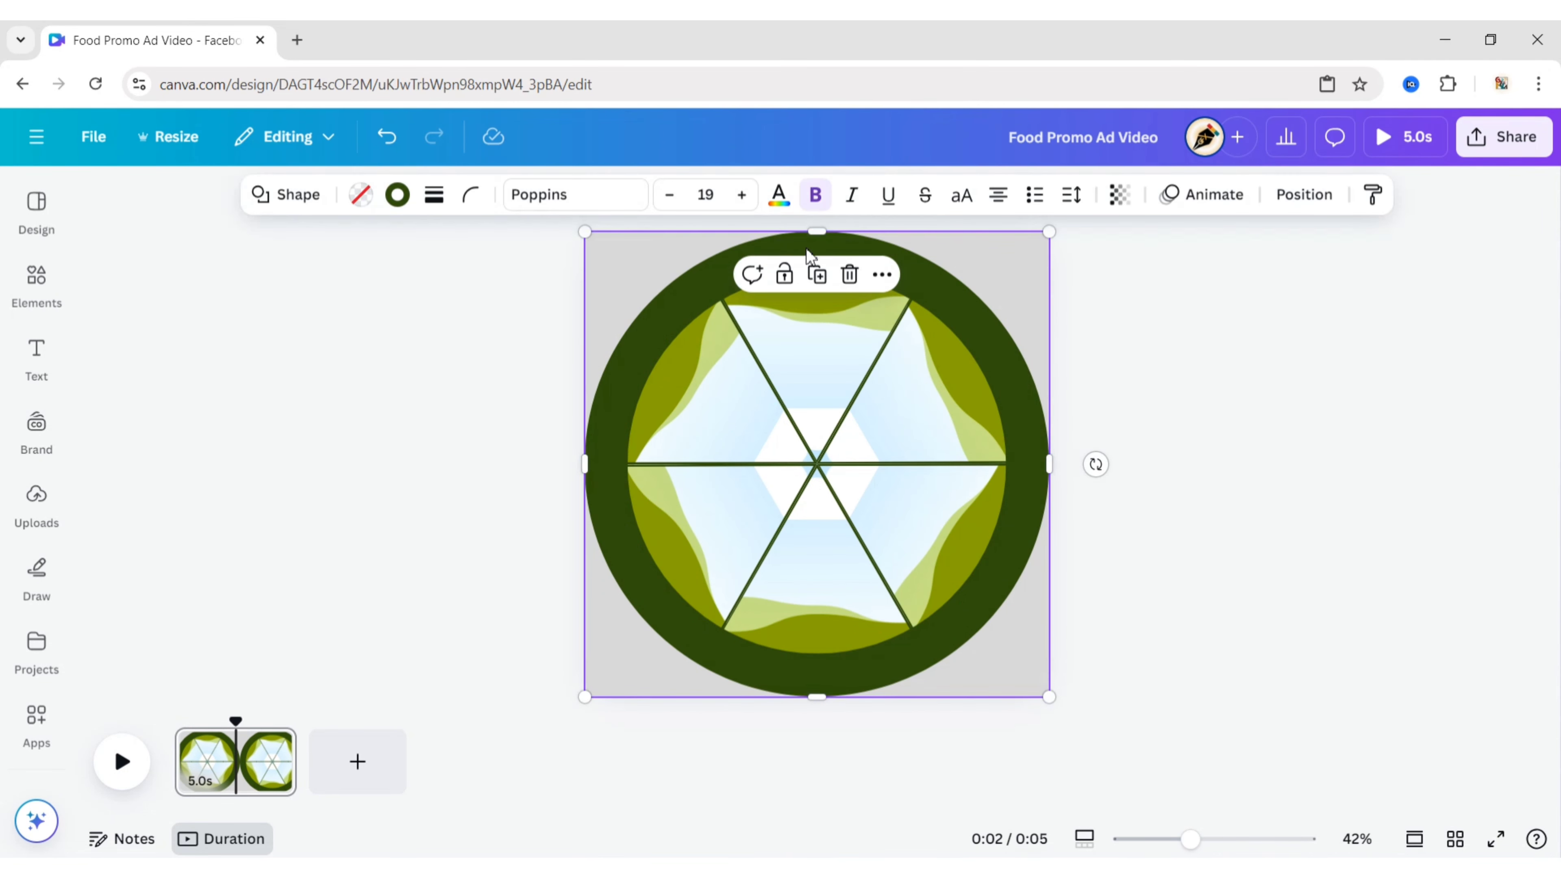
pyautogui.moveTo(582, 343)
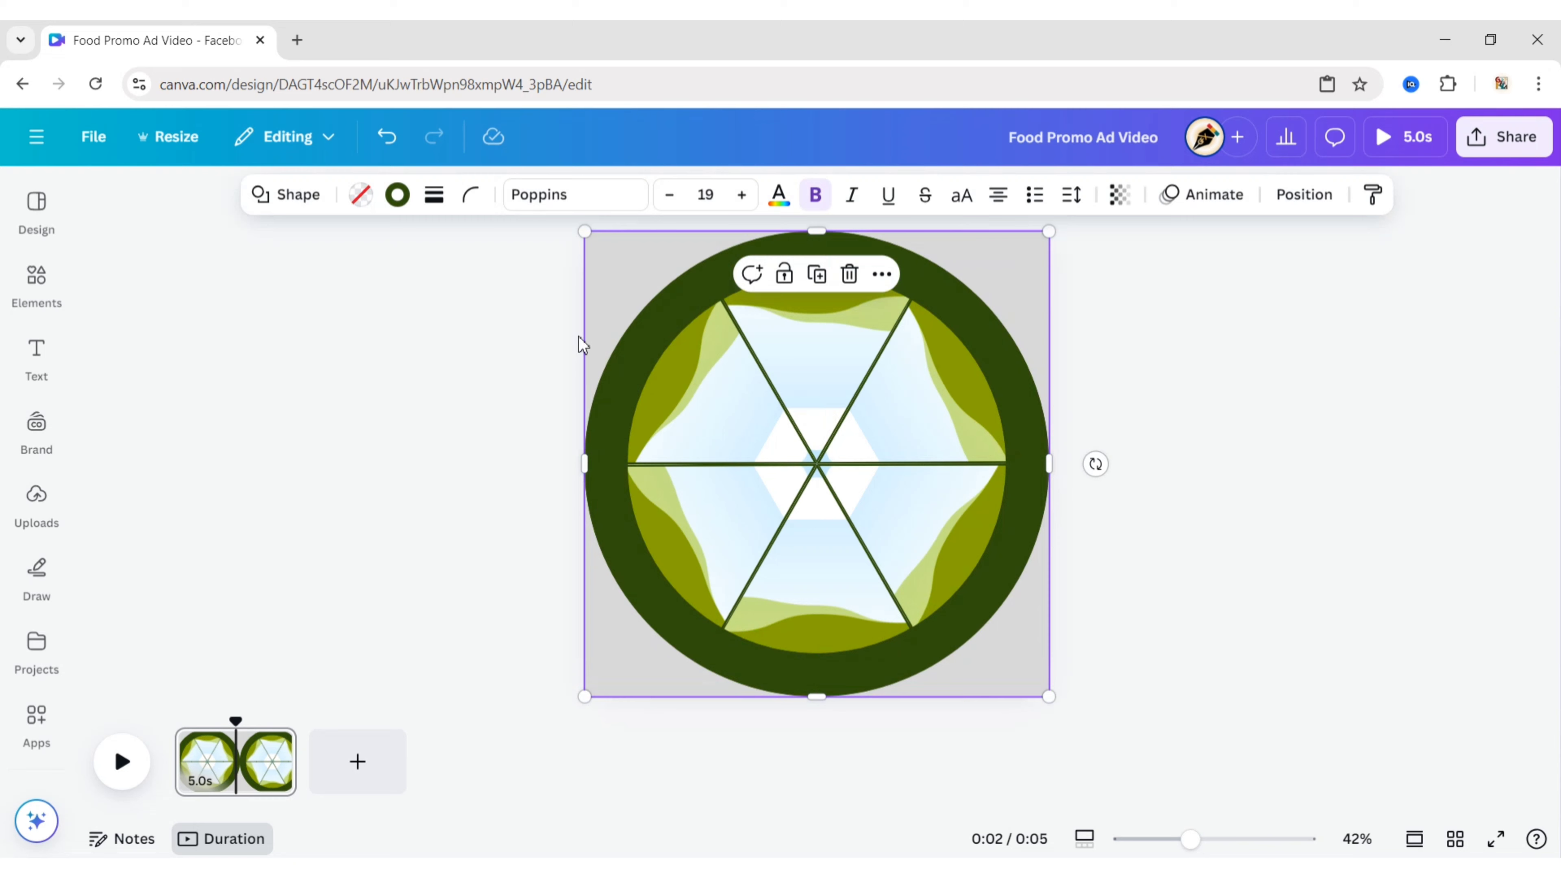
pyautogui.click(433, 194)
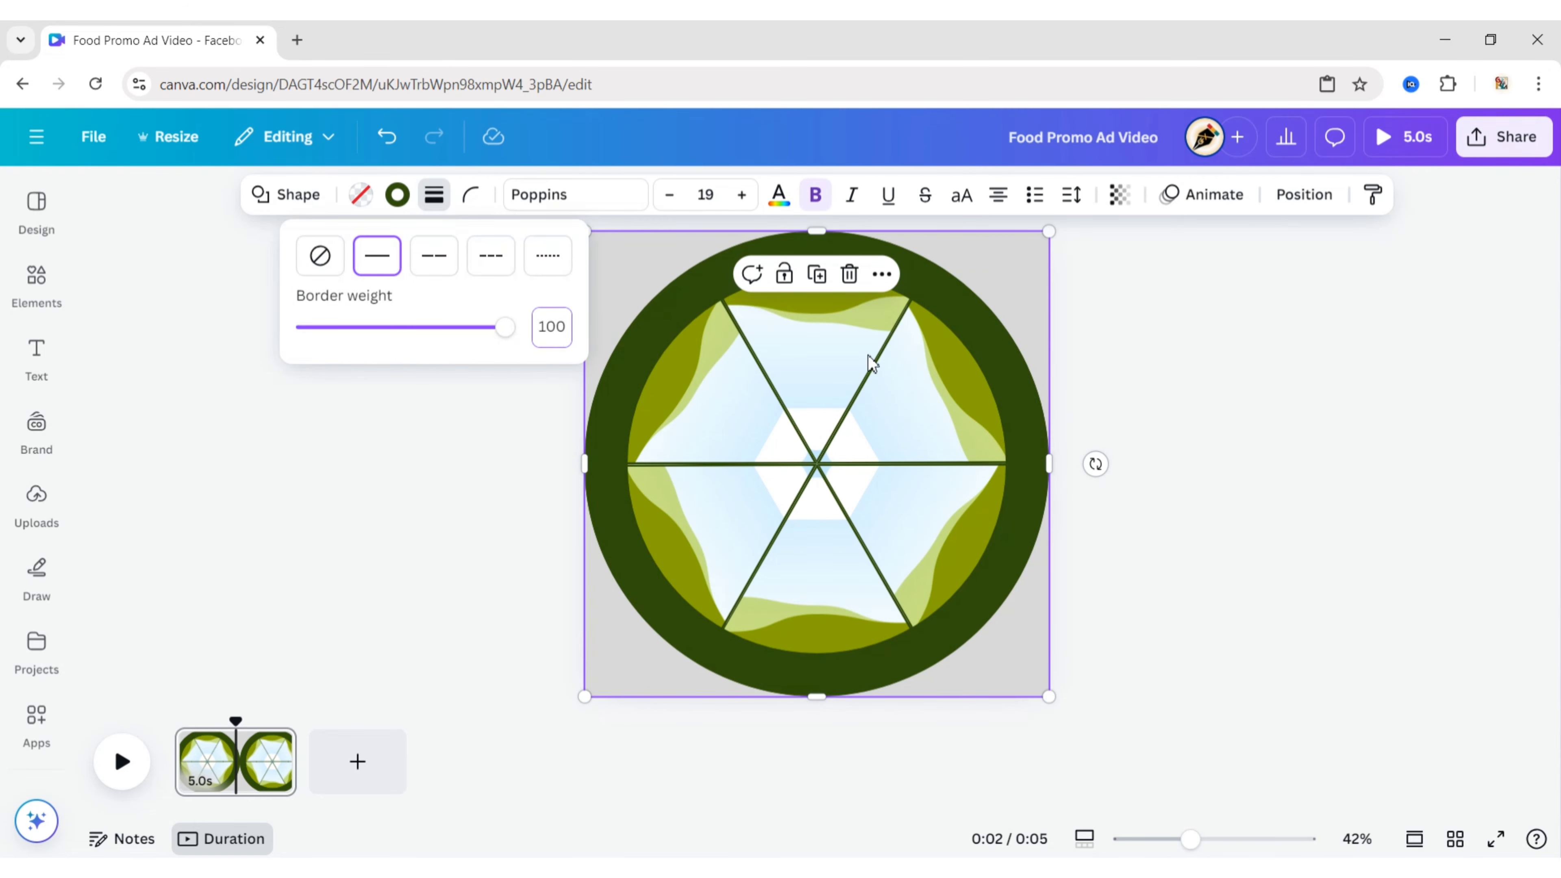
pyautogui.click(396, 195)
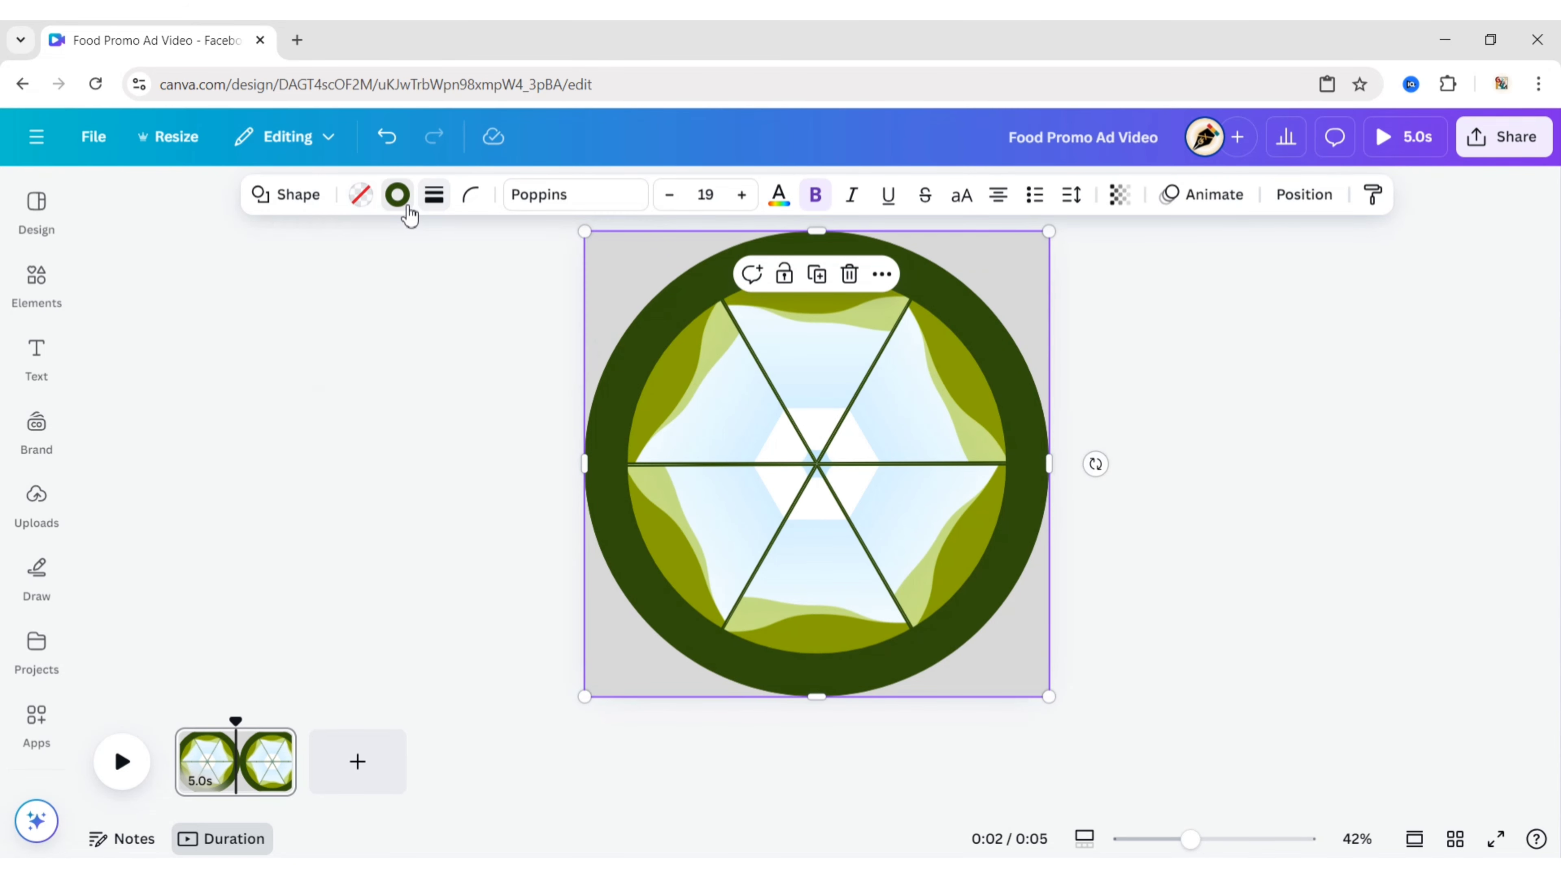
pyautogui.click(396, 195)
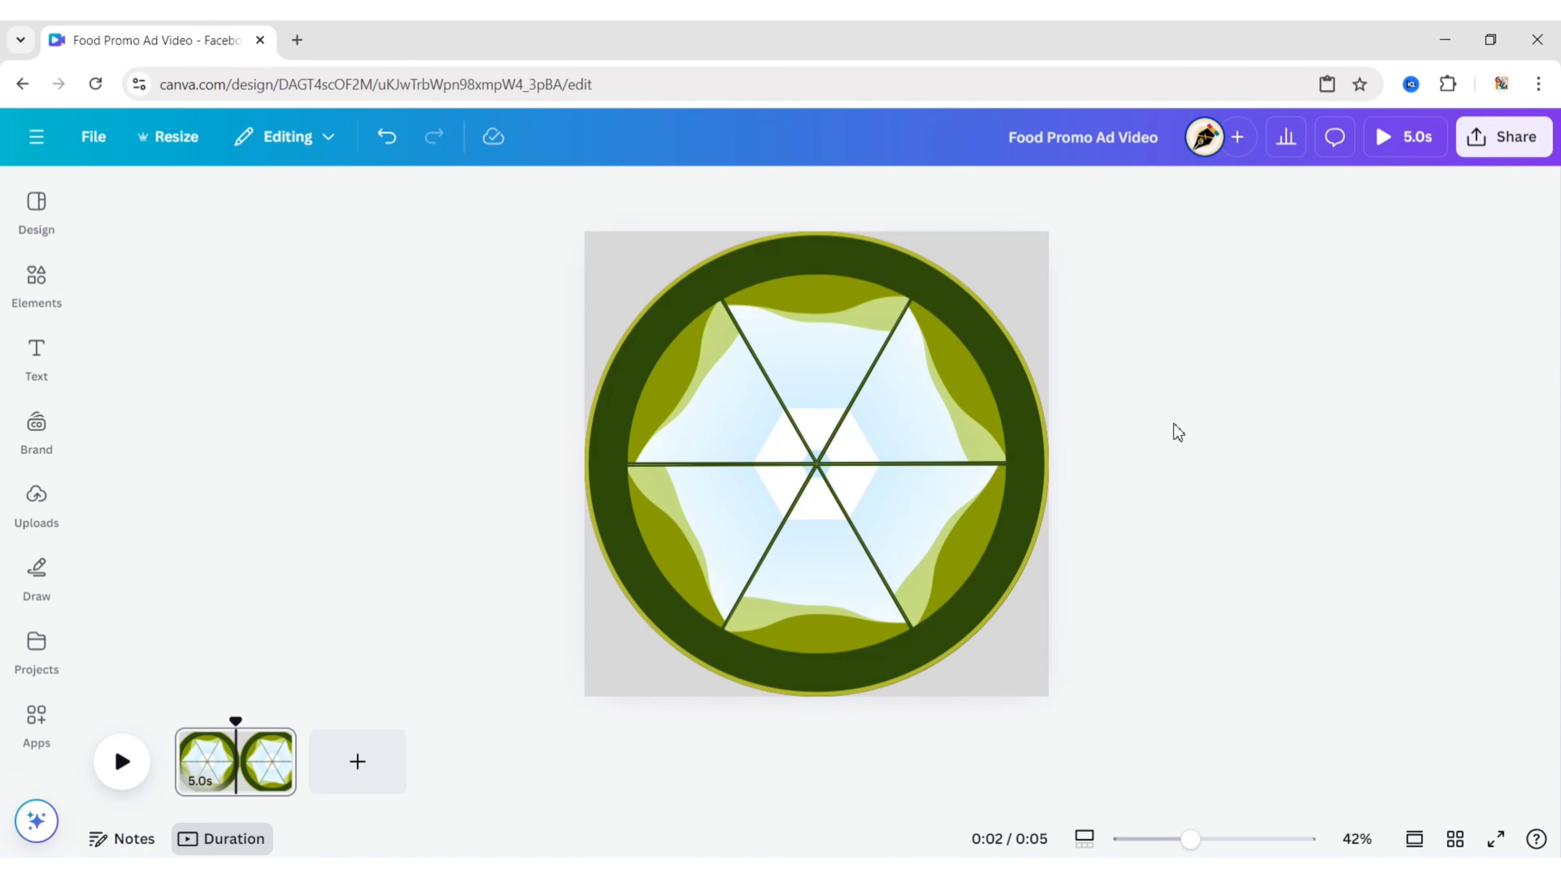
pyautogui.click(36, 284)
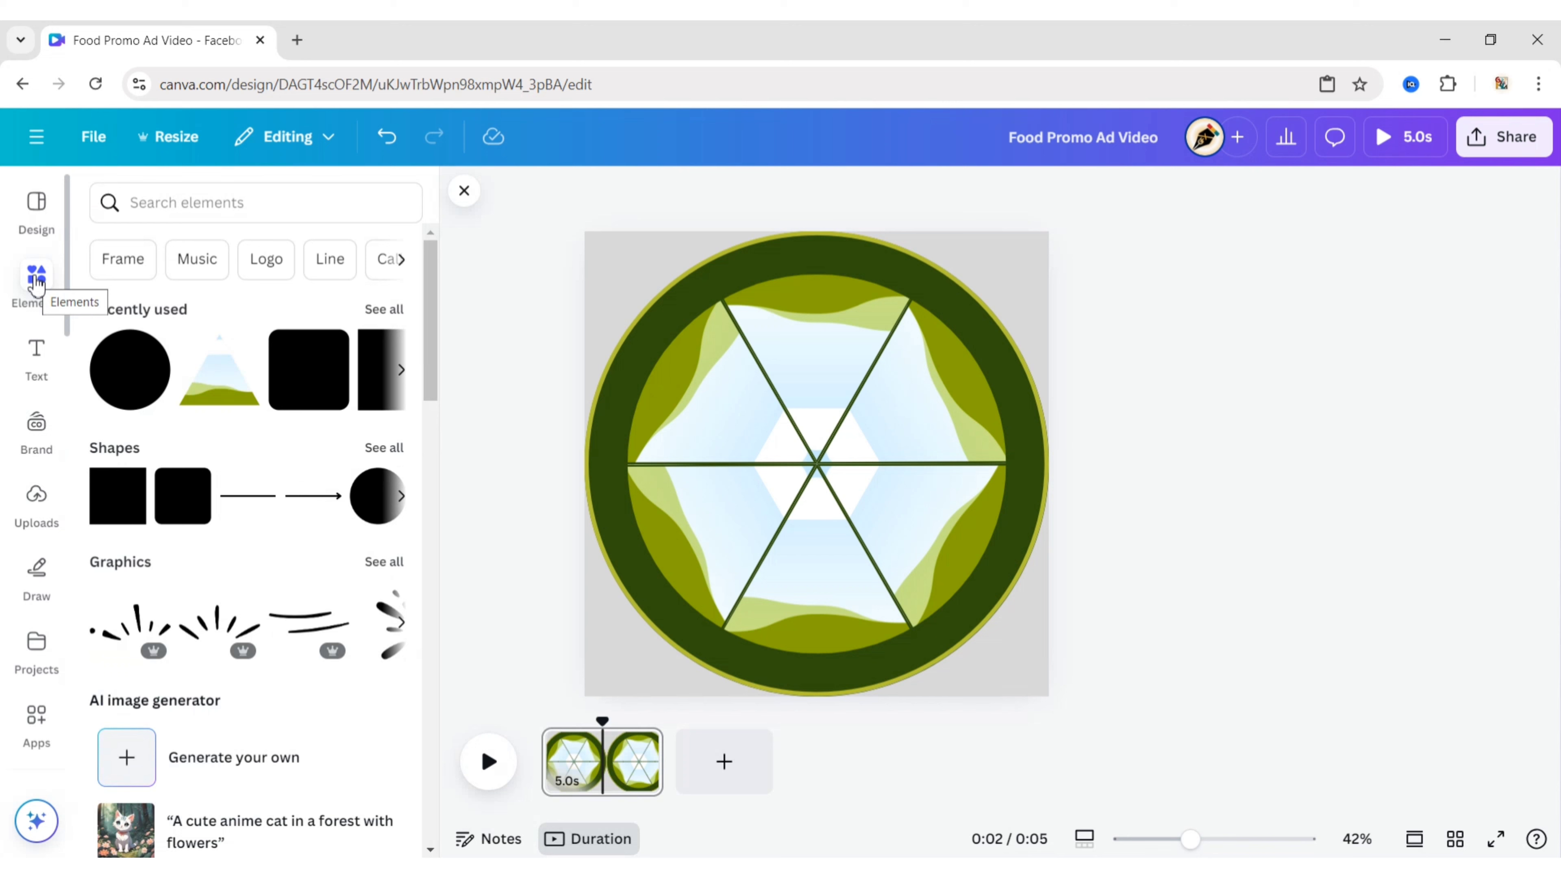
# Step: Add a square and shape it into a thin olive bar over the right spoke
pyautogui.click(816, 465)
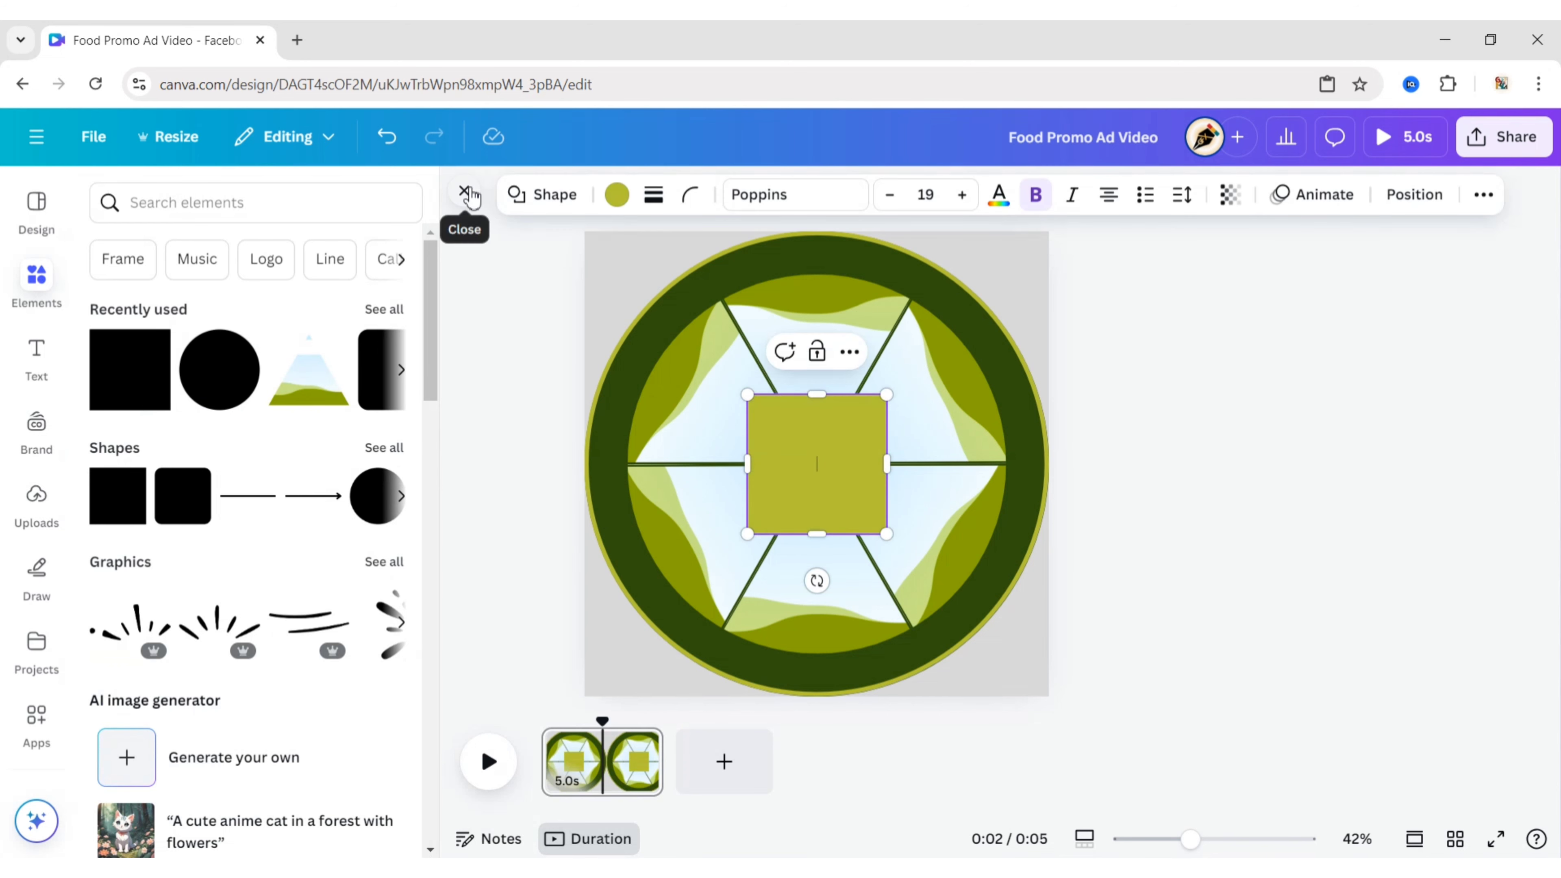
pyautogui.click(464, 195)
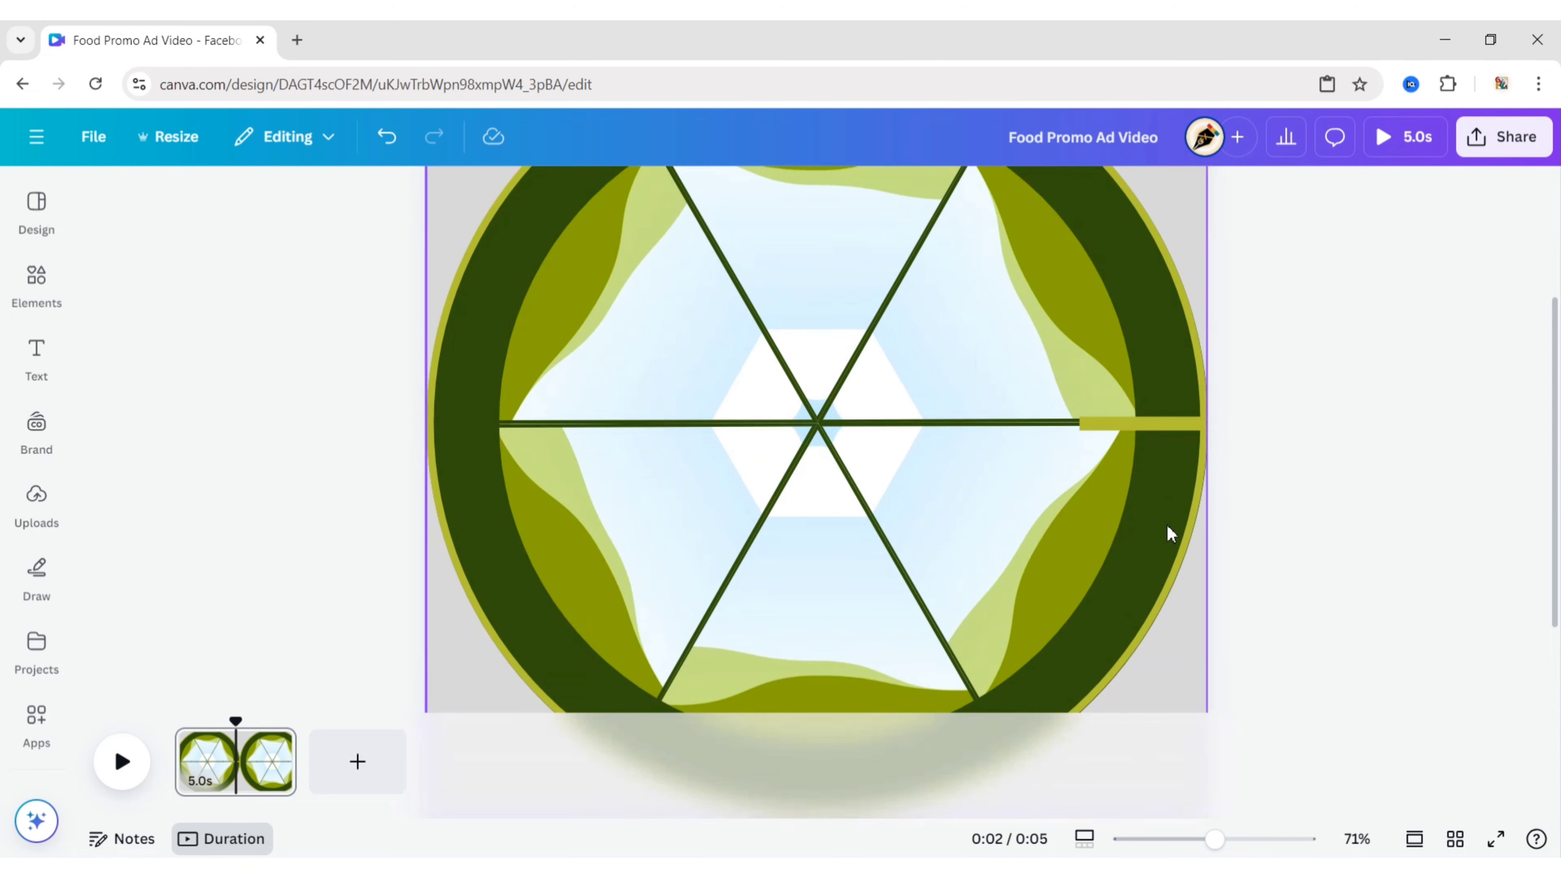
pyautogui.click(1170, 421)
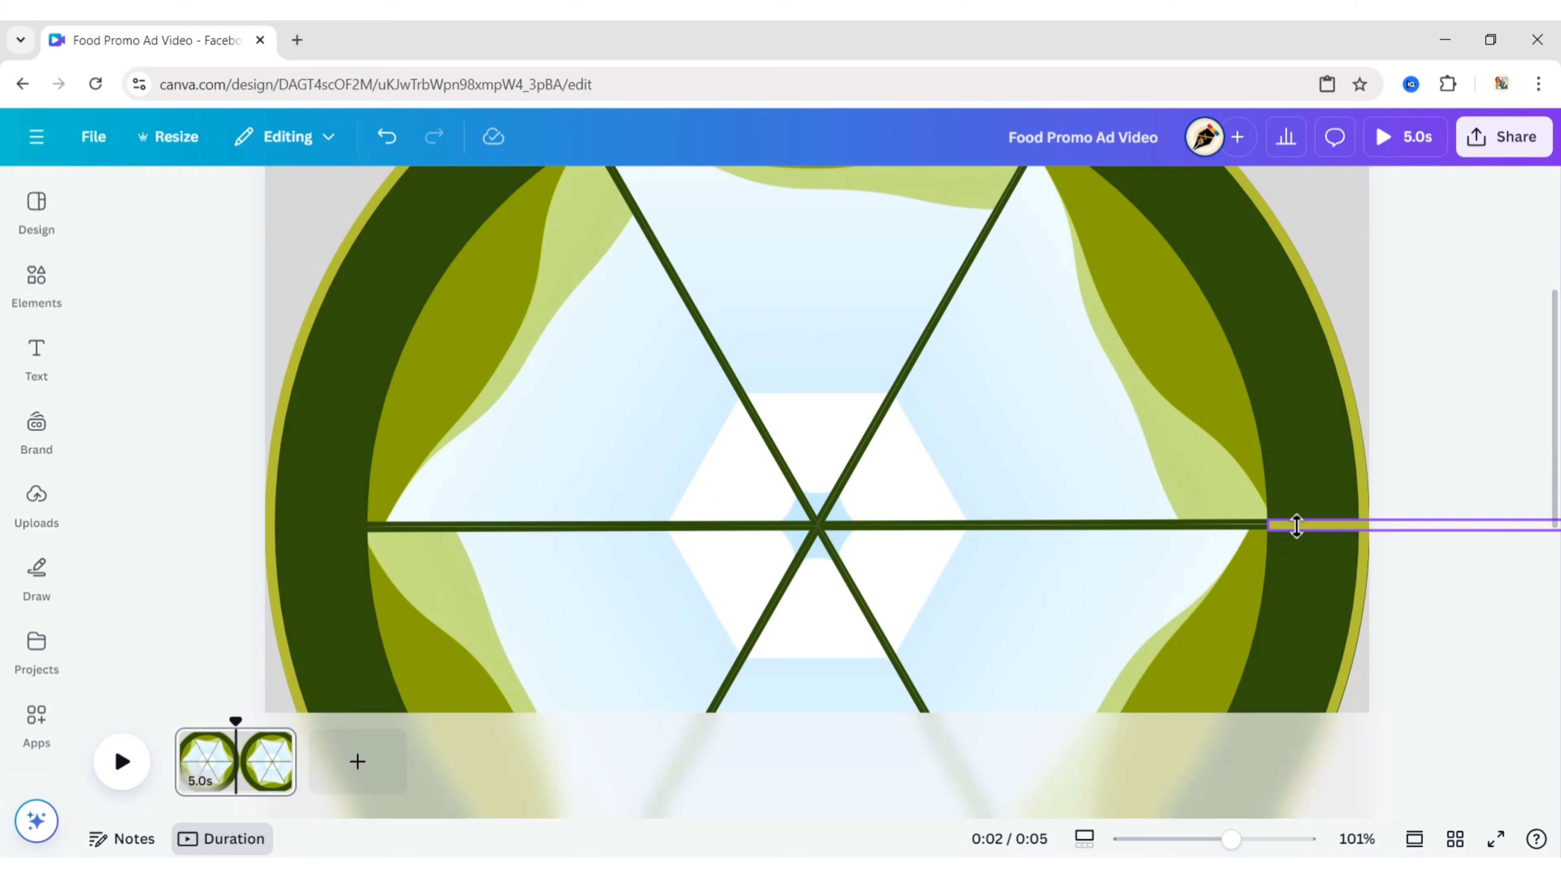
# Step: Resize the bar to span the outer ring and place dividers over each spoke position
pyautogui.click(1294, 526)
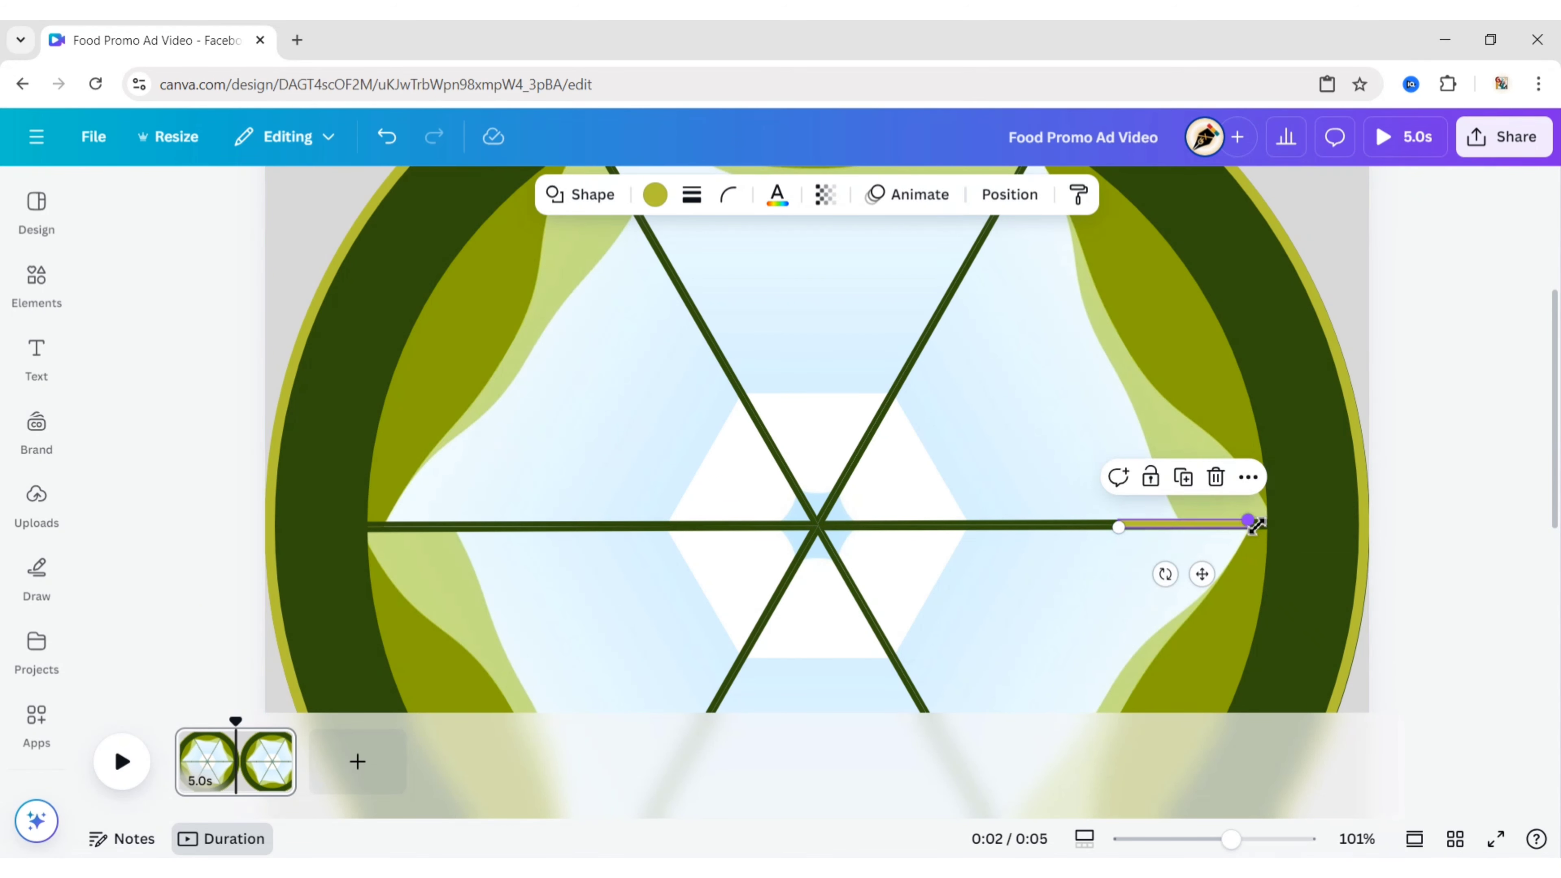
pyautogui.moveTo(1249, 525); pyautogui.dragTo(1352, 522)
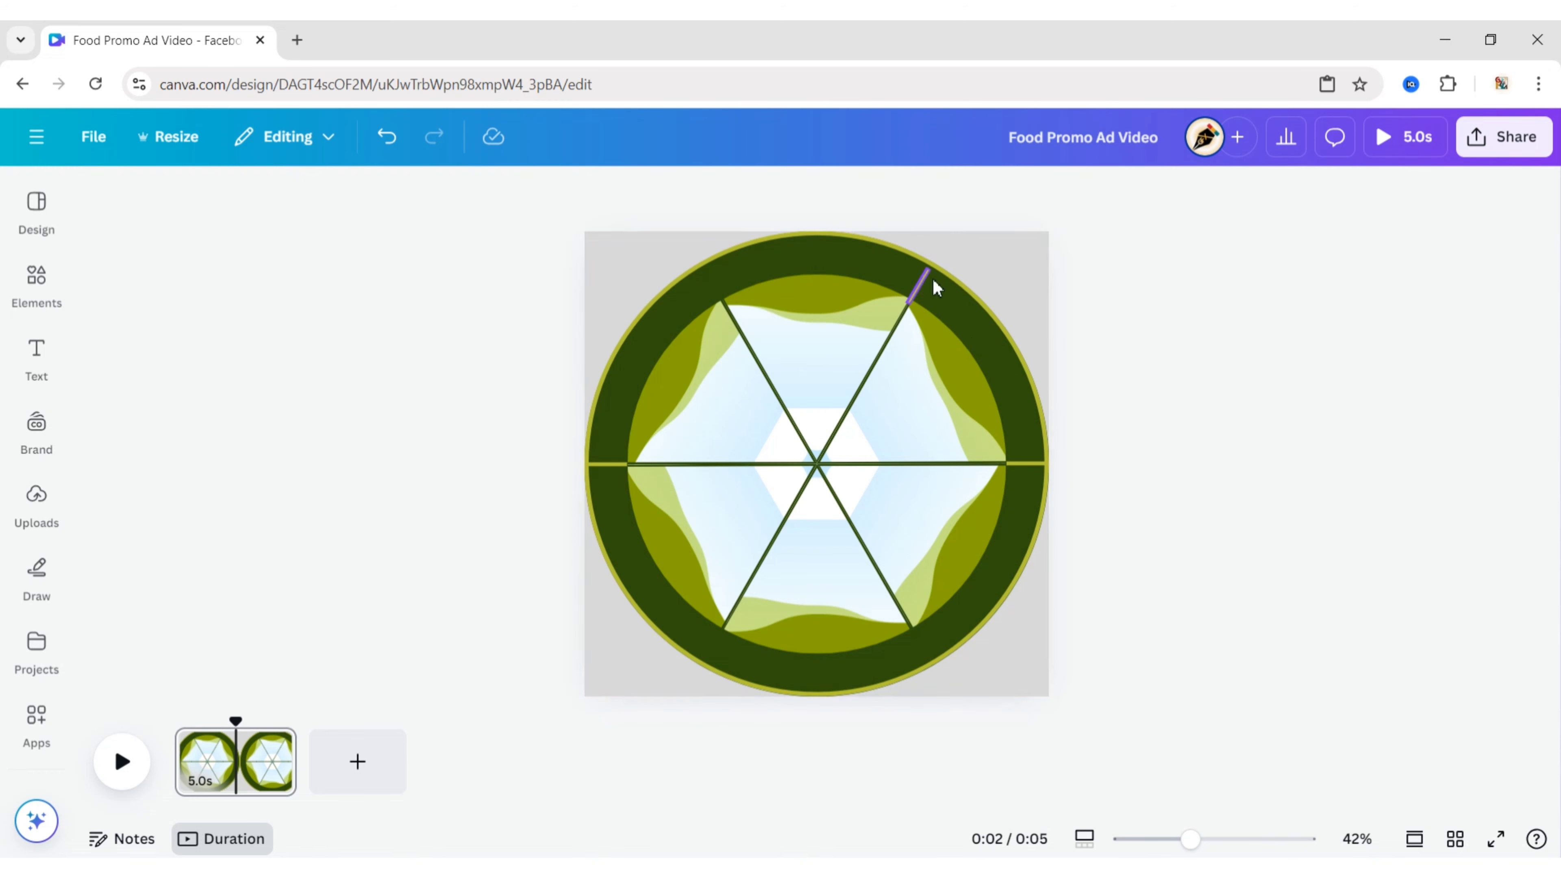
pyautogui.click(918, 283)
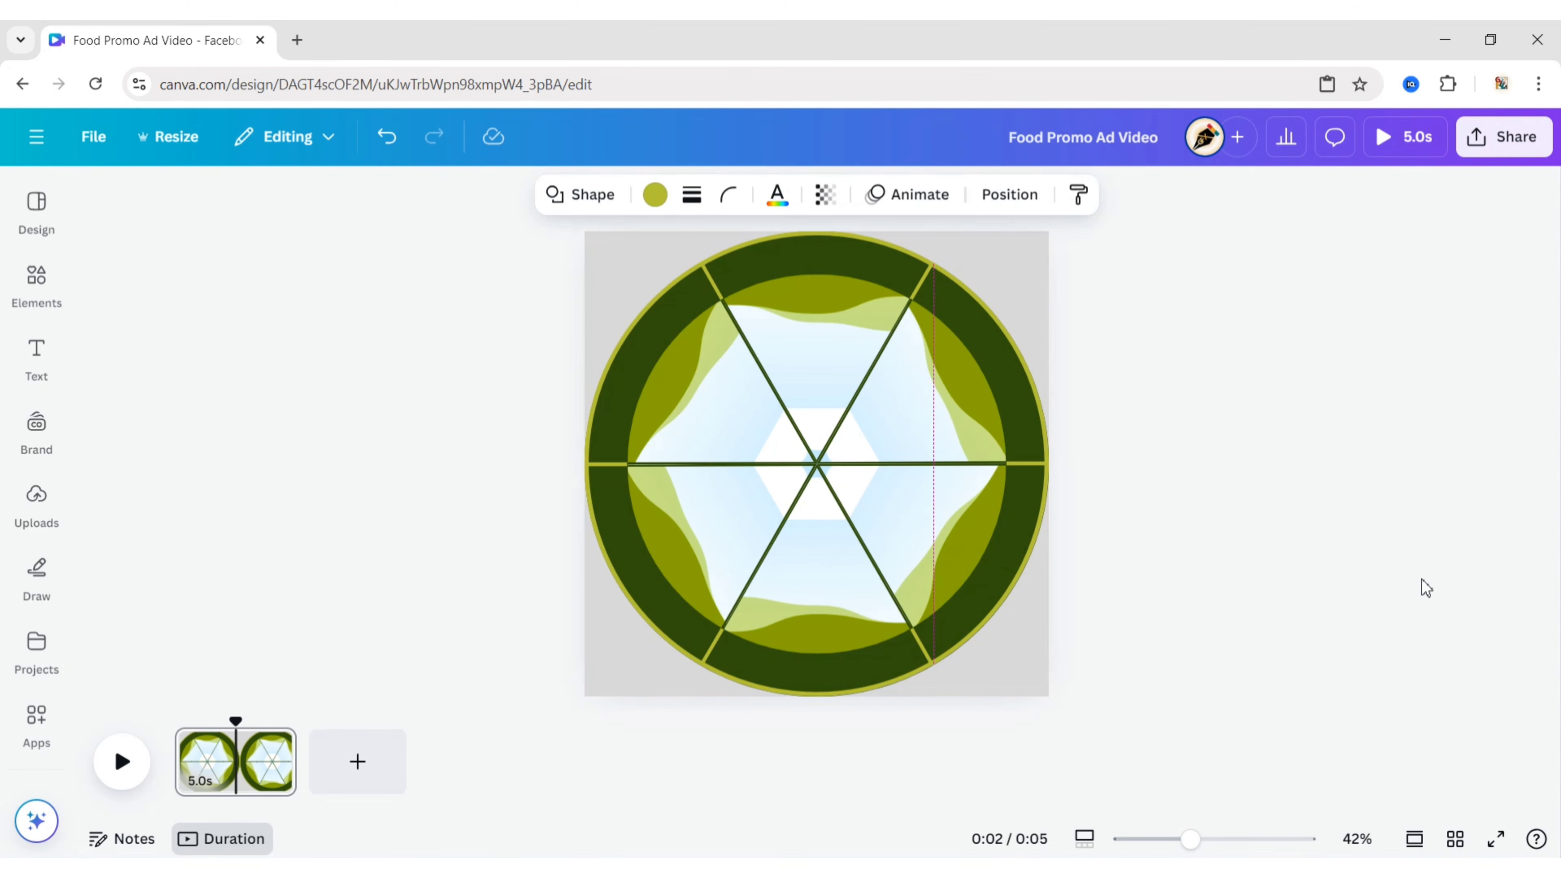
# Step: Bring the six triangle slices in front of the outer ring via Layer > Bring to front
pyautogui.click(816, 463)
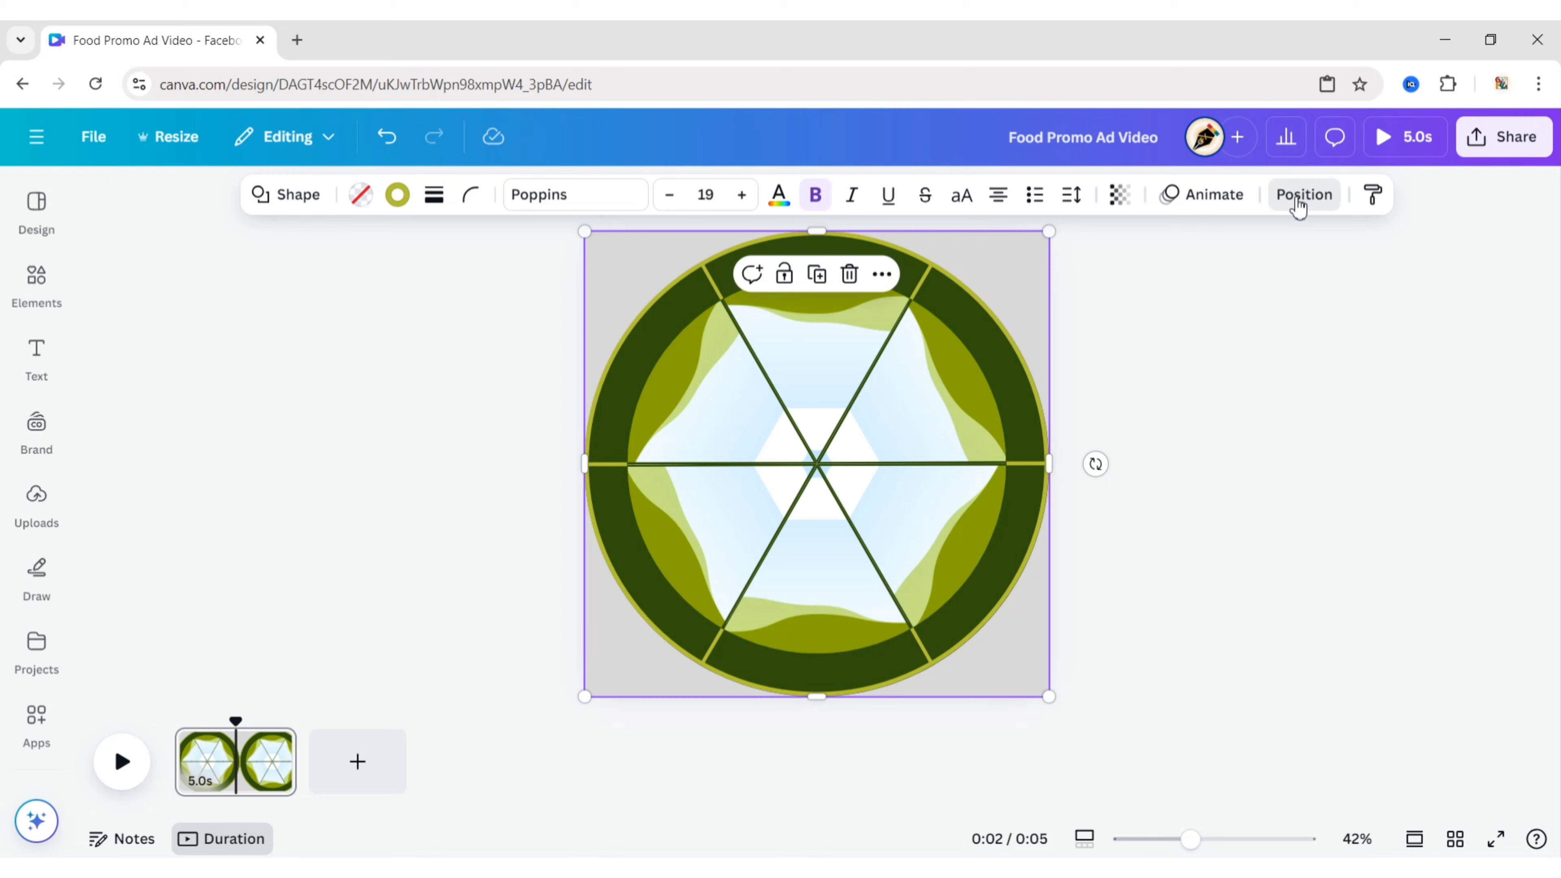
pyautogui.click(1303, 194)
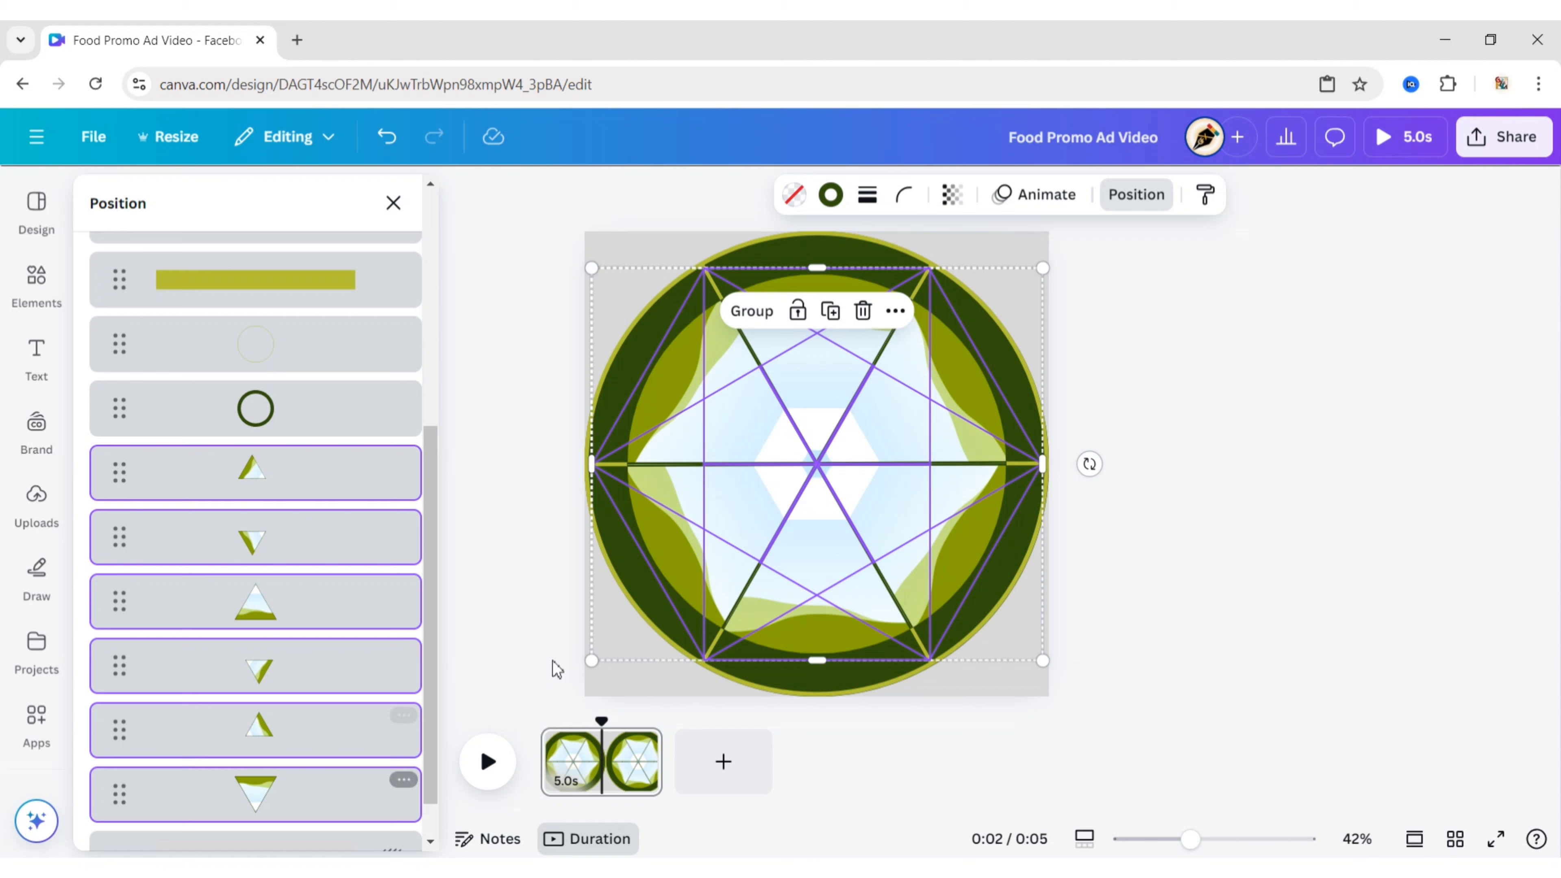
pyautogui.click(894, 310)
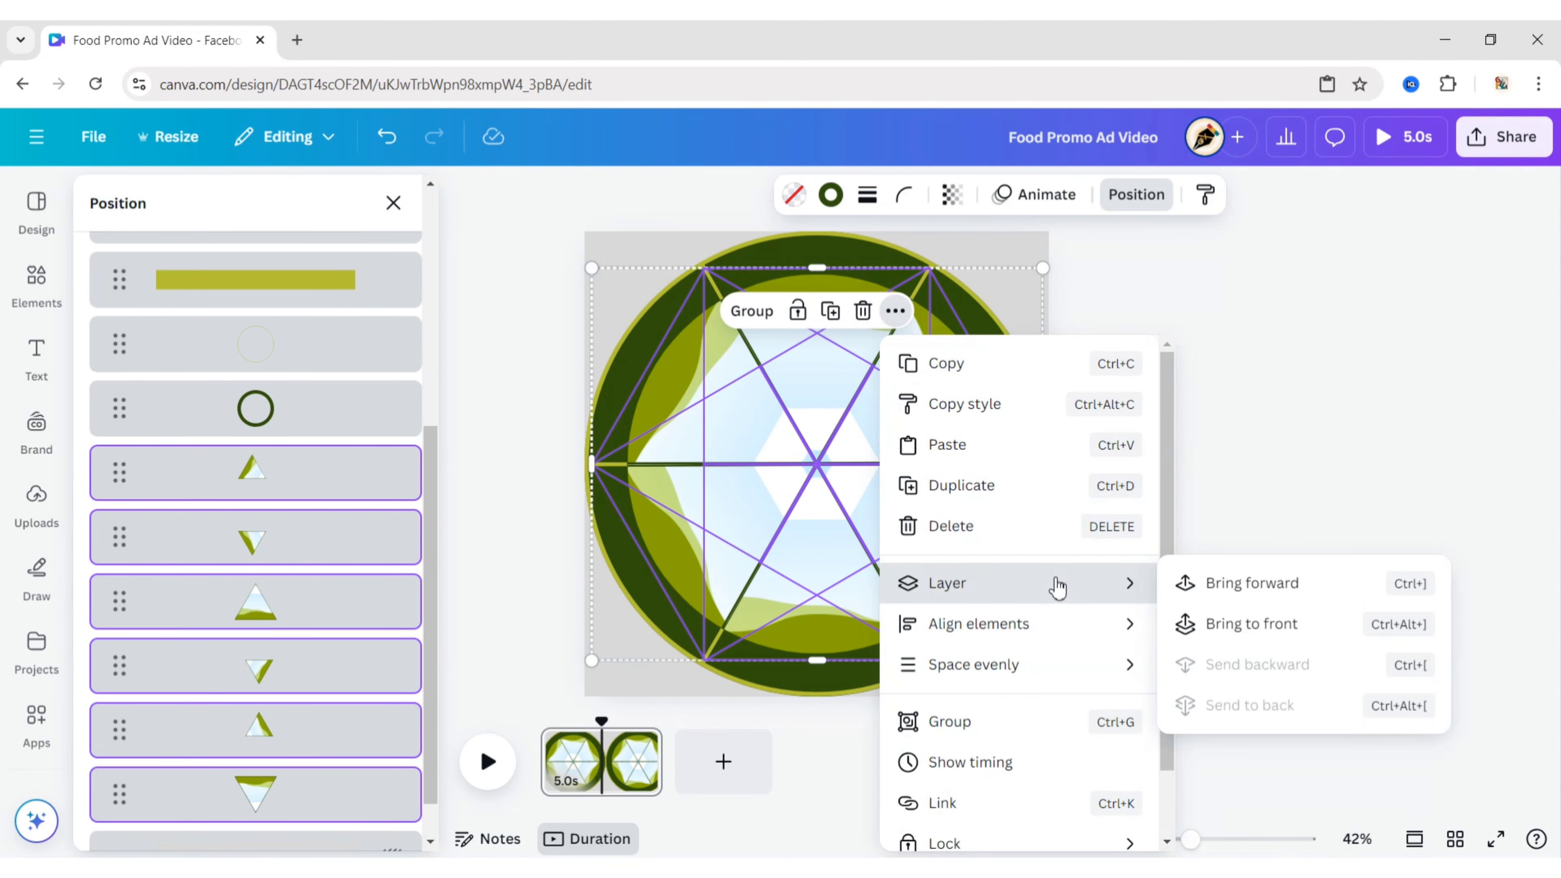
pyautogui.click(1191, 519)
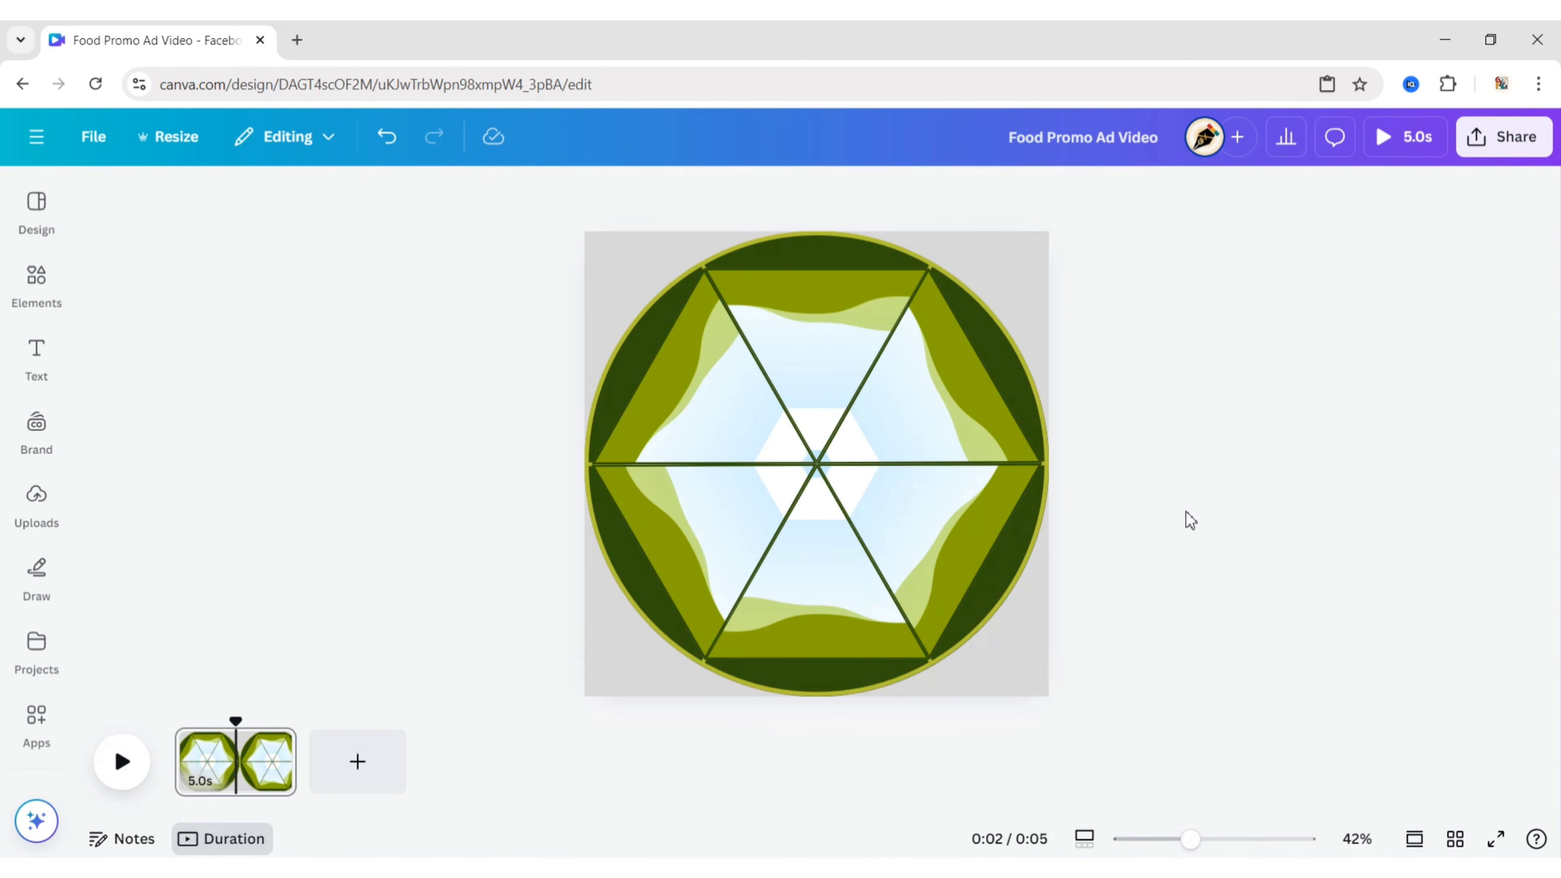
pyautogui.click(36, 285)
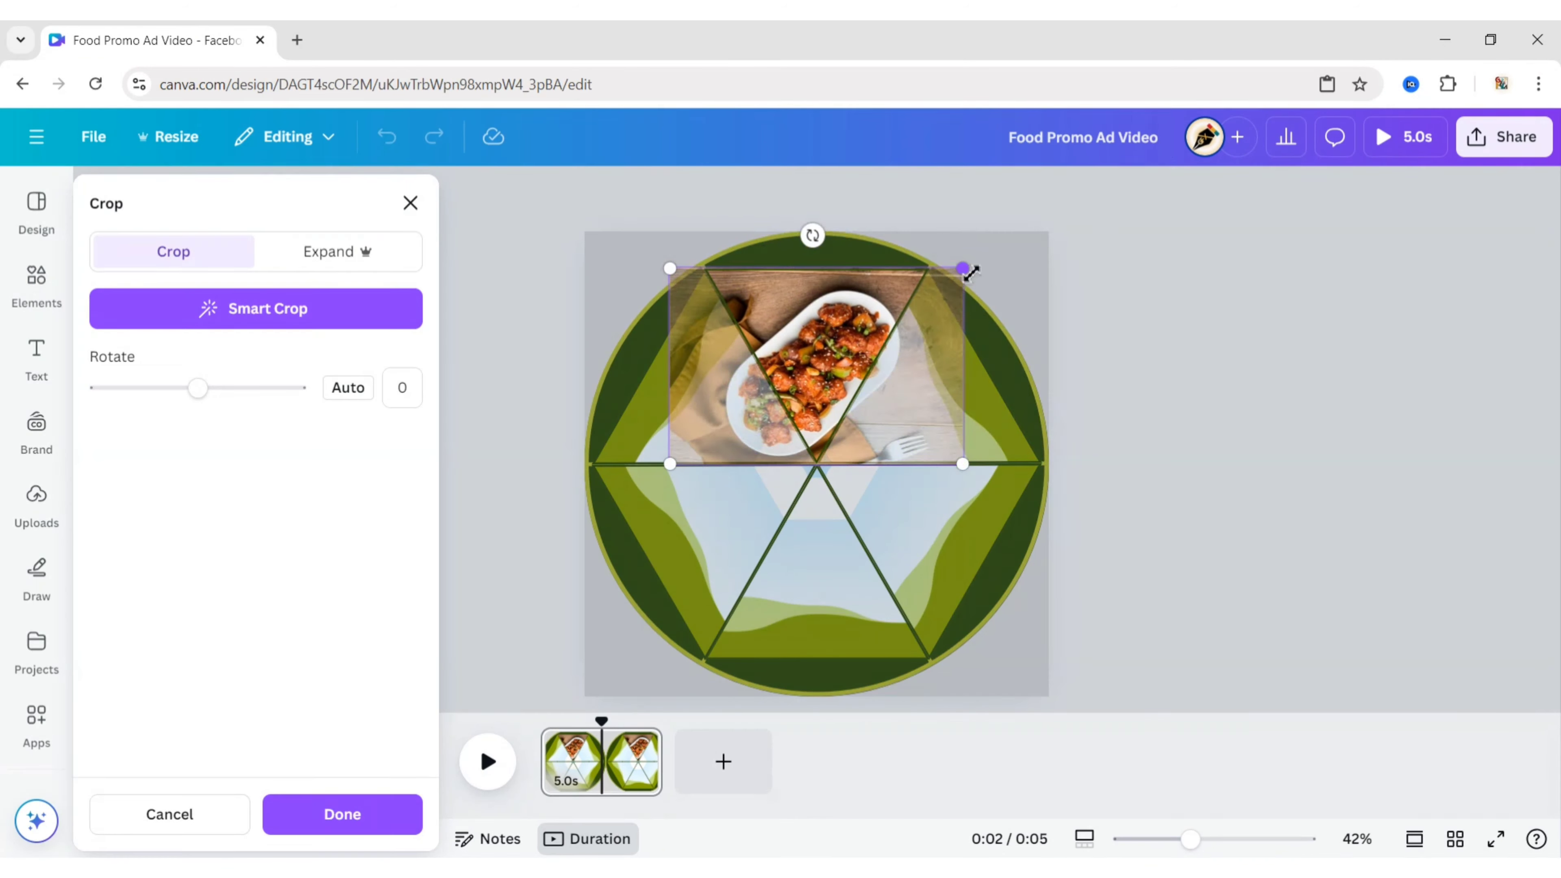
# Step: Crop and enlarge the dish photos to fill the top and upper-left slices
pyautogui.moveTo(966, 270); pyautogui.dragTo(1059, 542)
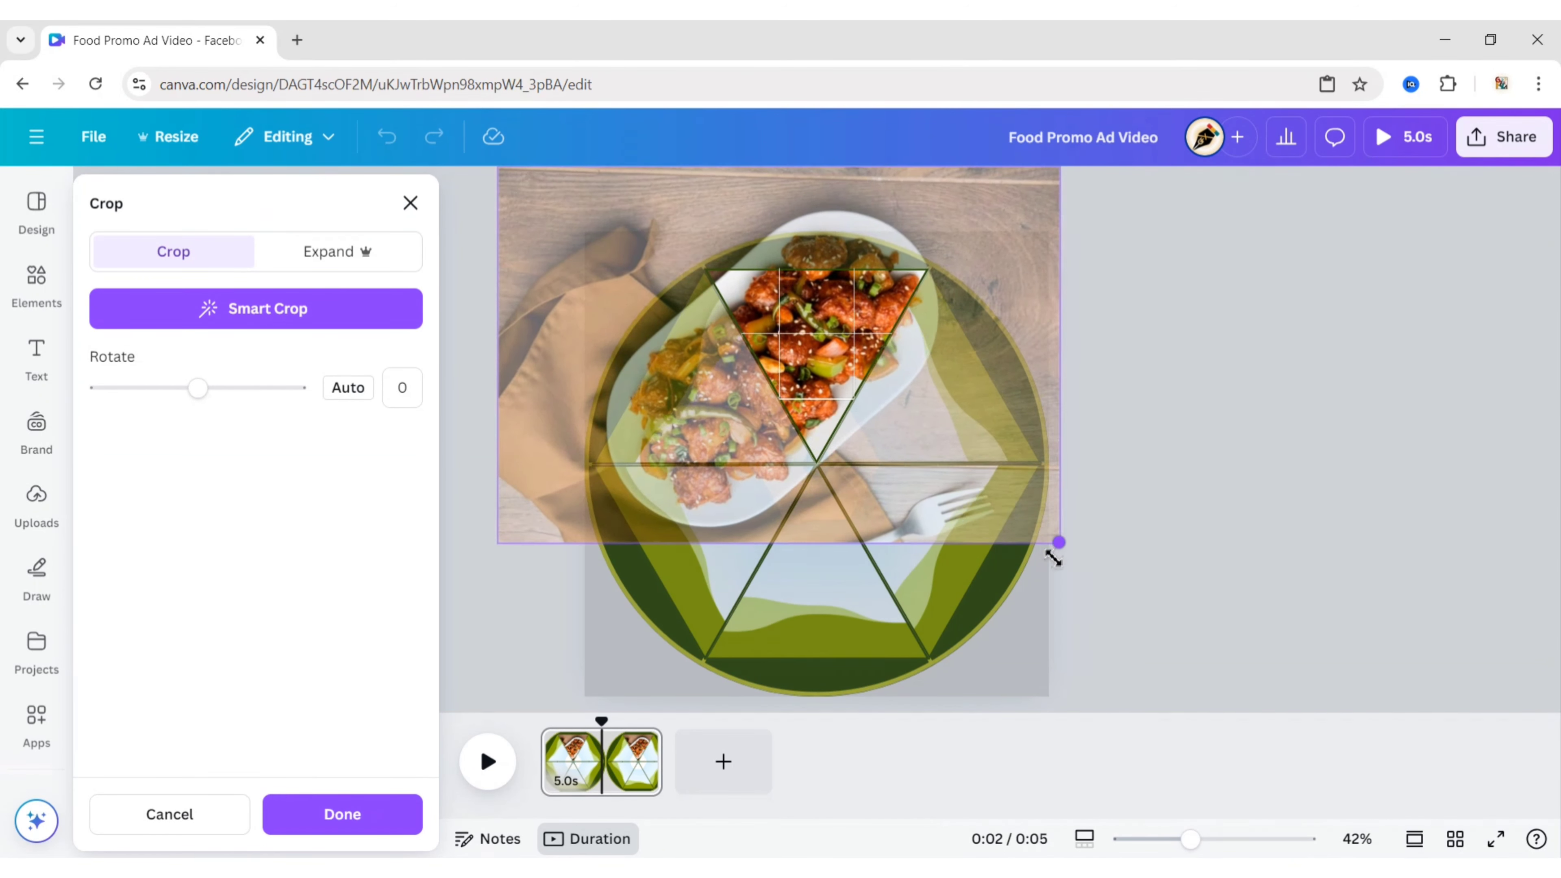
pyautogui.moveTo(1058, 543); pyautogui.dragTo(1087, 502)
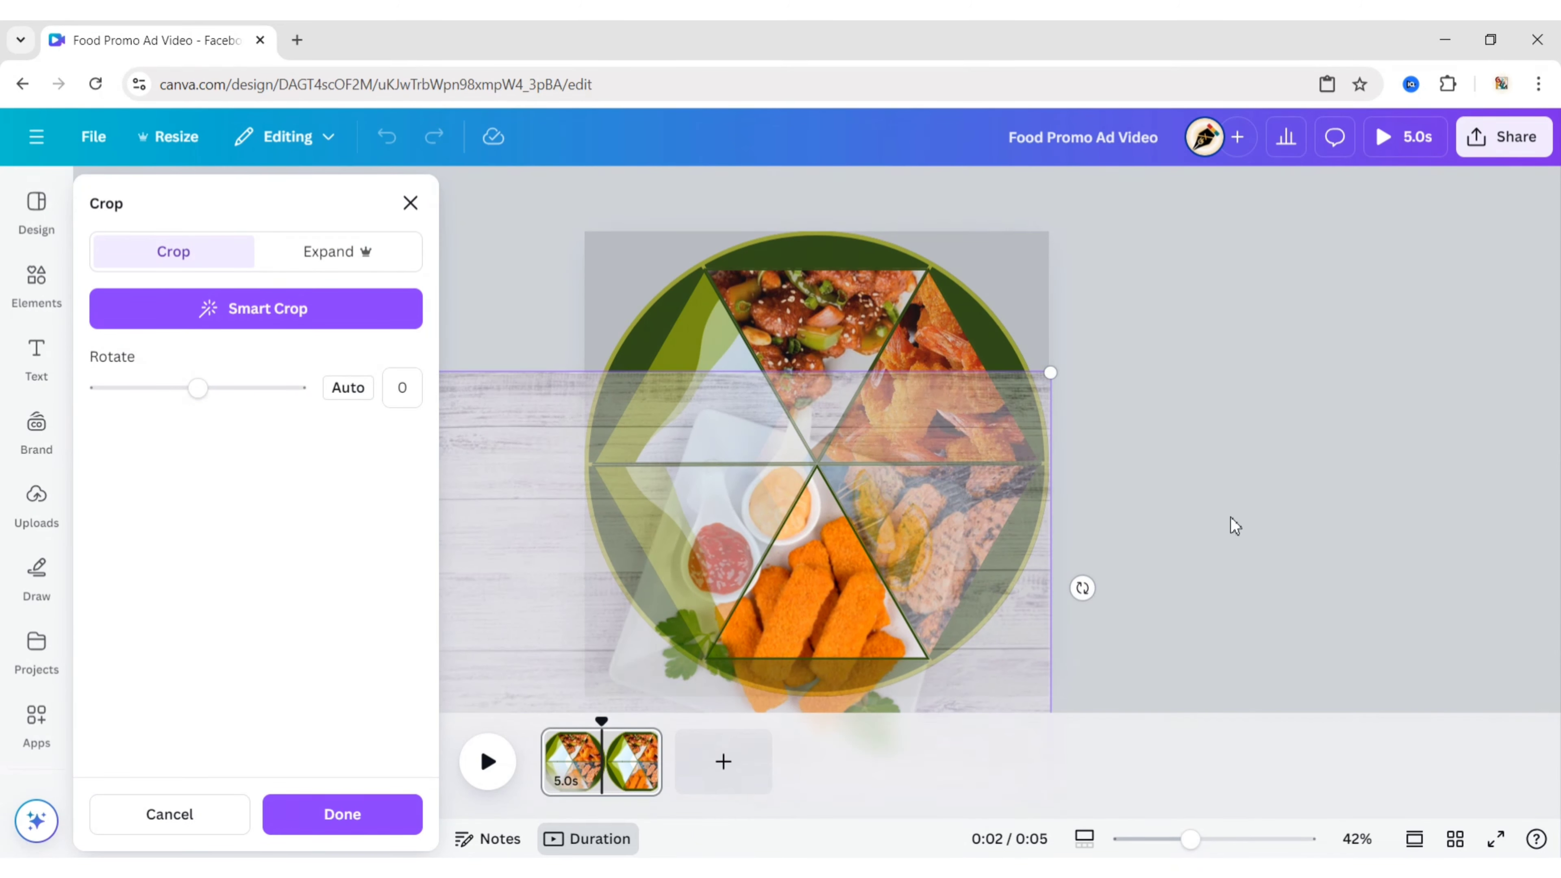
pyautogui.click(342, 813)
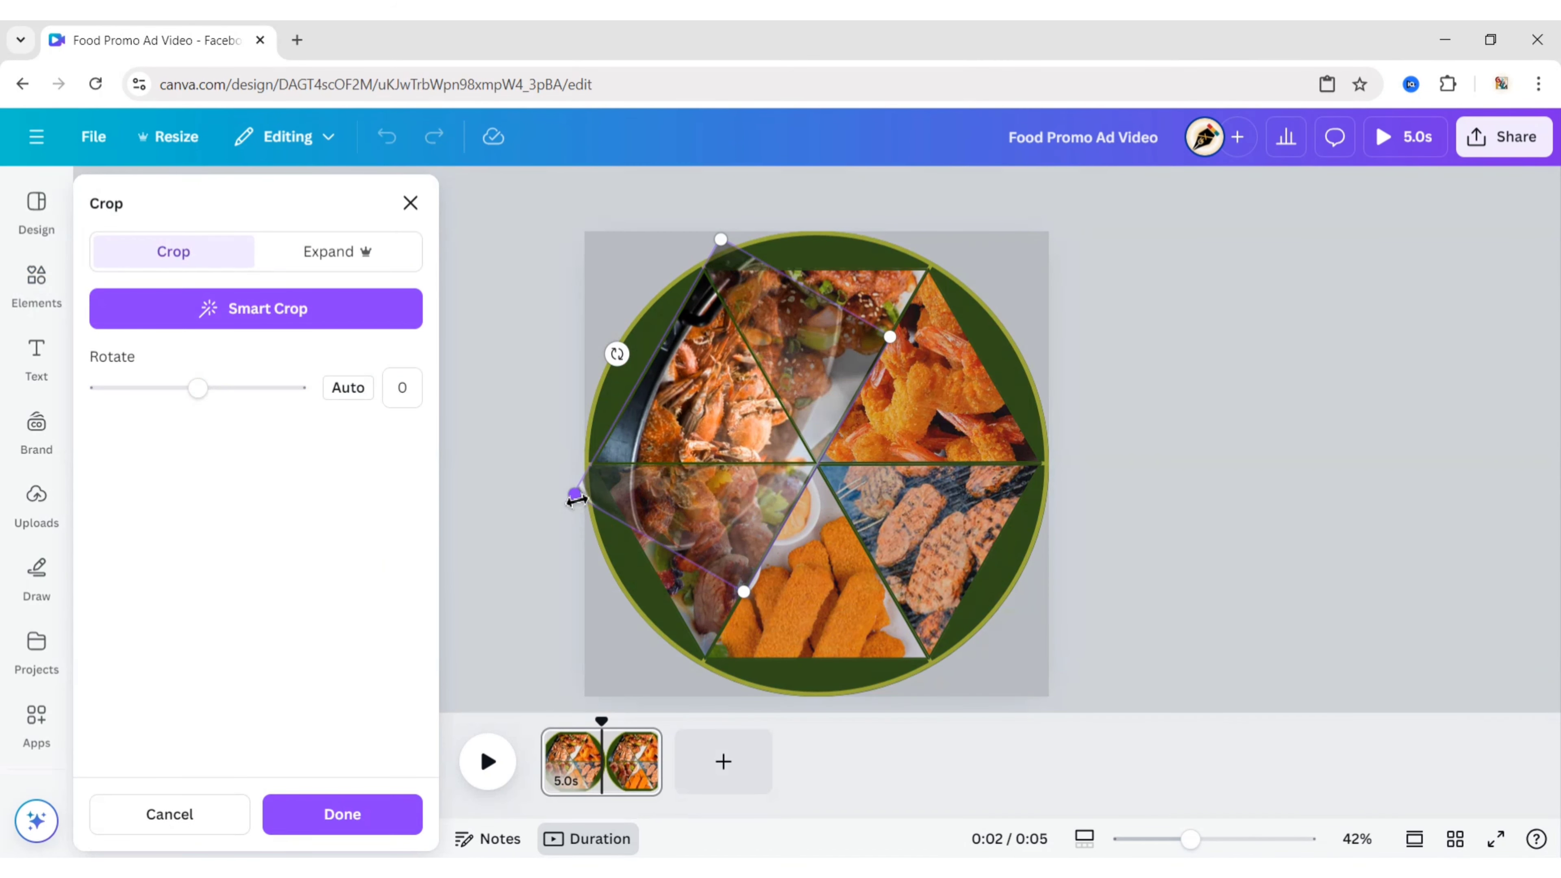
pyautogui.moveTo(573, 497); pyautogui.dragTo(697, 689)
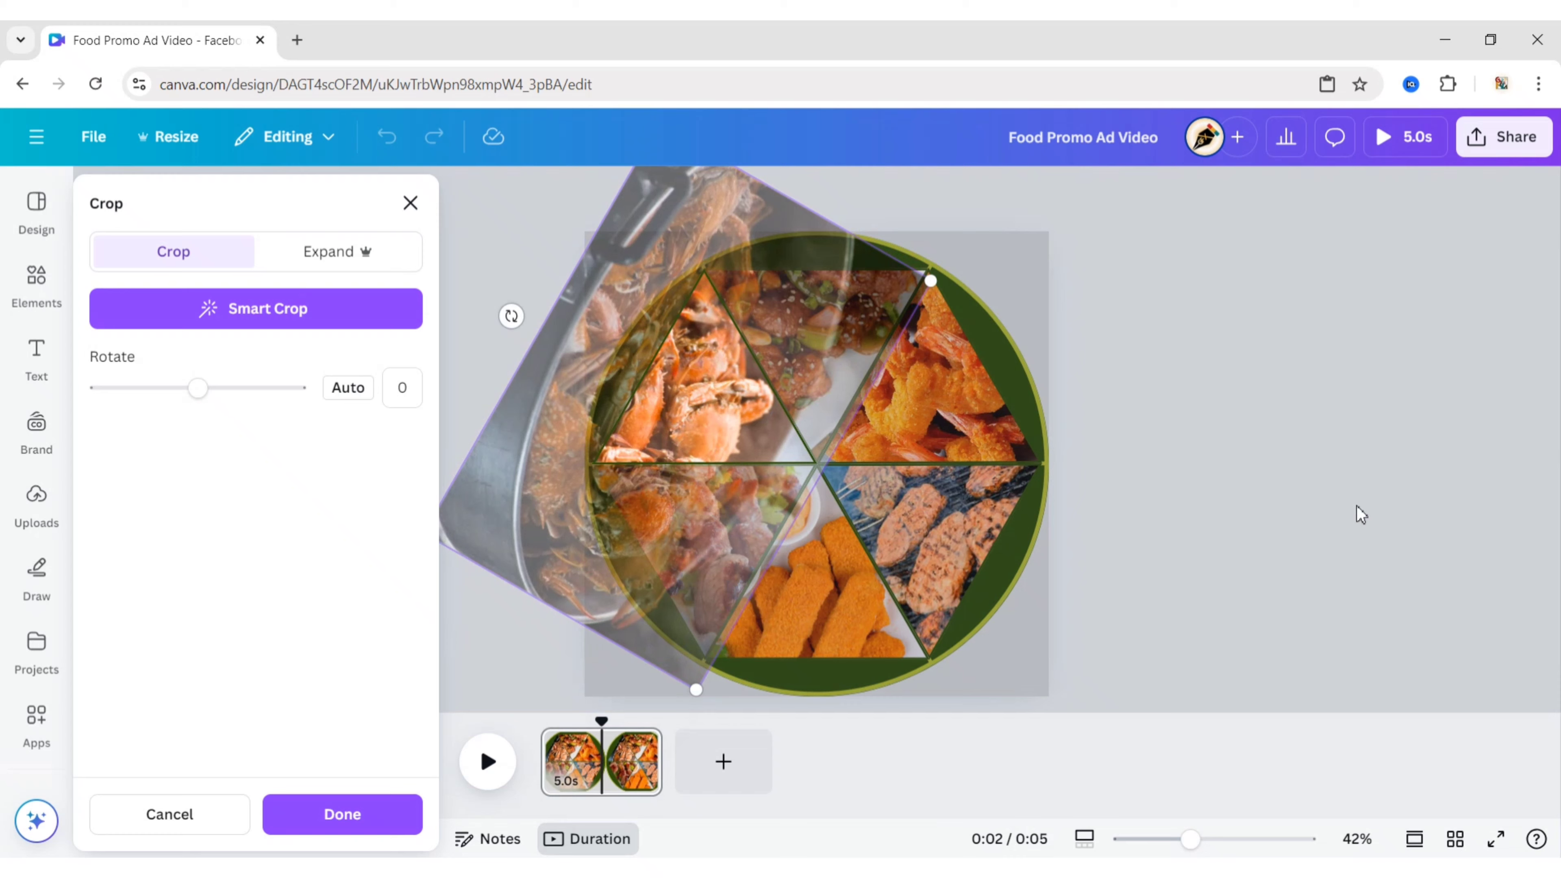
pyautogui.click(342, 813)
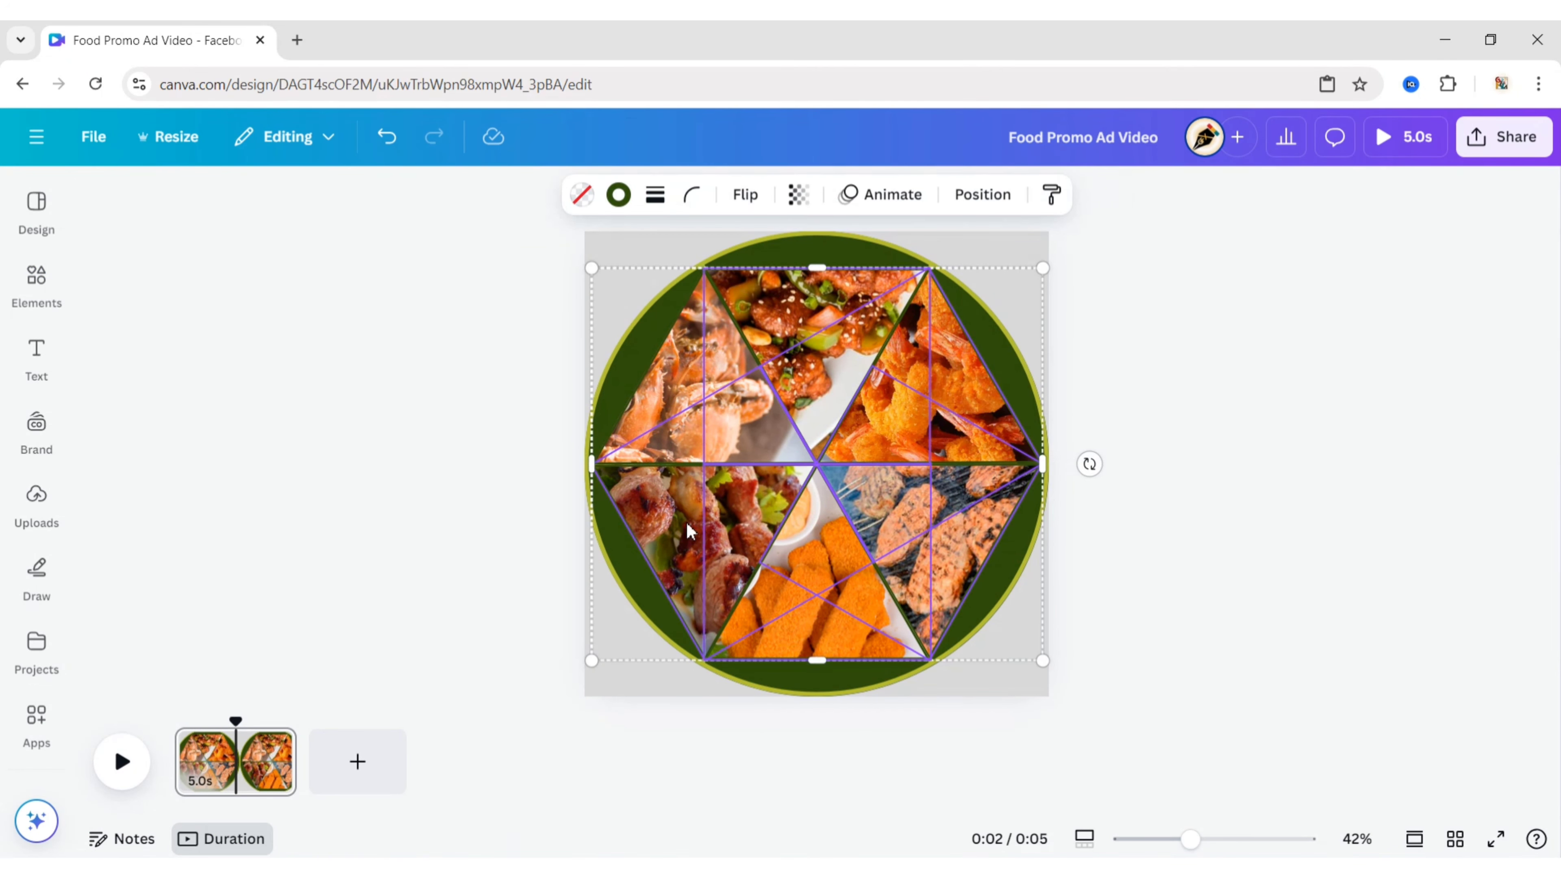
# Step: Send the photo-filled slices behind the green ring and dividers
pyautogui.rightClick(697, 532)
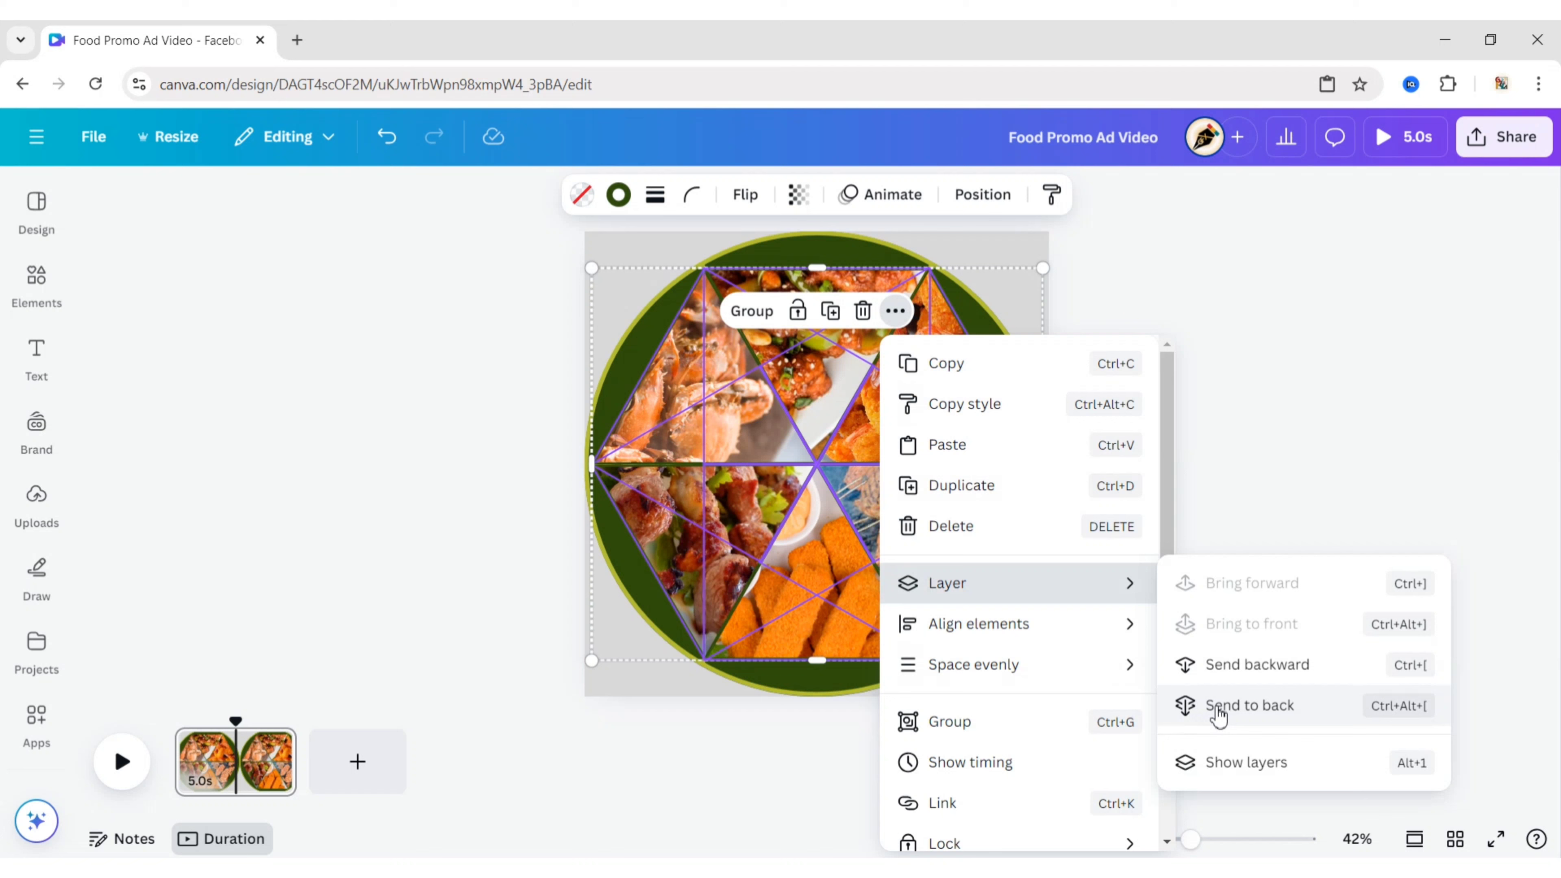
pyautogui.click(36, 354)
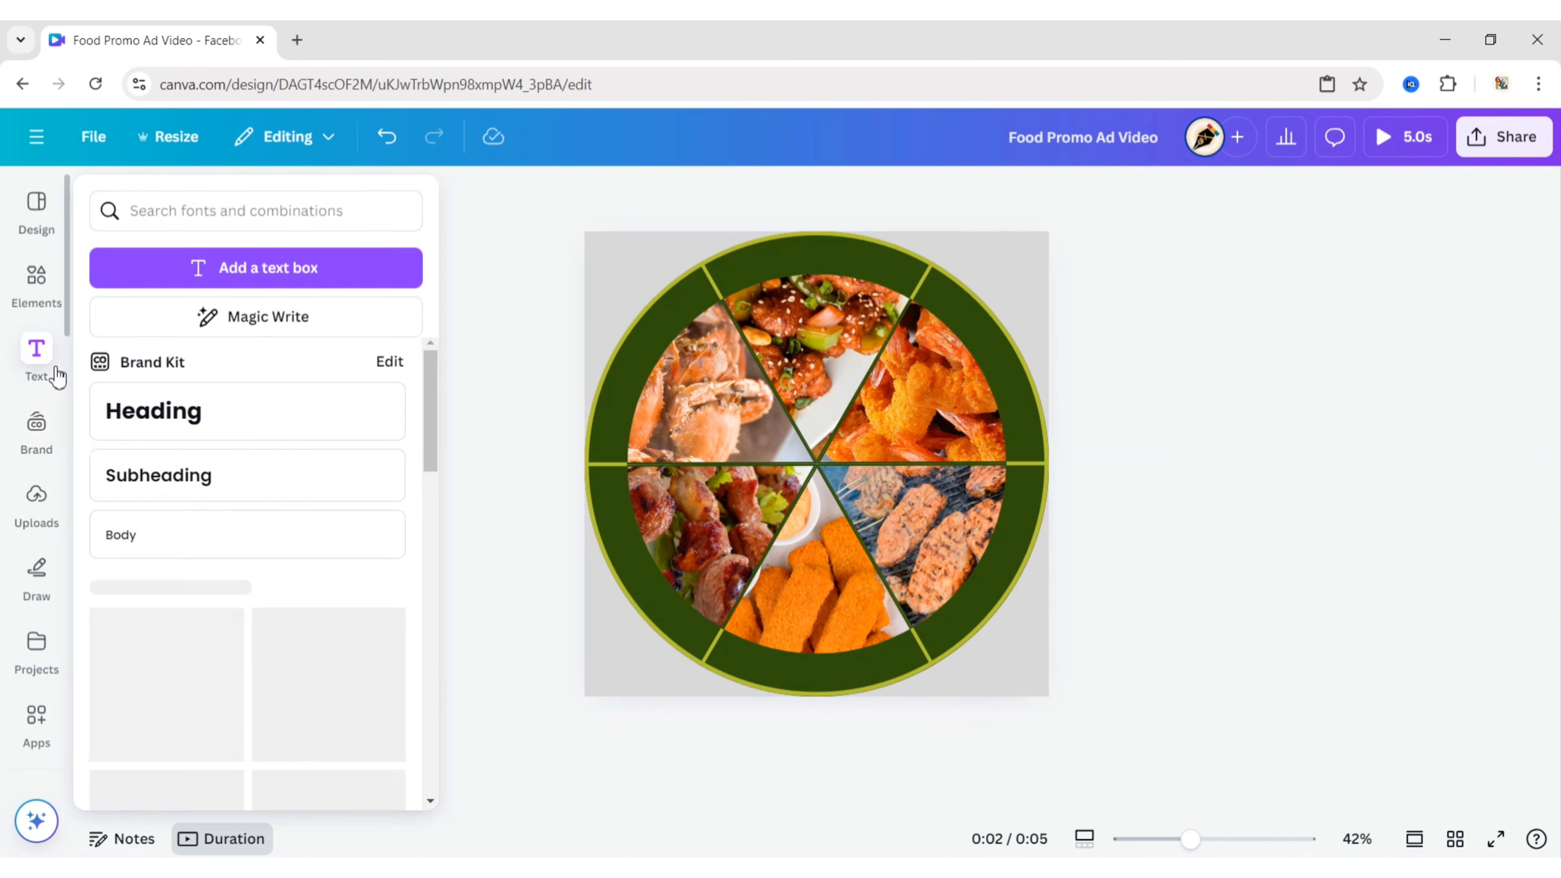
# Step: Add a CHILLI CHICKEN text box in uppercase Fredoka coloured #F4FDA2
pyautogui.click(247, 411)
pyautogui.write('Chilli Chicken')
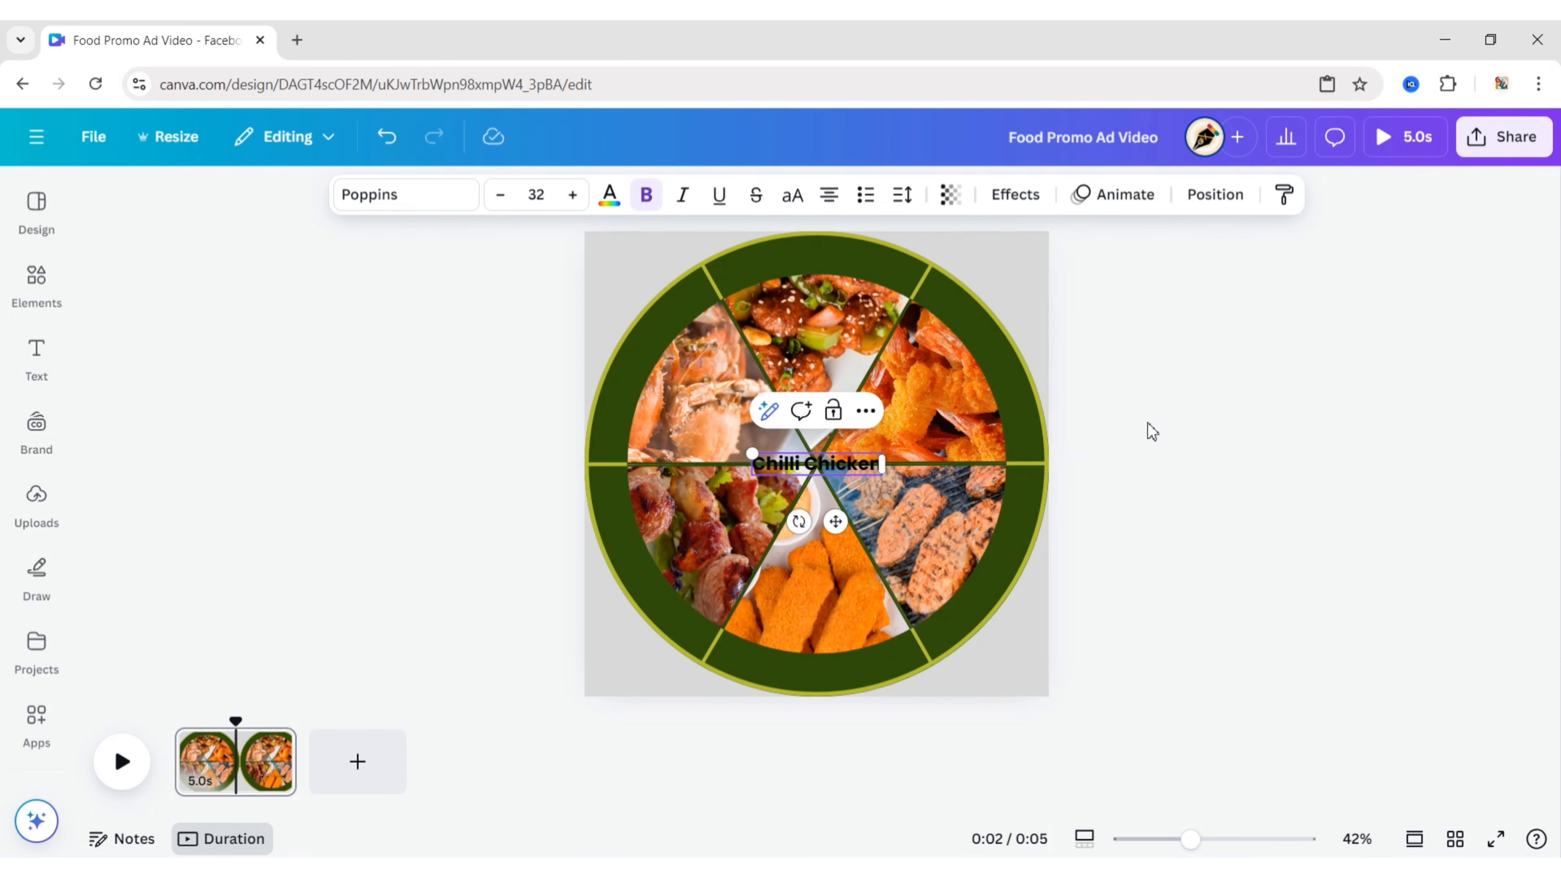
pyautogui.click(791, 194)
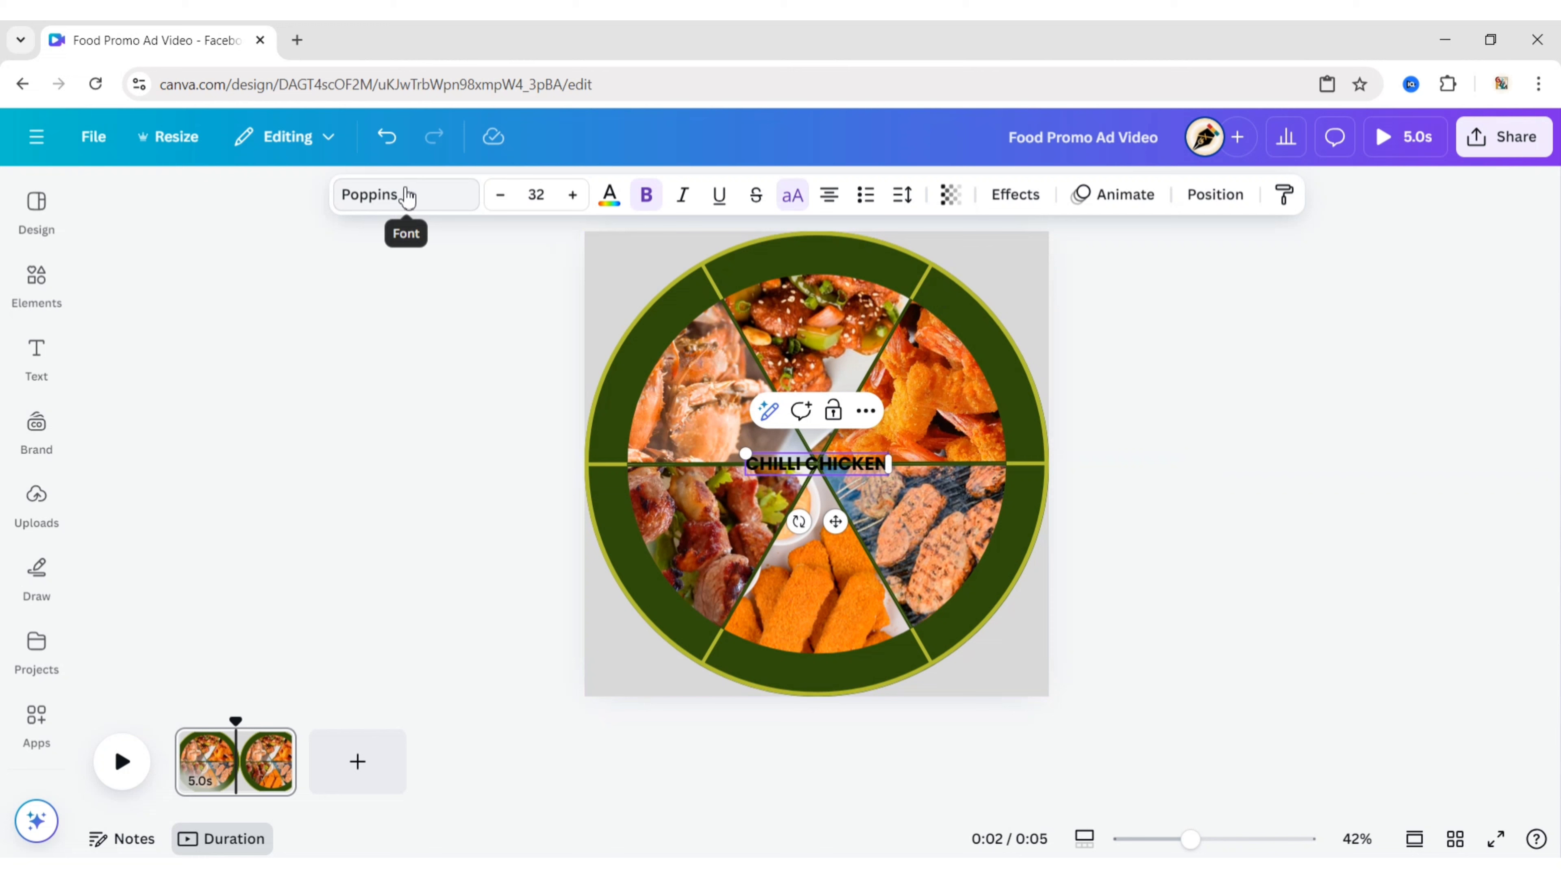
pyautogui.click(398, 195)
pyautogui.write('fredoka')
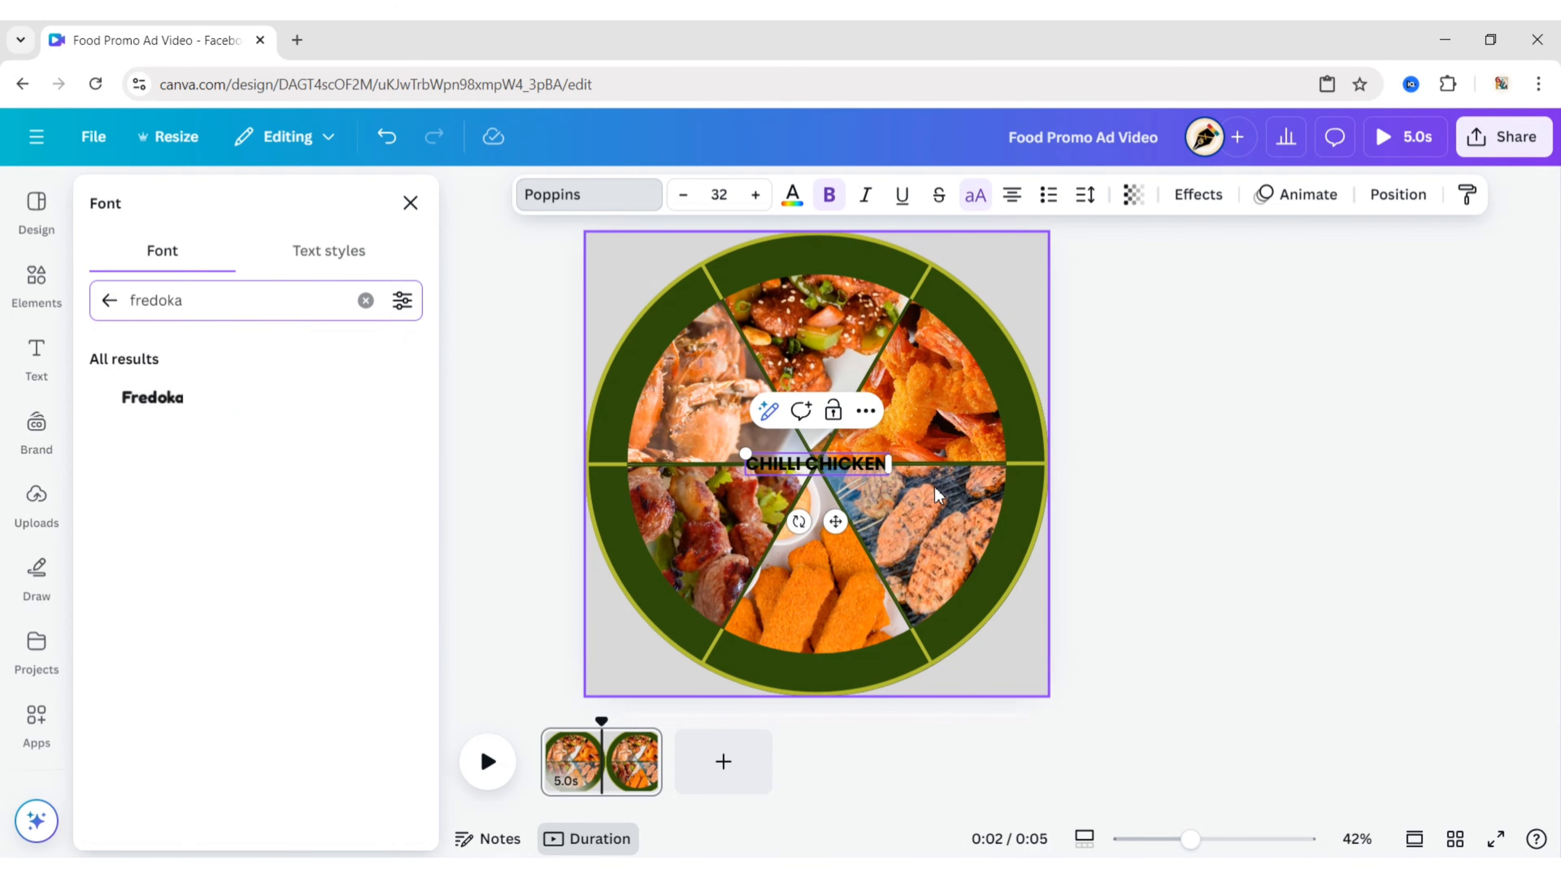
pyautogui.click(152, 398)
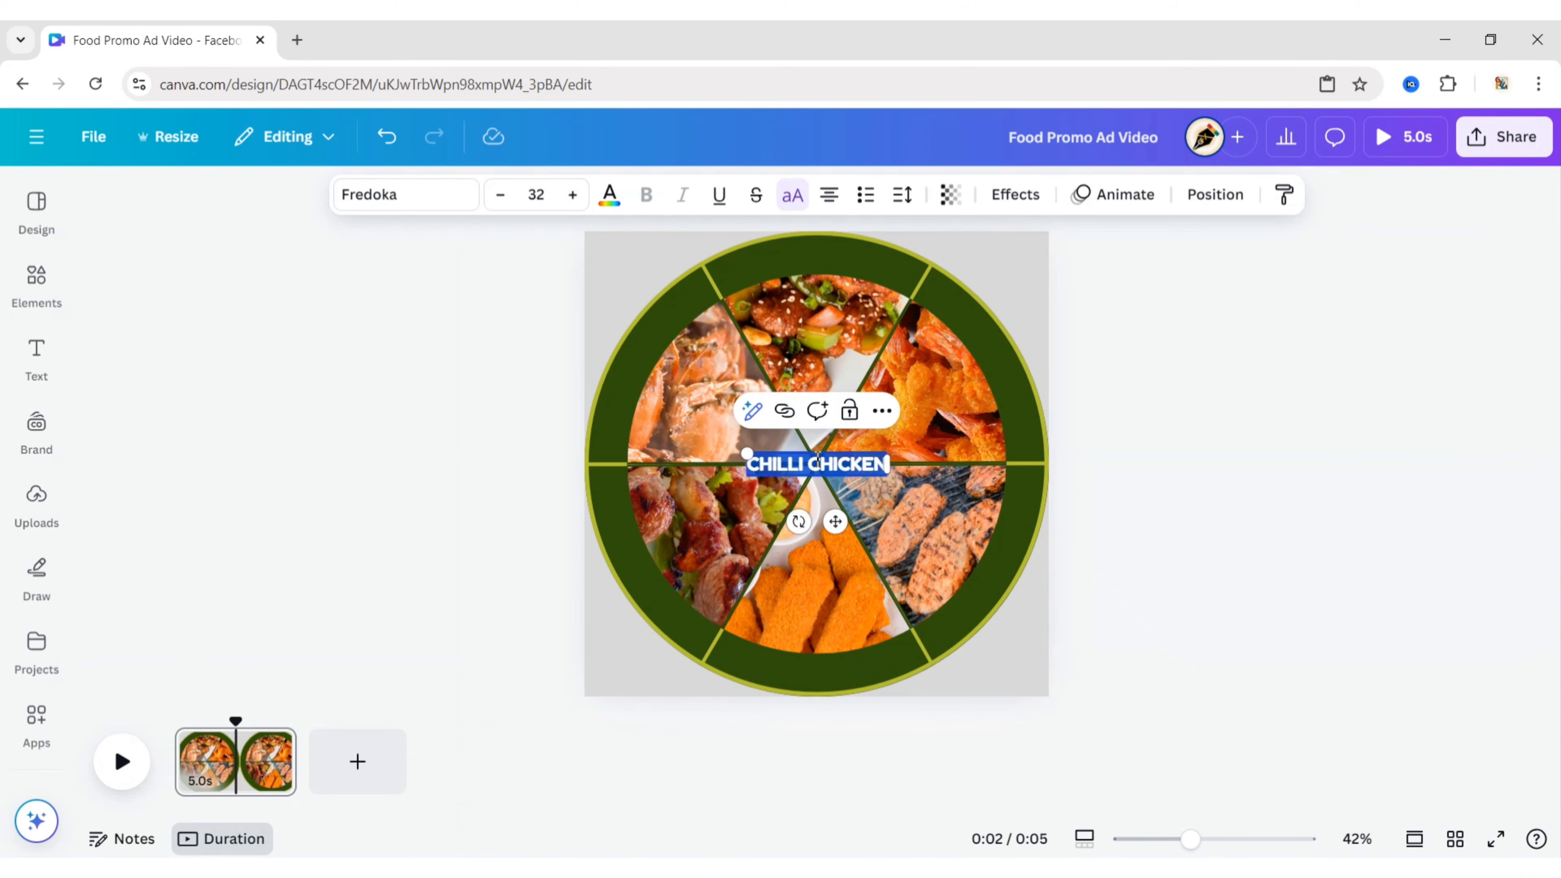
pyautogui.click(608, 194)
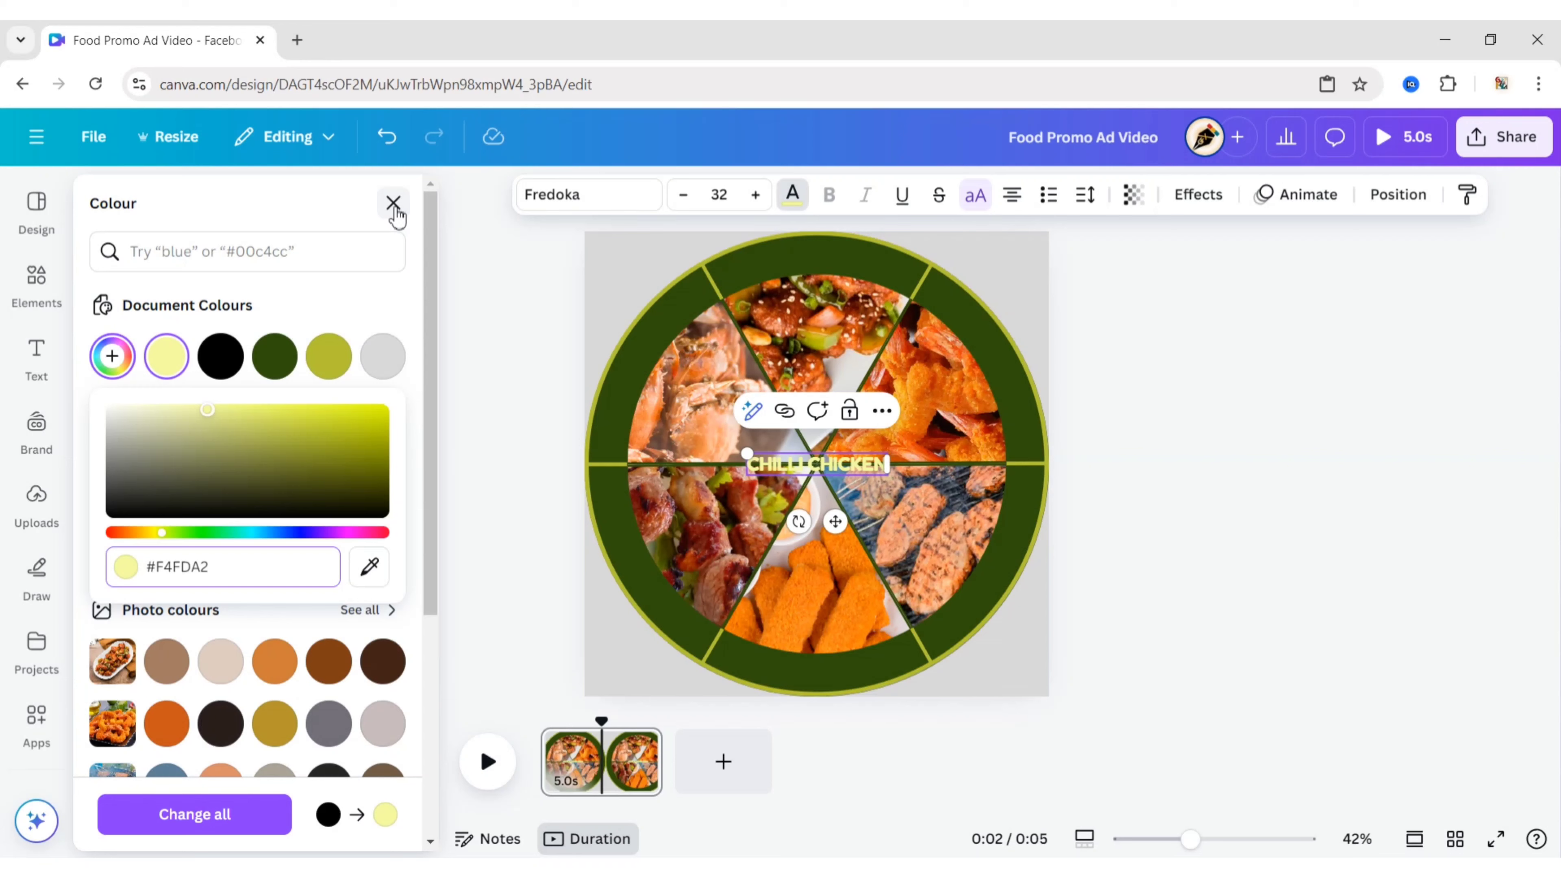
pyautogui.click(393, 204)
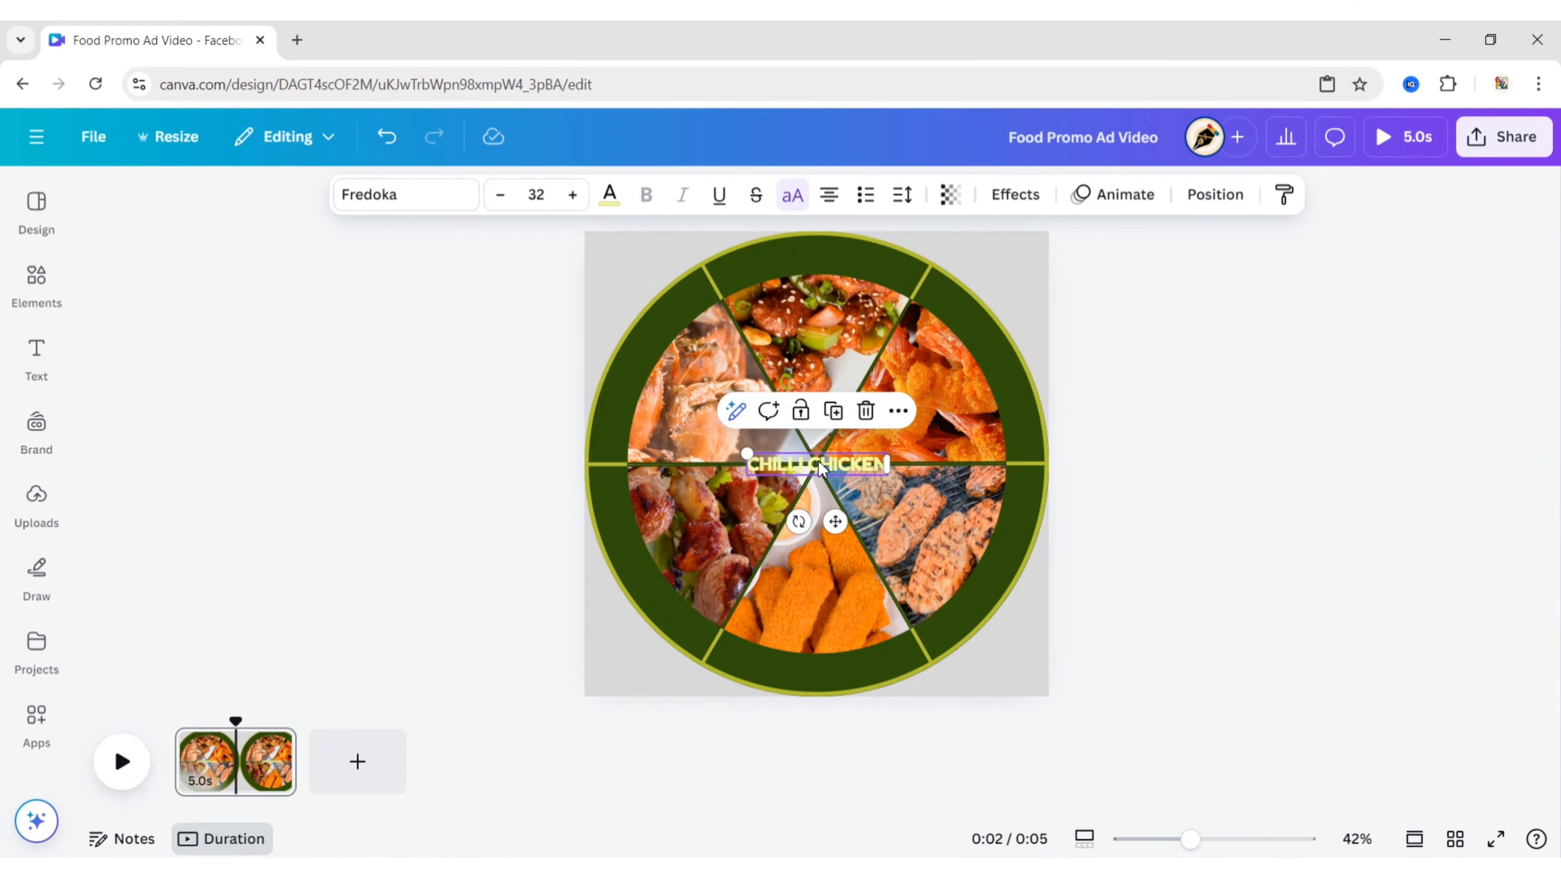
# Step: Curve the CHILLI CHICKEN label with a text effect to follow the rim
pyautogui.click(1014, 194)
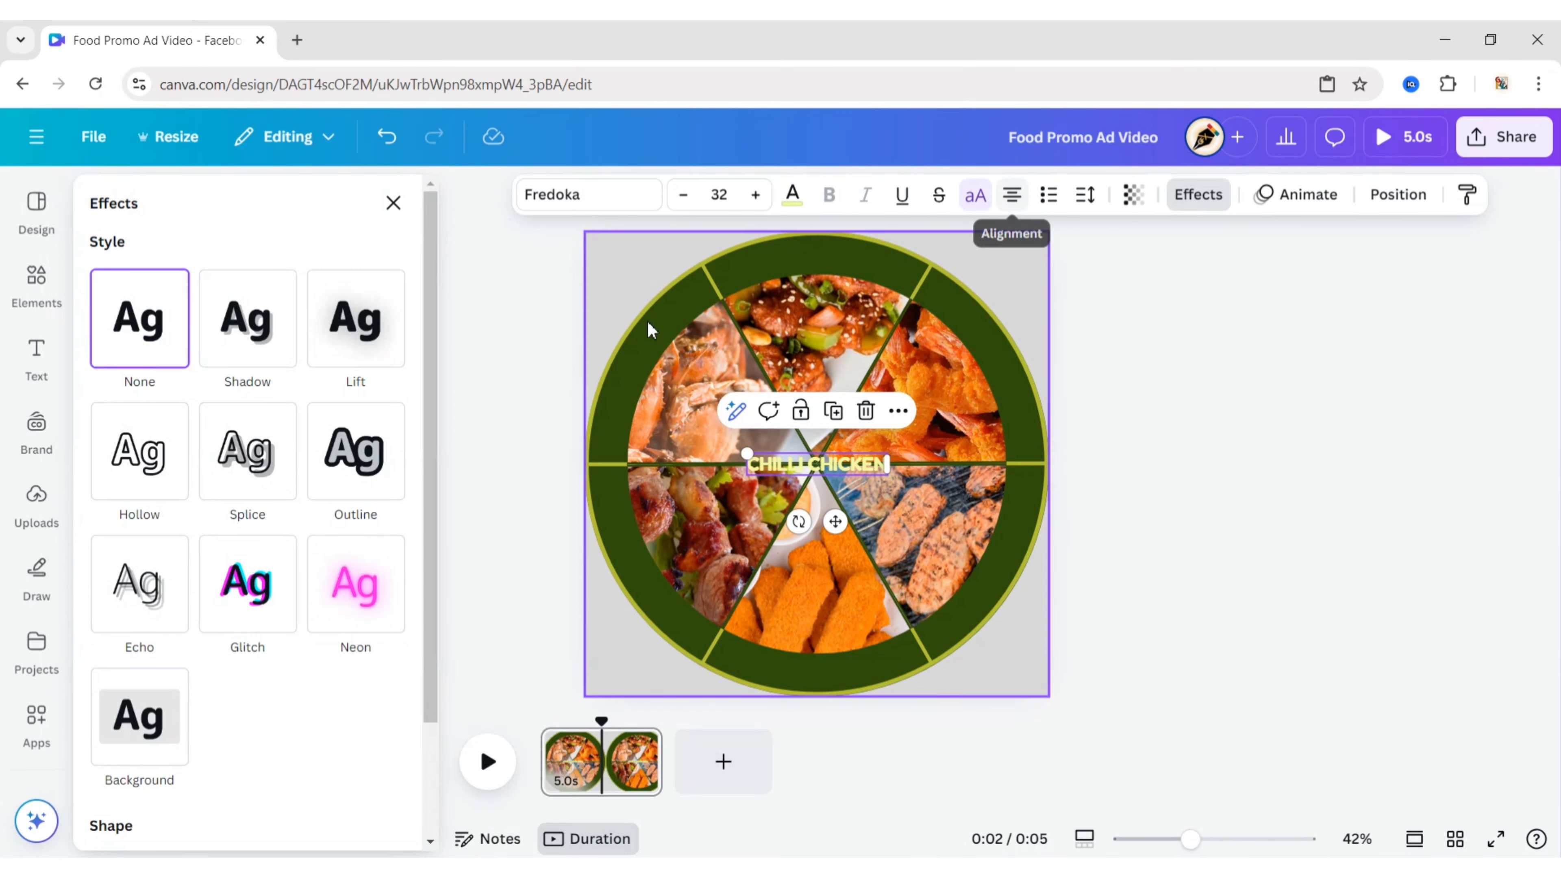
pyautogui.click(247, 760)
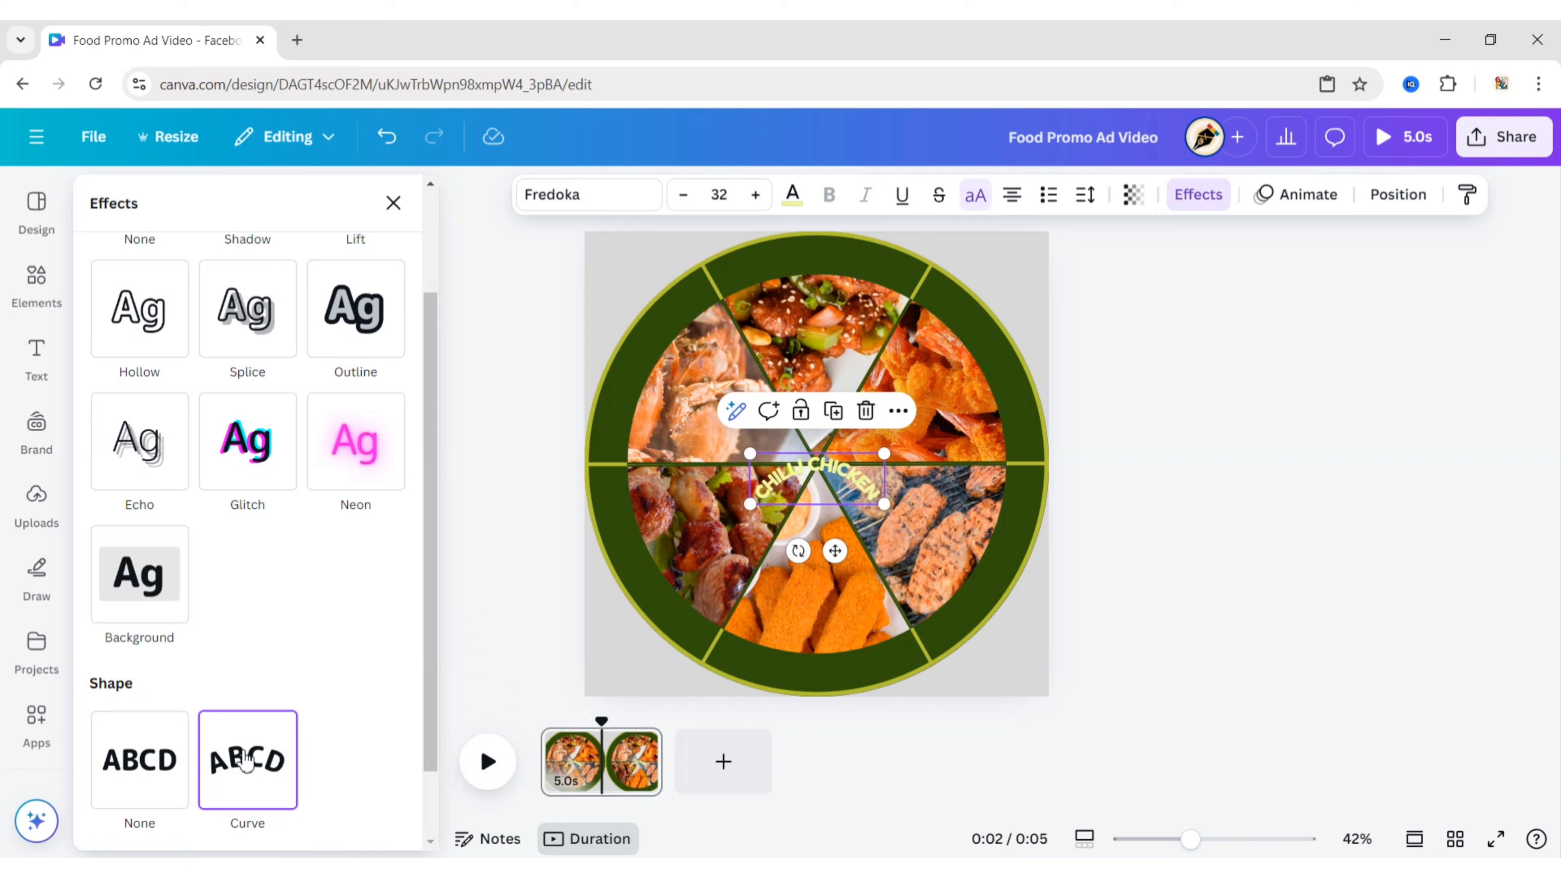
pyautogui.click(247, 758)
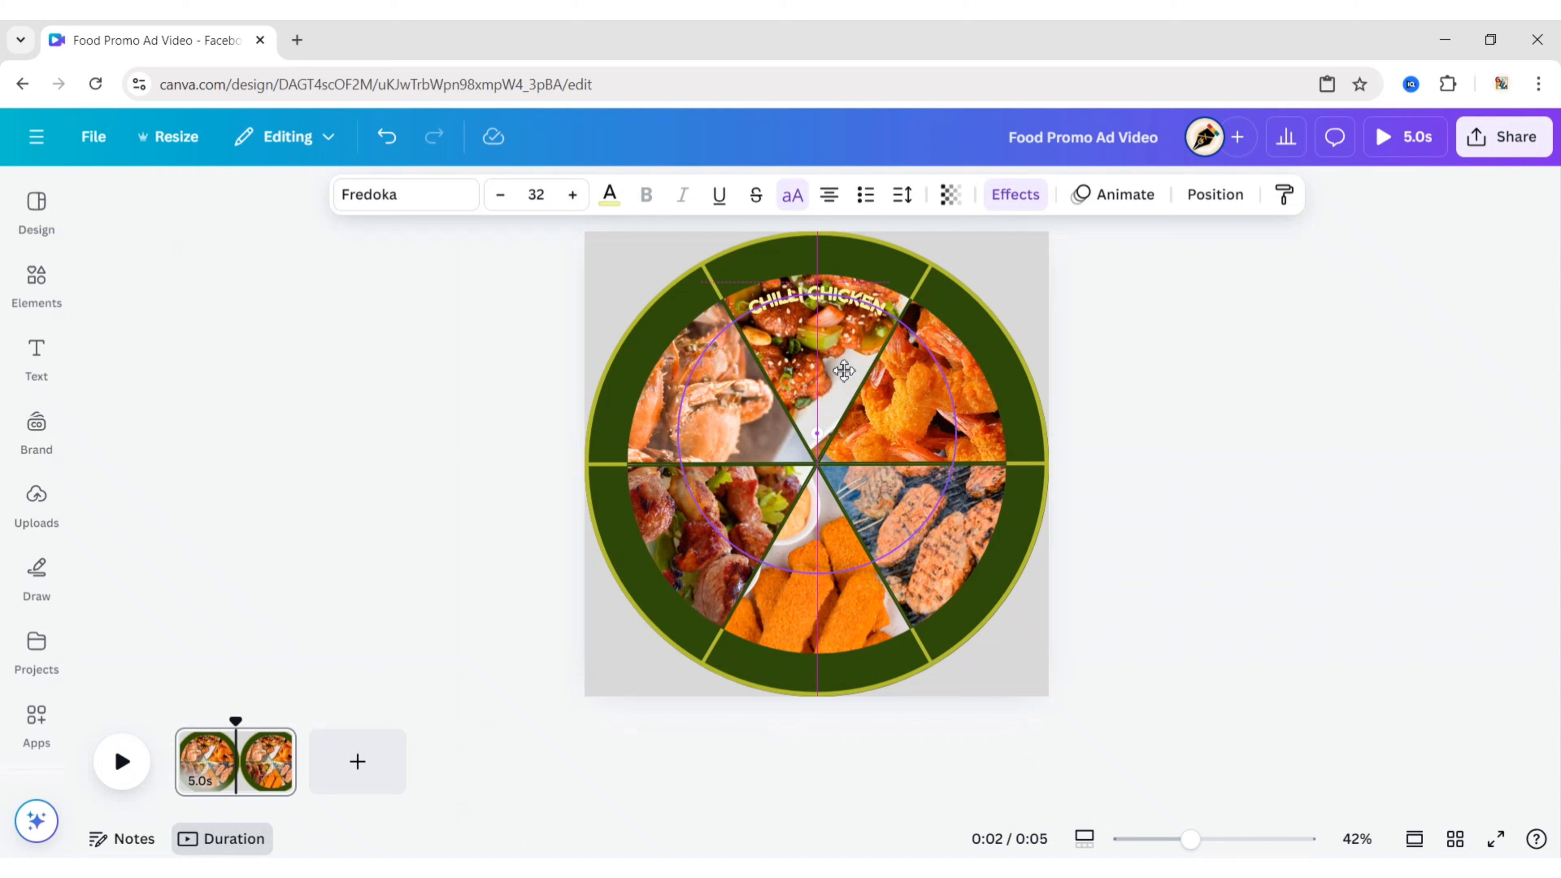
pyautogui.click(1222, 289)
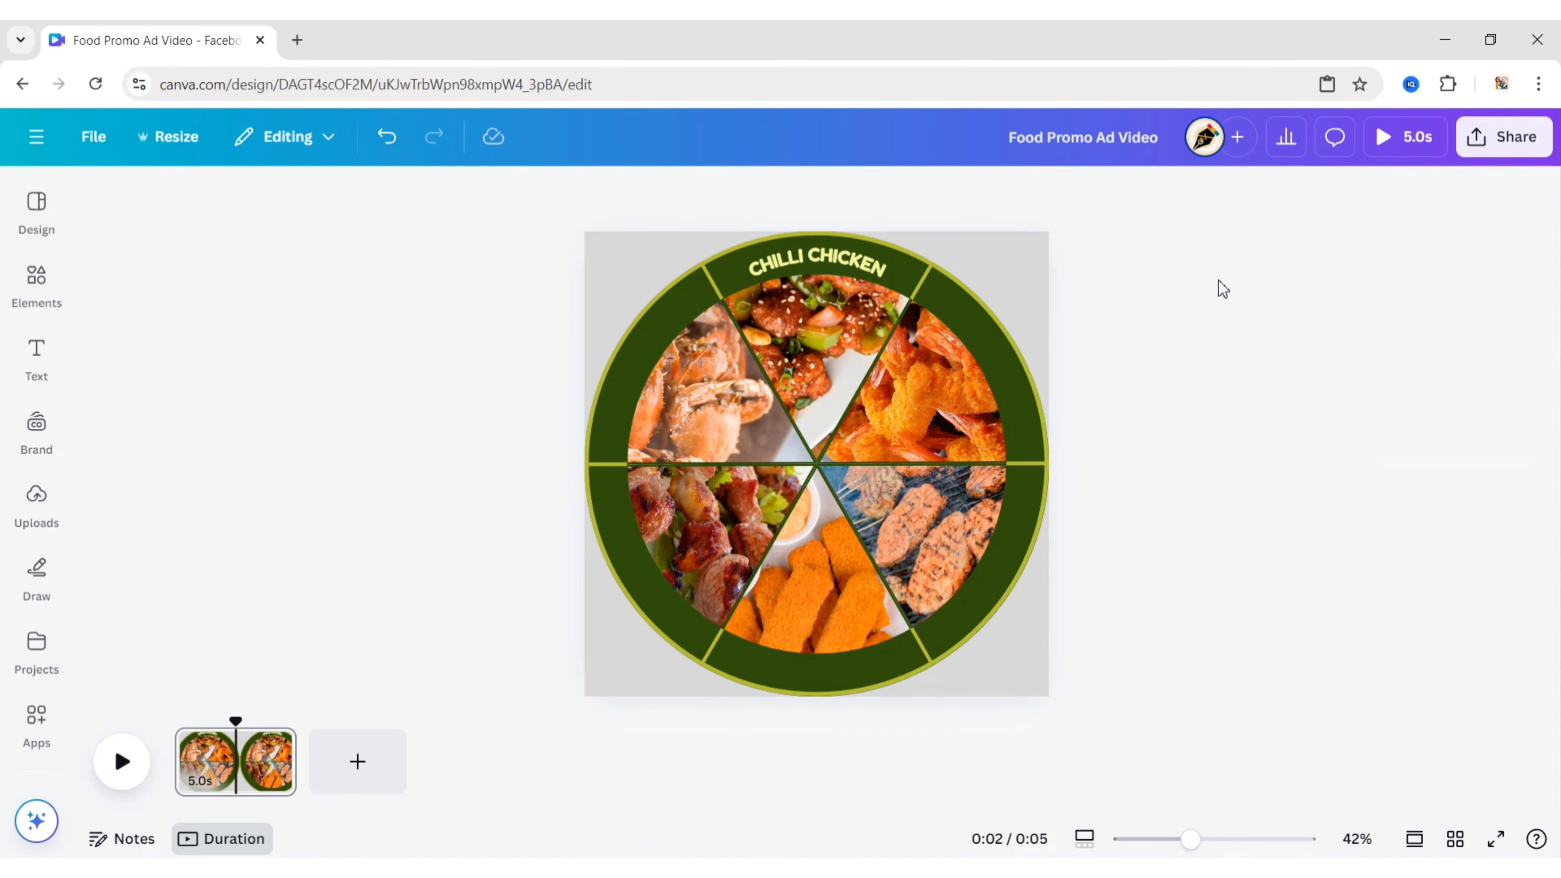
# Step: Angle the label onto the top rim segment and pick it to reuse for the next dish
pyautogui.click(815, 263)
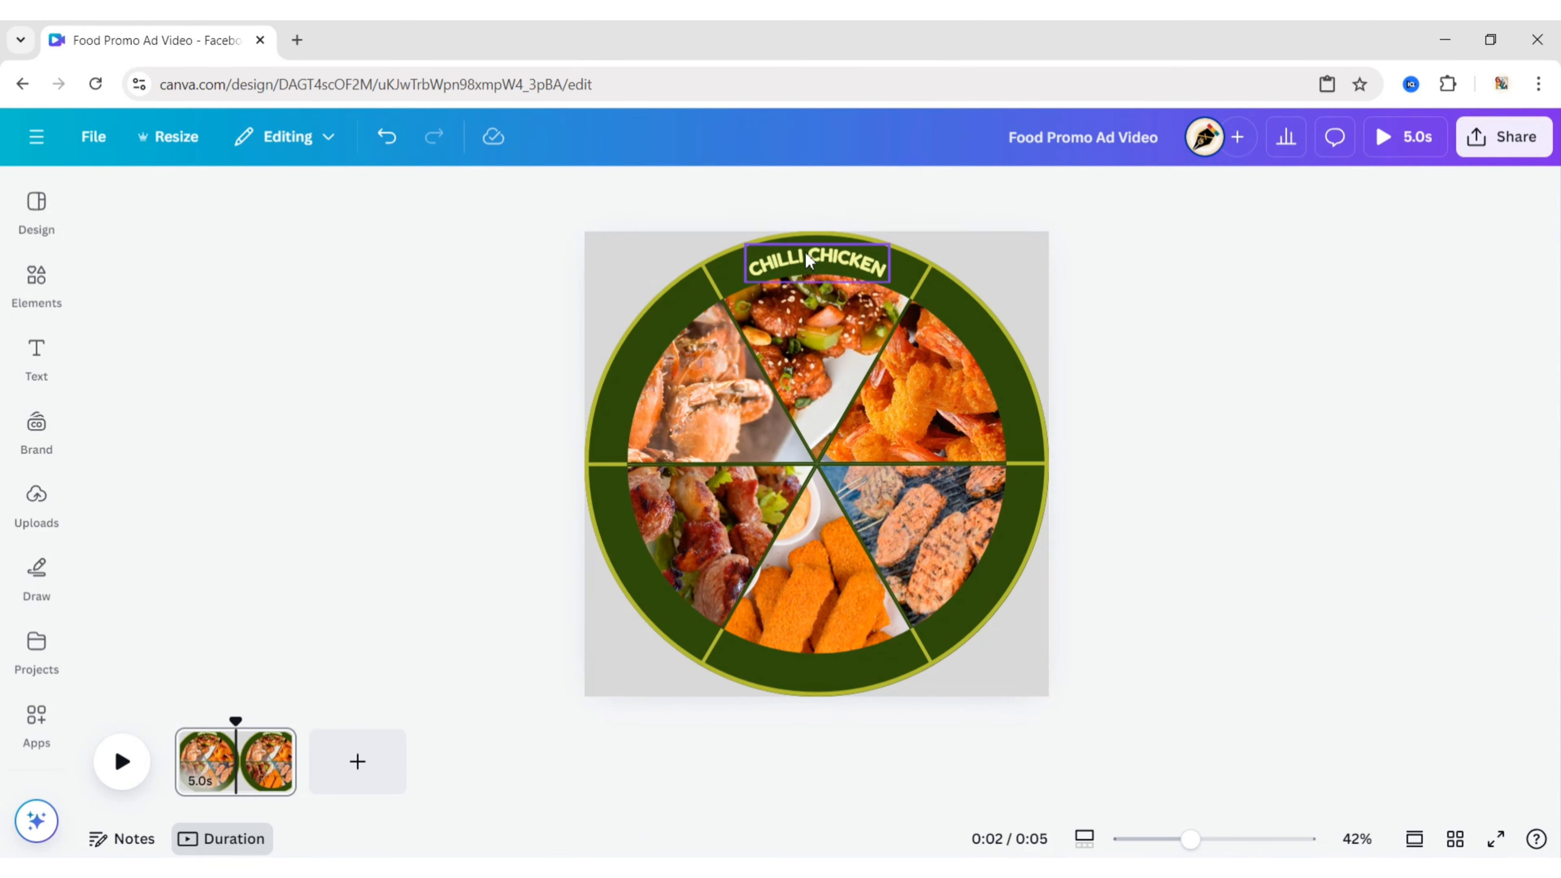
pyautogui.click(816, 263)
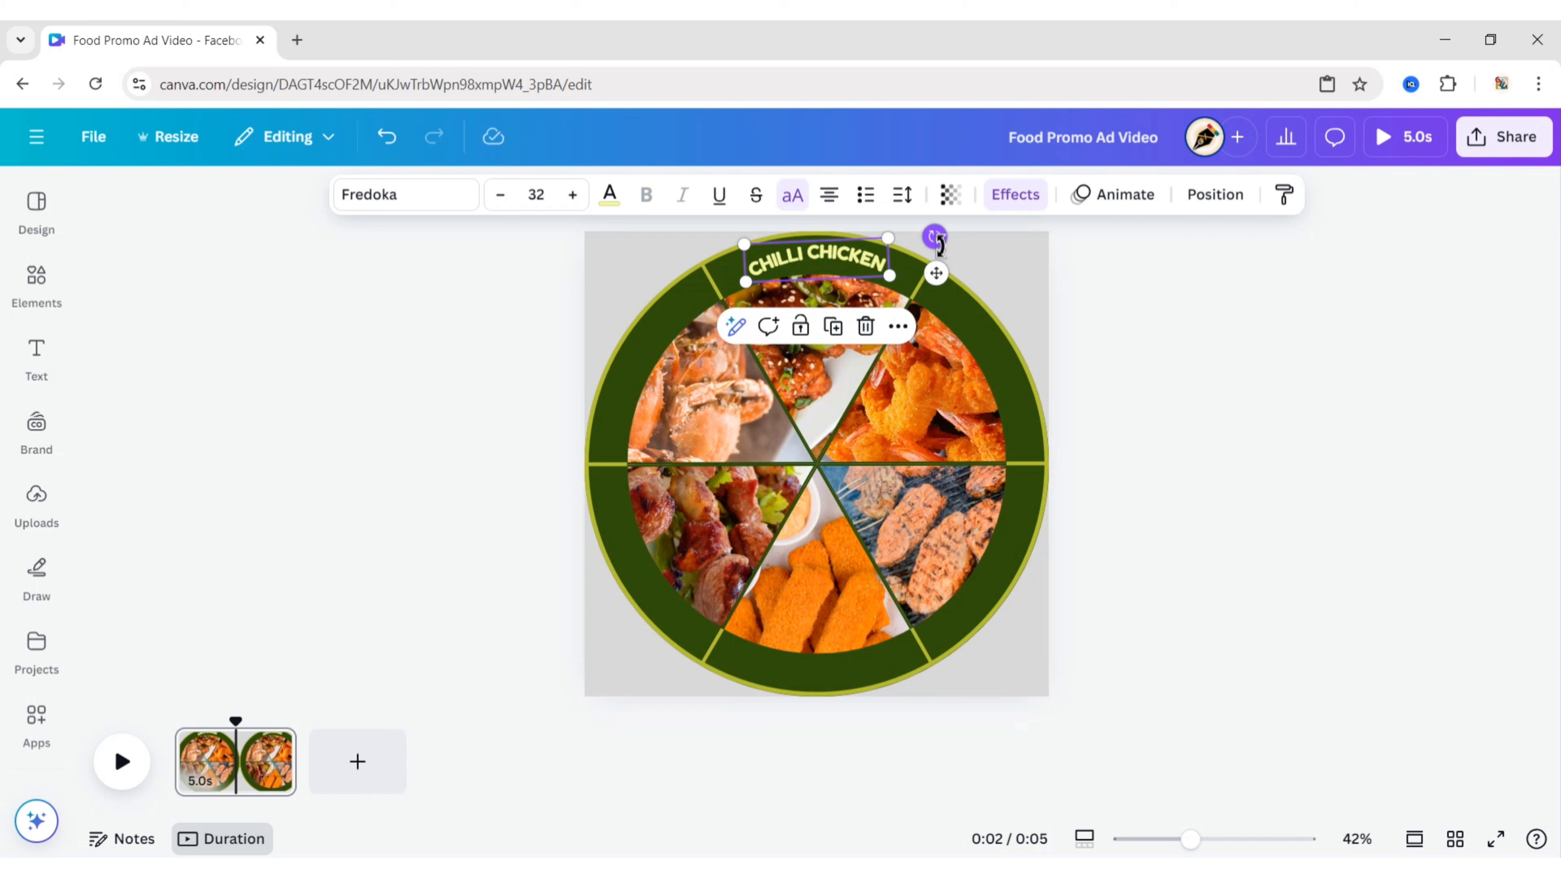
pyautogui.click(1184, 393)
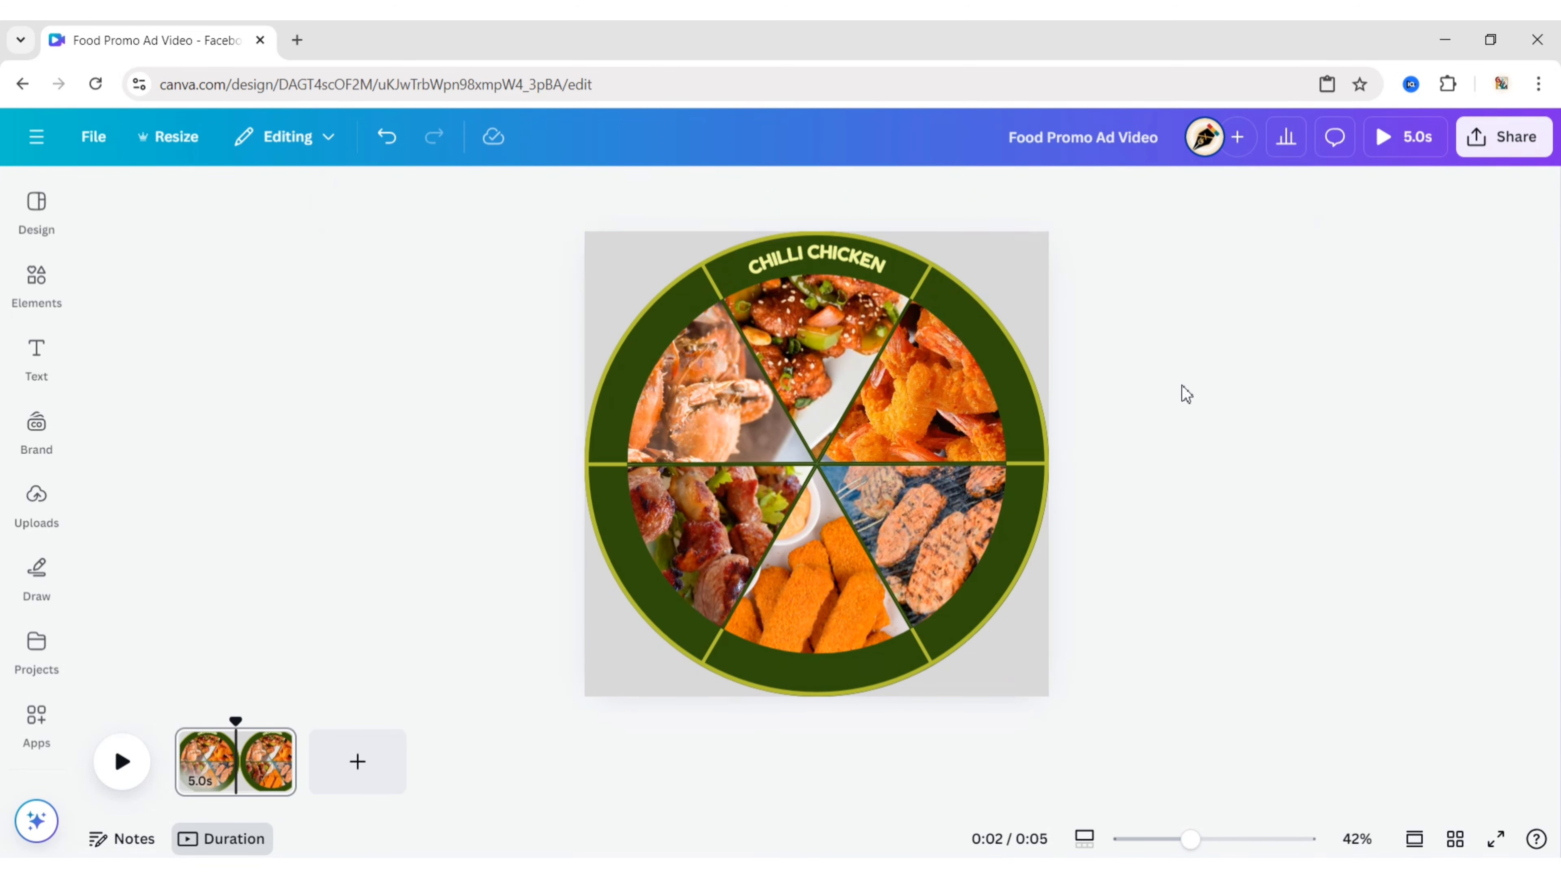
pyautogui.click(813, 261)
pyautogui.write('FR')
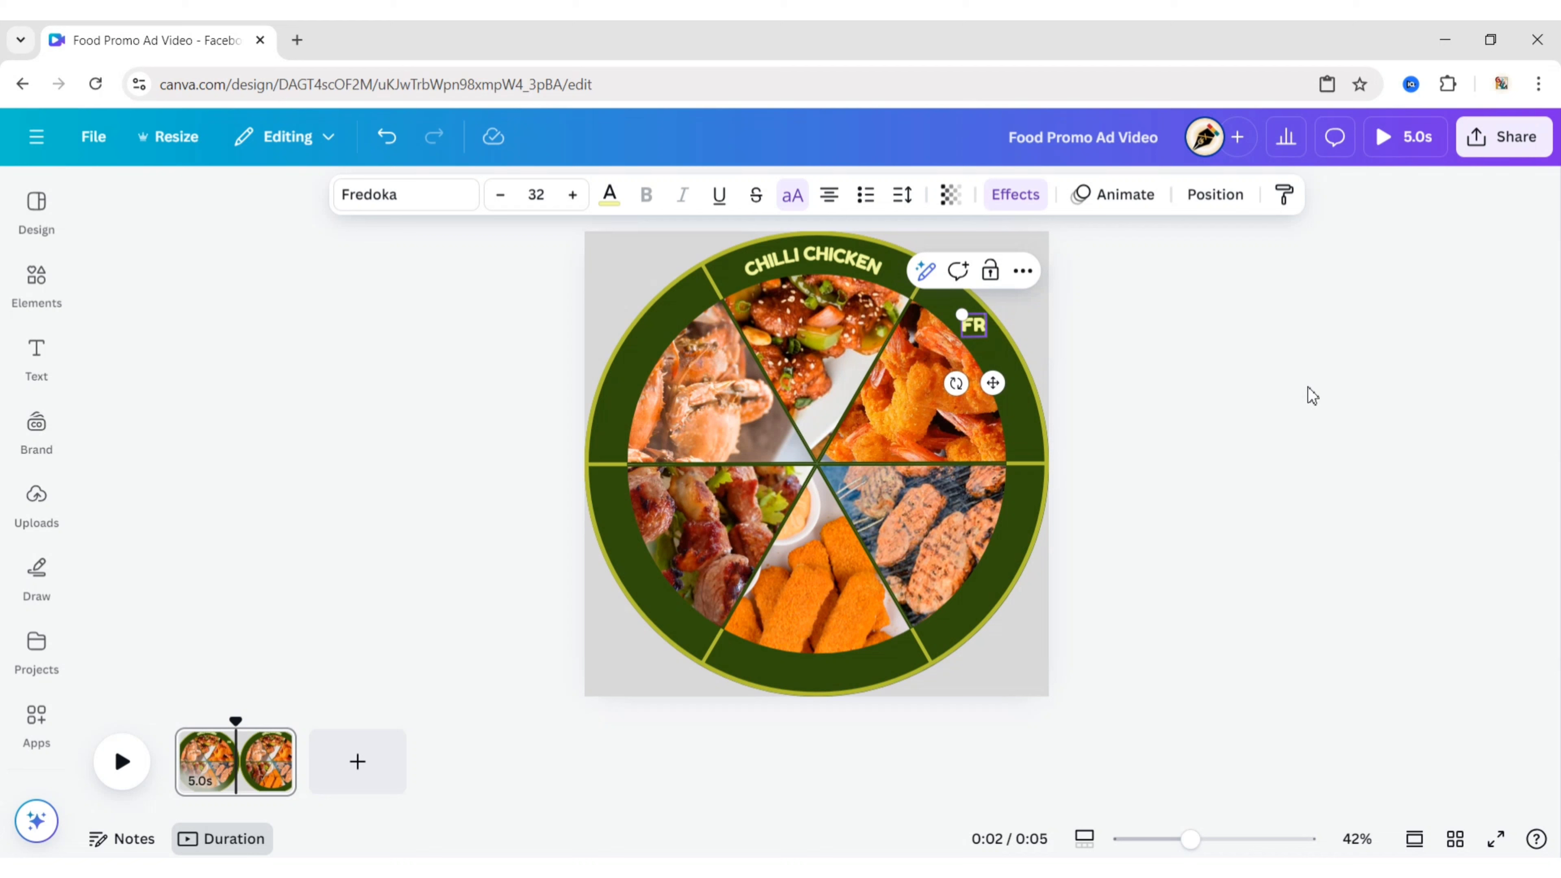
# Step: Place the curved dish-name labels around the wheel rim, from STEAMED CRAB to BBQ PORK
pyautogui.click(968, 323)
pyautogui.write('IED SHRIMP')
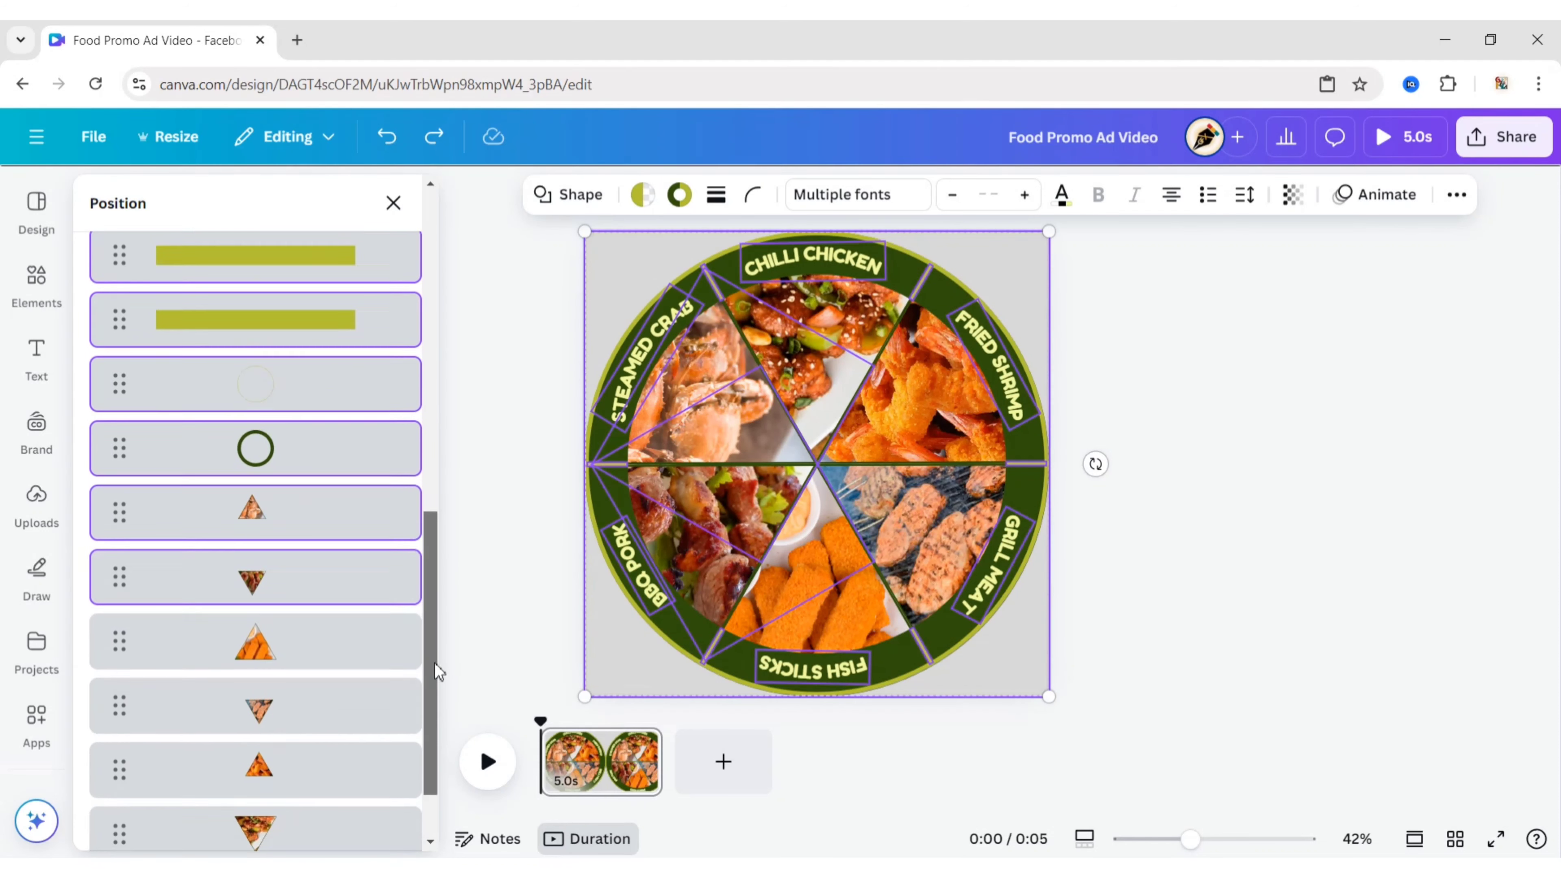
# Step: Group the wheel pieces and lower the group so only its top half shows at the page bottom
pyautogui.scroll(-3)
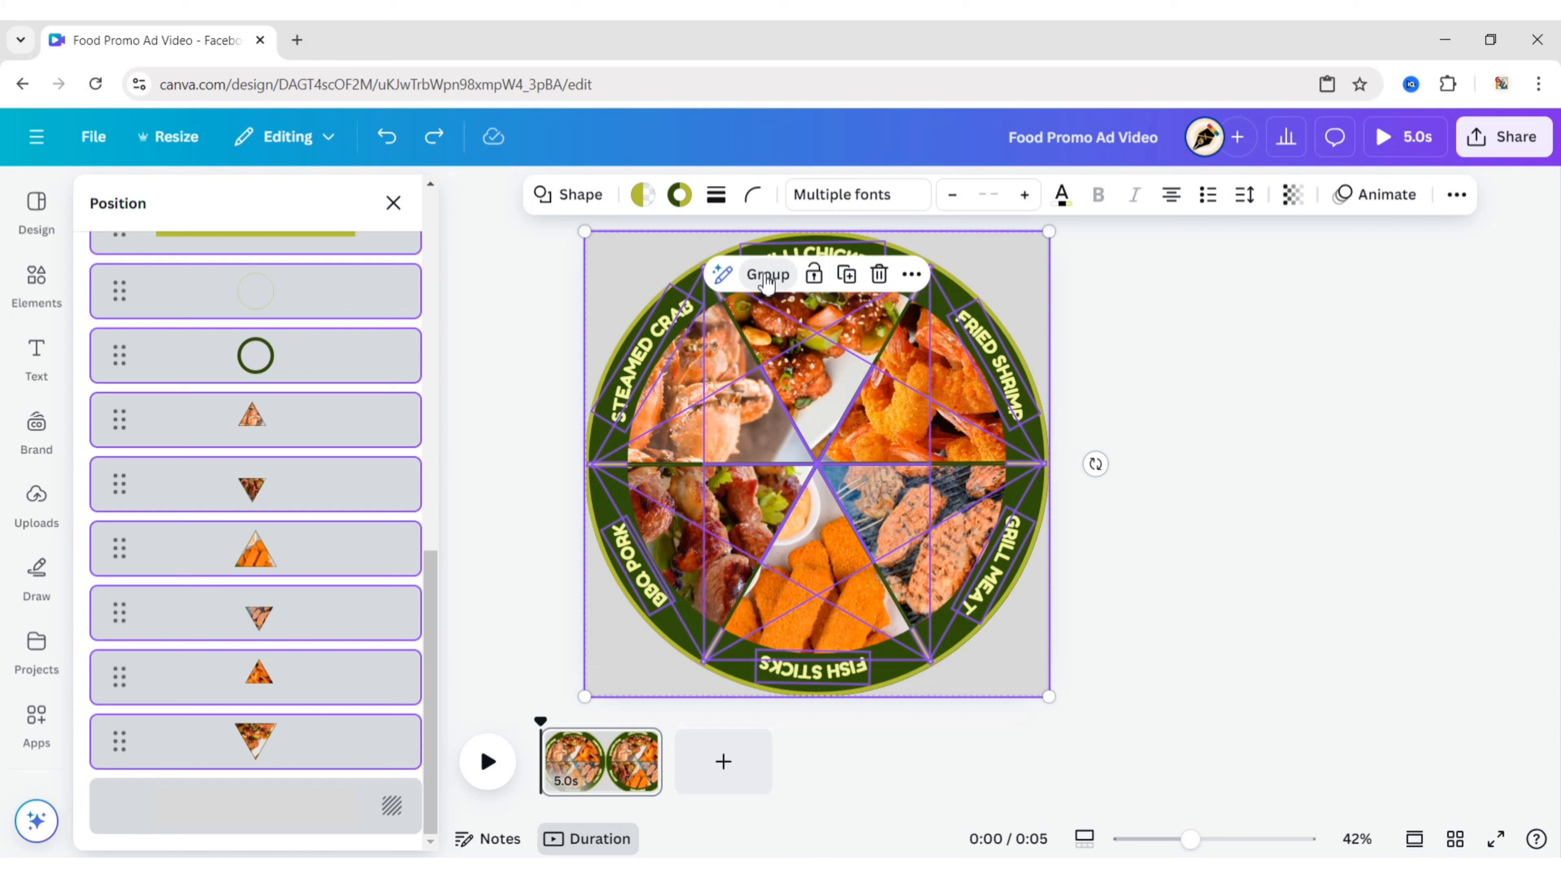
pyautogui.click(767, 275)
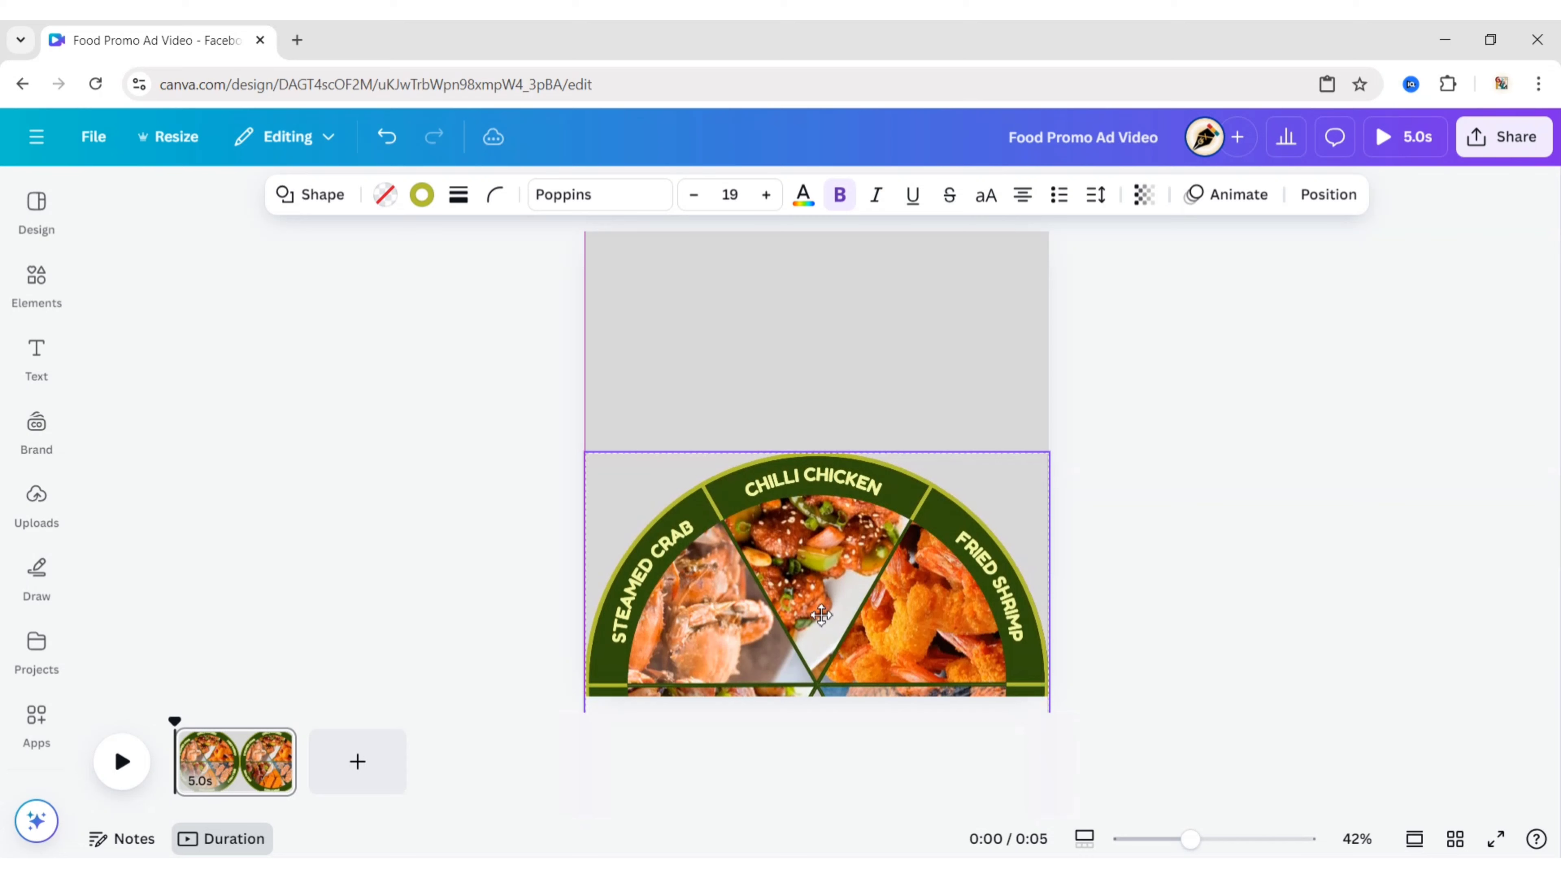
pyautogui.click(985, 336)
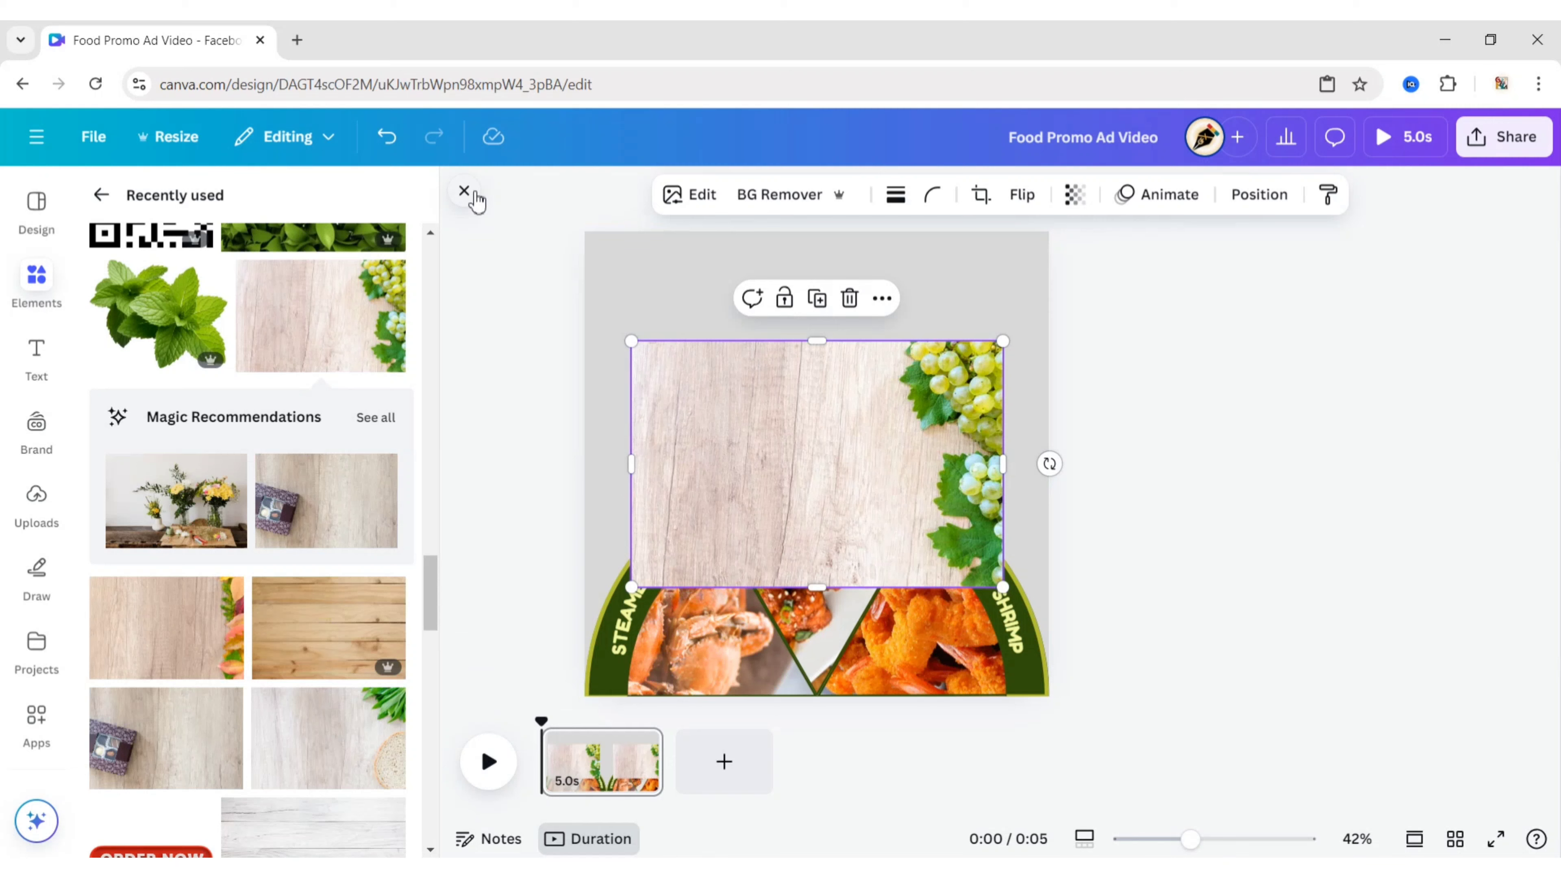
# Step: Set the wood-and-grapes photo as the page background and bring up its editing options
pyautogui.click(879, 297)
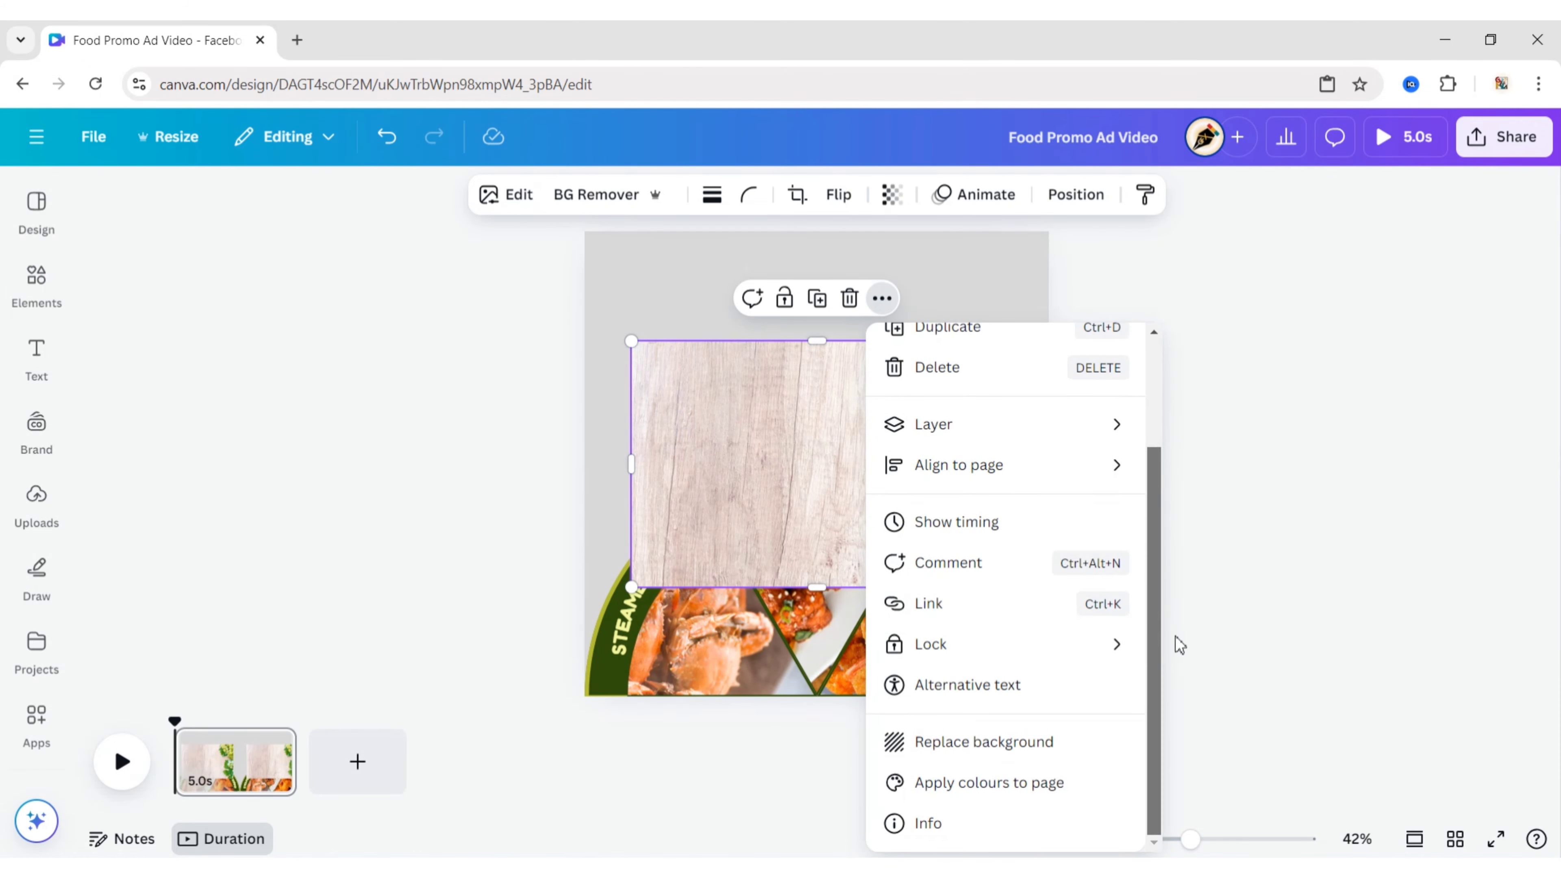
pyautogui.click(1179, 644)
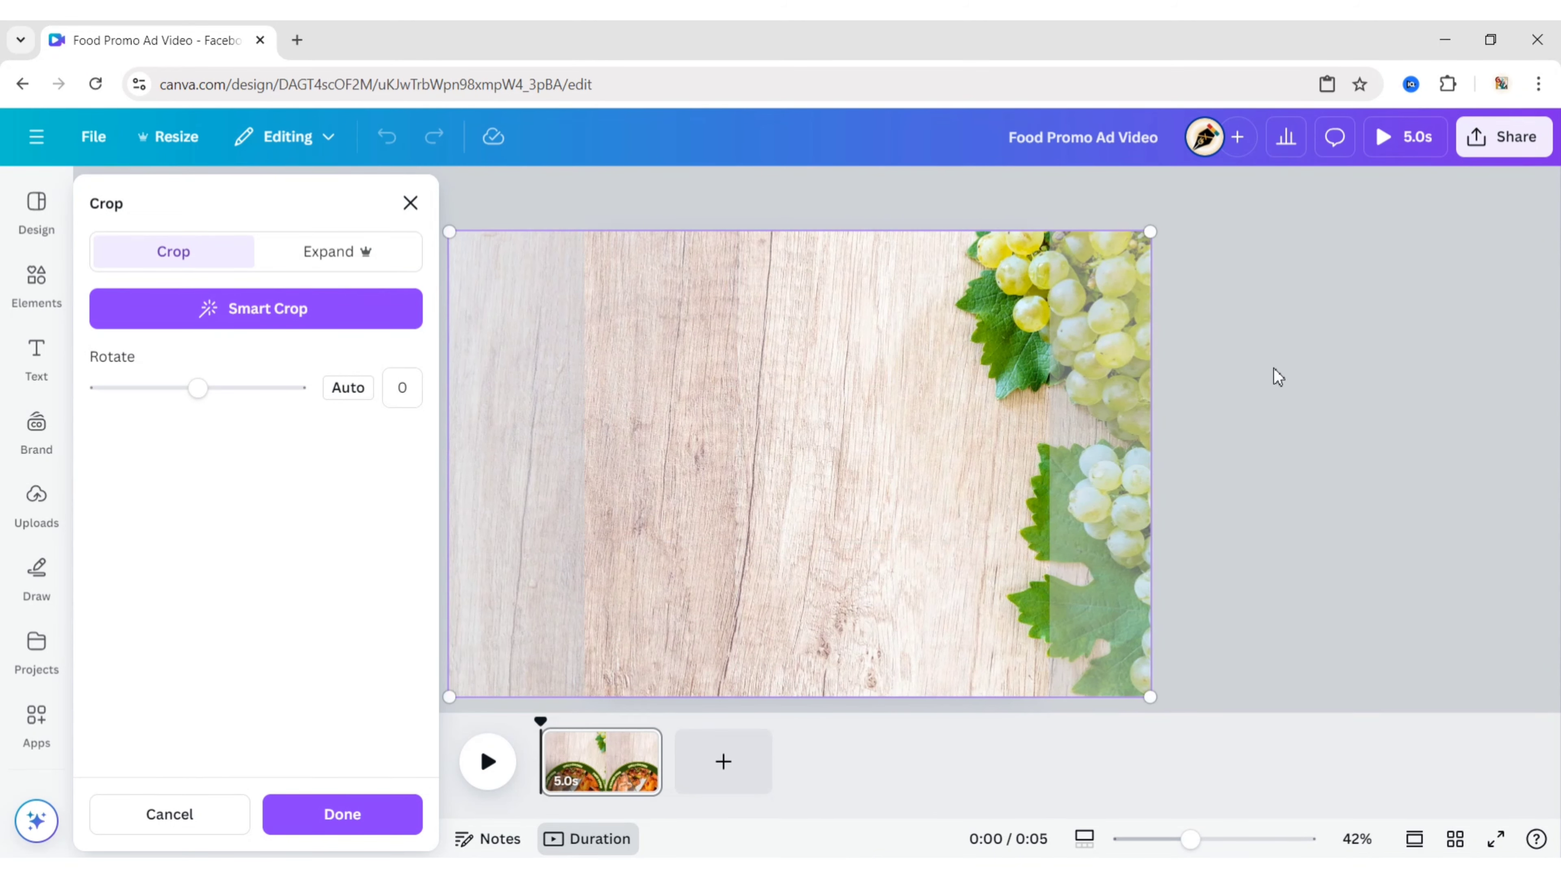
pyautogui.click(341, 815)
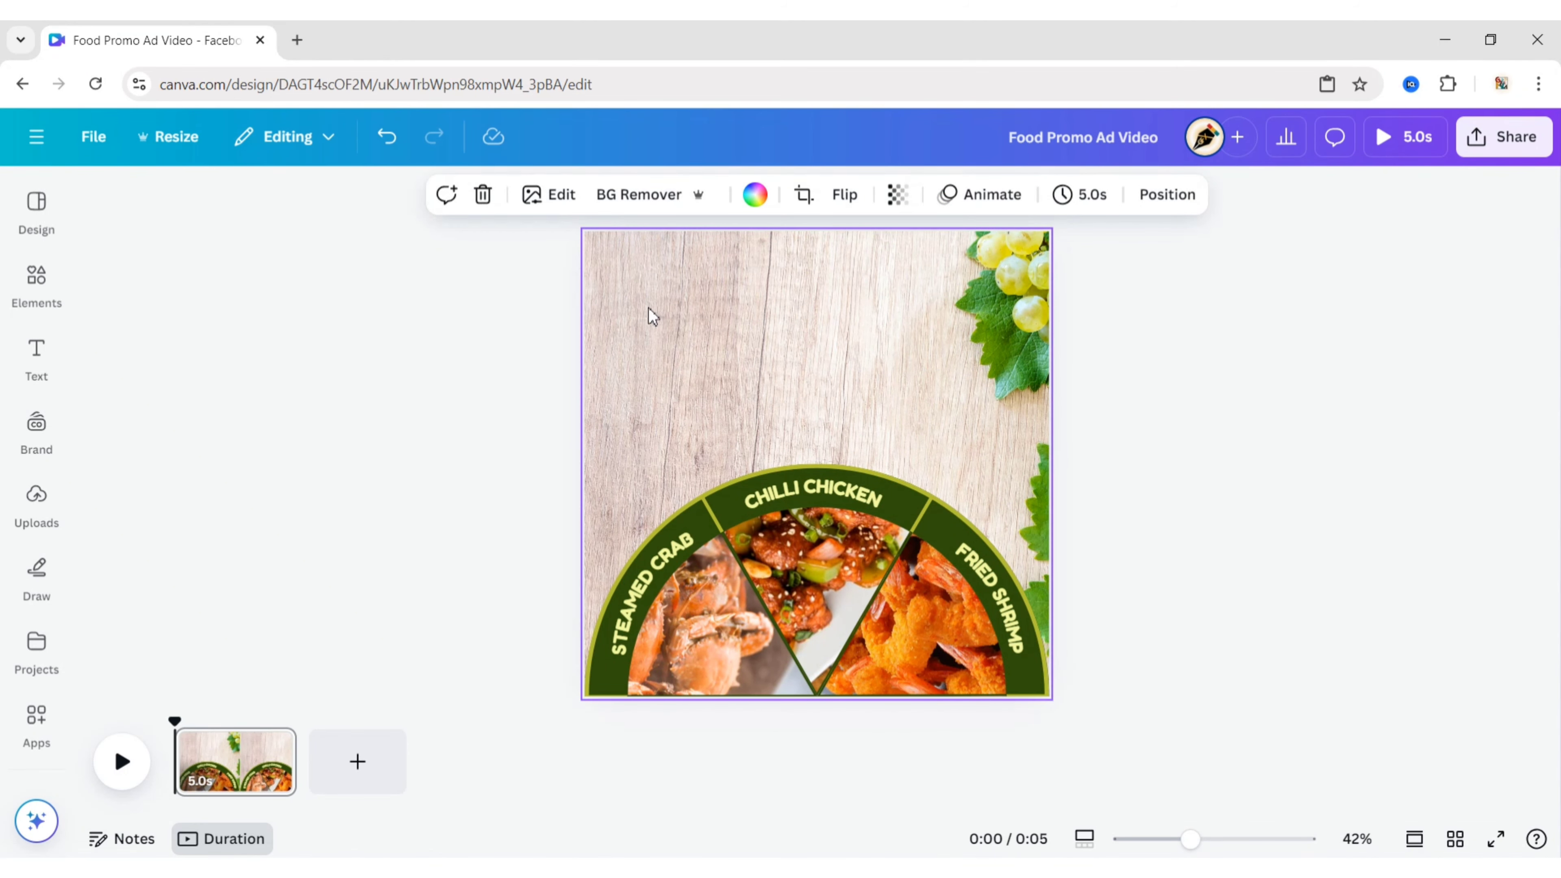
pyautogui.click(549, 195)
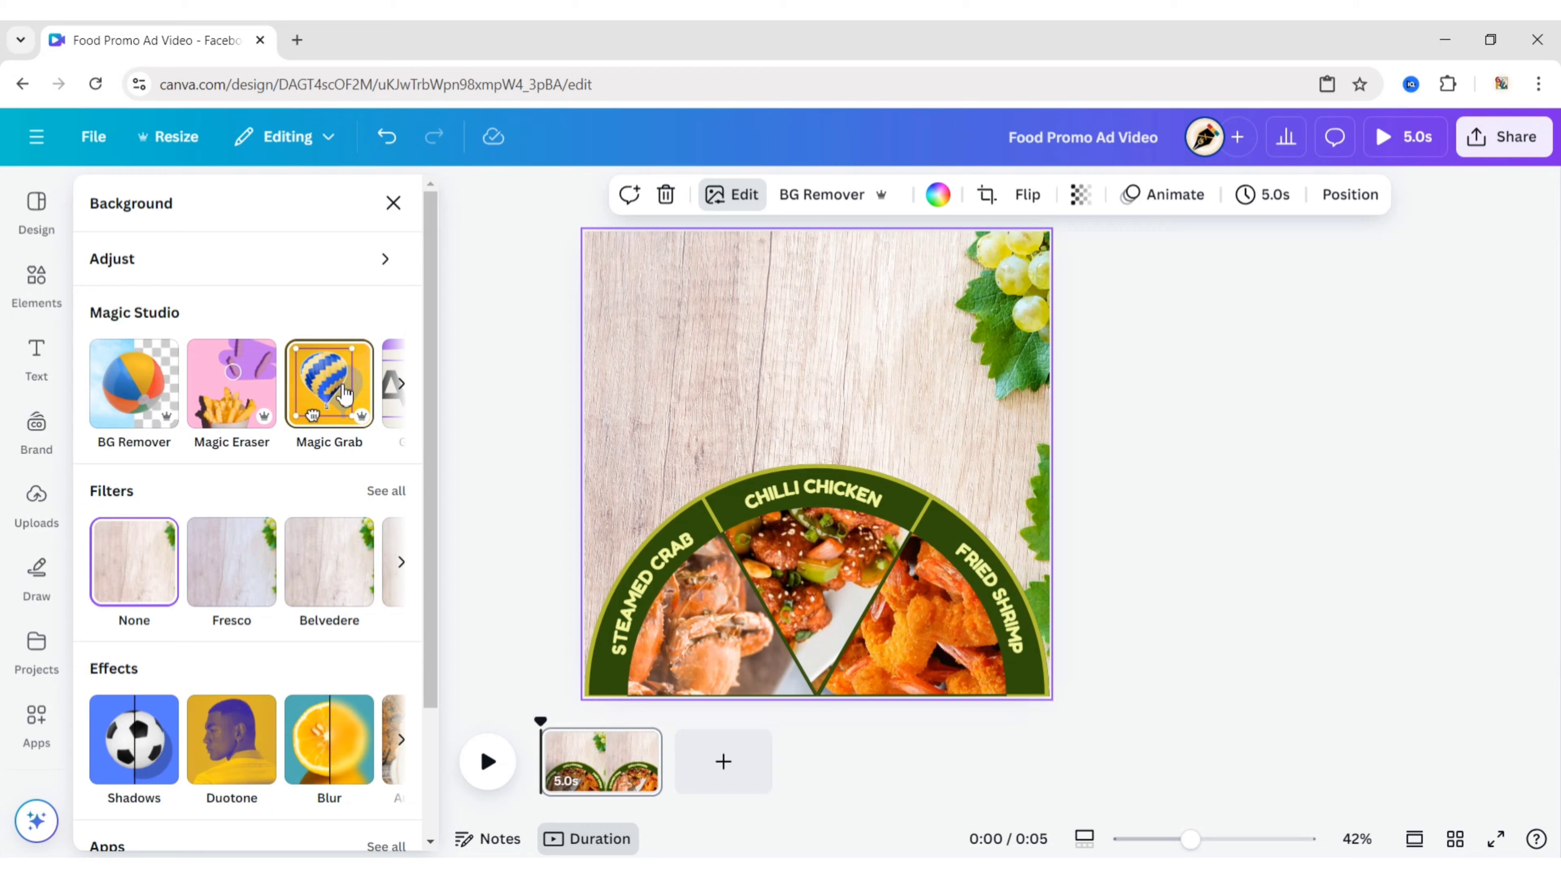
# Step: Use Magic Grab's brush to paint the lower grape cluster and lift it out as a separate element
pyautogui.click(329, 385)
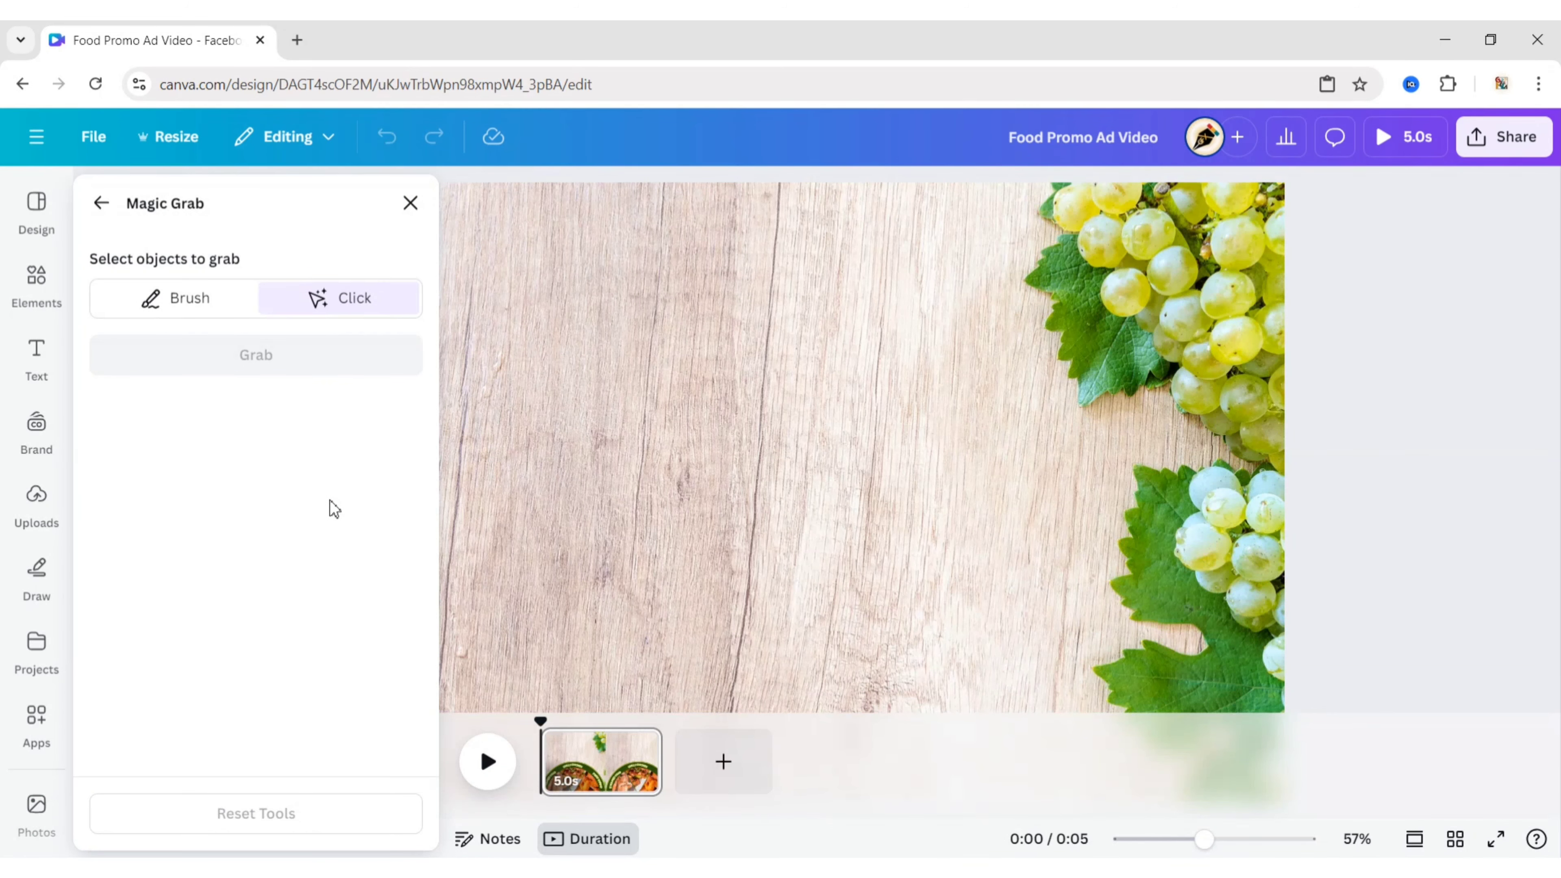
pyautogui.click(189, 298)
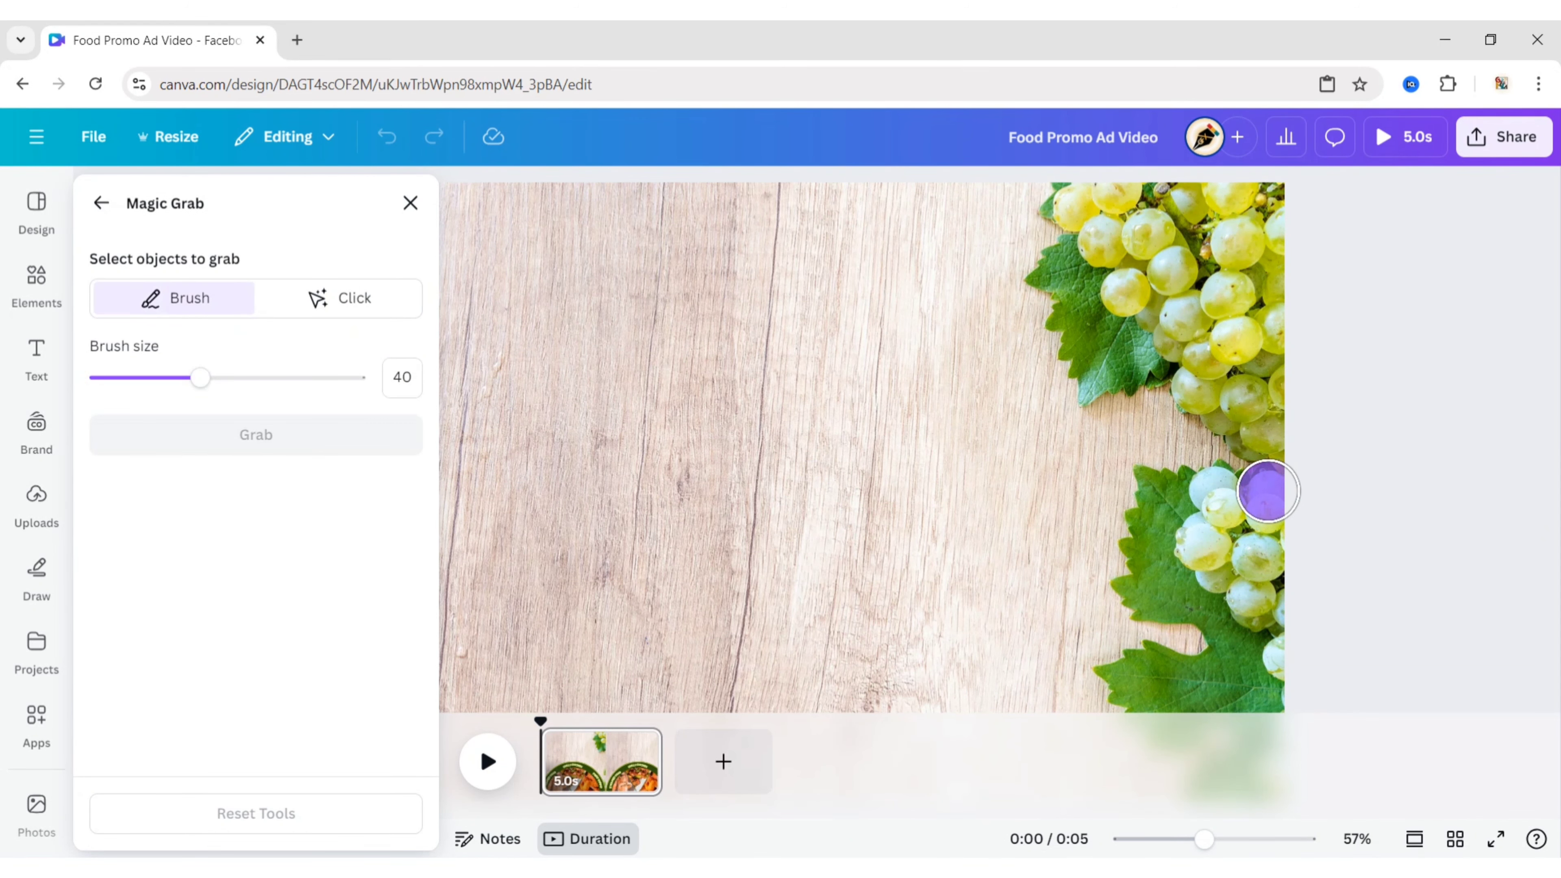
pyautogui.moveTo(1266, 489); pyautogui.dragTo(1243, 622)
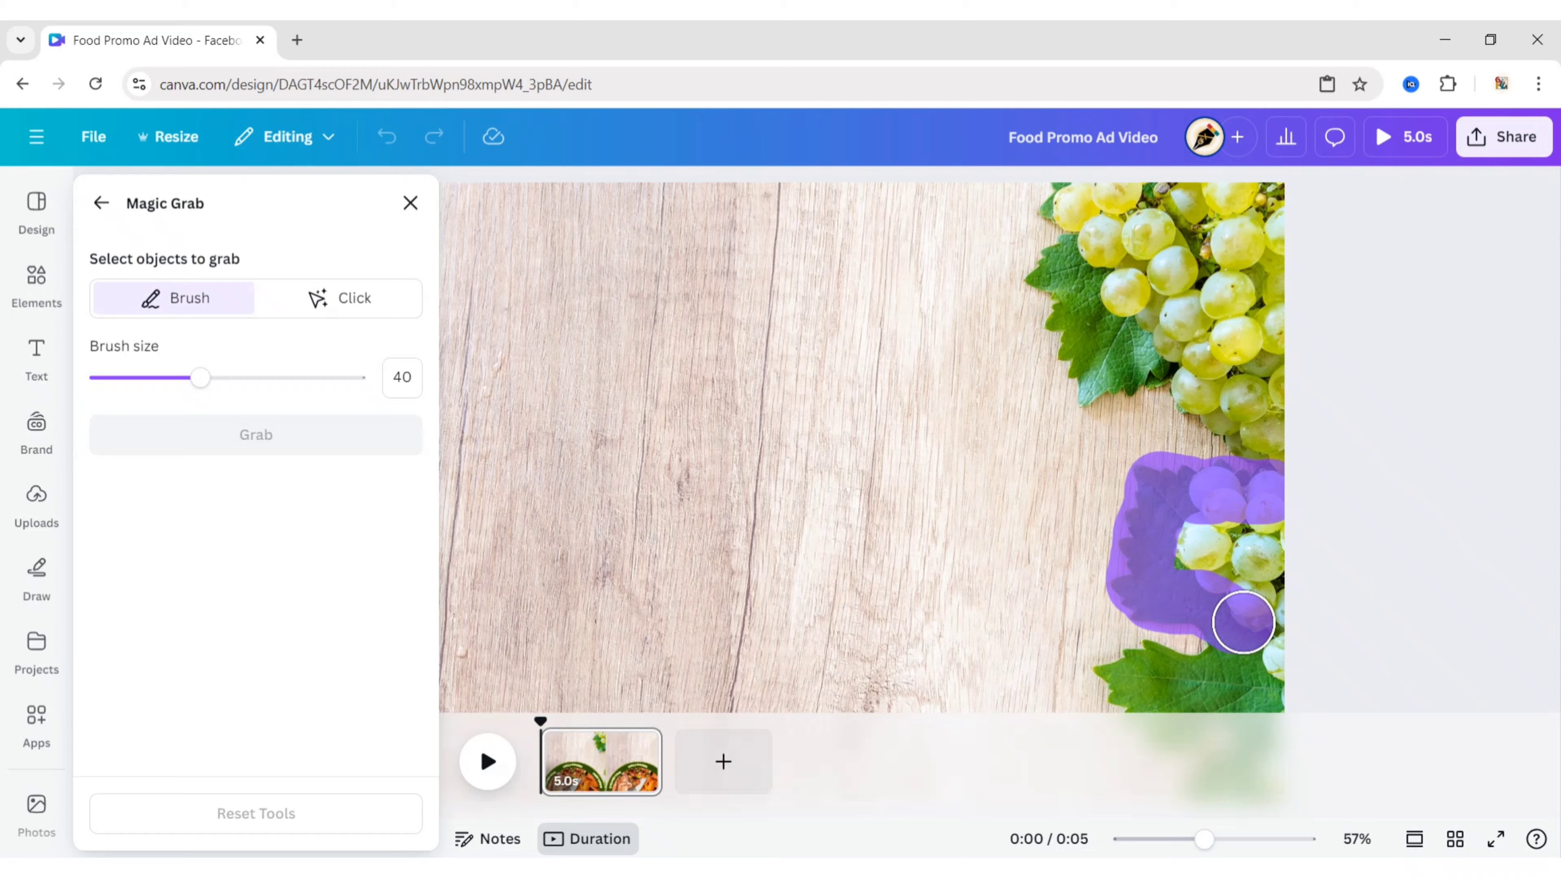
pyautogui.moveTo(1242, 622); pyautogui.dragTo(1294, 550)
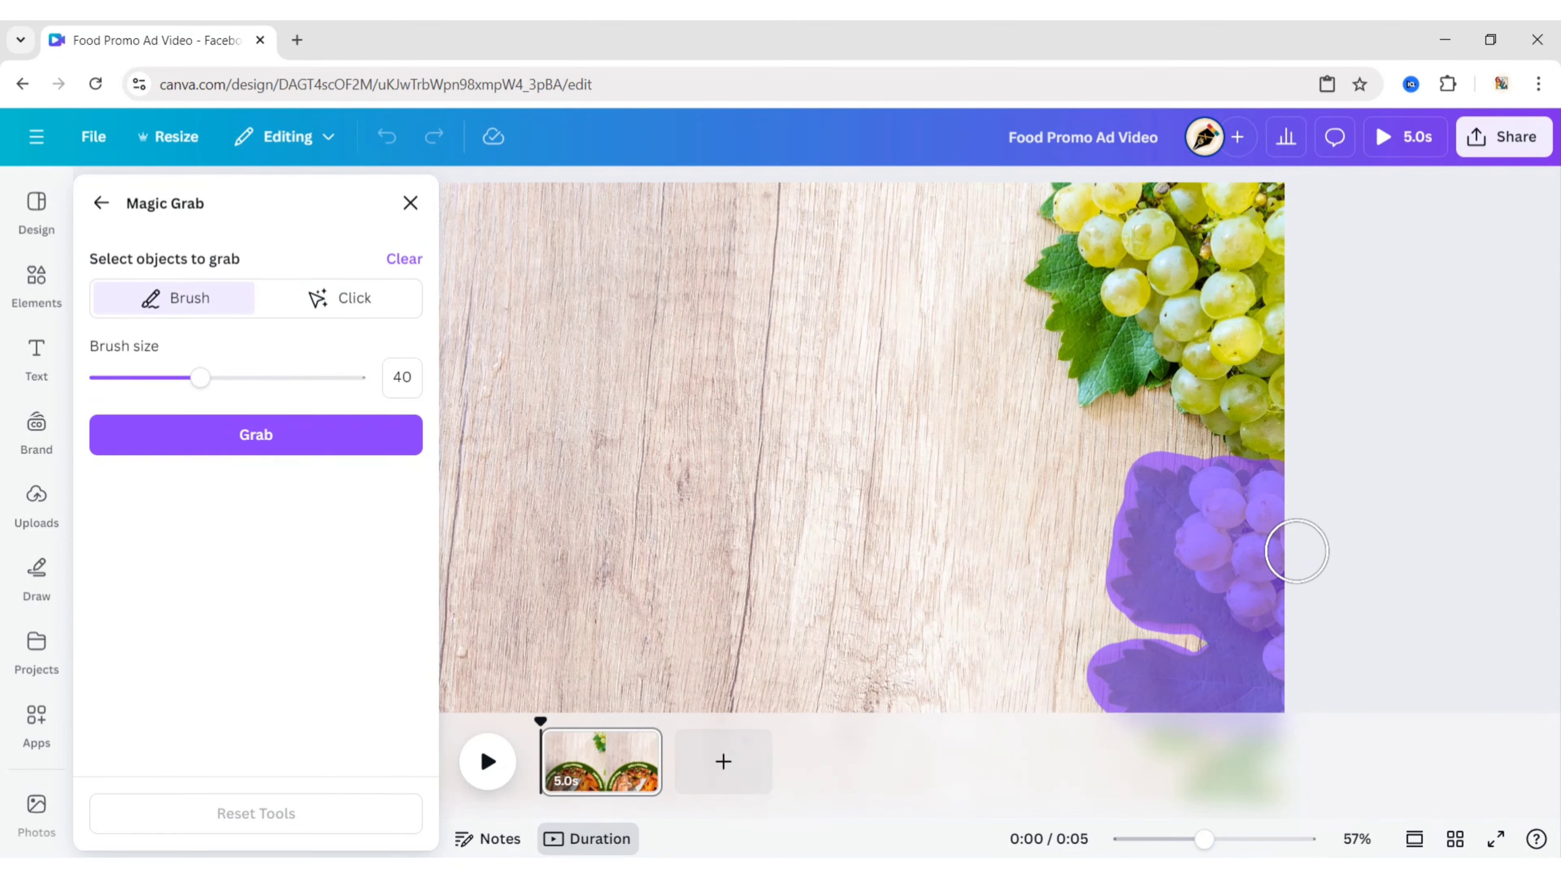
pyautogui.click(255, 434)
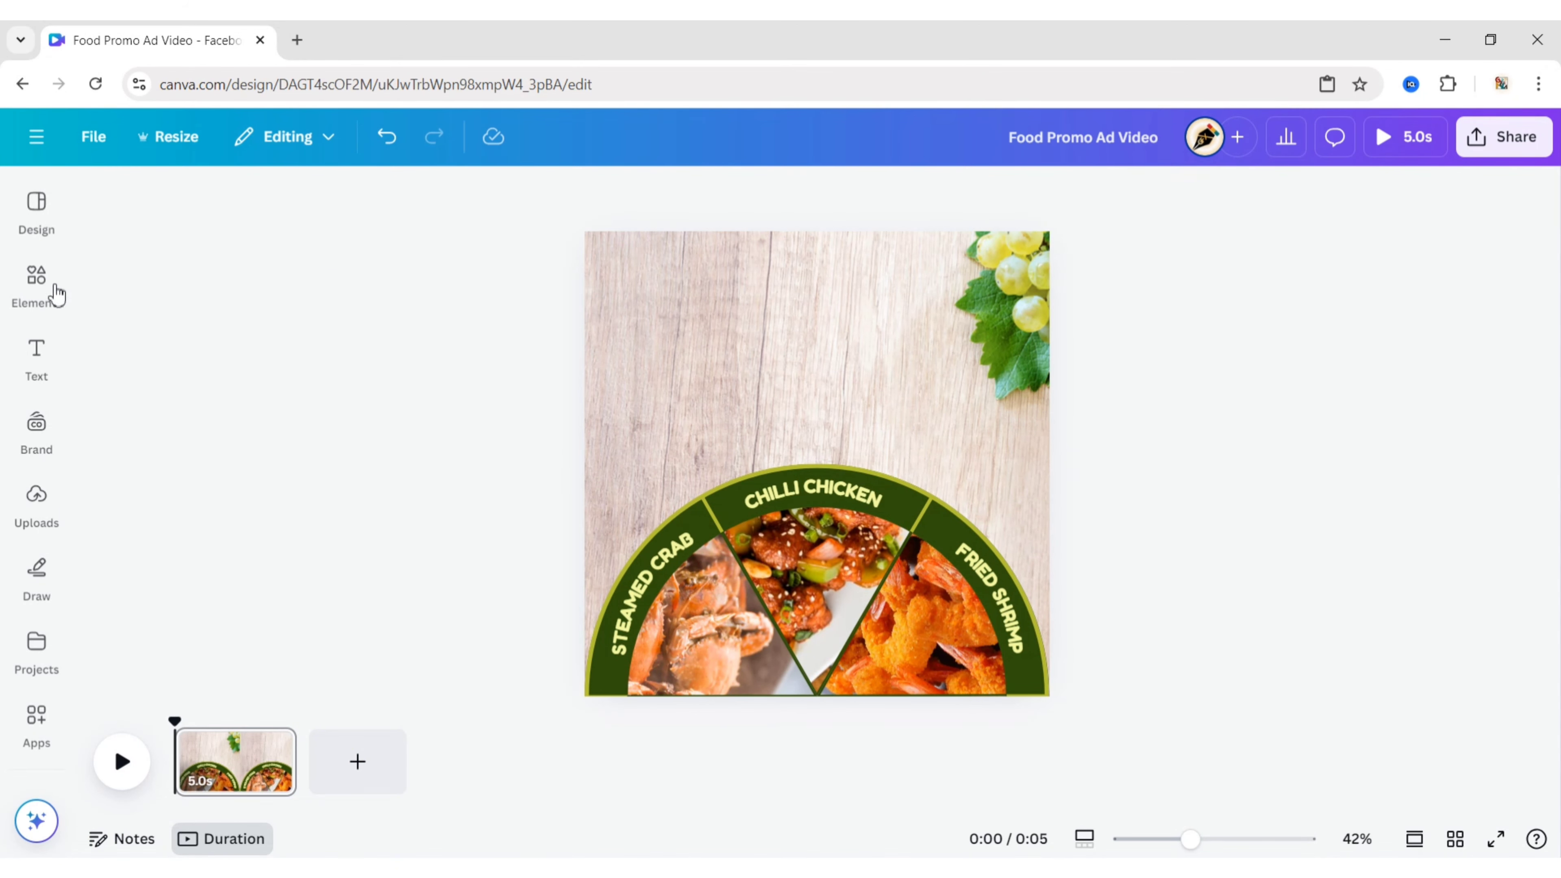
# Step: Search Elements for 'order now' and insert the red ORDER NOW button above the wheel
pyautogui.click(36, 280)
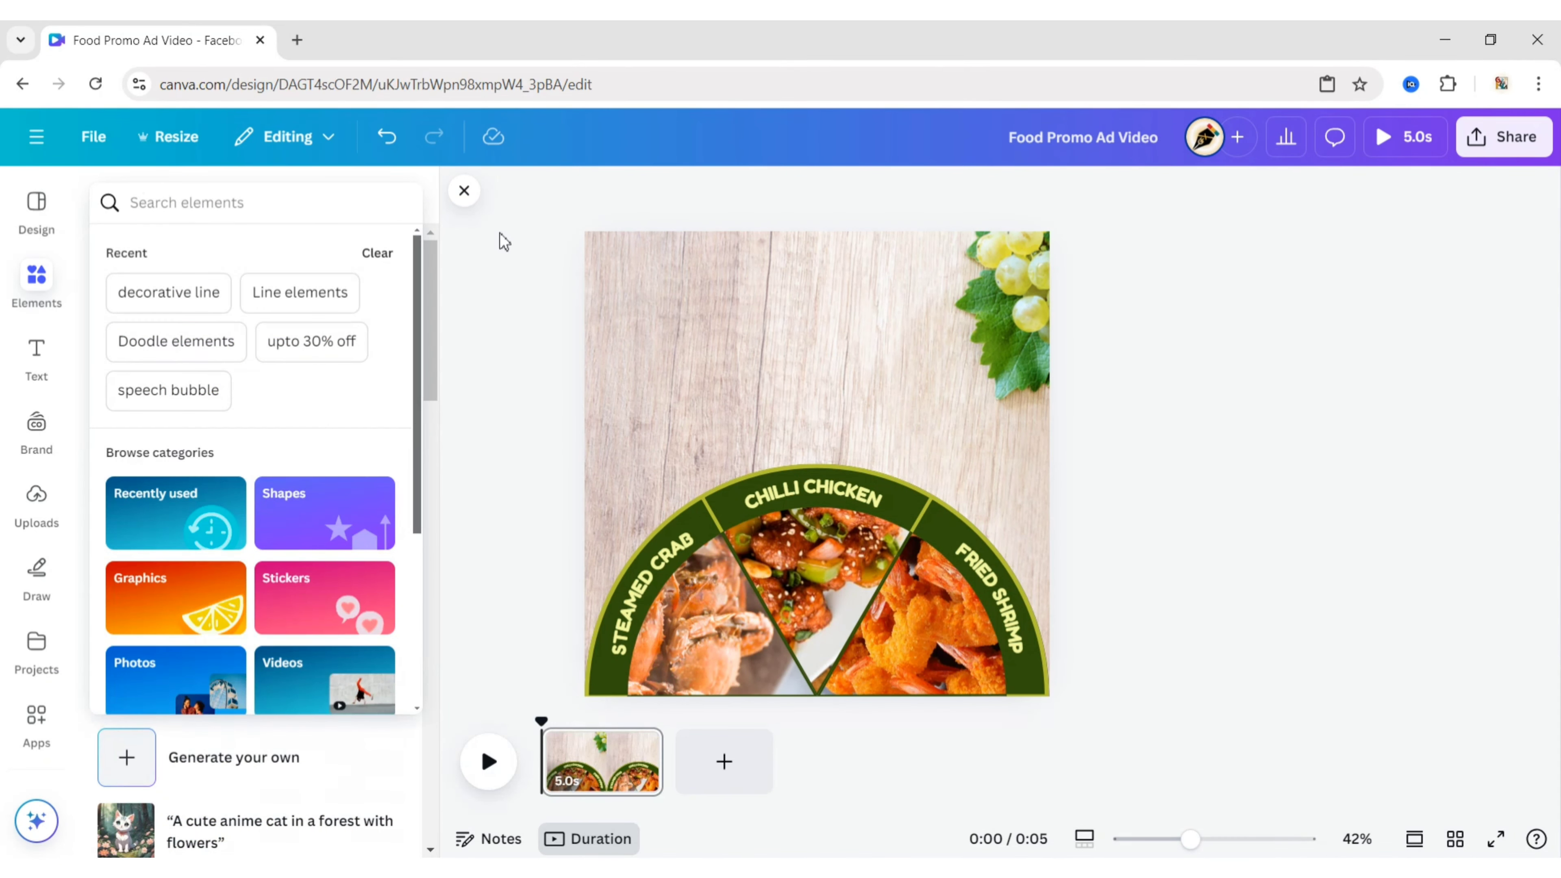
pyautogui.write('order no')
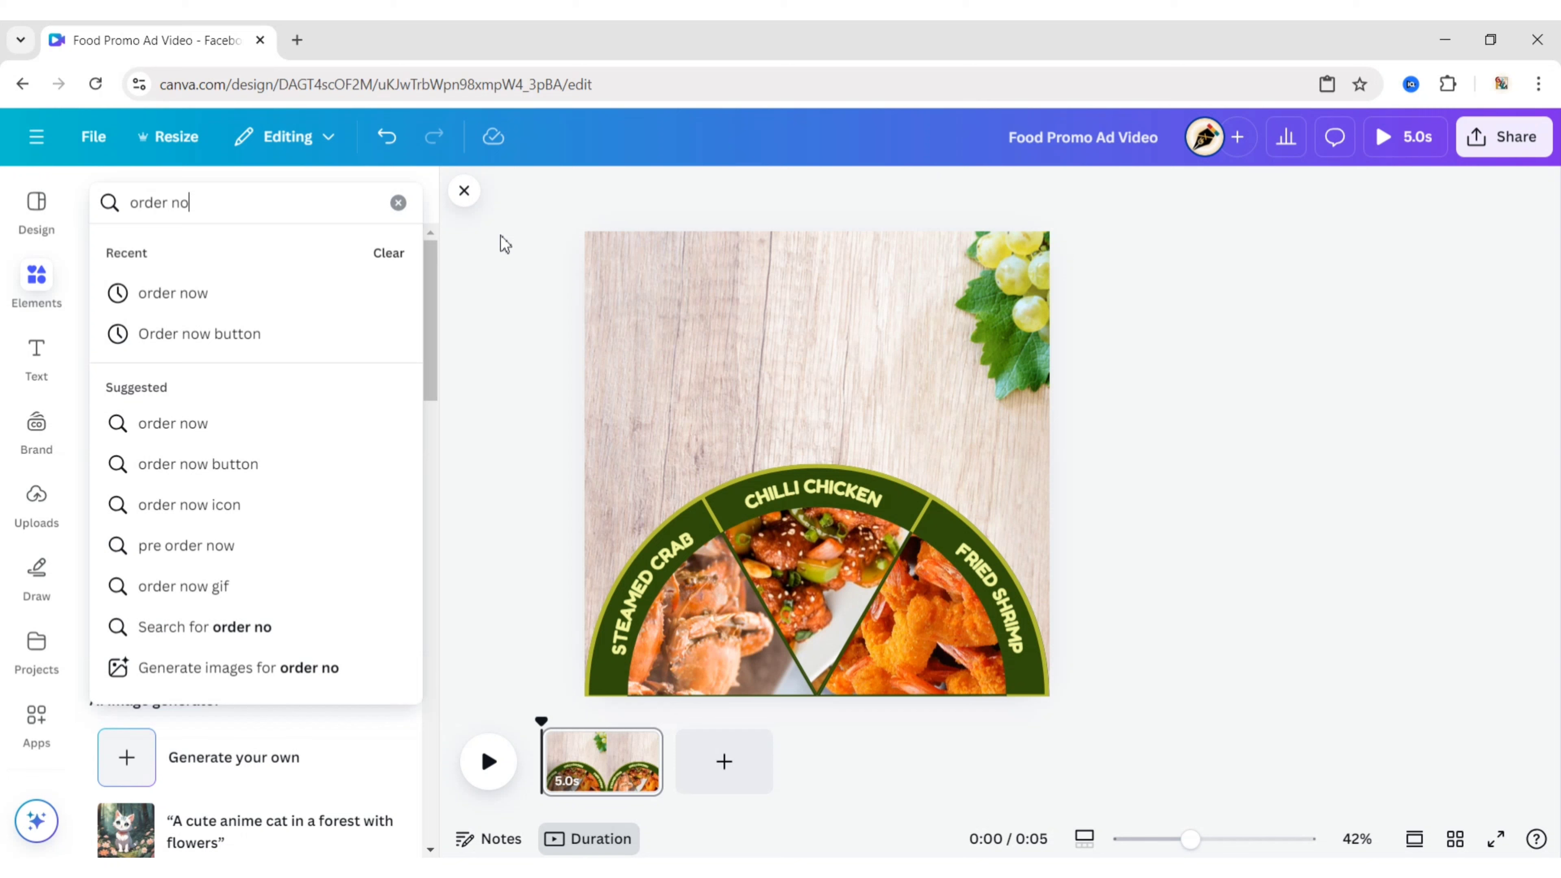
pyautogui.click(171, 293)
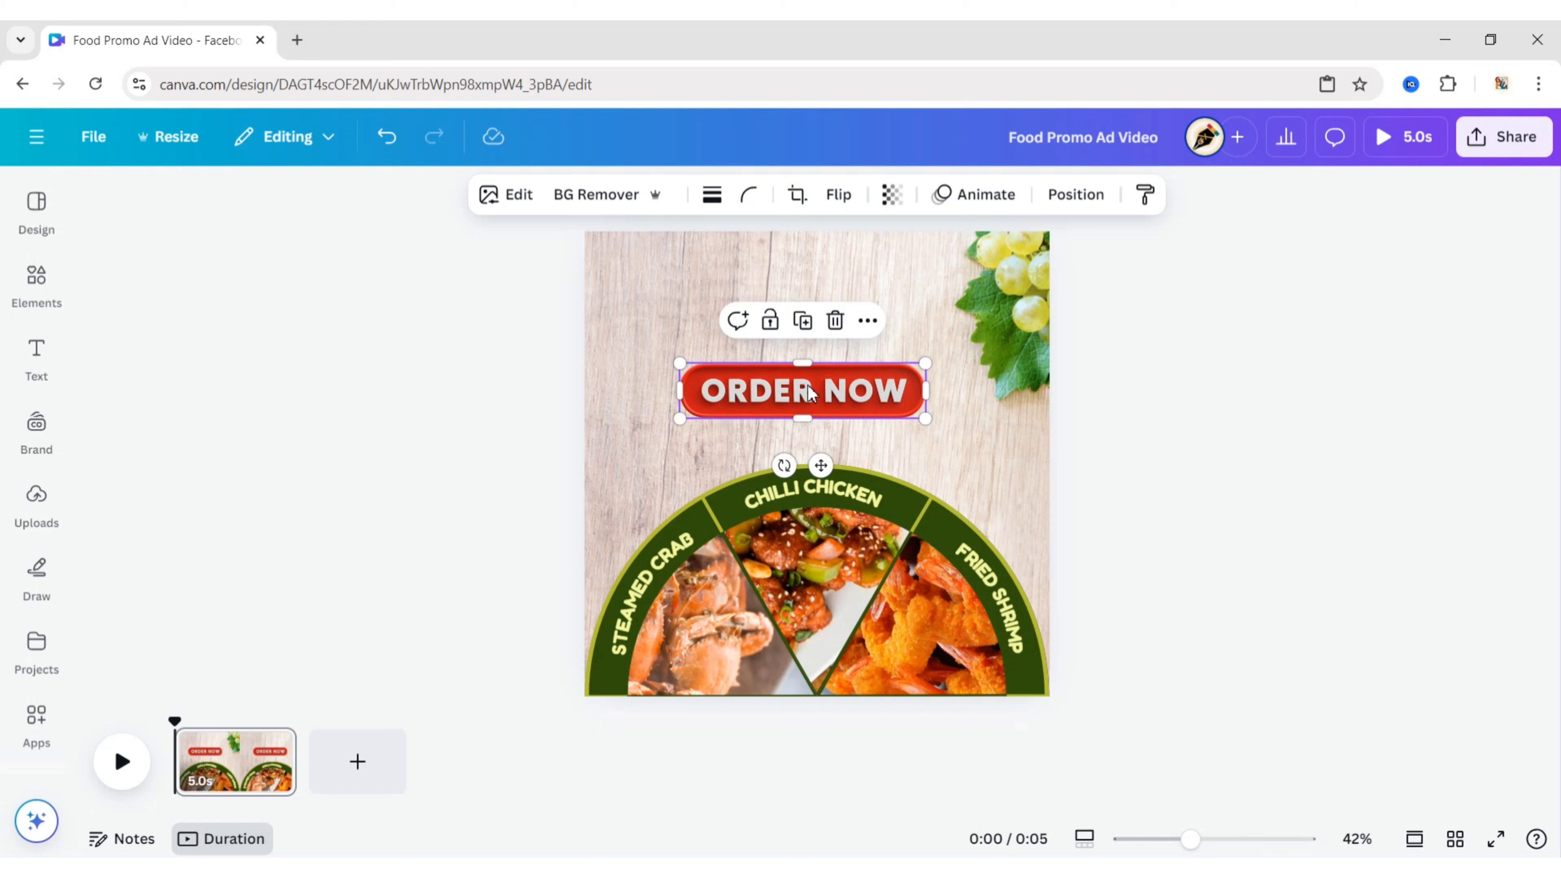
pyautogui.click(36, 287)
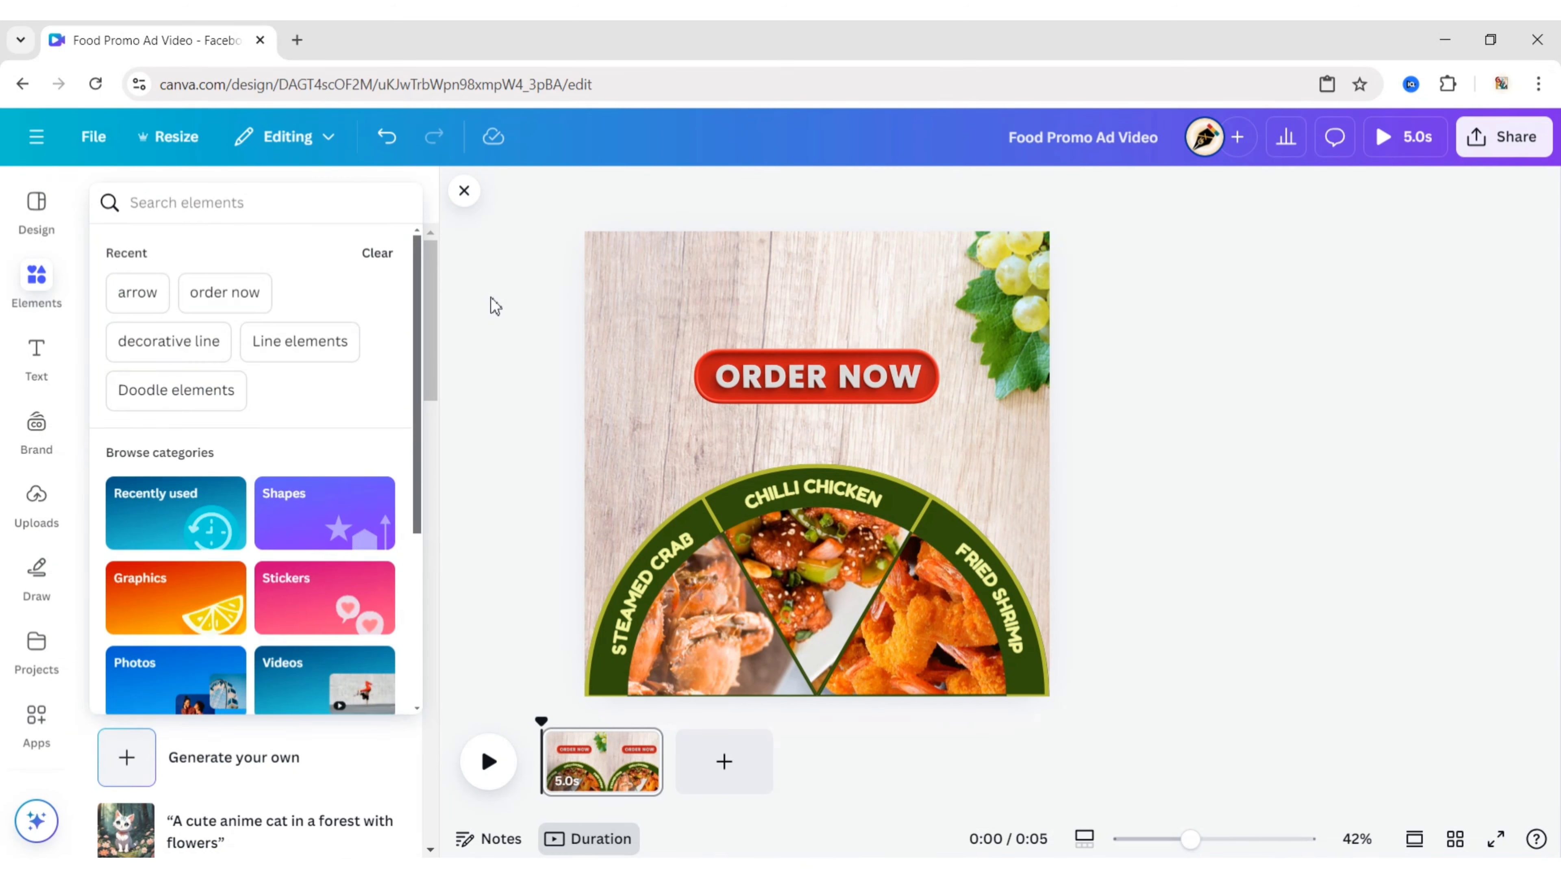
# Step: Add a 'pointer' triangle, recolour it red and centre it under the ORDER NOW button
pyautogui.write('pointer')
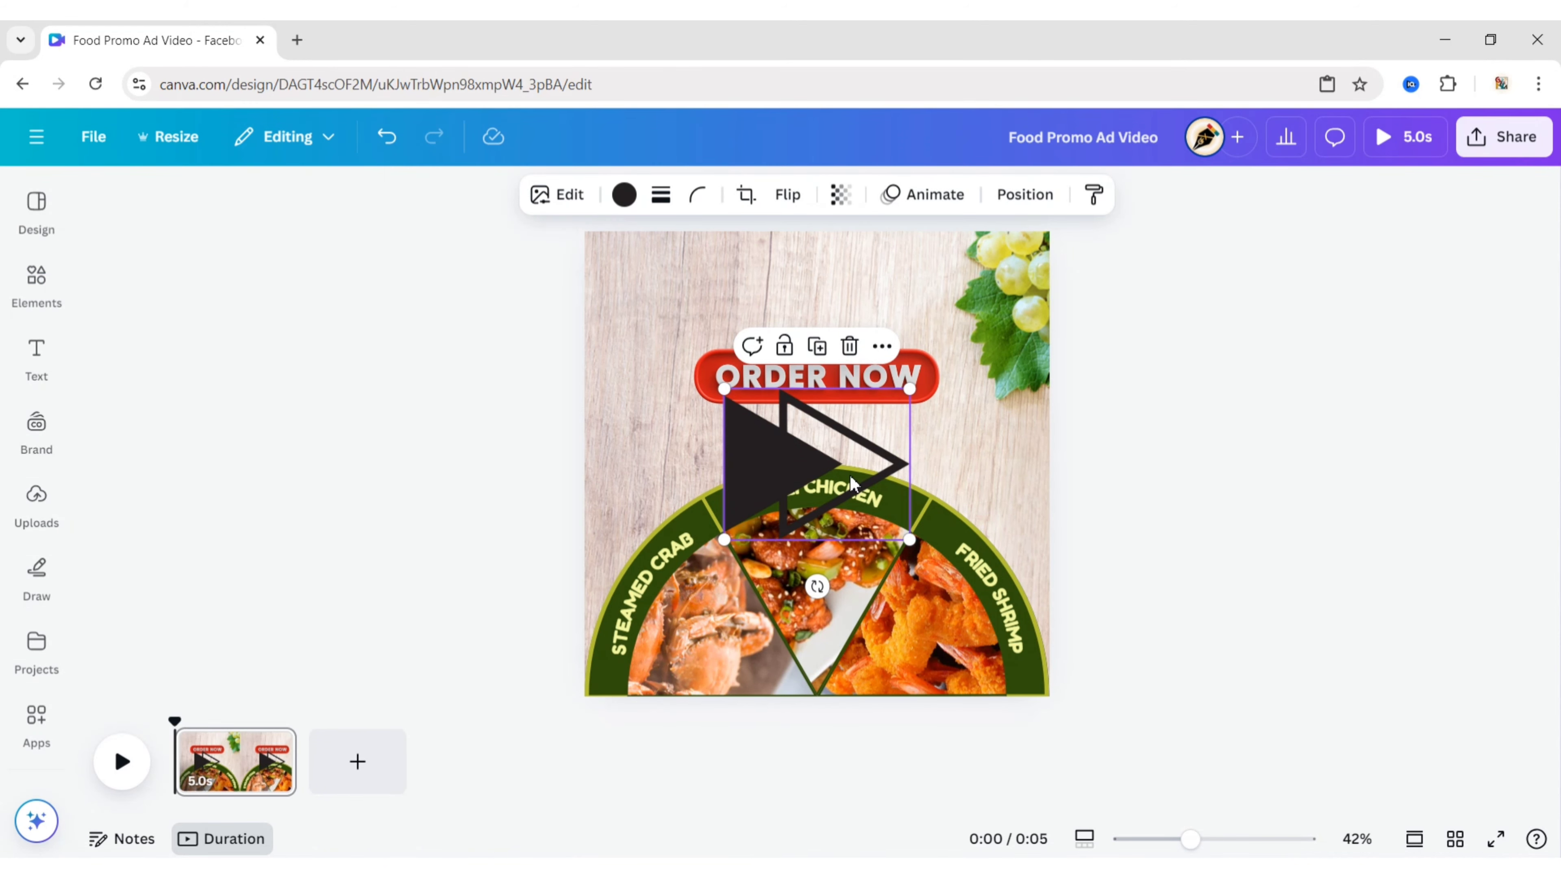
pyautogui.click(623, 195)
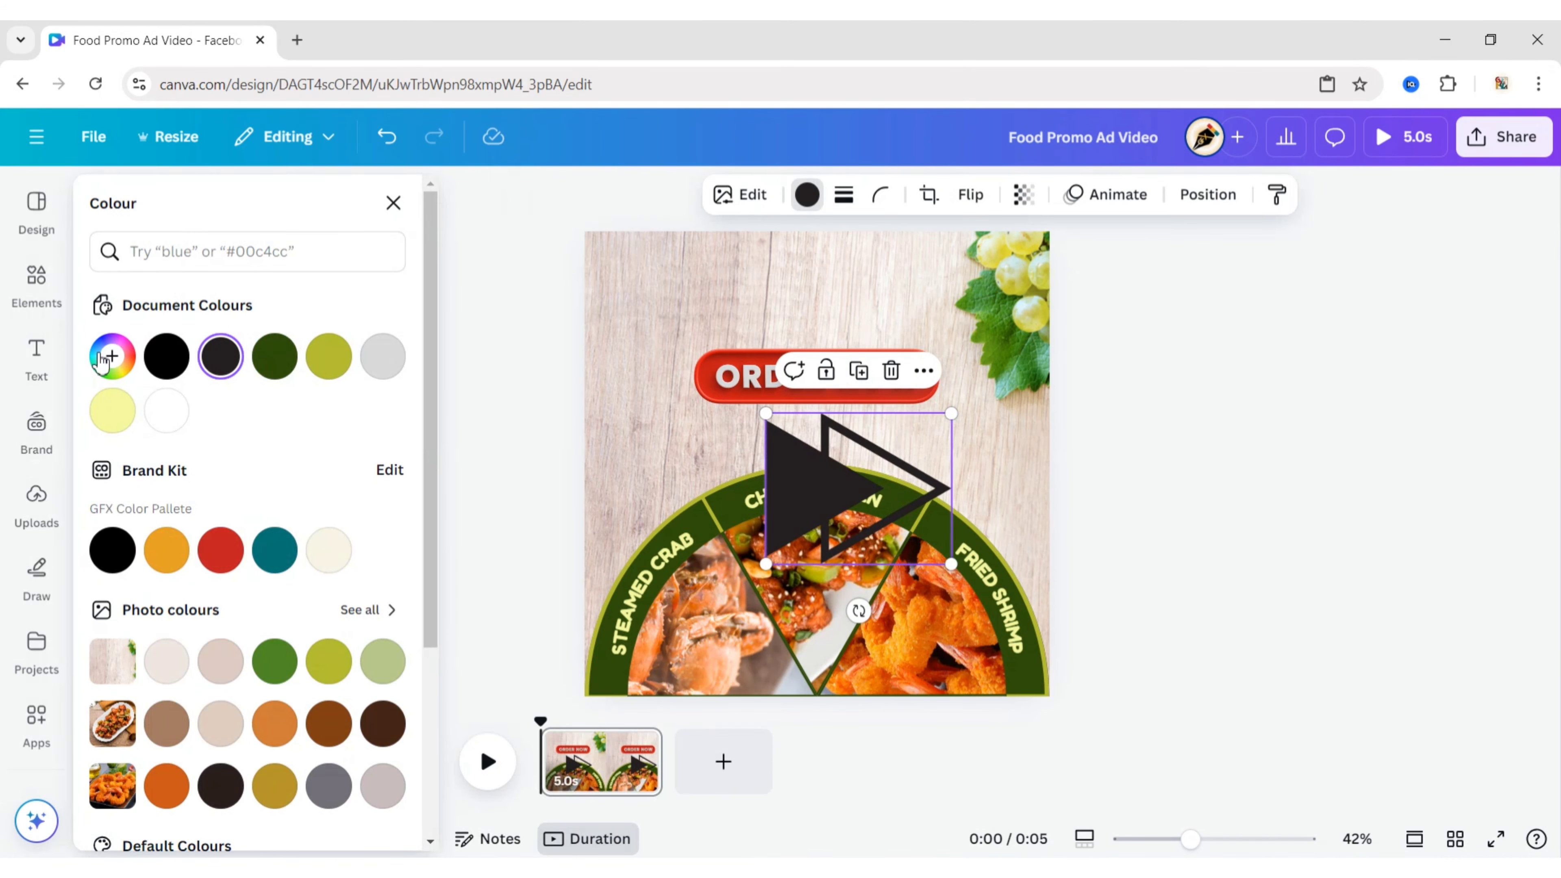
pyautogui.click(220, 356)
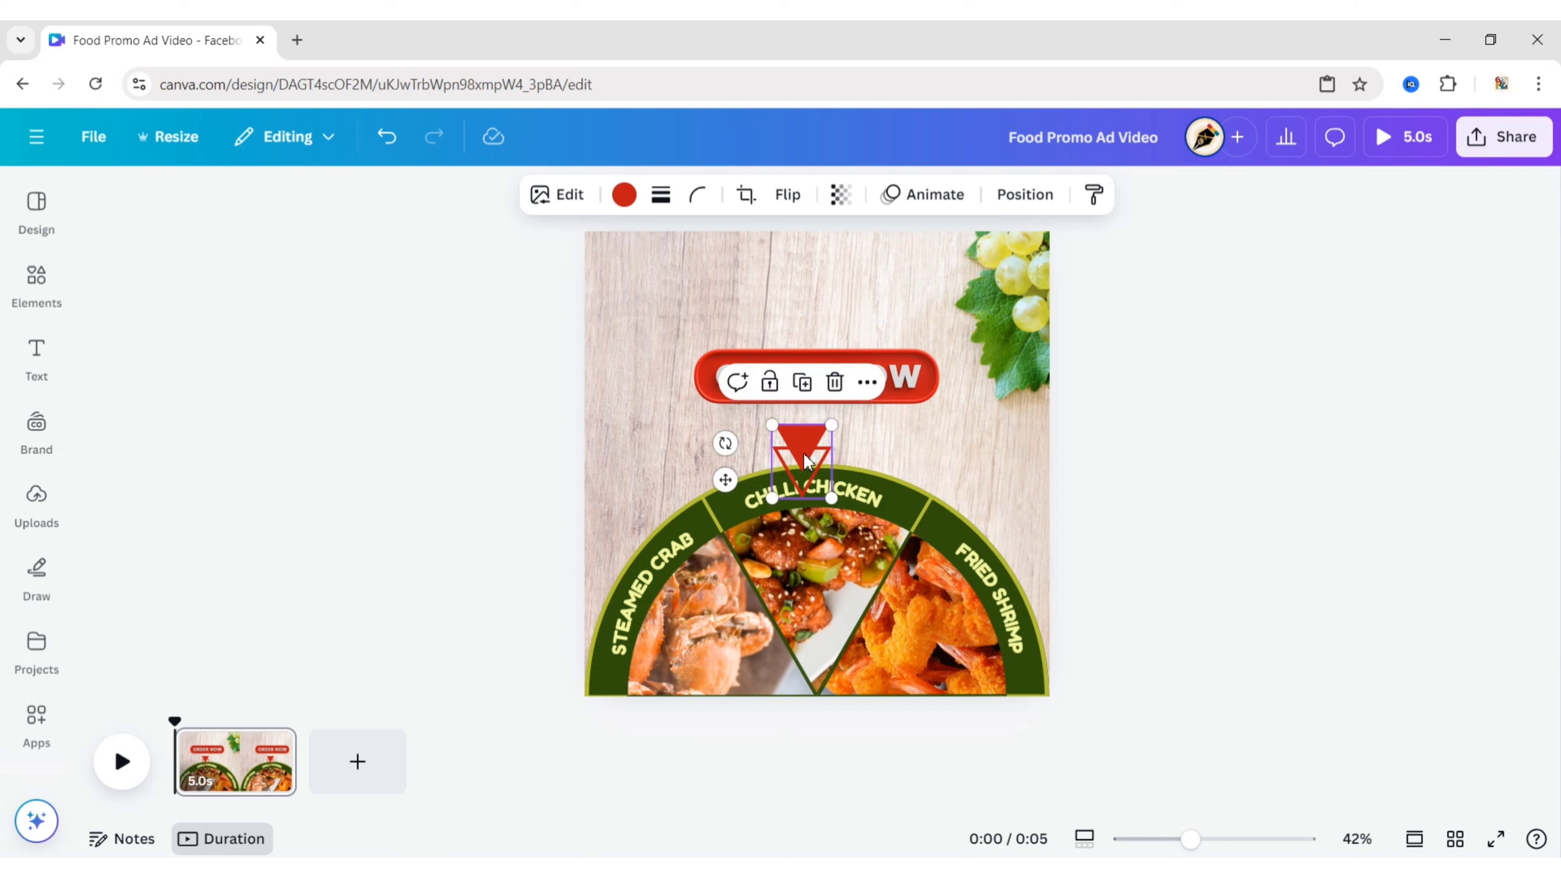
pyautogui.moveTo(804, 458); pyautogui.dragTo(816, 448)
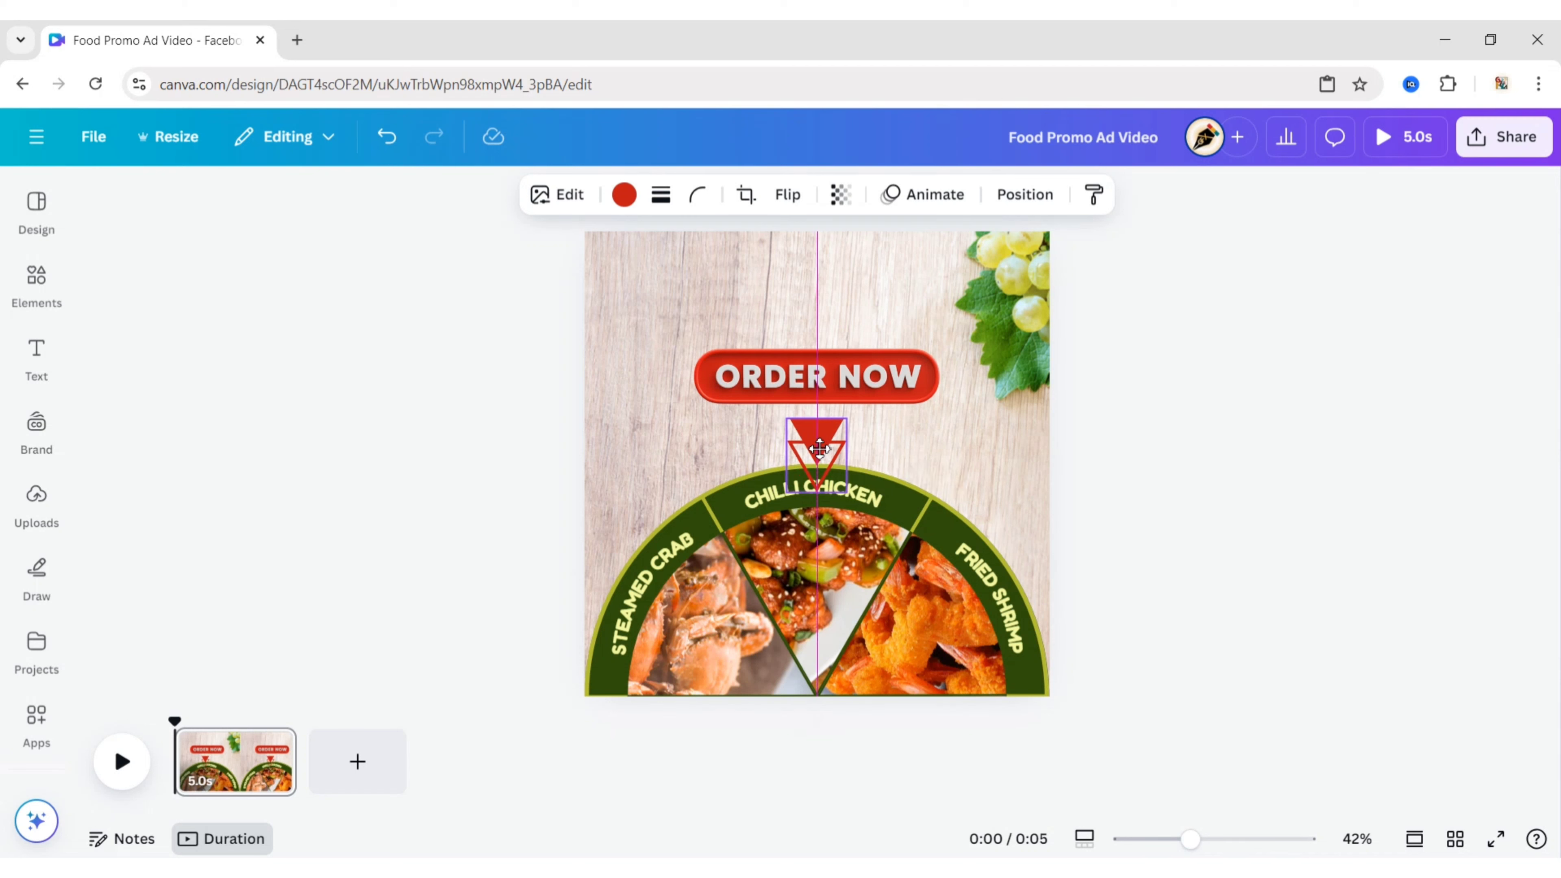
pyautogui.click(1130, 483)
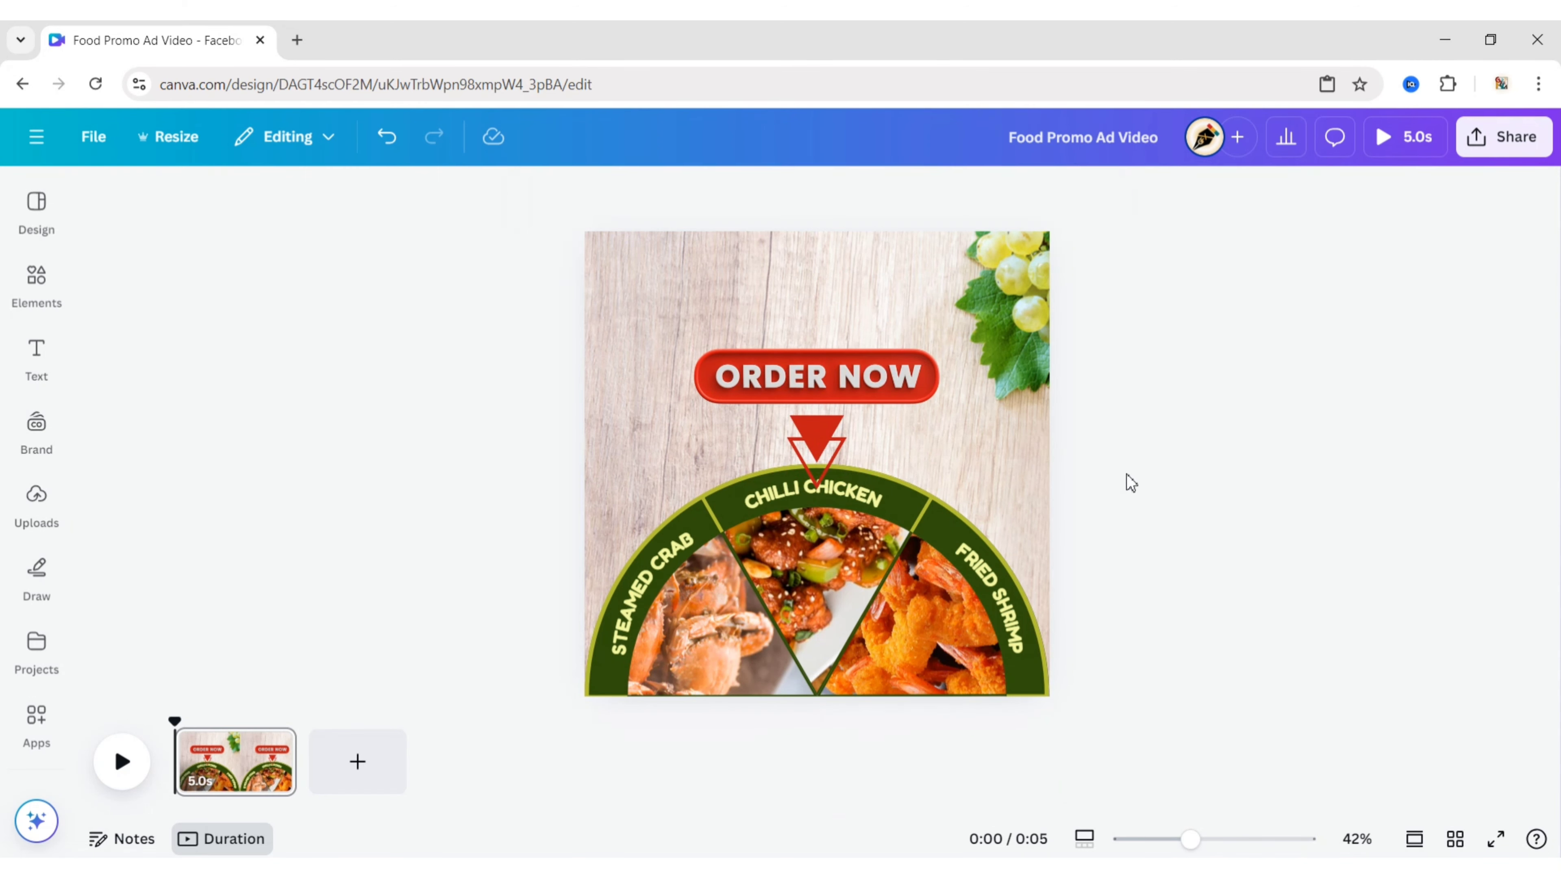
# Step: Nudge the ORDER NOW button lower and verify its position values
pyautogui.click(815, 387)
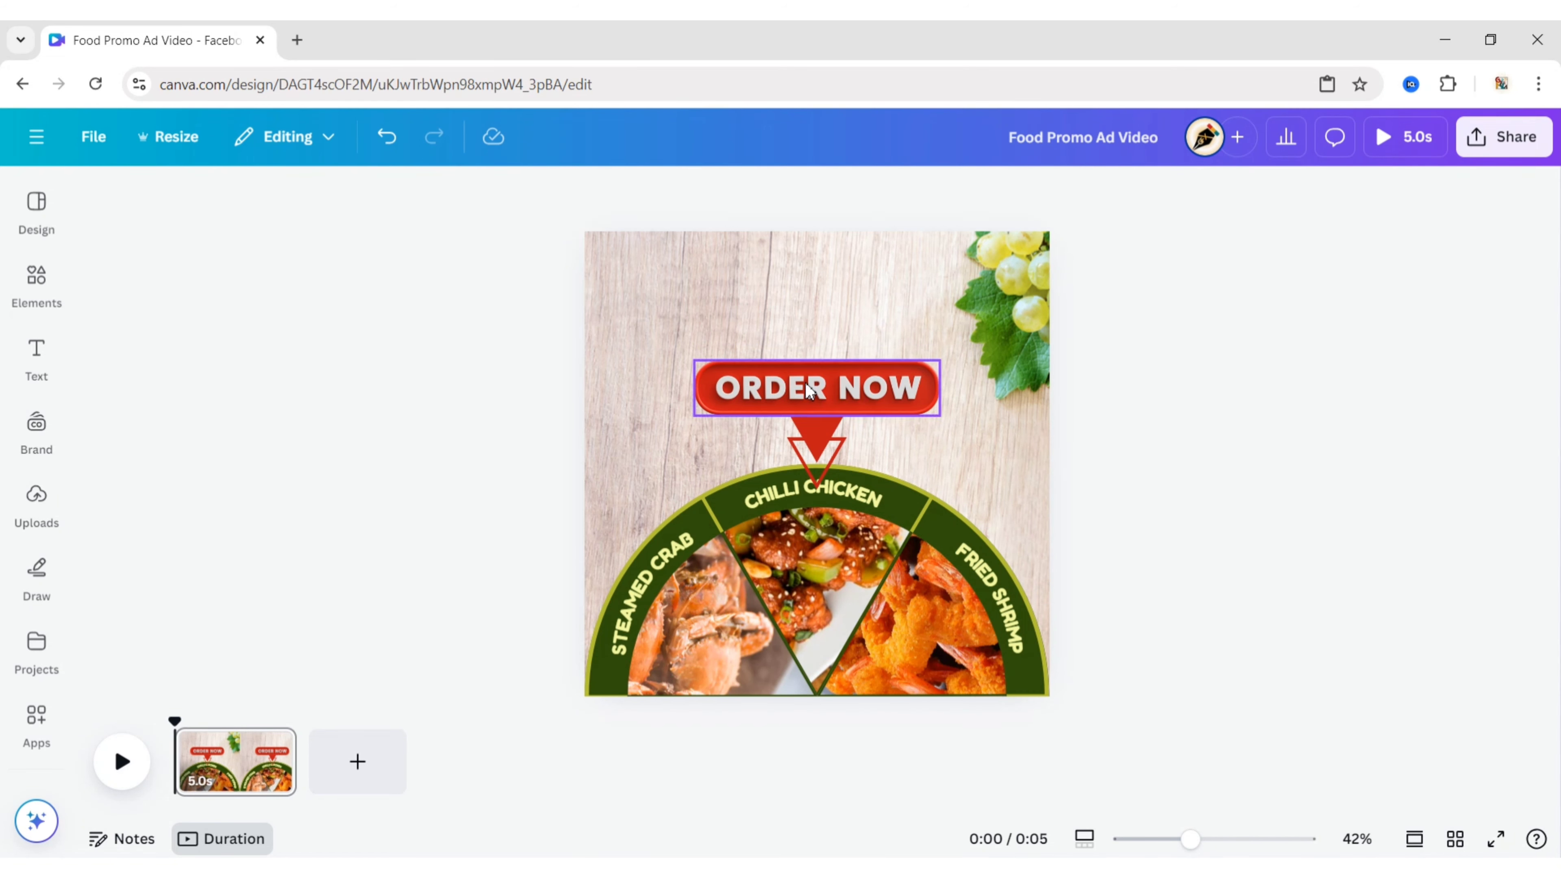
pyautogui.click(1258, 194)
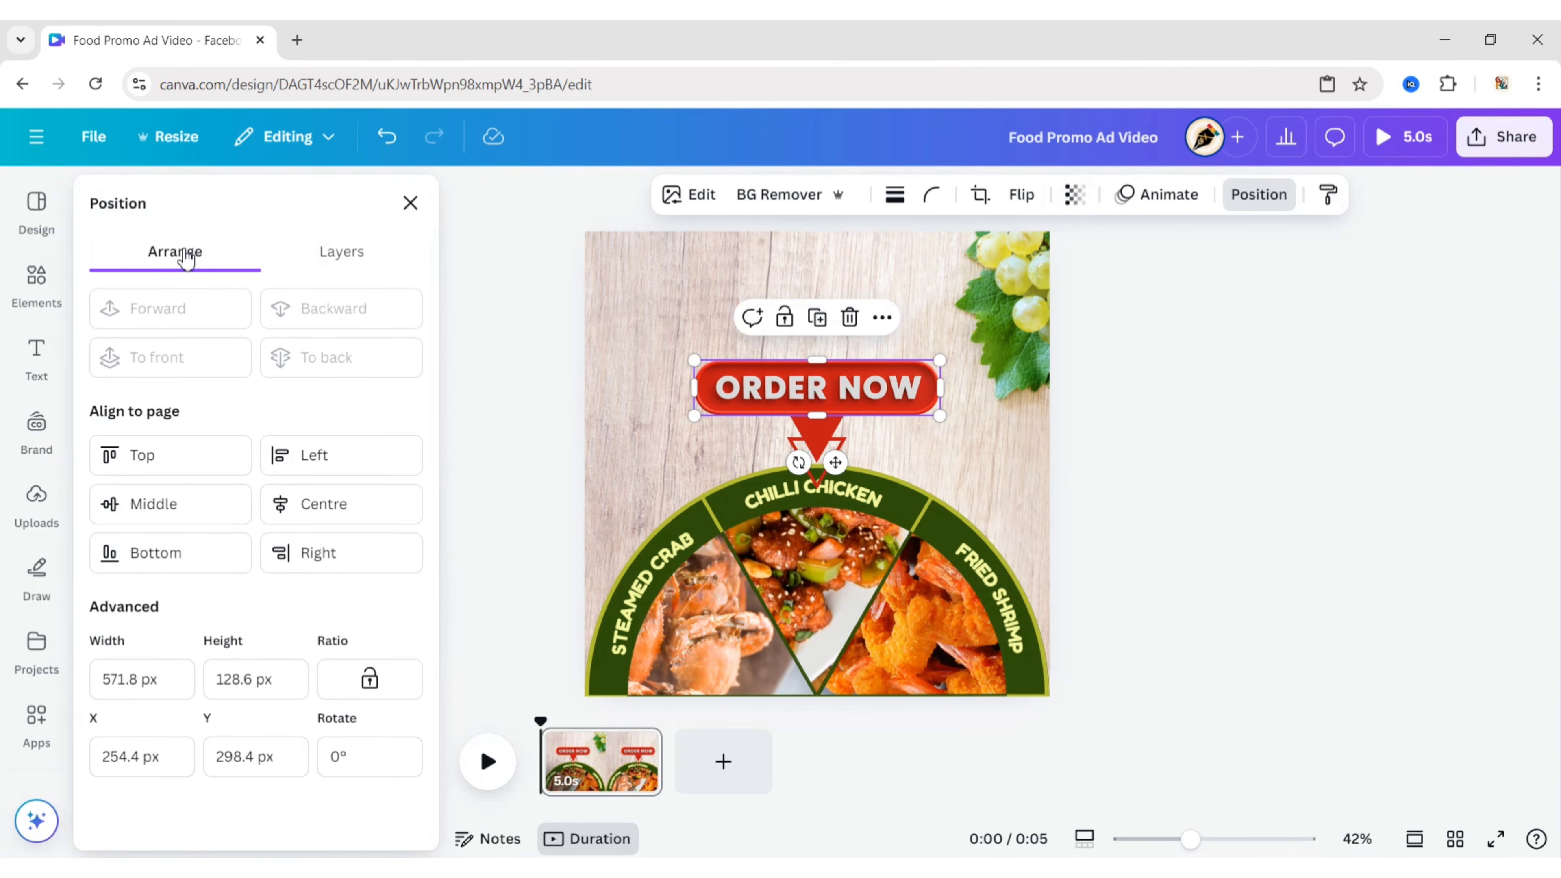
pyautogui.click(409, 203)
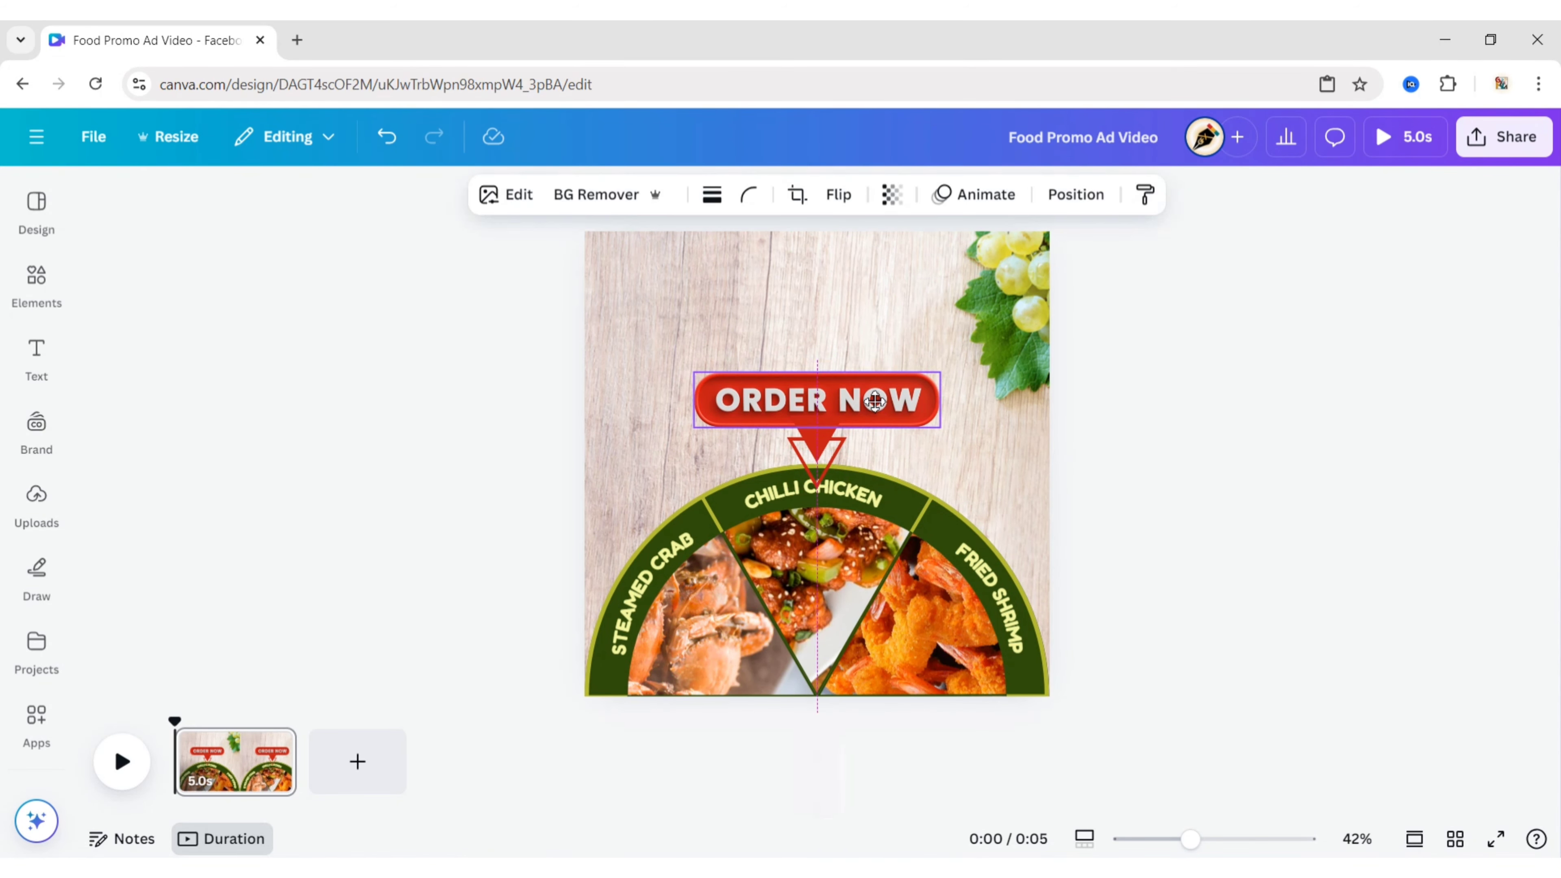
pyautogui.click(815, 400)
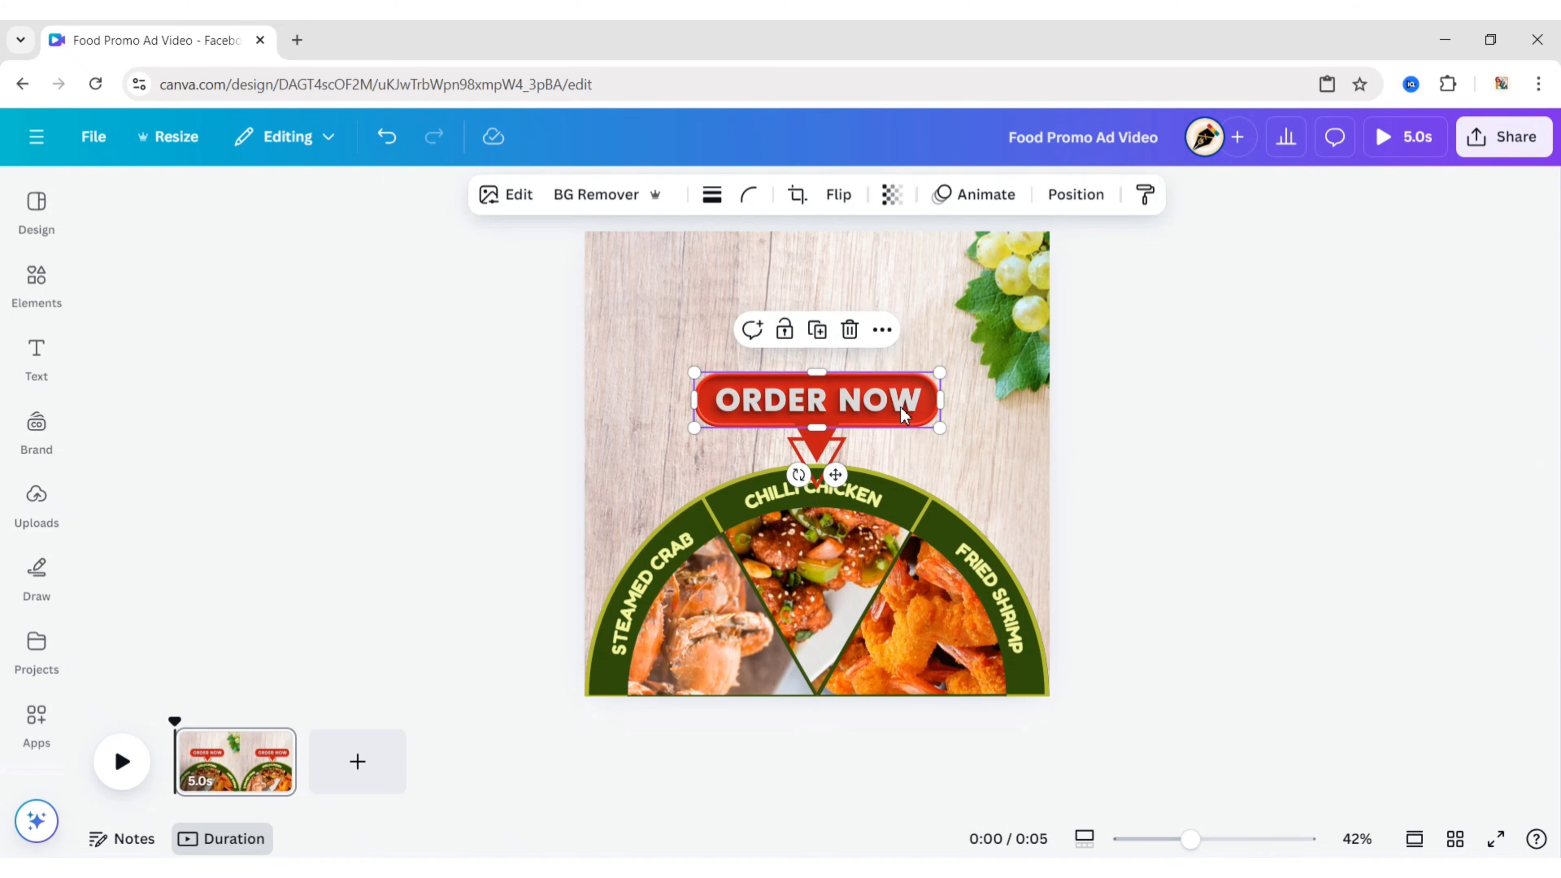
pyautogui.click(1074, 194)
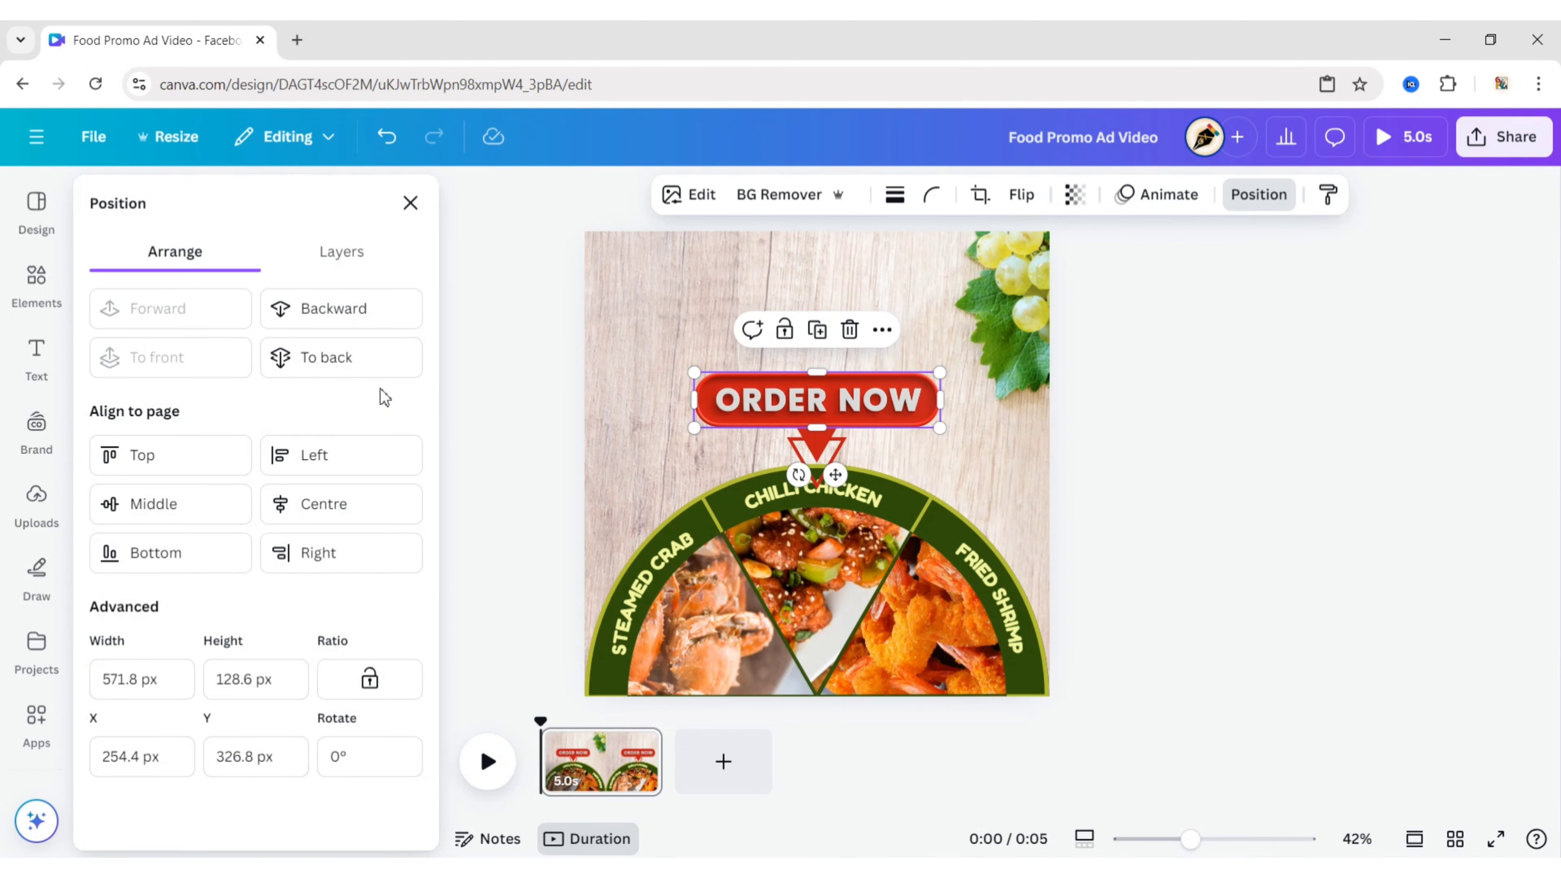
pyautogui.click(35, 359)
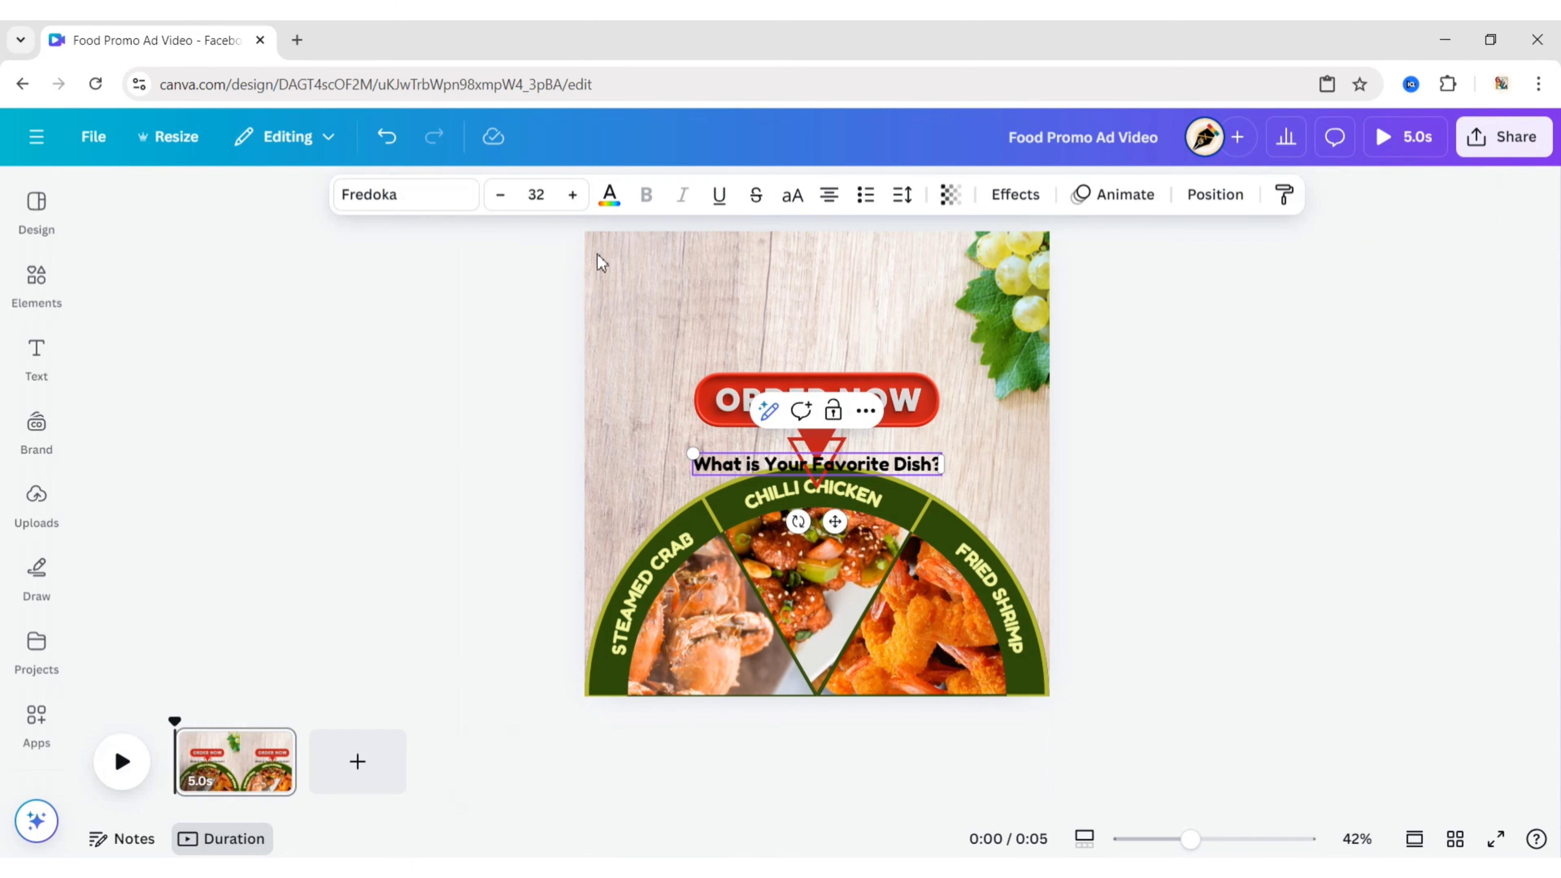
# Step: Enlarge the heading to size 60, tighten its line spacing and centre it above the ORDER NOW button
pyautogui.click(572, 194)
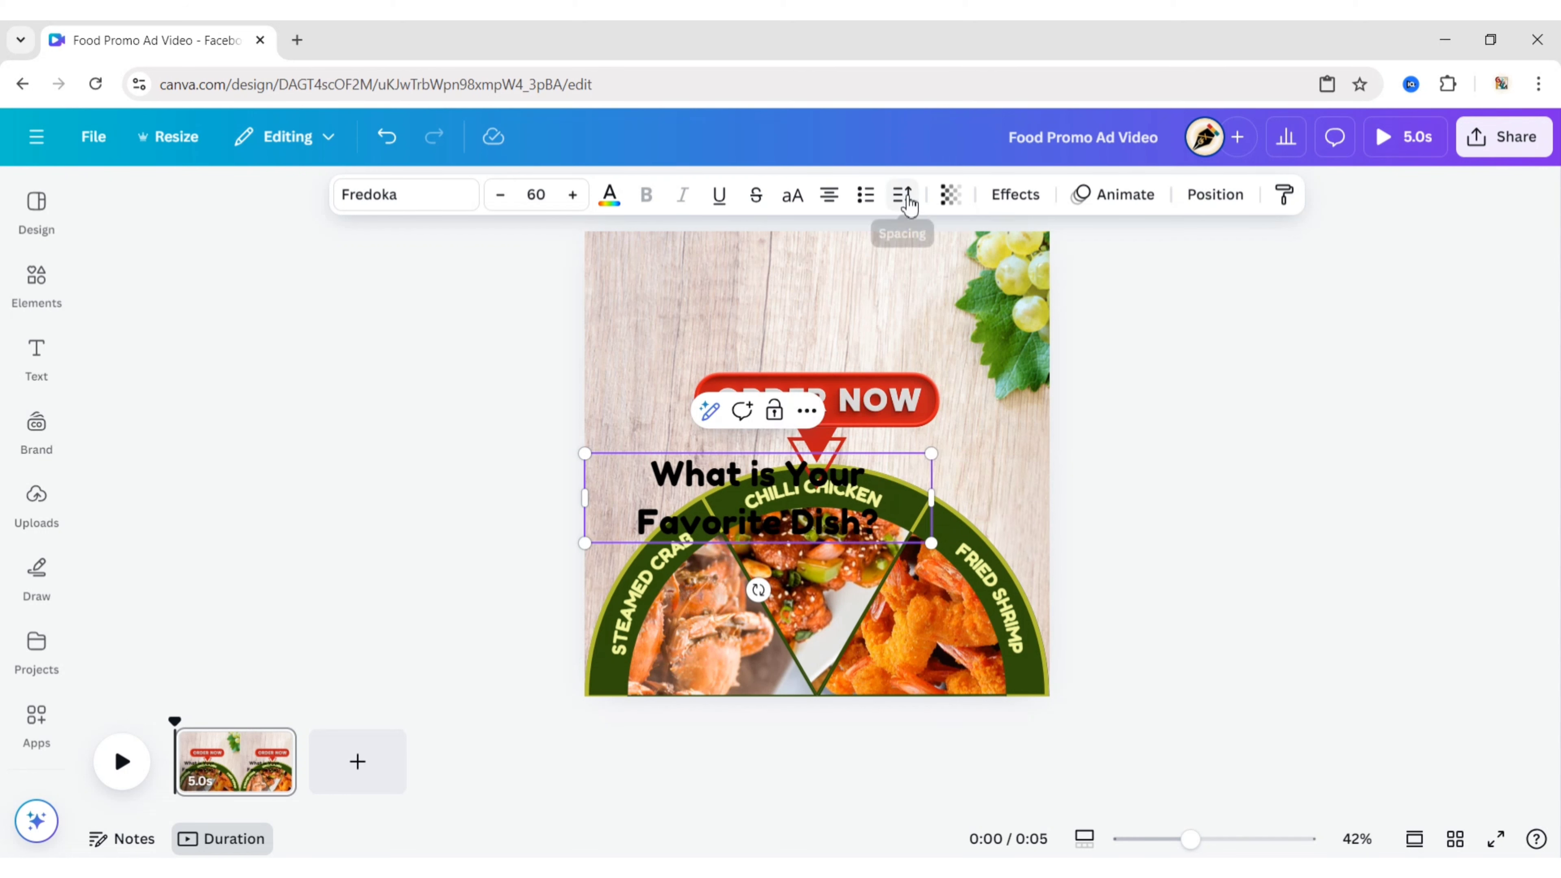
pyautogui.click(901, 194)
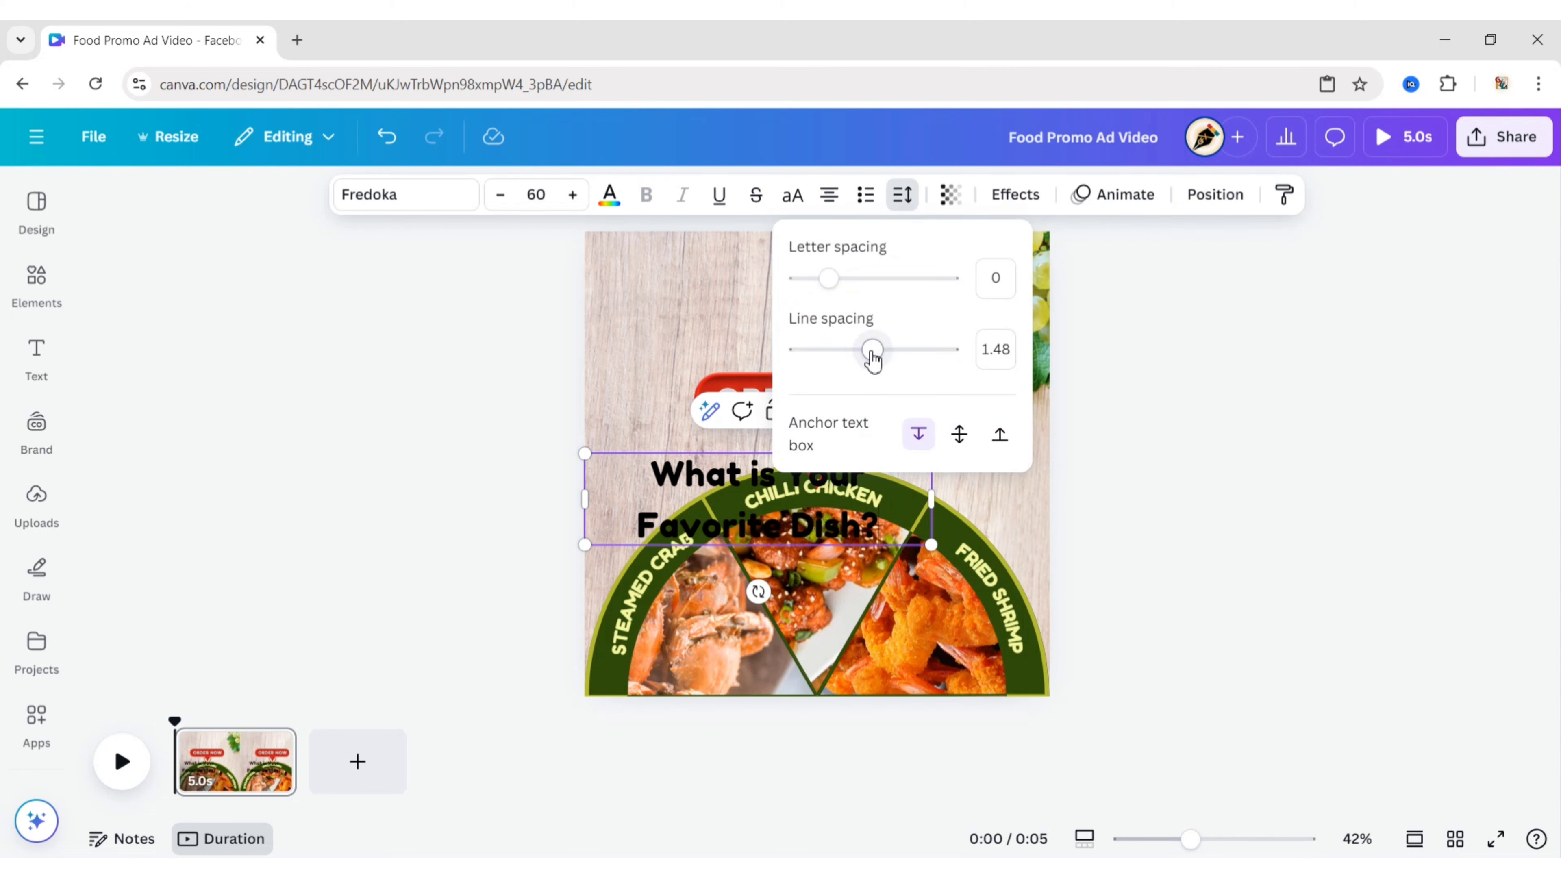
pyautogui.moveTo(871, 350); pyautogui.dragTo(845, 349)
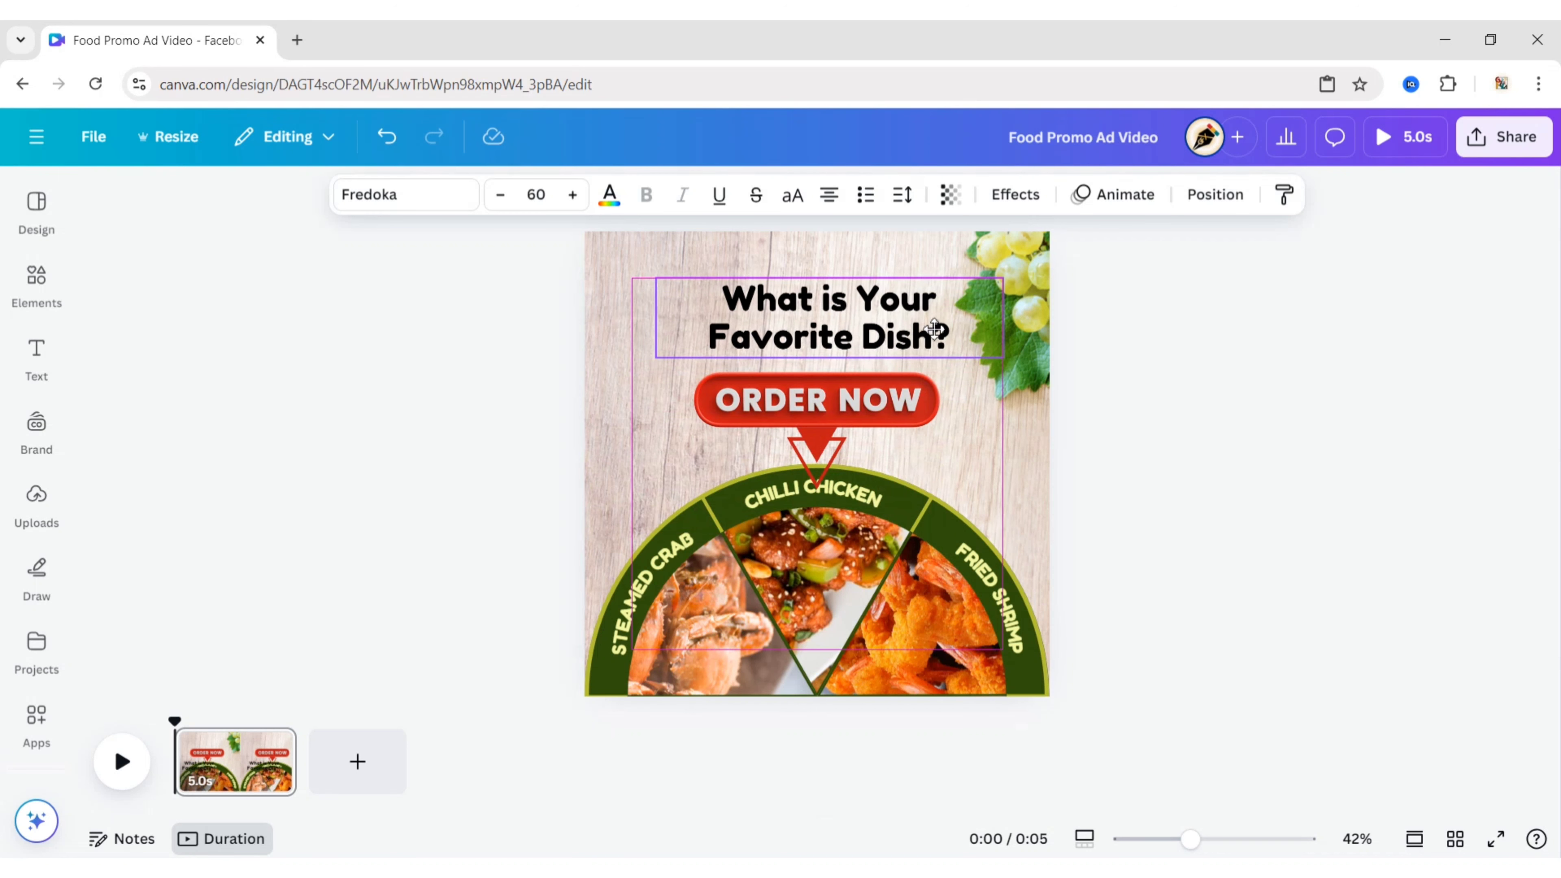
pyautogui.click(814, 337)
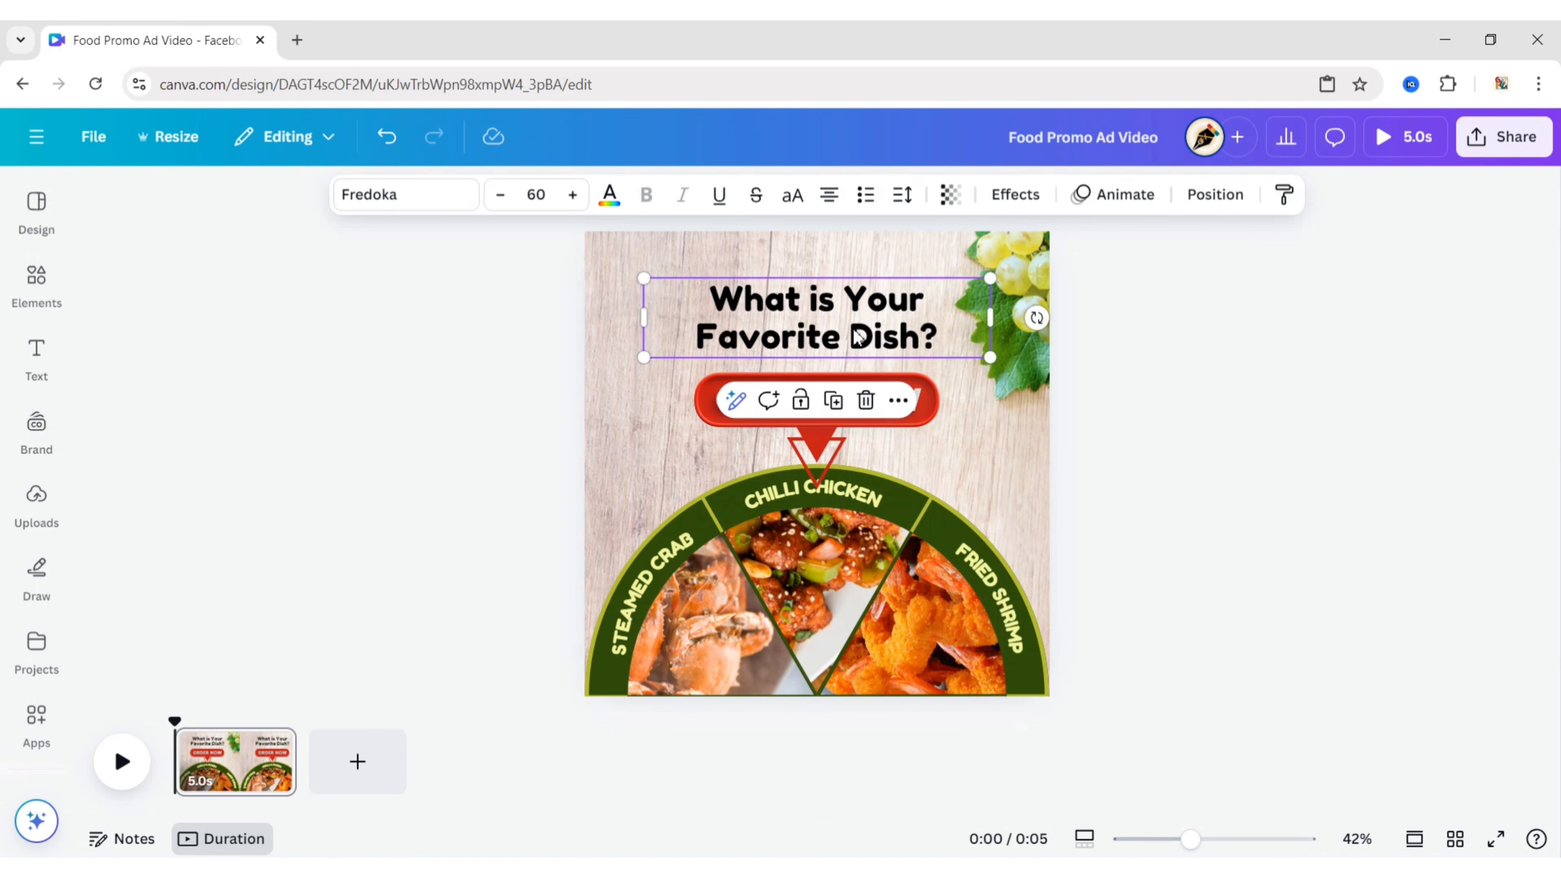
pyautogui.click(1214, 194)
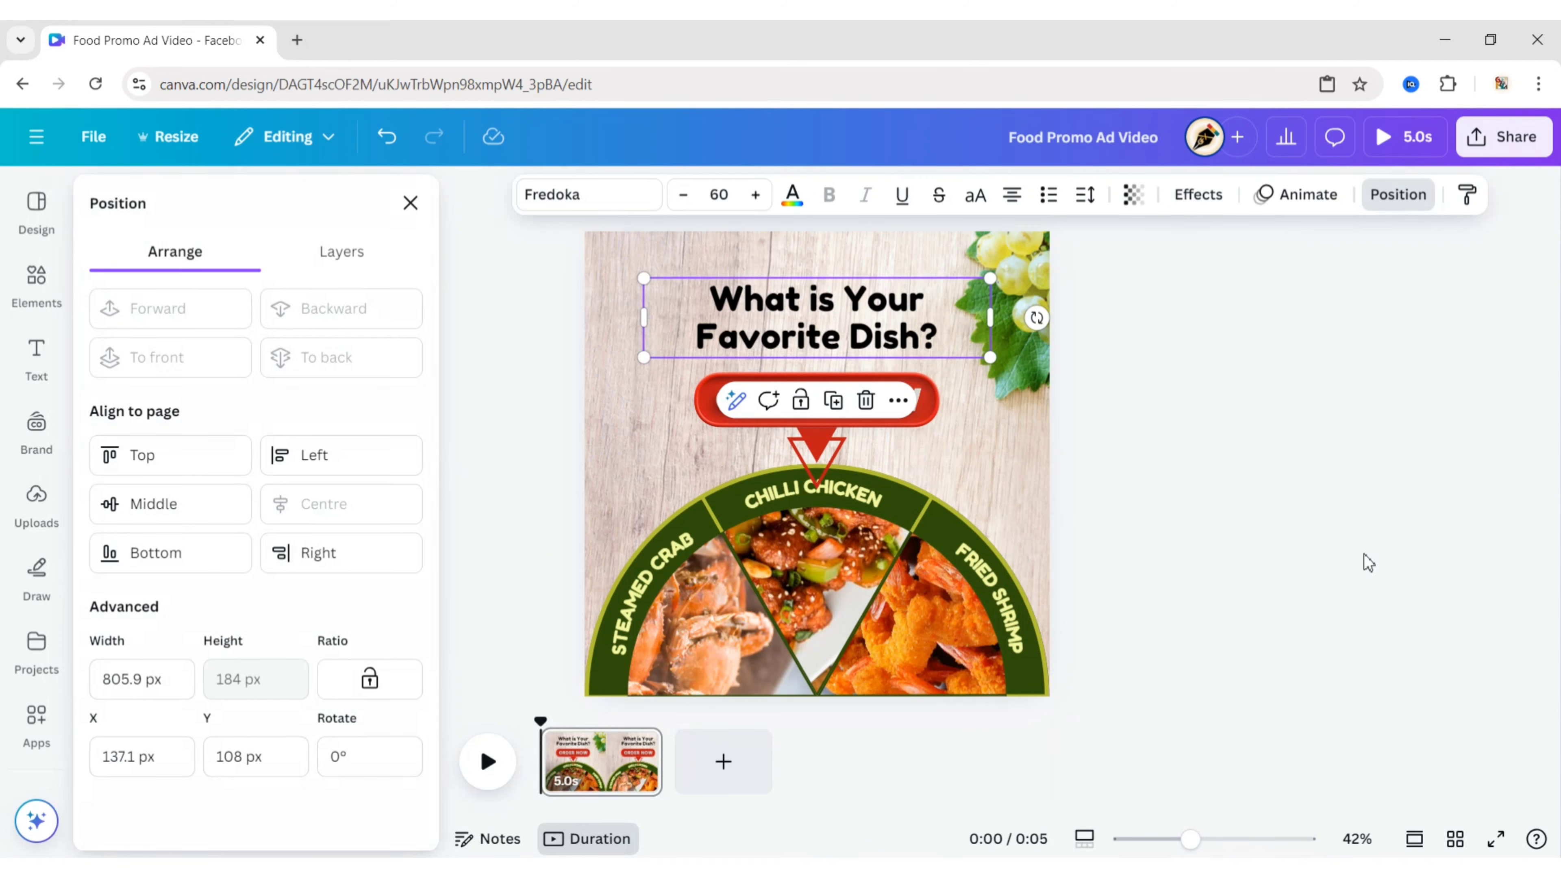
pyautogui.click(791, 195)
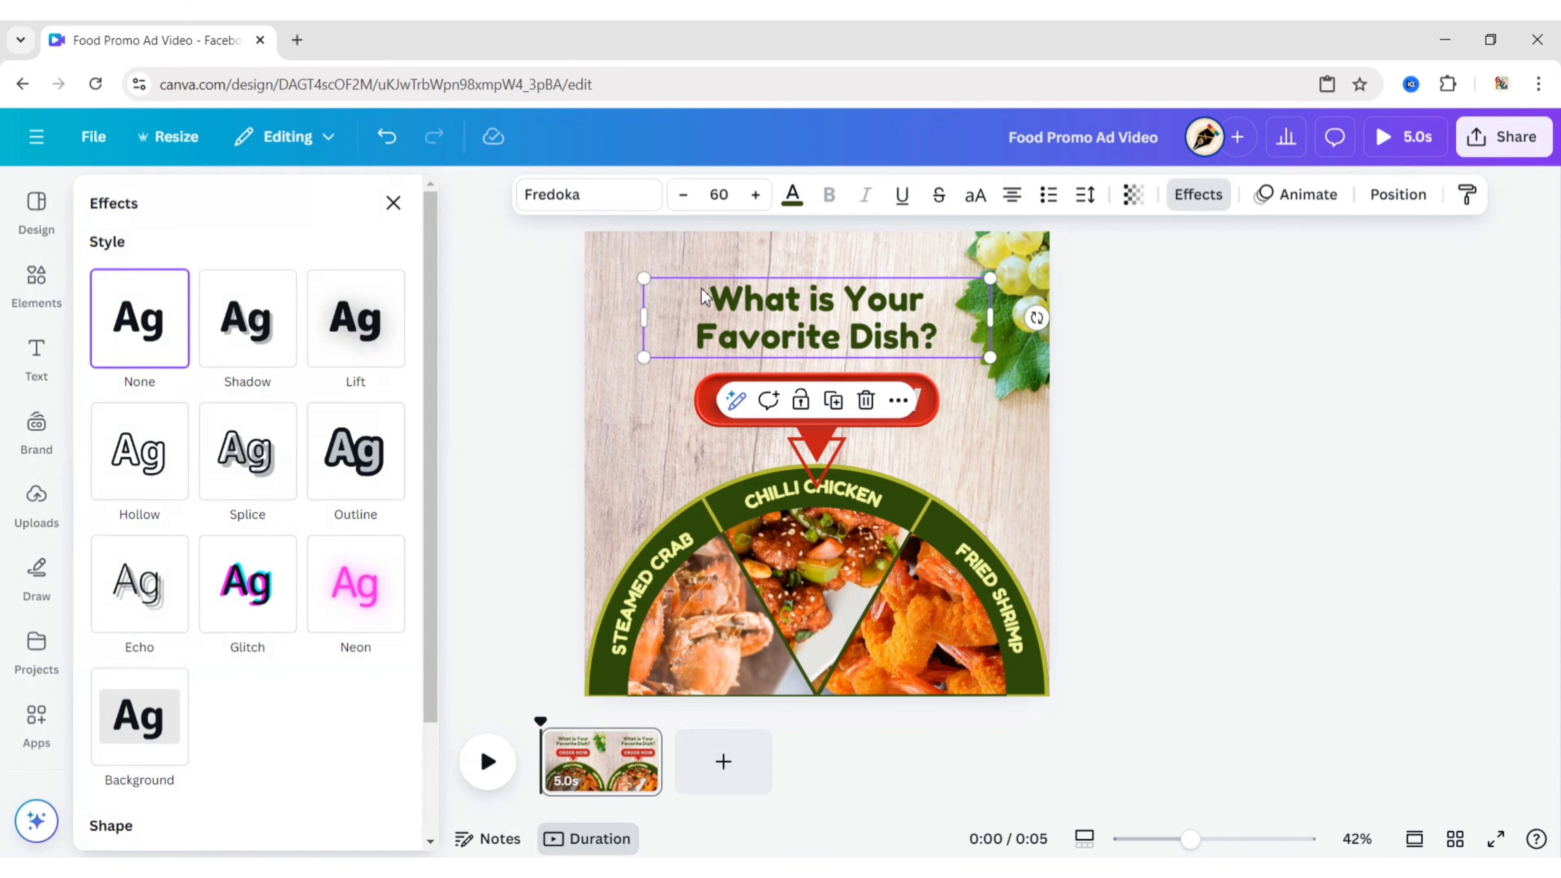
# Step: Apply a Lift shadow to the dark green heading with intensity lowered to 40
pyautogui.click(355, 318)
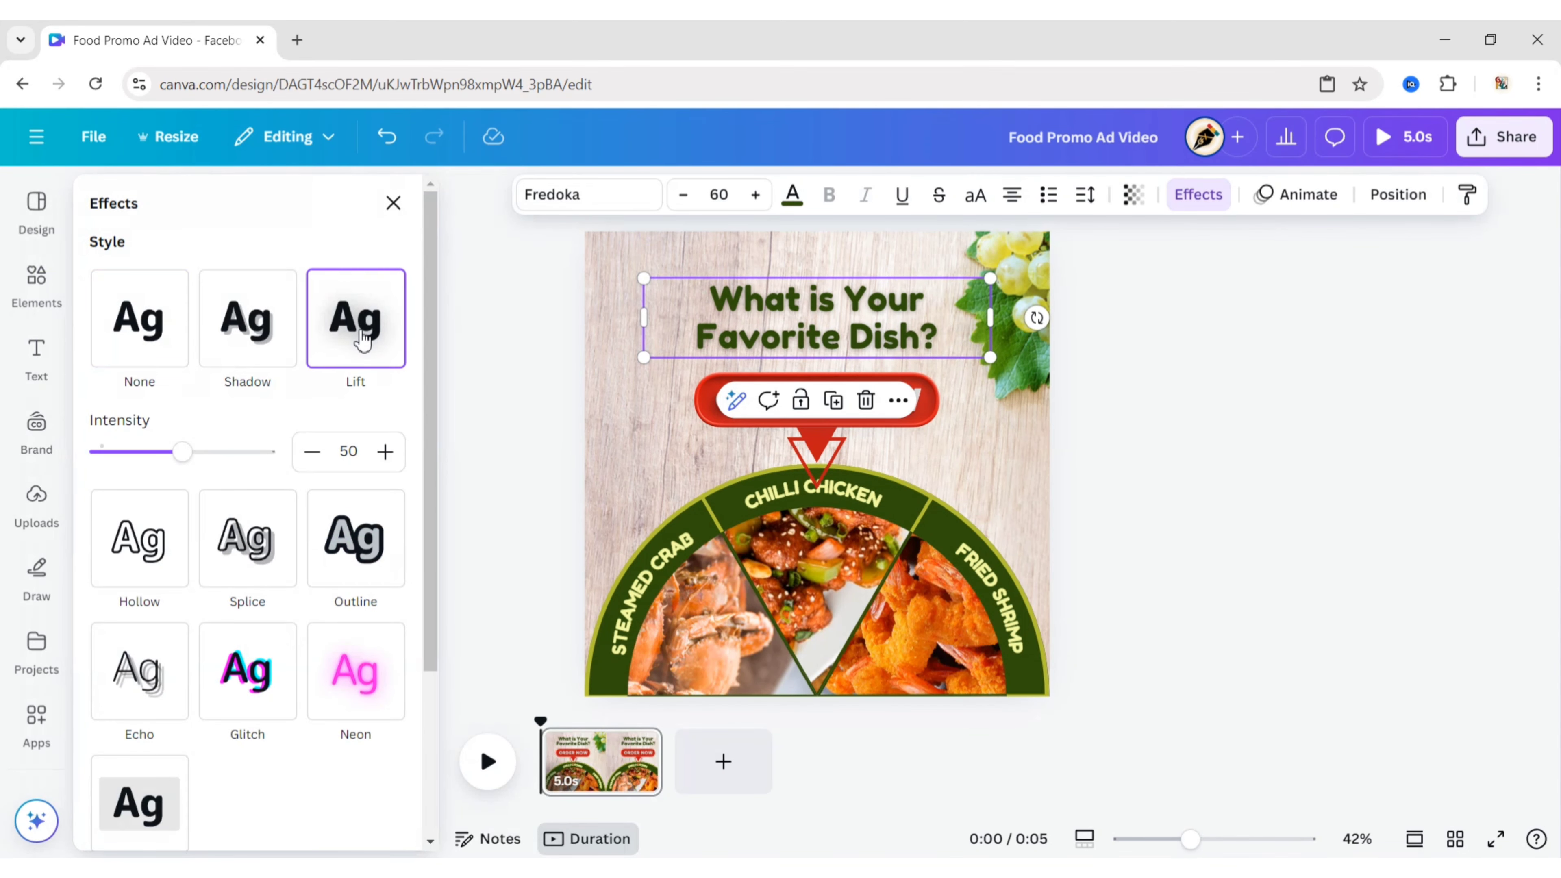
pyautogui.moveTo(183, 452); pyautogui.dragTo(178, 452)
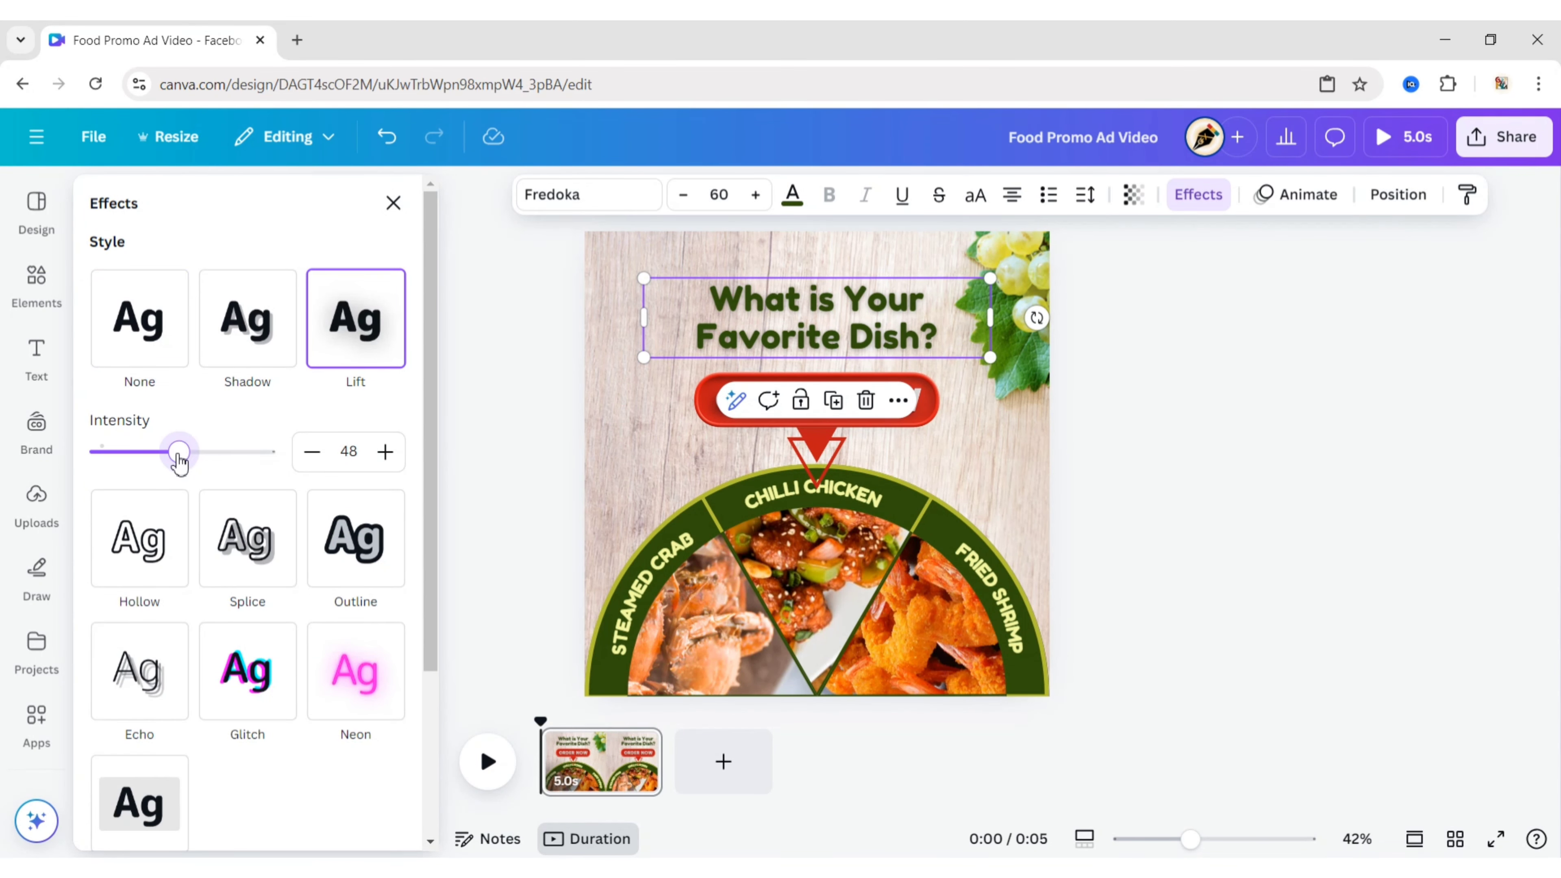
pyautogui.moveTo(178, 451); pyautogui.dragTo(166, 452)
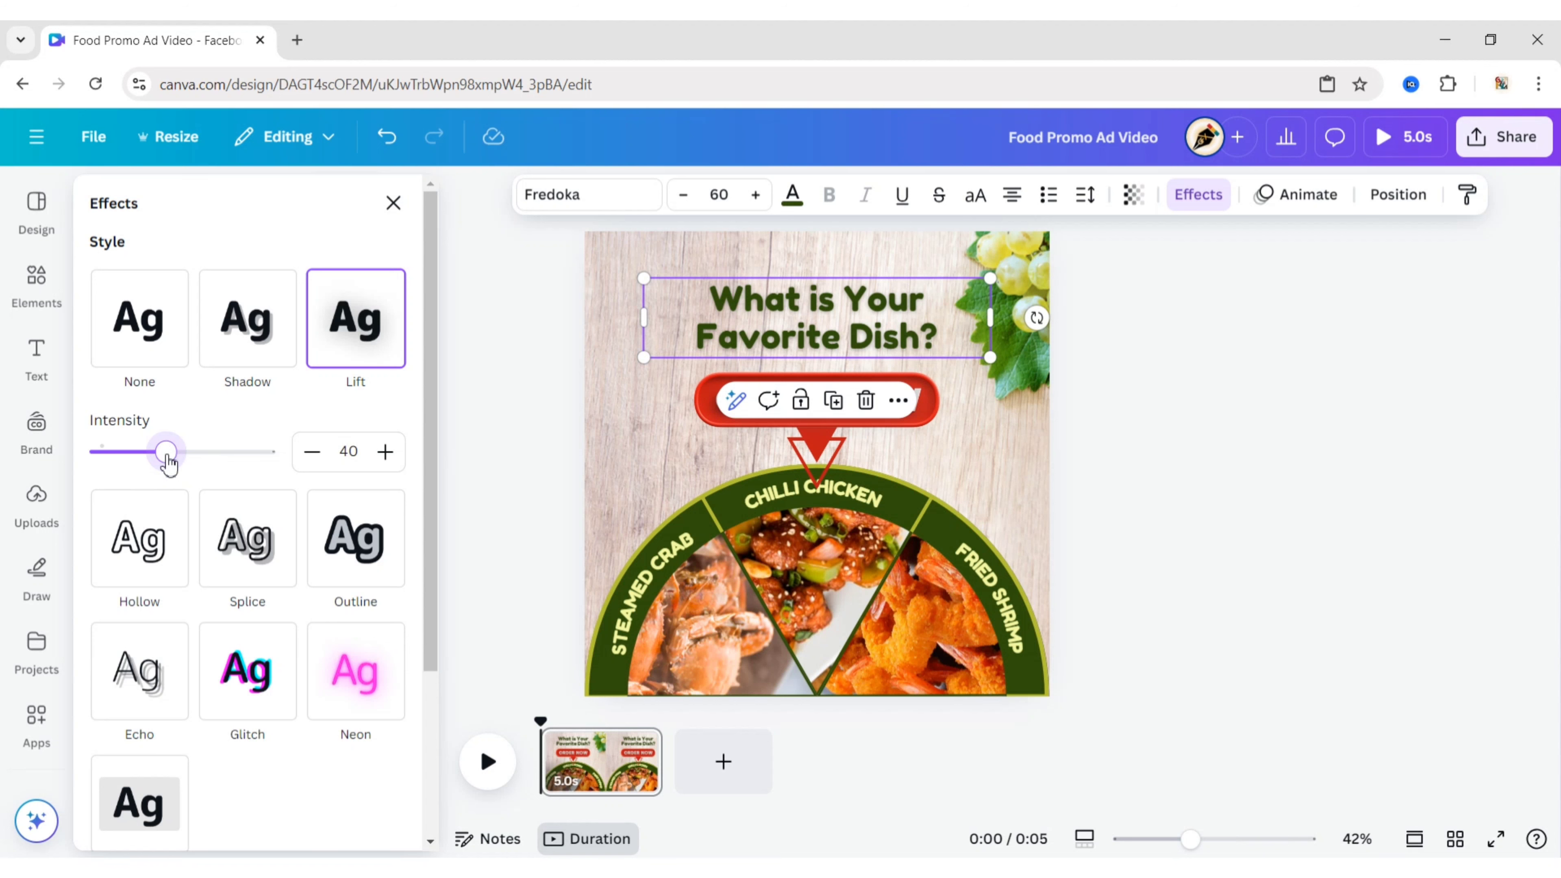
pyautogui.click(393, 203)
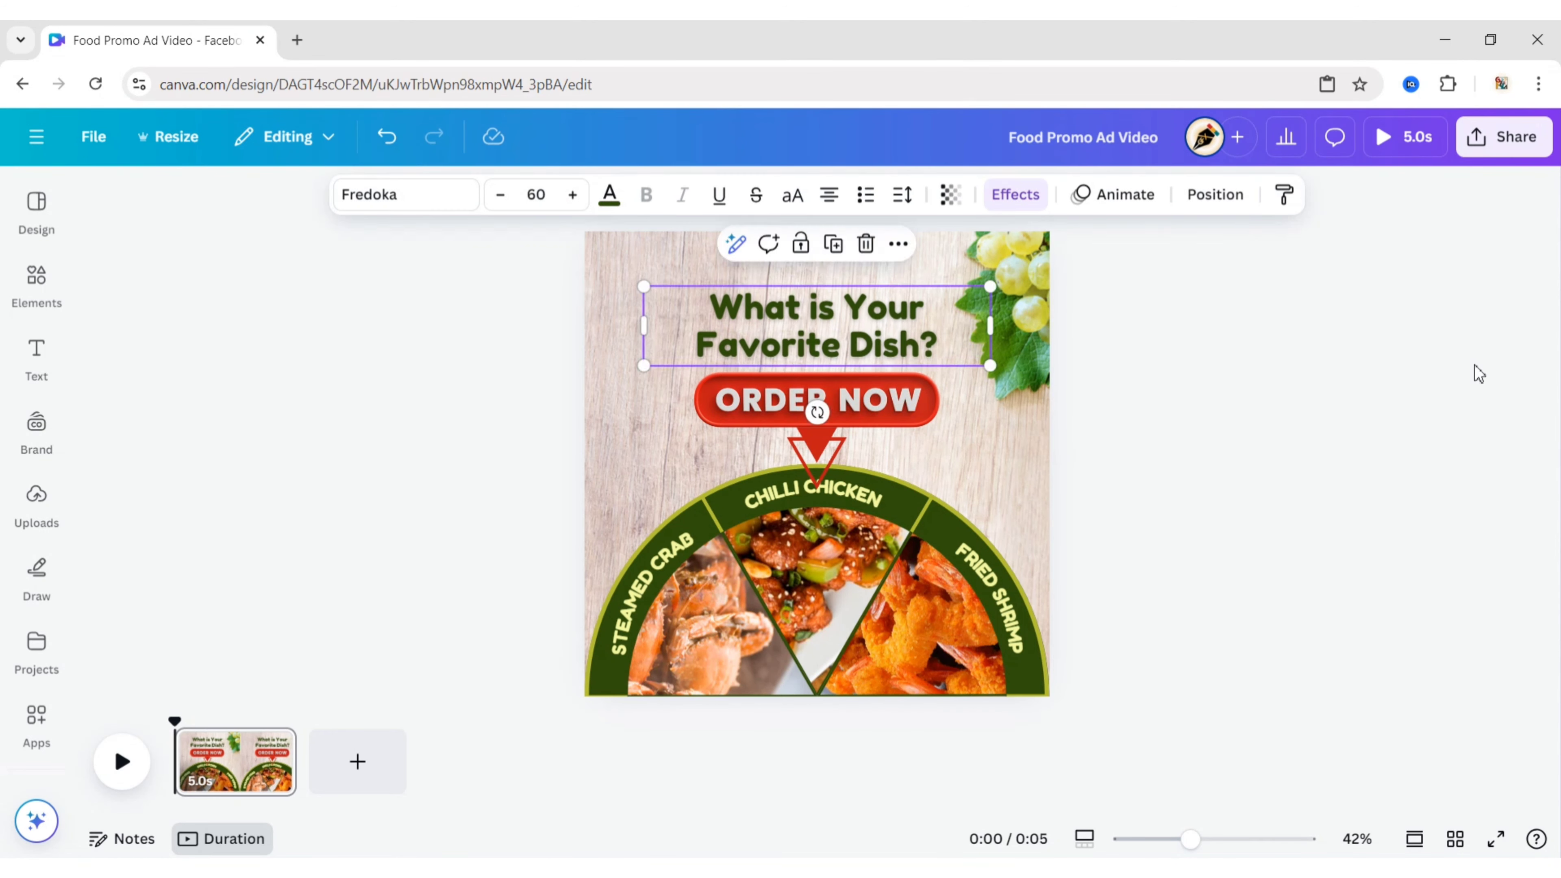
pyautogui.click(1218, 505)
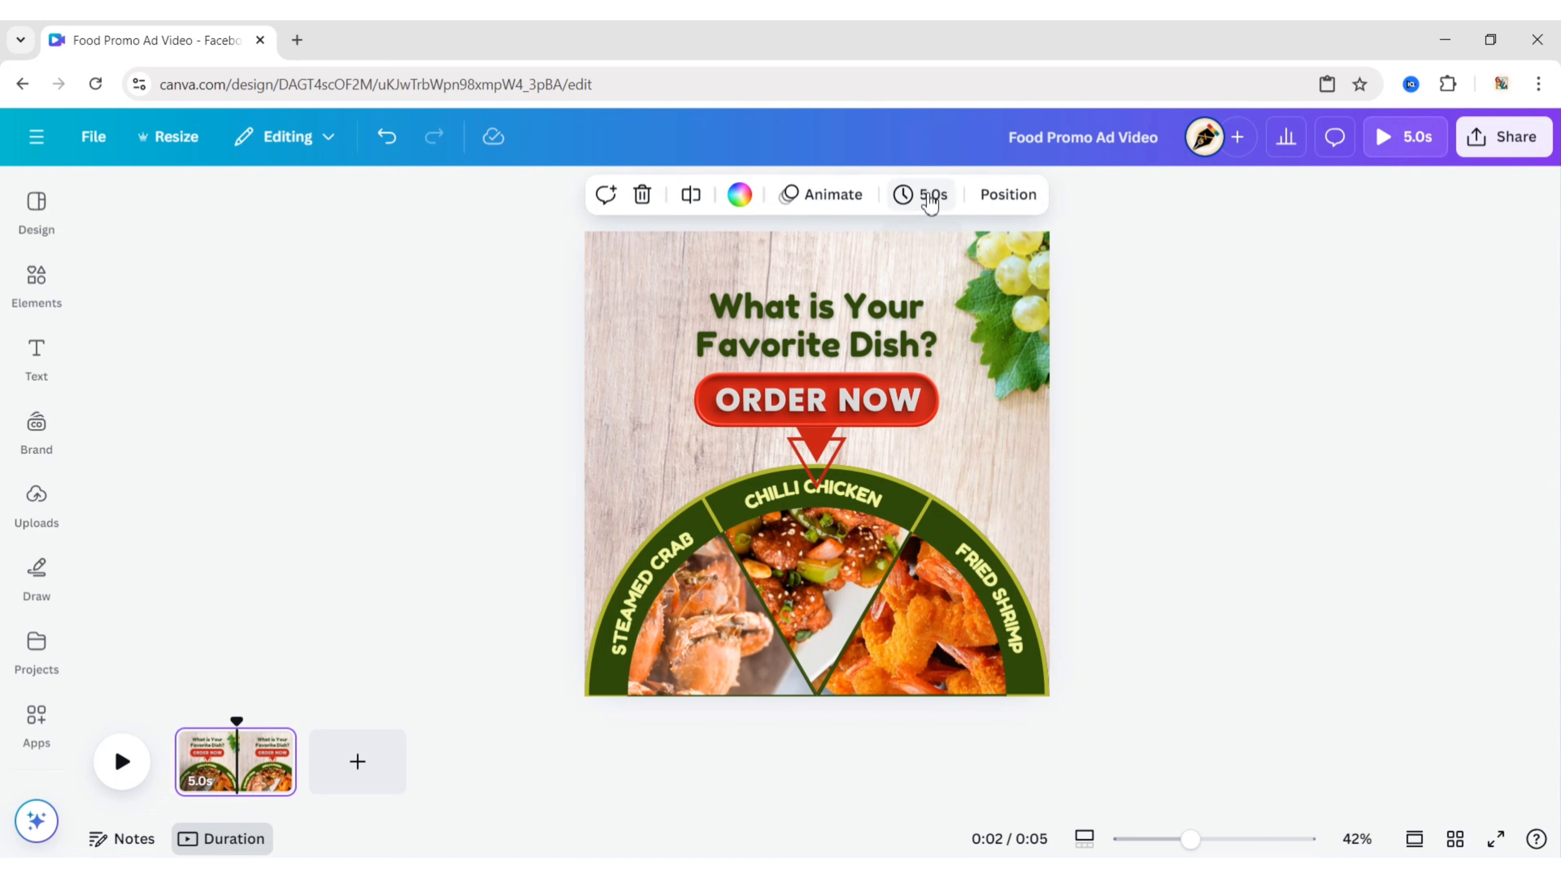
# Step: Set the page duration to 10.0s and give the ORDER NOW button the Pulse animation
pyautogui.click(907, 195)
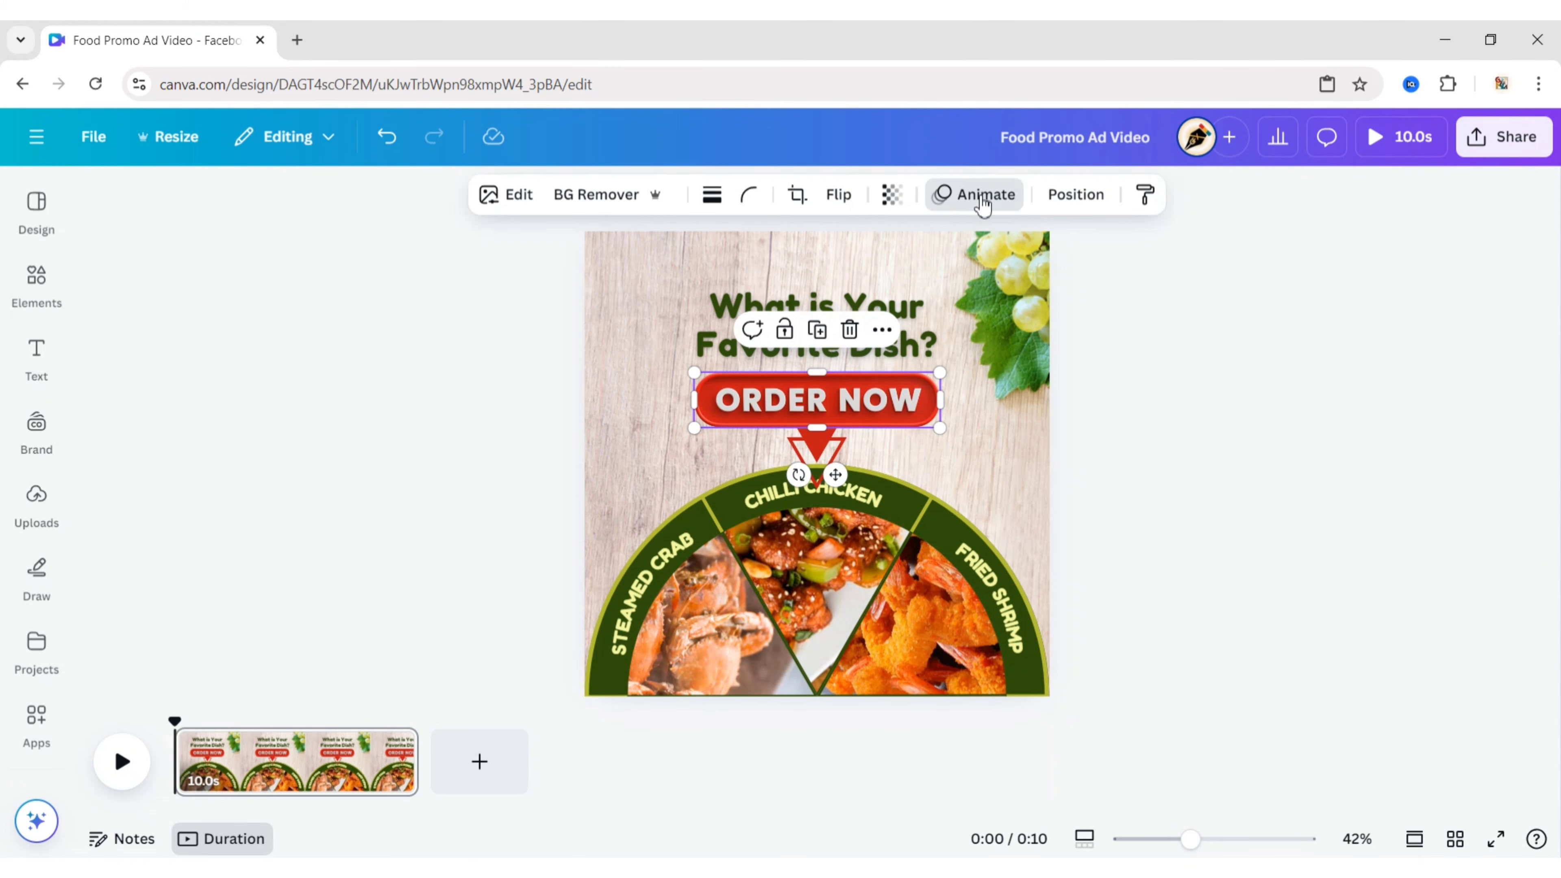
pyautogui.click(974, 195)
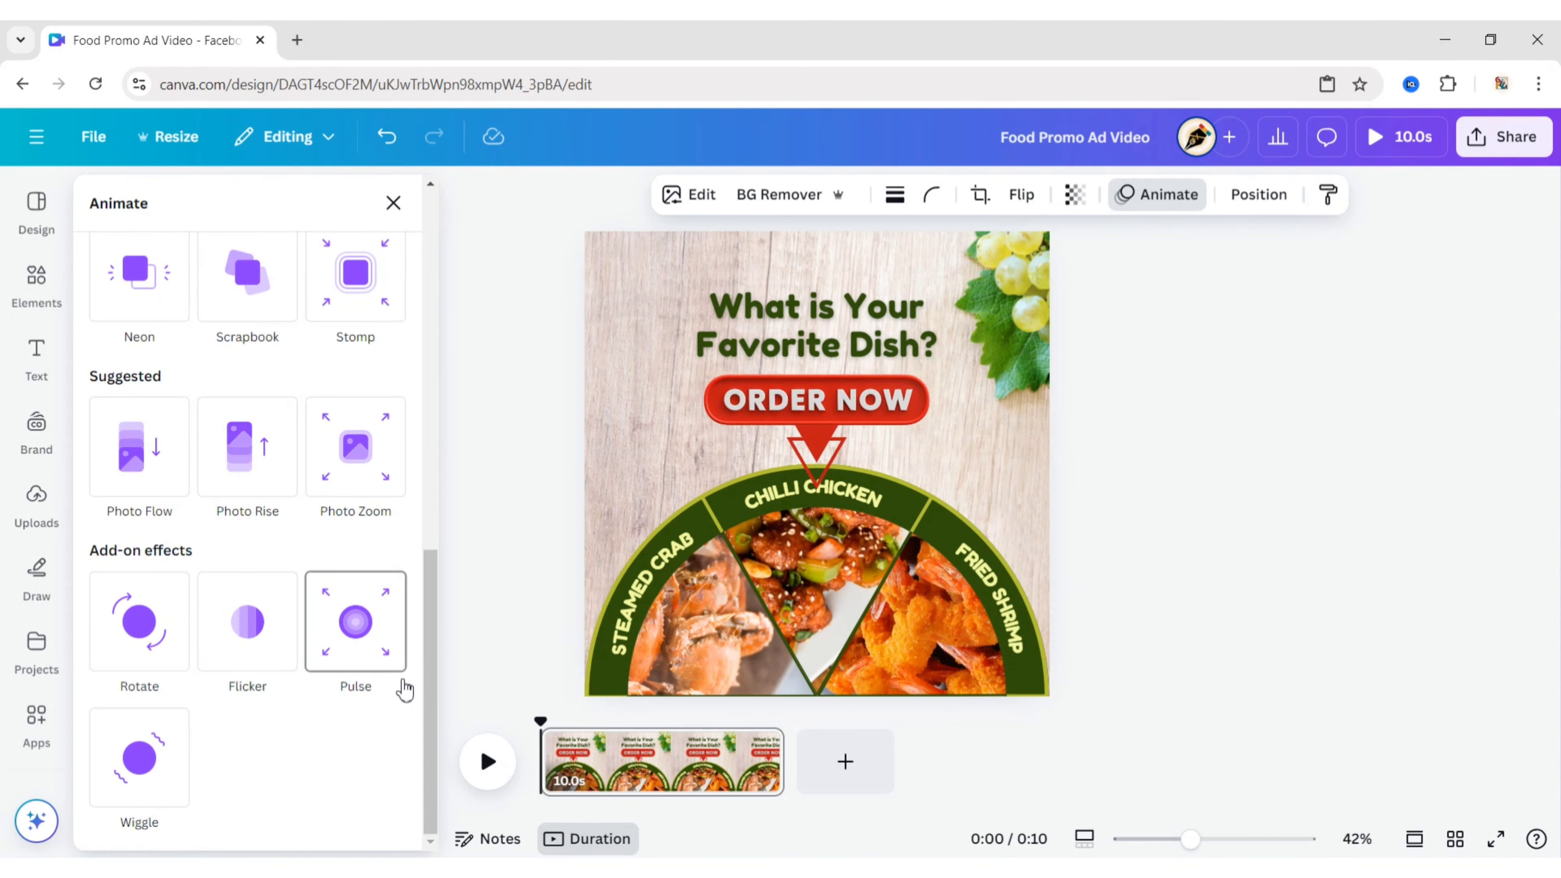
pyautogui.click(355, 620)
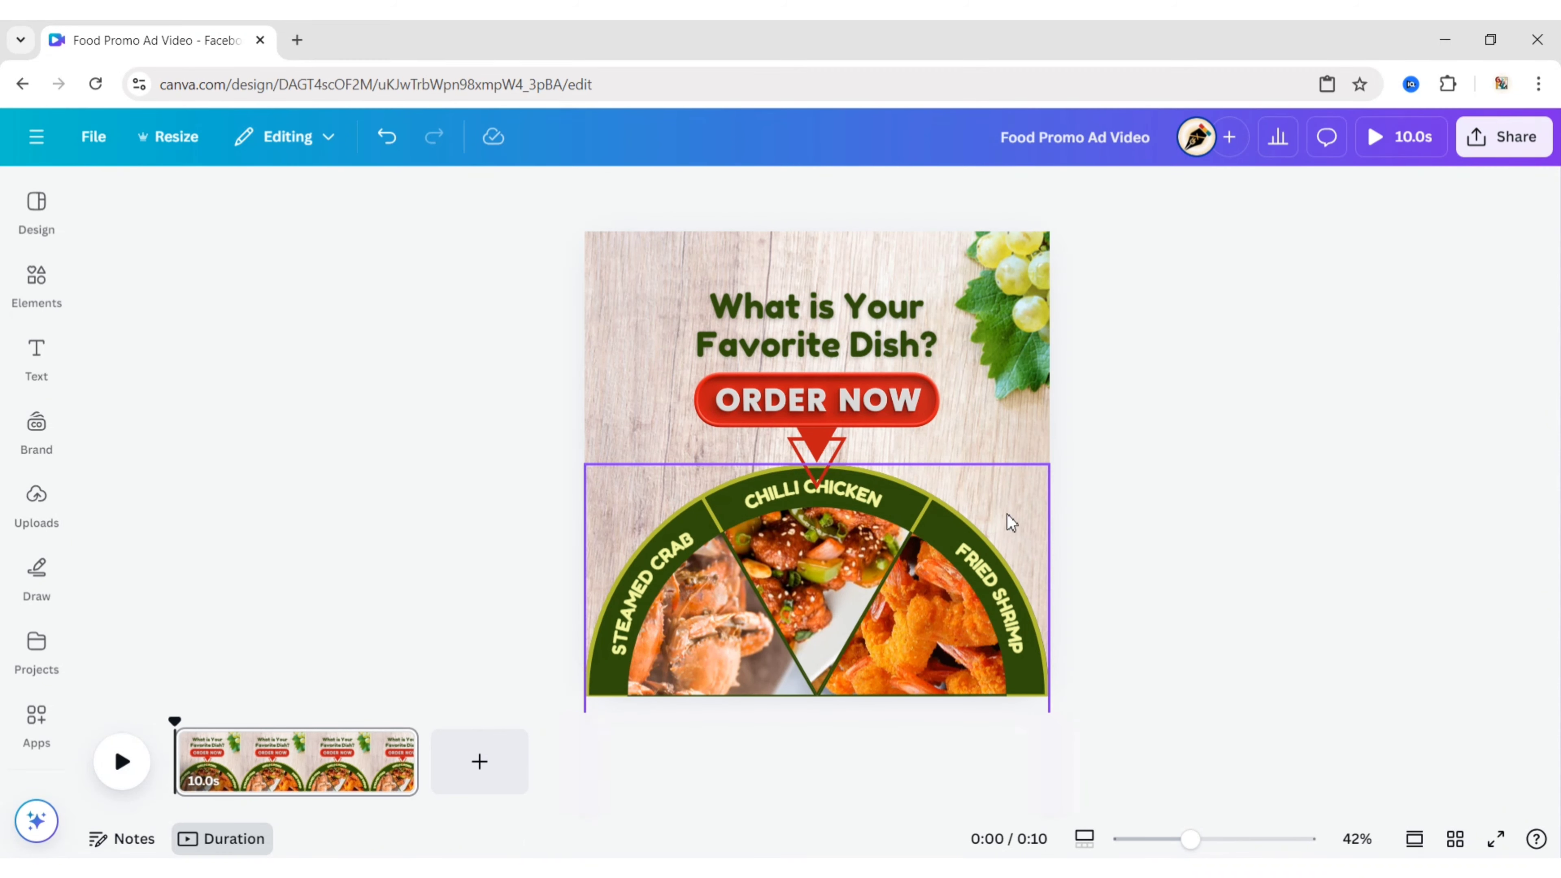
# Step: Give the dish wheel a Rotate animation with speed set just below maximum
pyautogui.click(1383, 195)
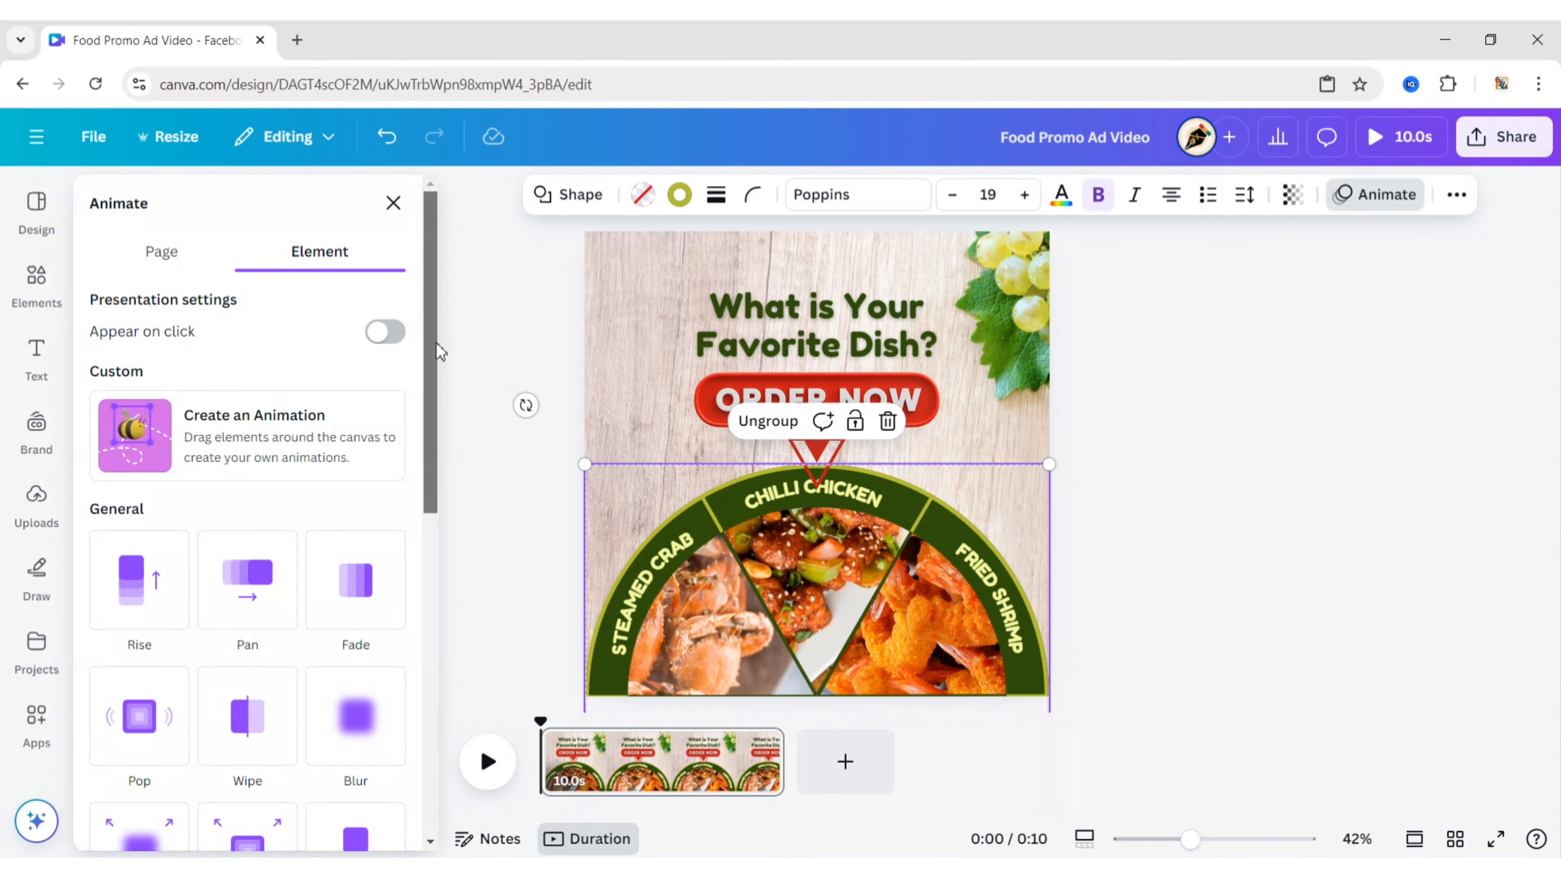
pyautogui.click(139, 602)
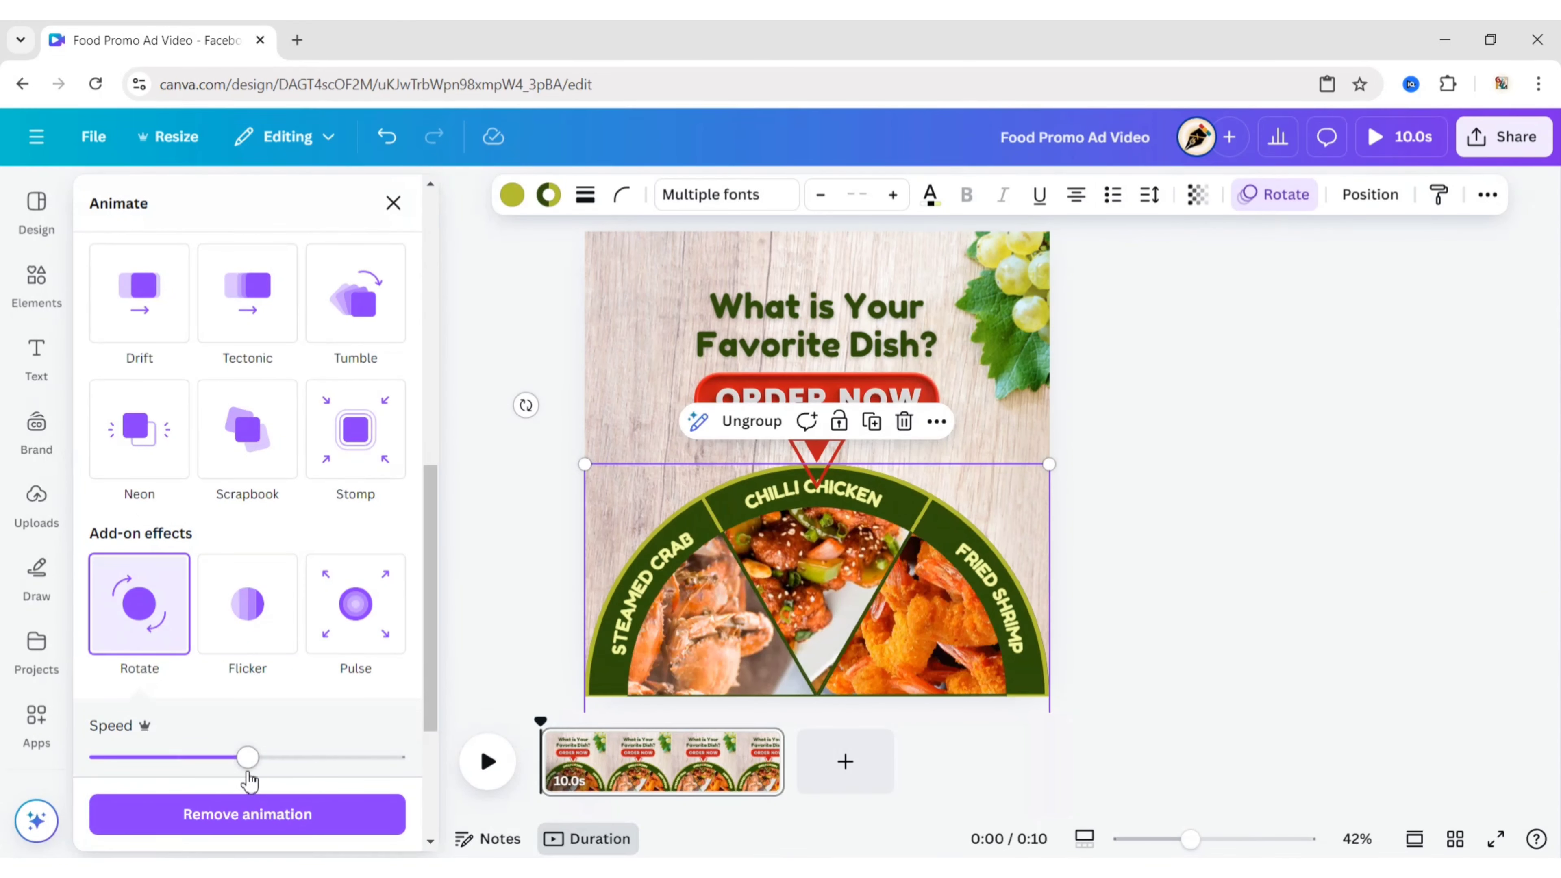
pyautogui.moveTo(248, 758); pyautogui.dragTo(396, 758)
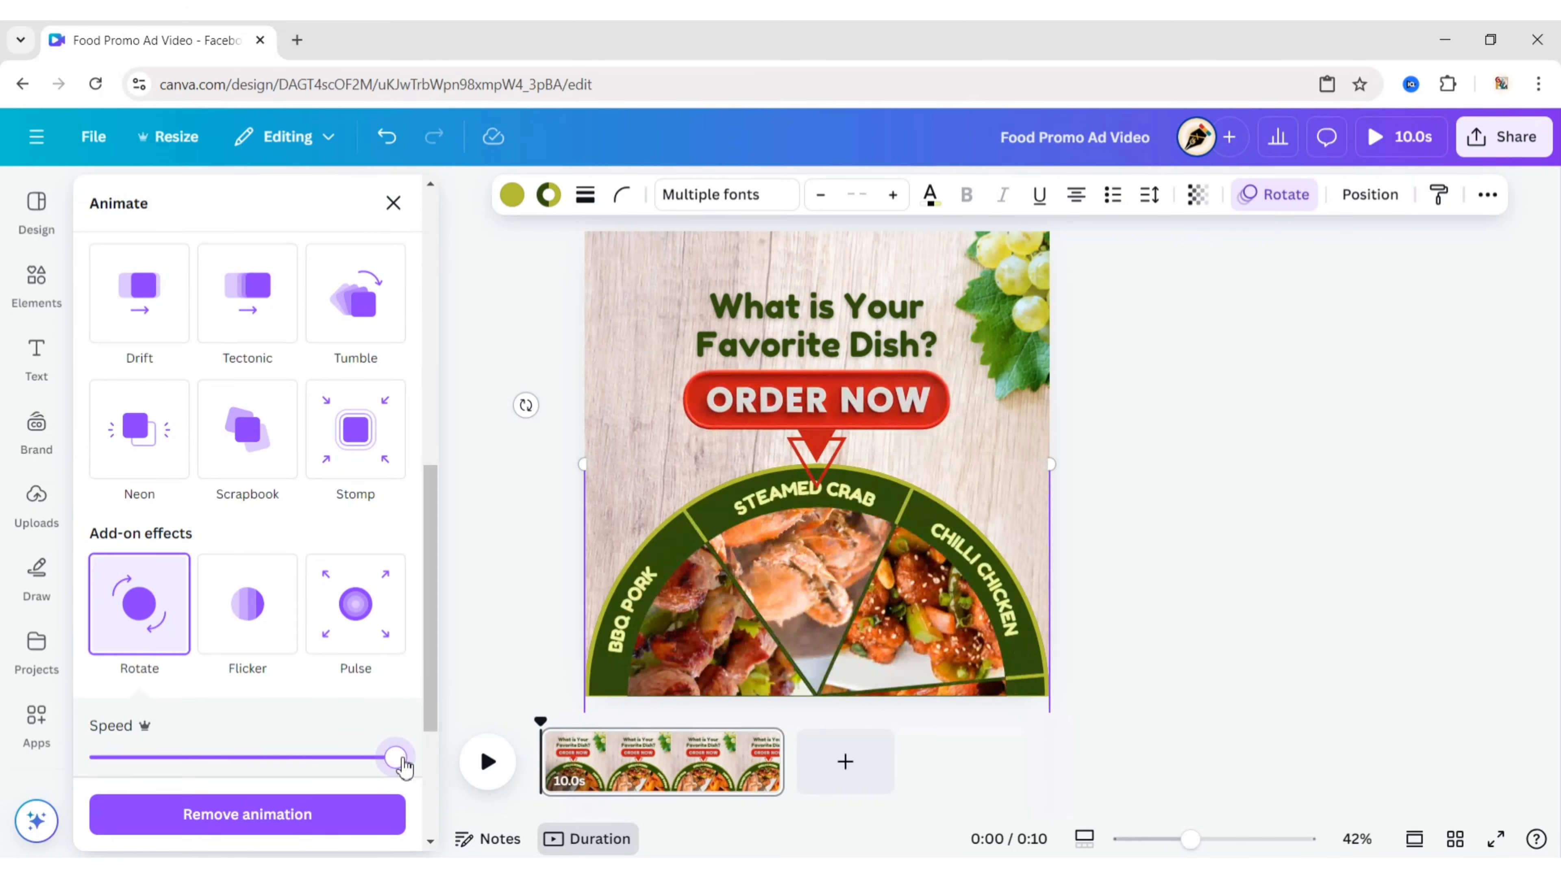
pyautogui.moveTo(396, 757); pyautogui.dragTo(396, 757)
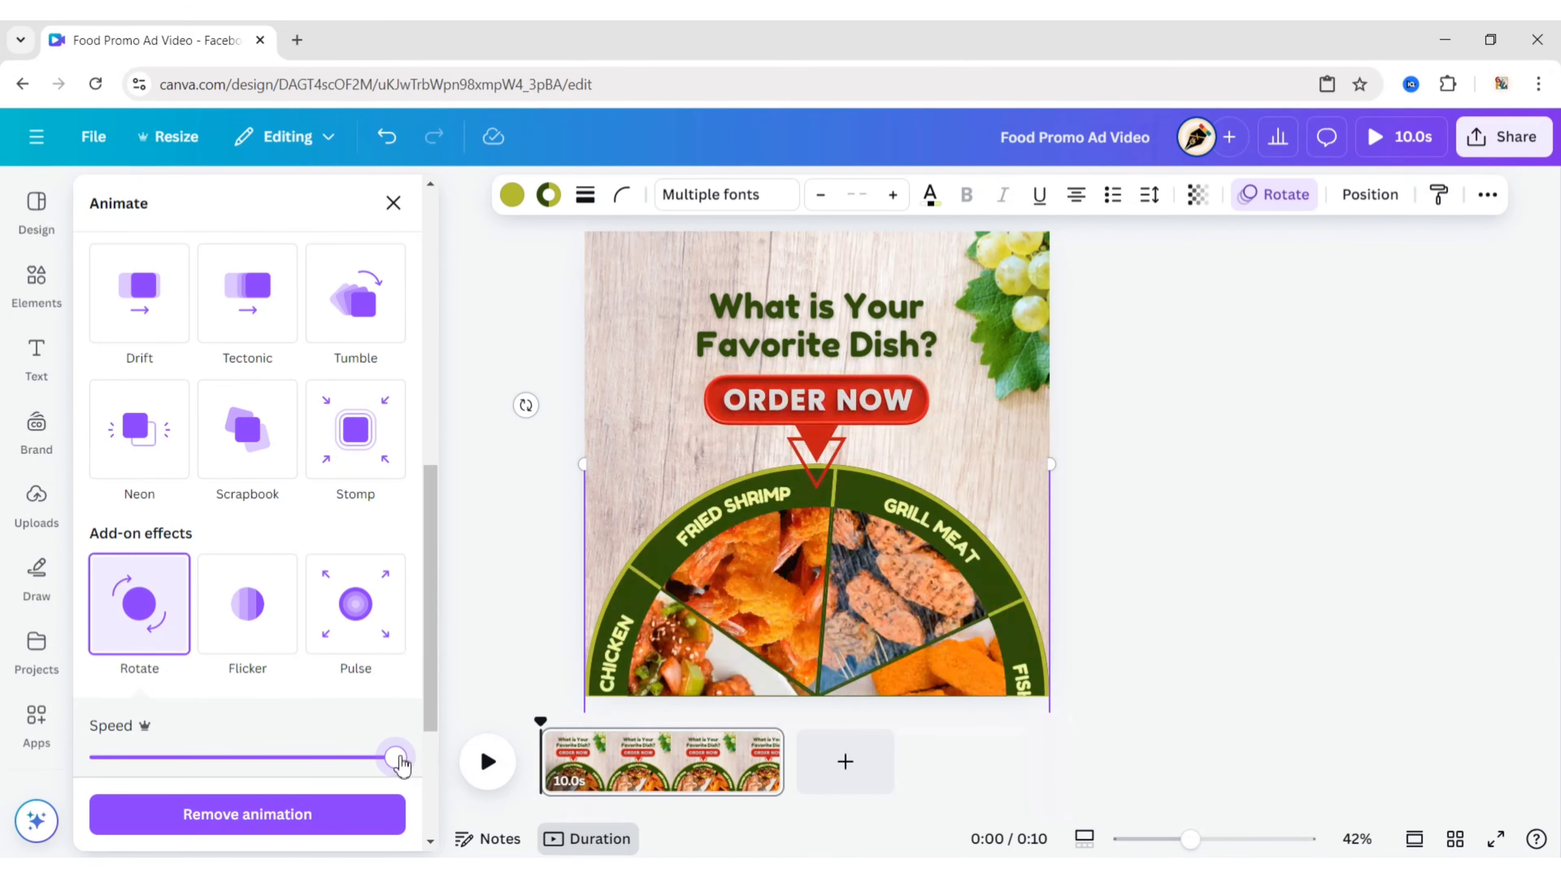
pyautogui.moveTo(395, 757); pyautogui.dragTo(378, 757)
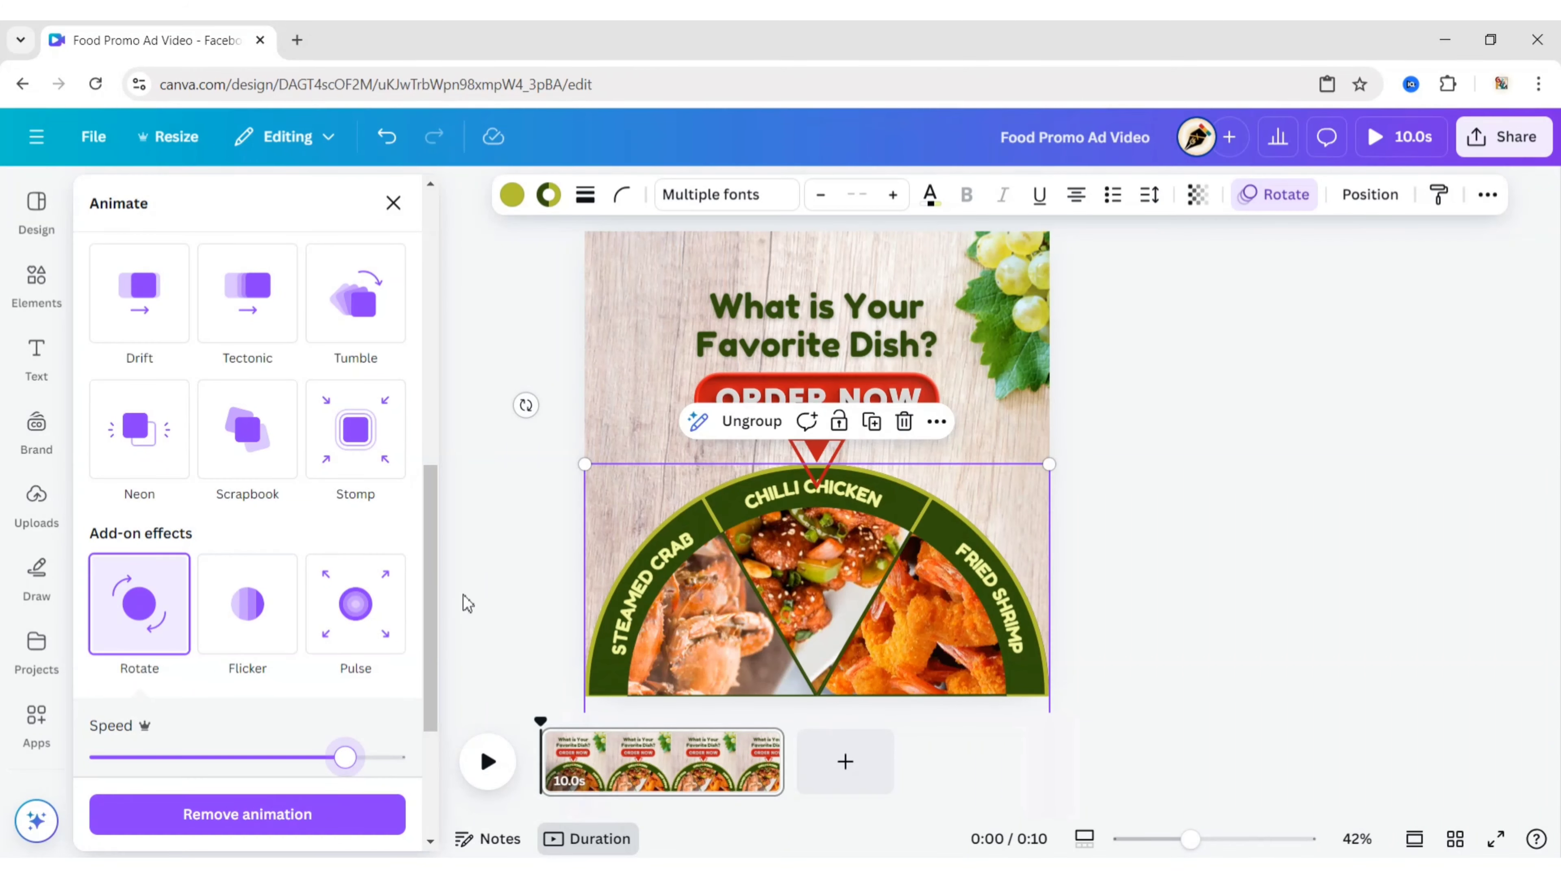
# Step: Present the design full screen to preview the animated ad
pyautogui.click(392, 203)
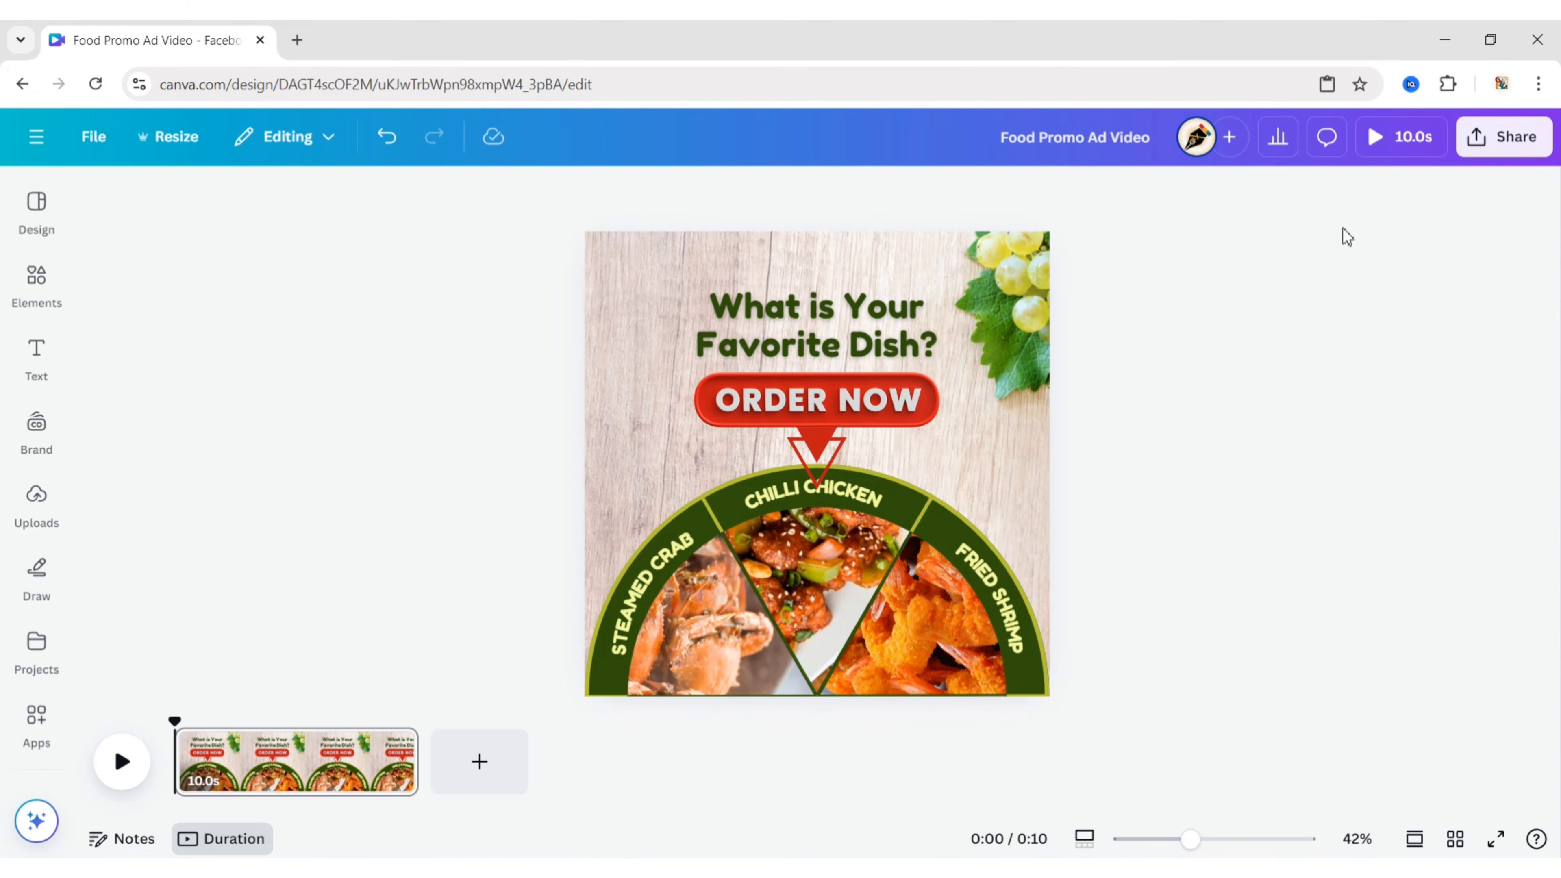
pyautogui.click(1400, 137)
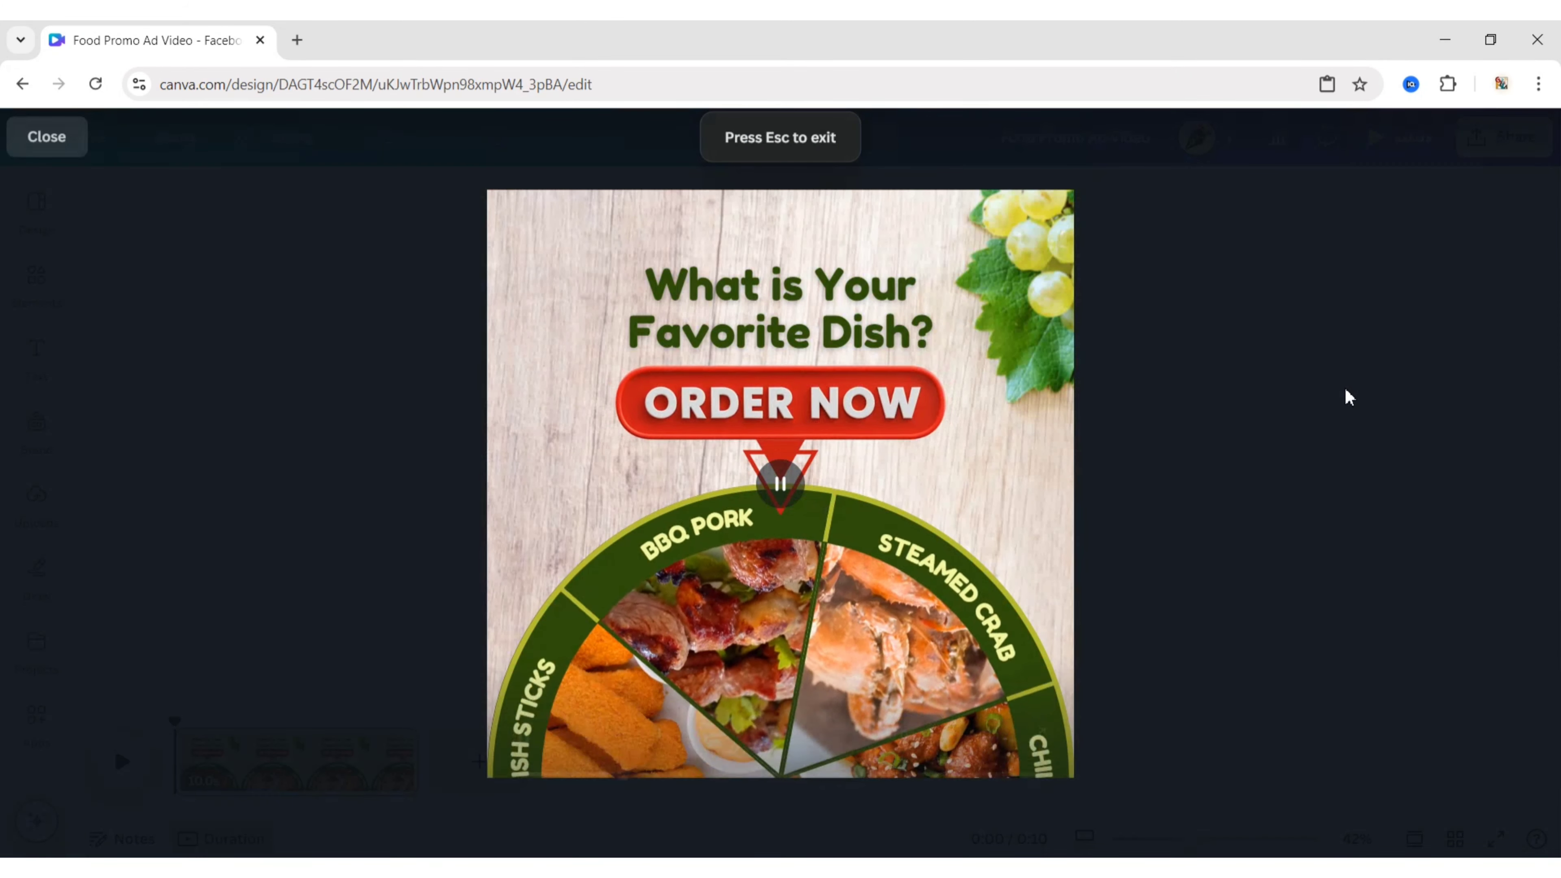